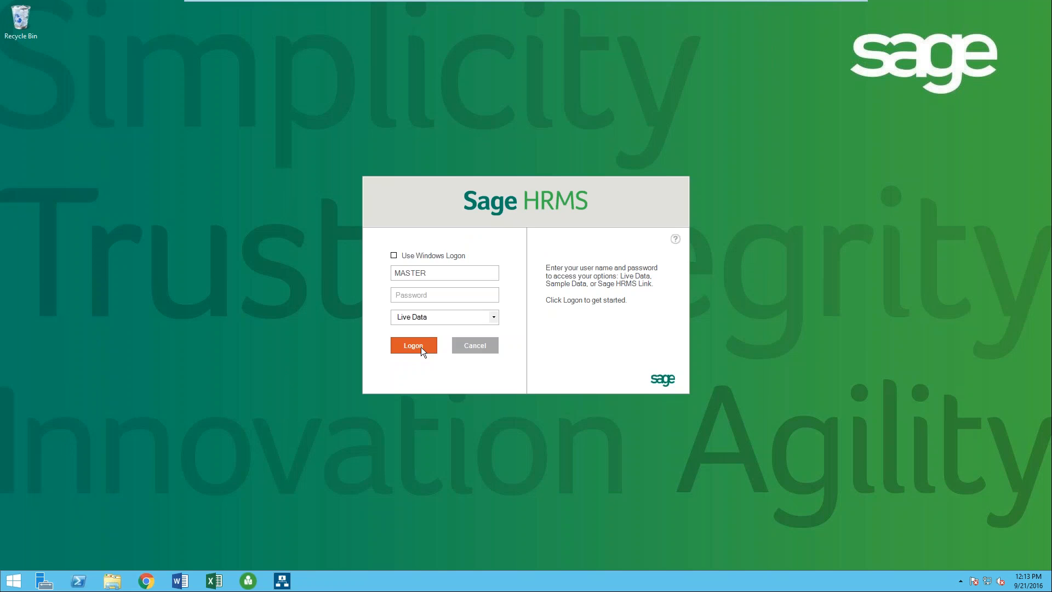
Log on as MASTER to Live Data and reach the Welcome home page.
{"action": "left_click", "coordinate": [414, 345]}
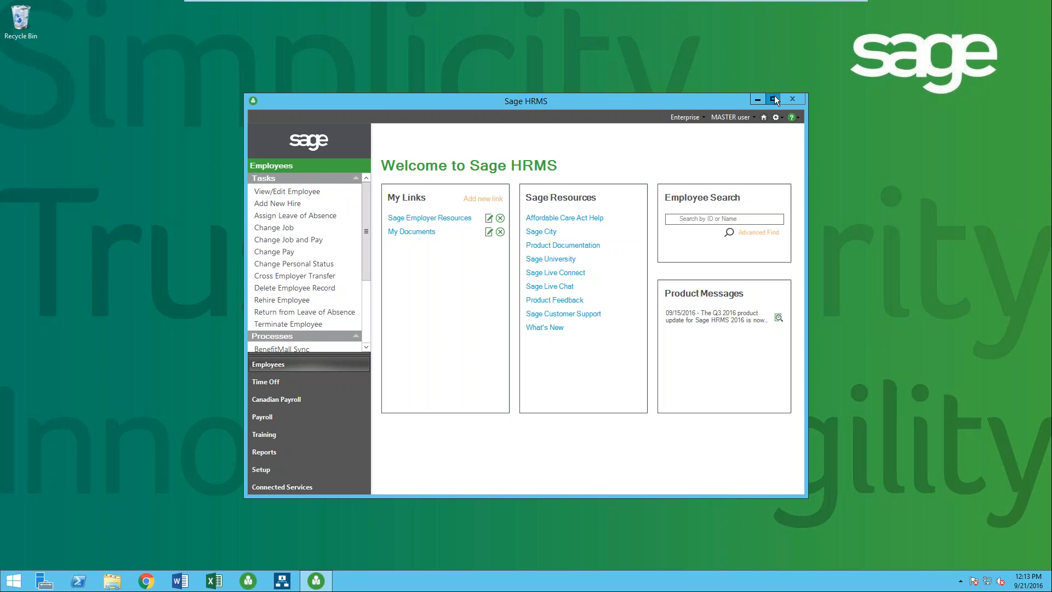
Maximize the Sage HRMS window, view the My Documents link, then close the Documents folder.
{"action": "left_click", "coordinate": [774, 98]}
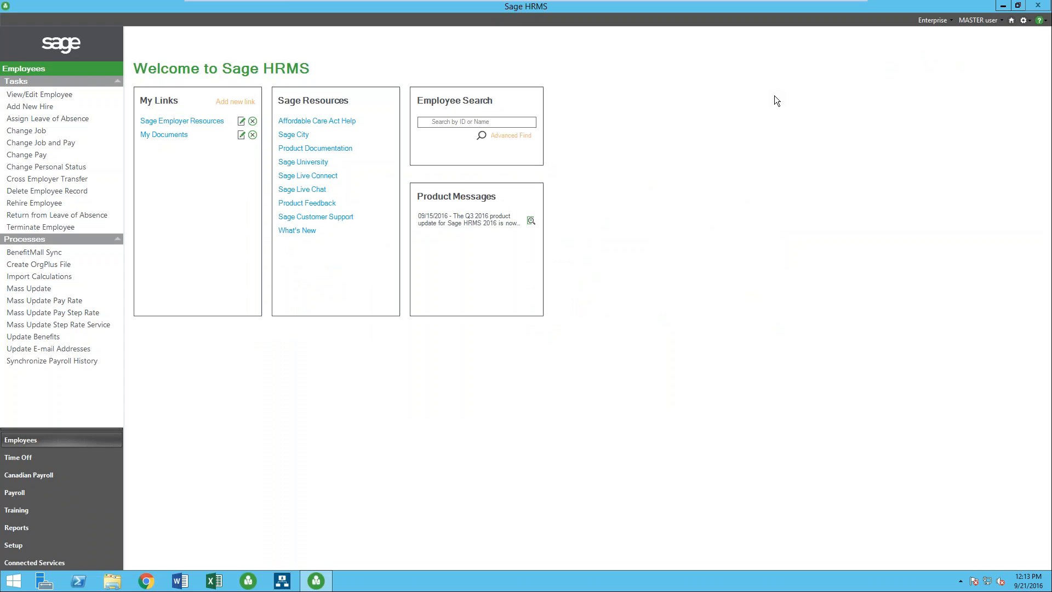
{"action": "mouse_move", "coordinate": [576, 228]}
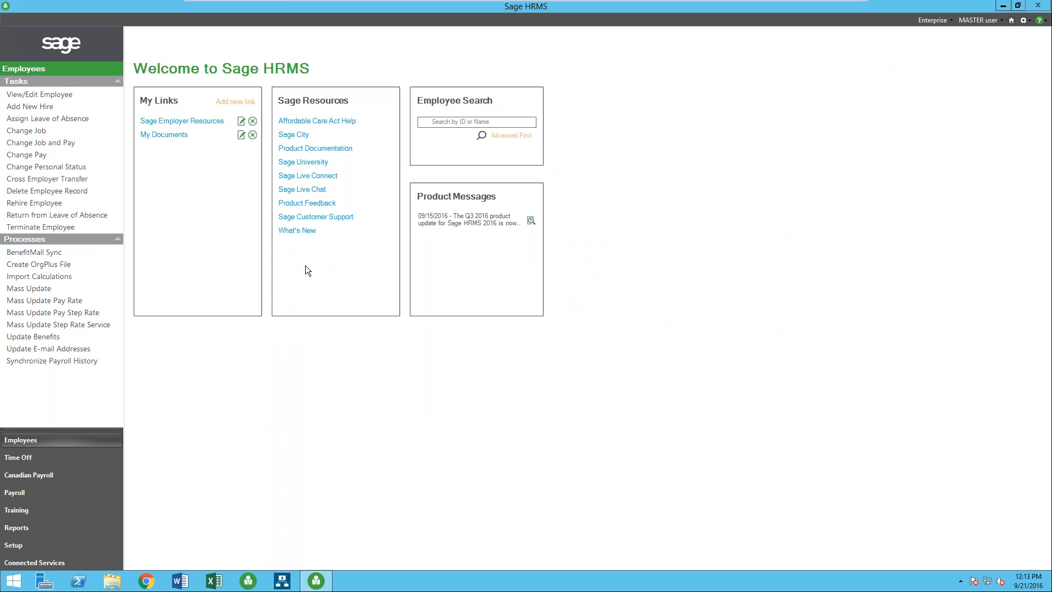
{"action": "mouse_move", "coordinate": [328, 160]}
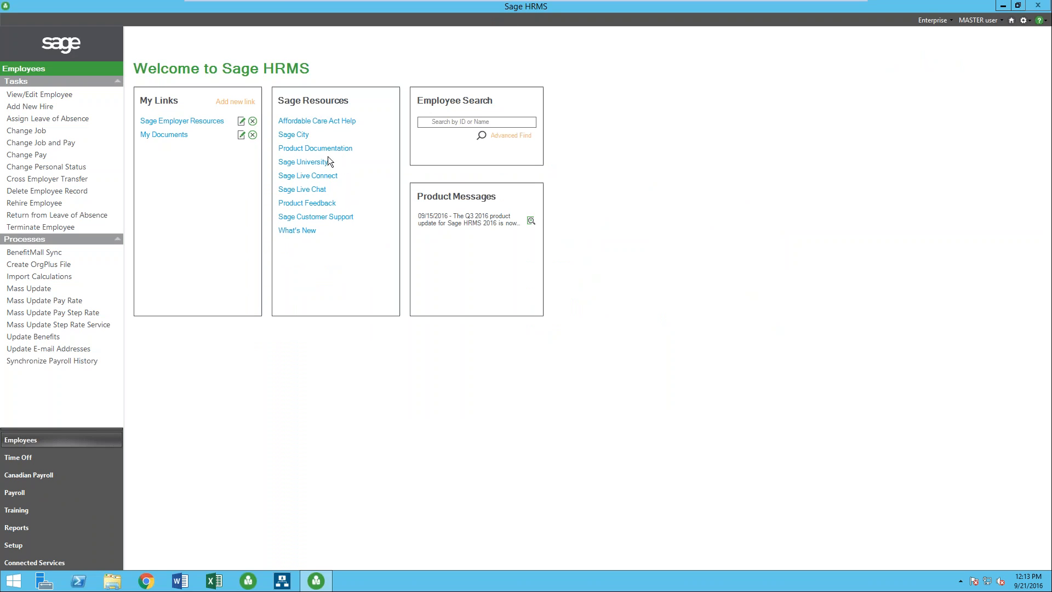
{"action": "mouse_move", "coordinate": [324, 167]}
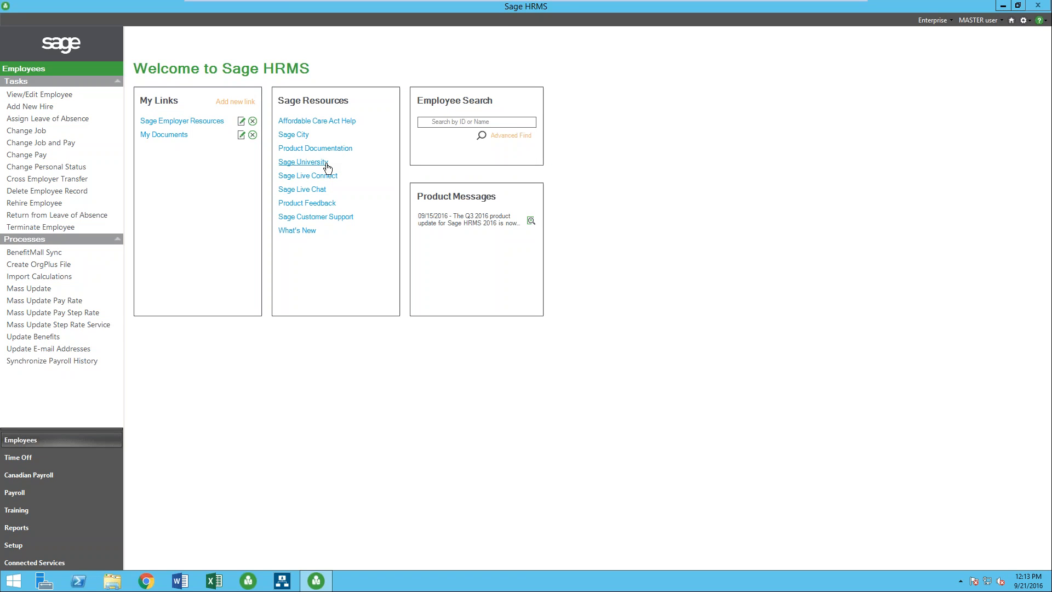
{"action": "mouse_move", "coordinate": [331, 179]}
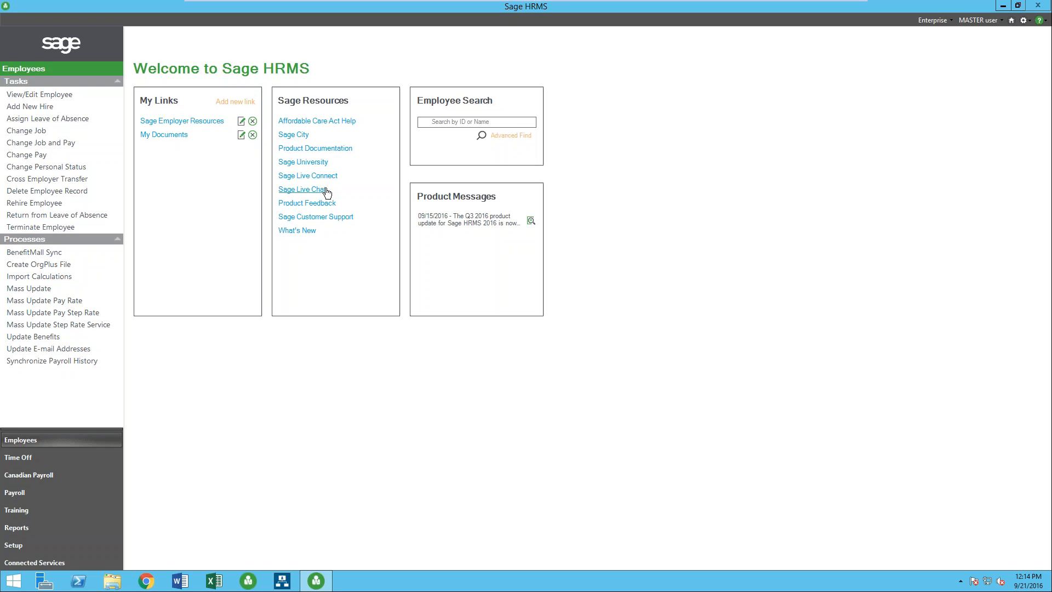
{"action": "mouse_move", "coordinate": [336, 207]}
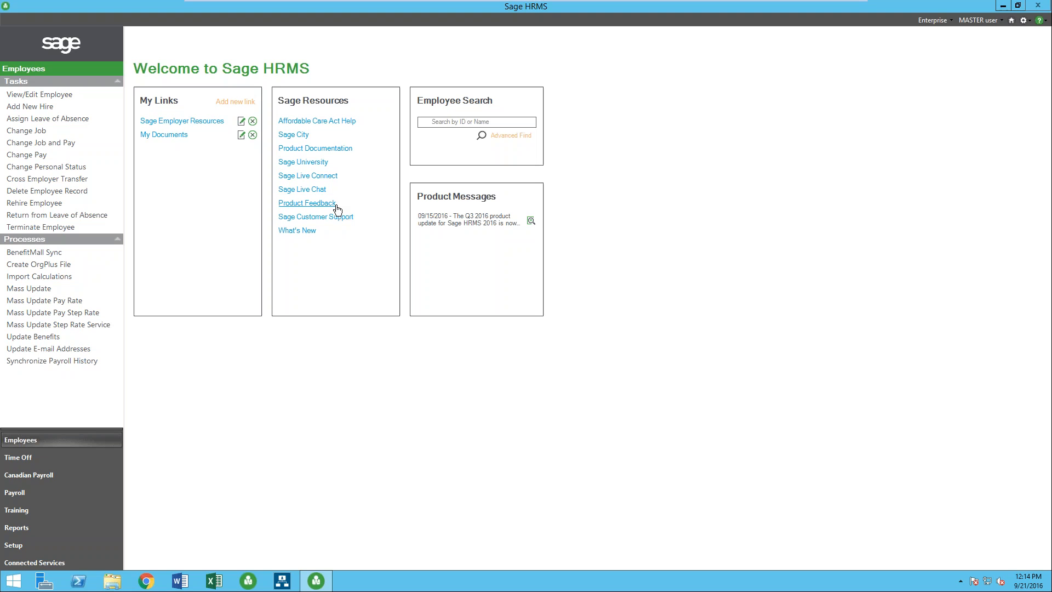
{"action": "mouse_move", "coordinate": [189, 133]}
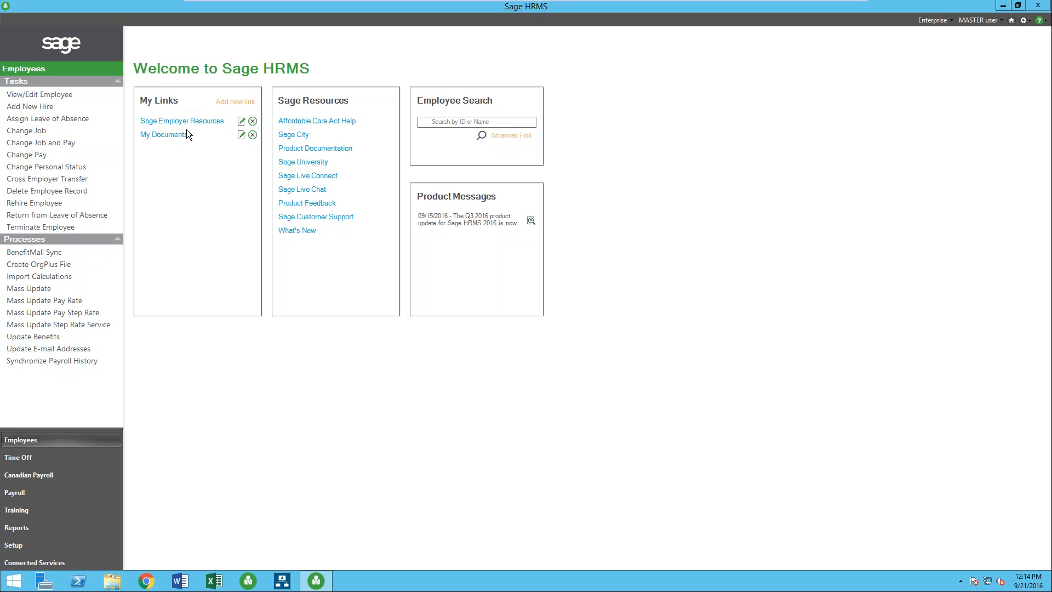
{"action": "mouse_move", "coordinate": [184, 148]}
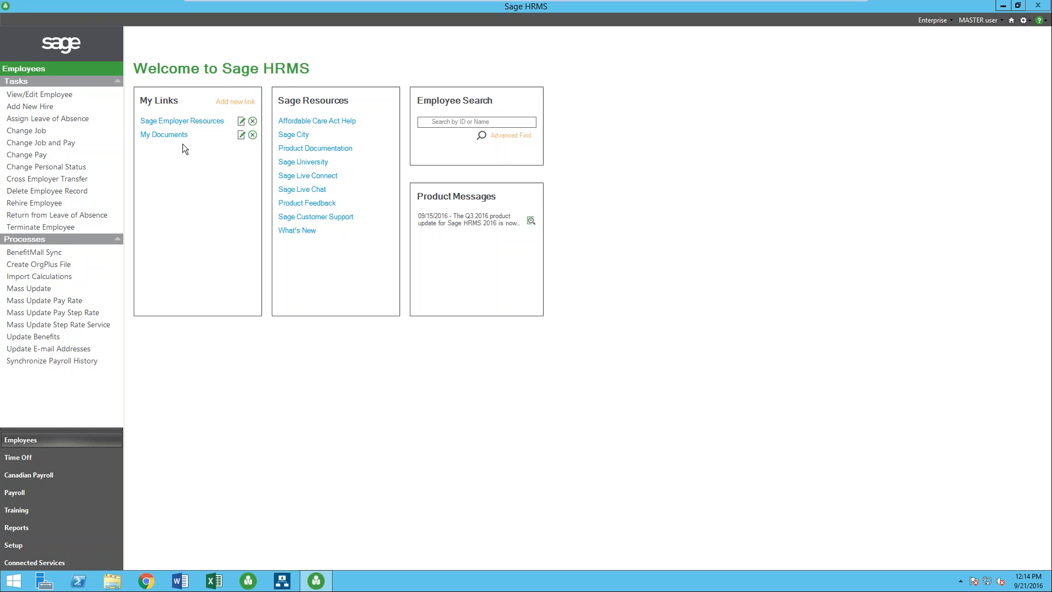
{"action": "mouse_move", "coordinate": [181, 270]}
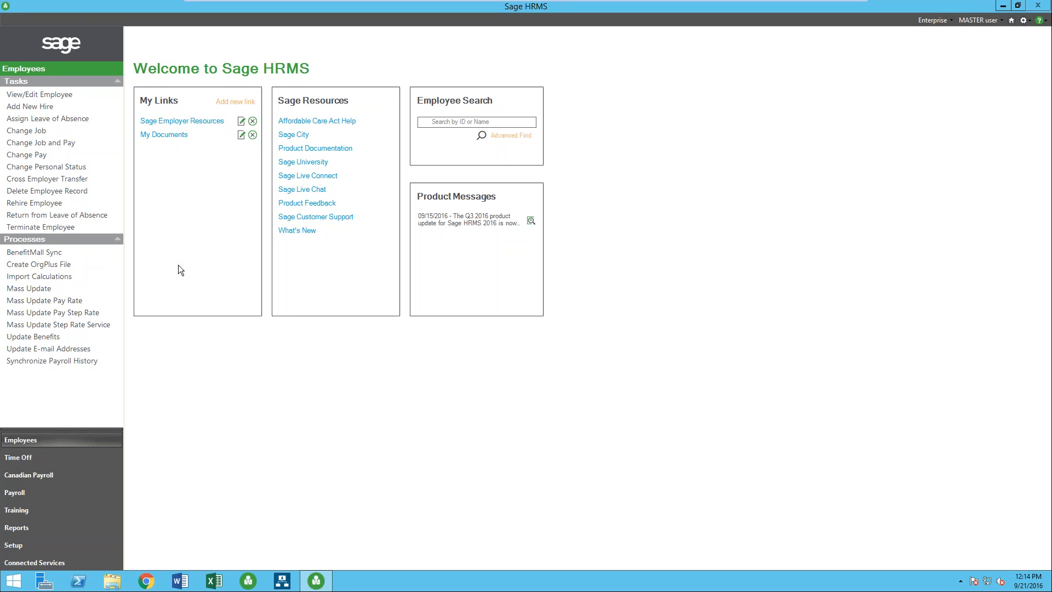
{"action": "mouse_move", "coordinate": [176, 126]}
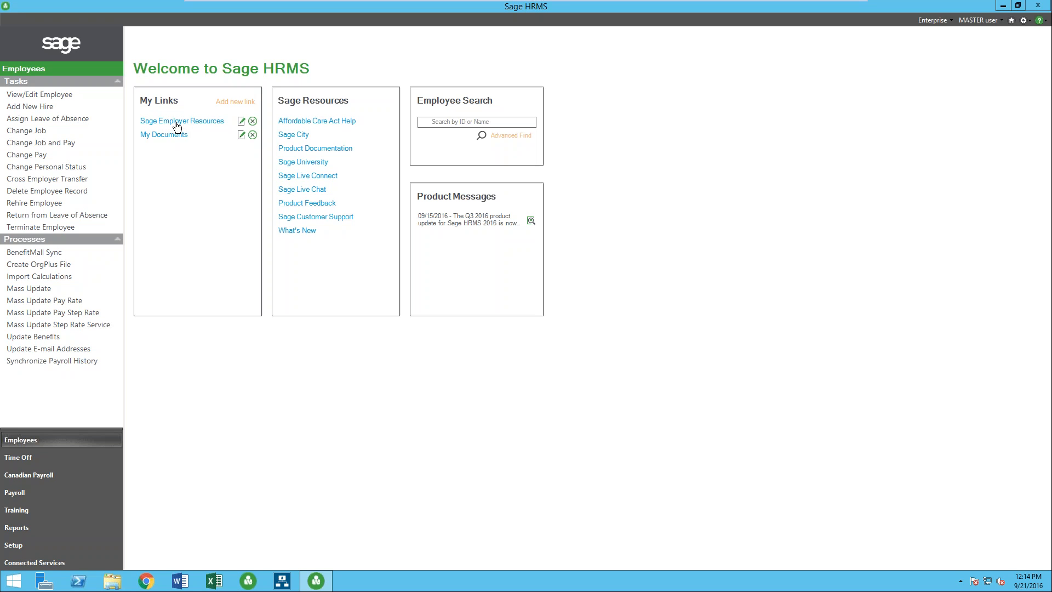
{"action": "left_click", "coordinate": [165, 133]}
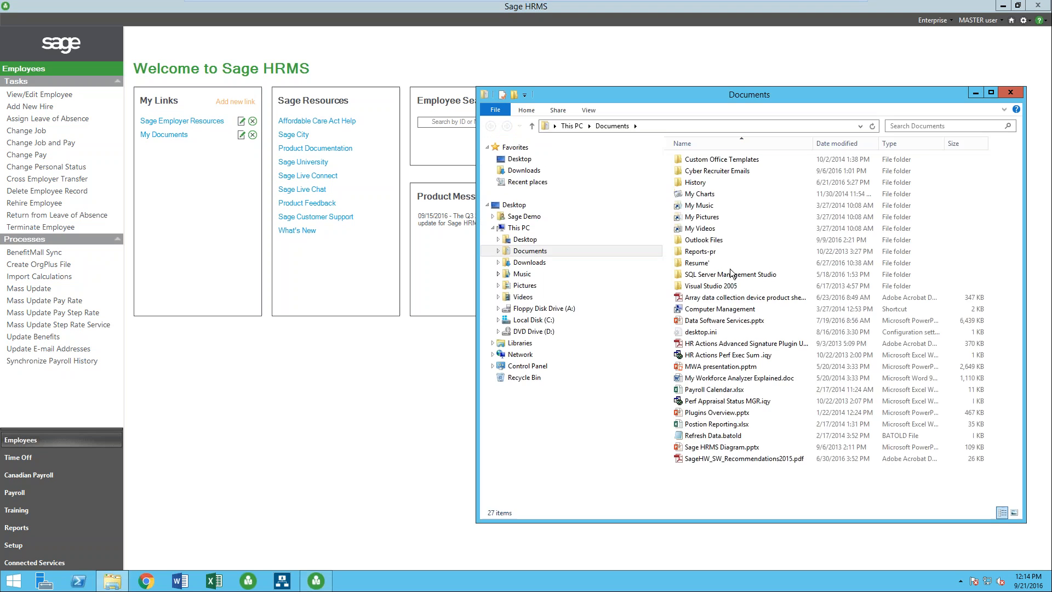
{"action": "left_click", "coordinate": [1012, 92]}
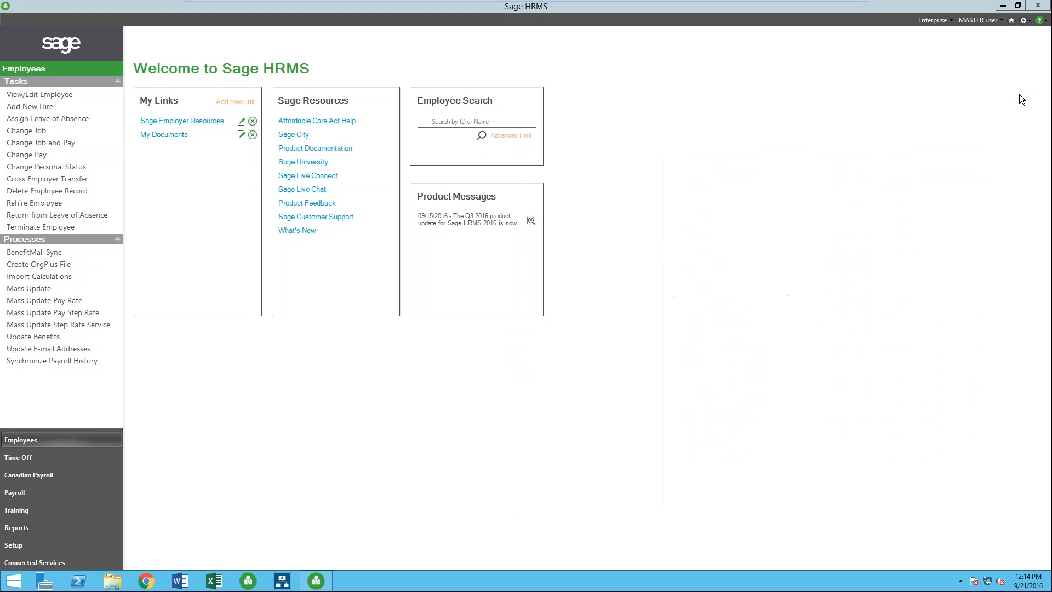
{"action": "left_click", "coordinate": [33, 94]}
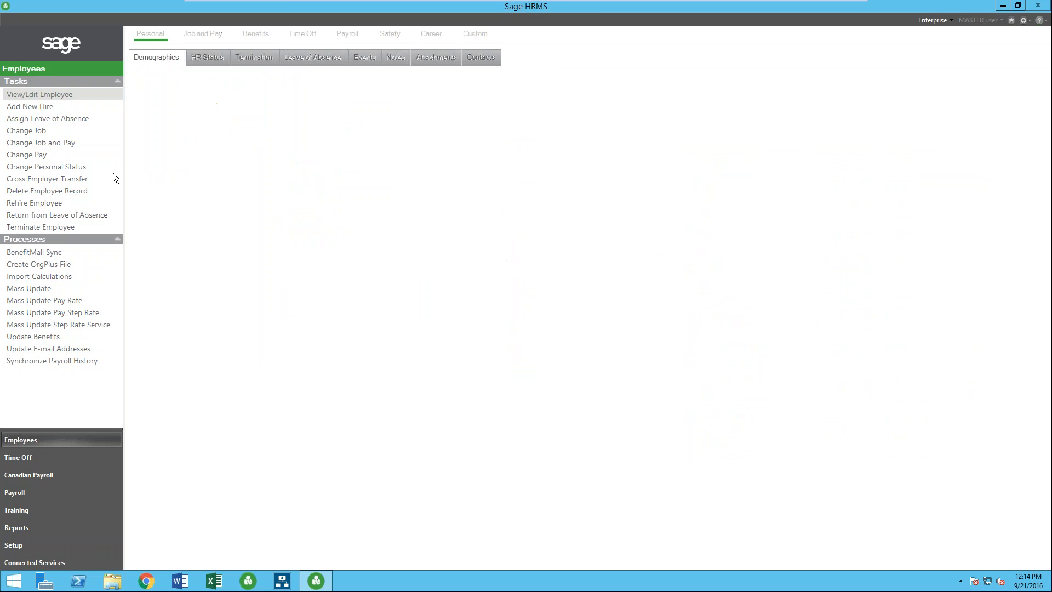
{"action": "left_click", "coordinate": [39, 95]}
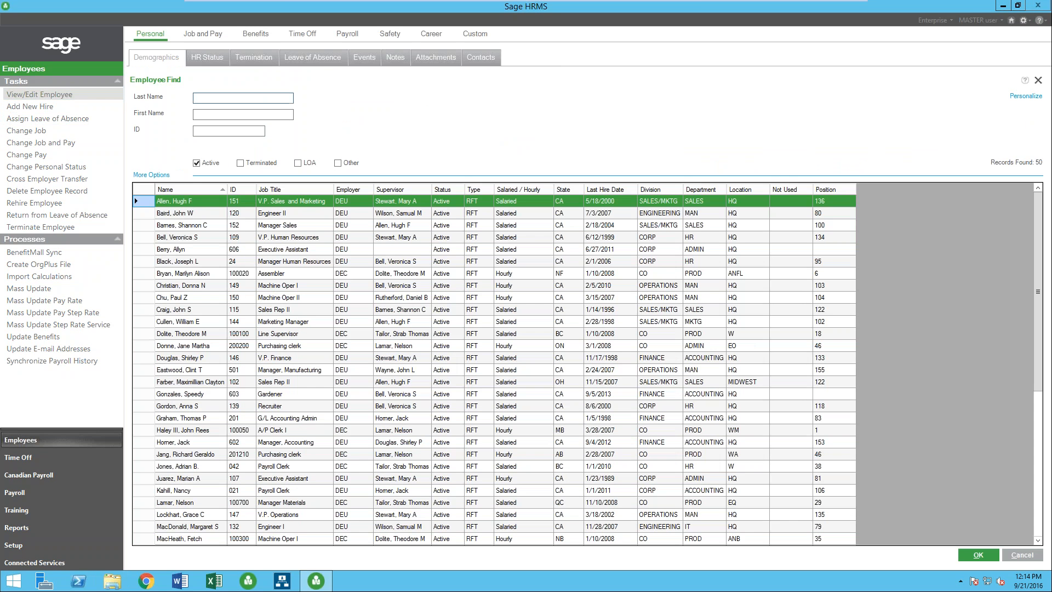
{"action": "mouse_move", "coordinate": [92, 172]}
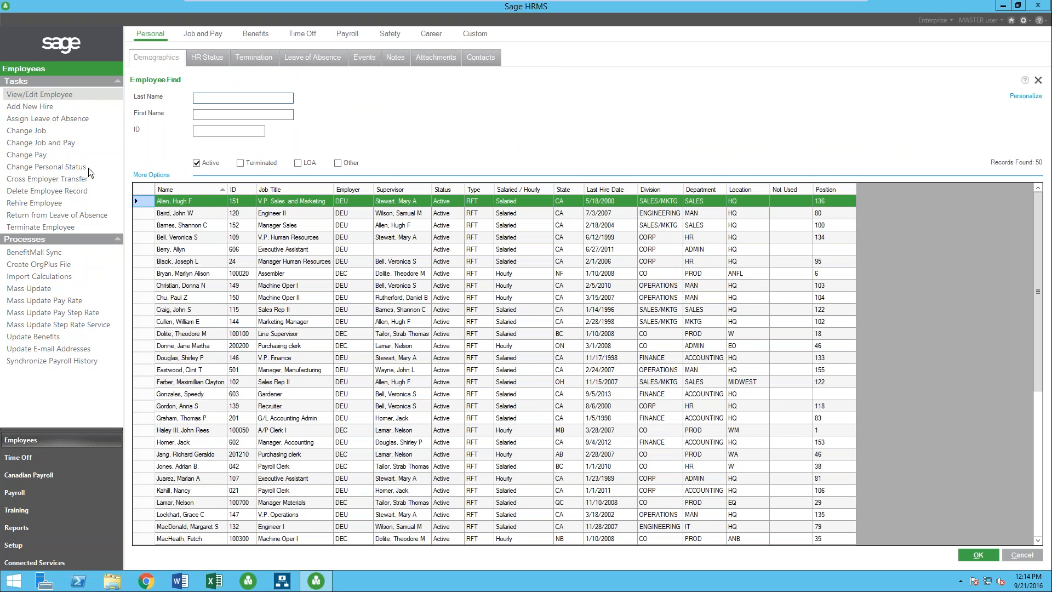
{"action": "left_click", "coordinate": [243, 98]}
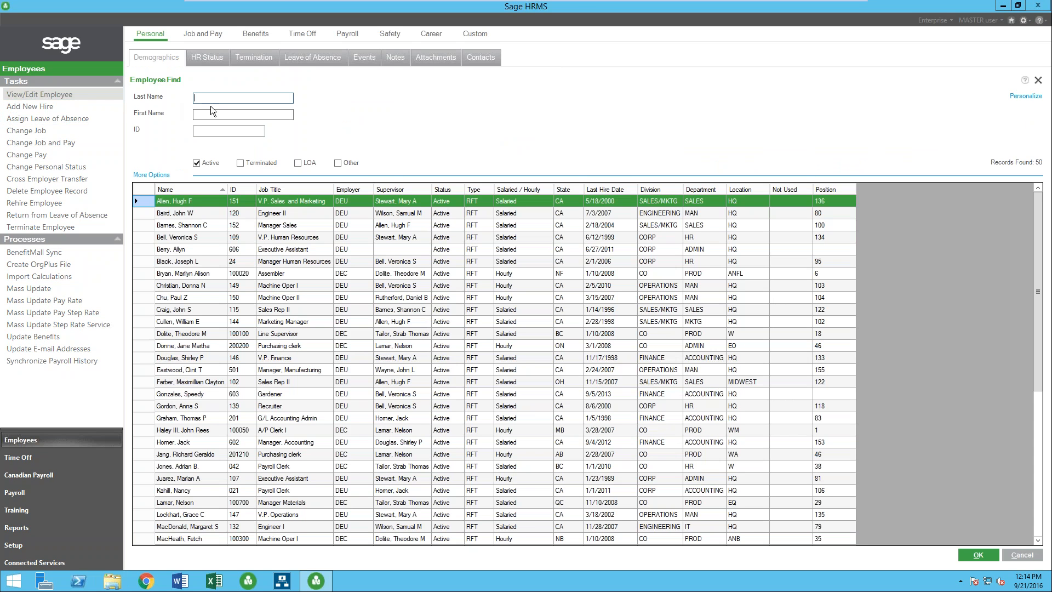
{"action": "mouse_move", "coordinate": [218, 147]}
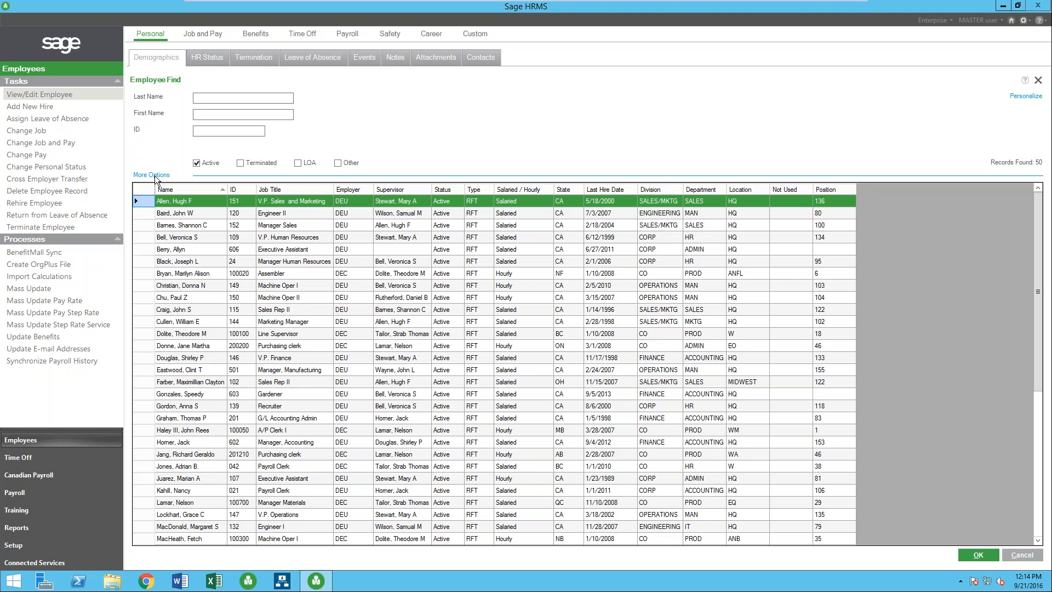
{"action": "left_click", "coordinate": [151, 175]}
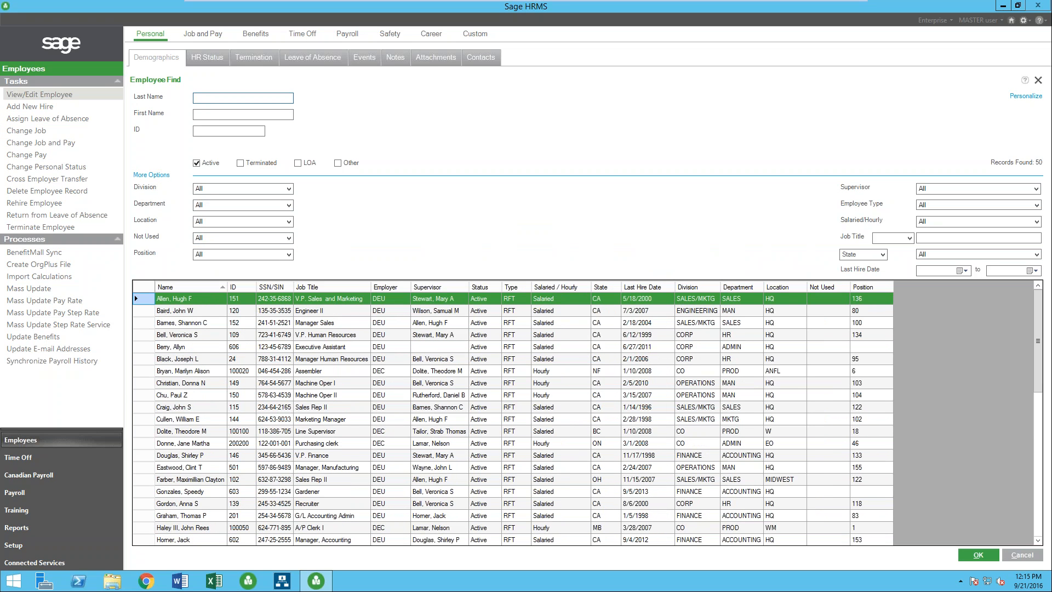
{"action": "type", "text": "jo"}
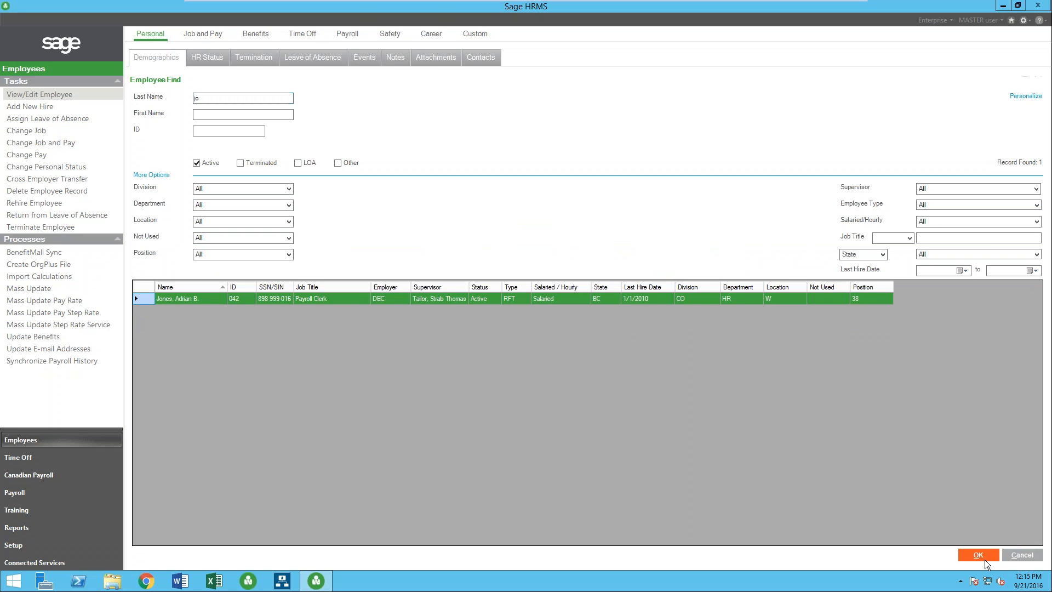
{"action": "left_click", "coordinate": [977, 555]}
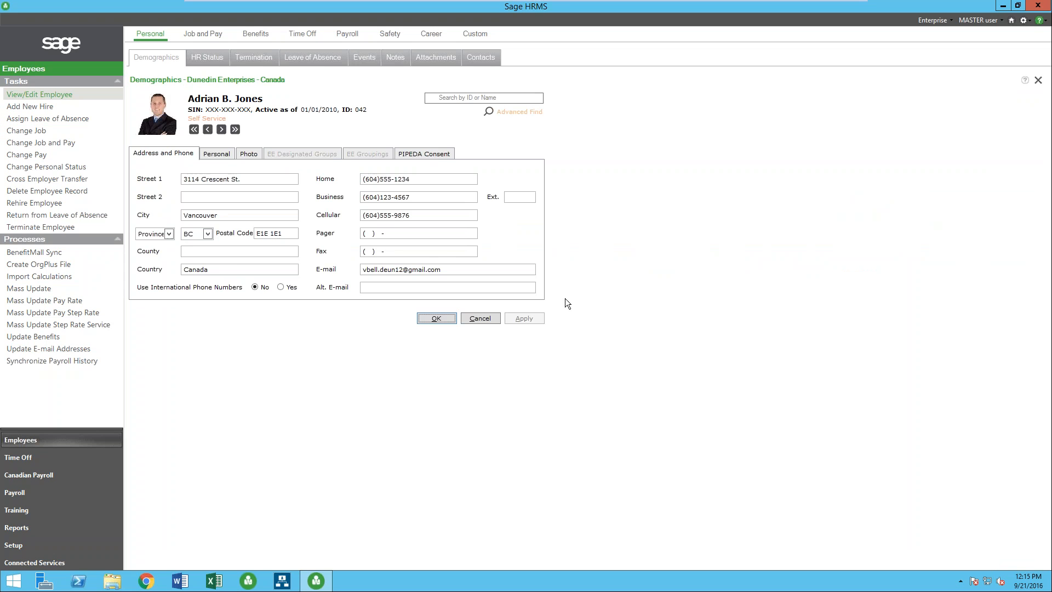
{"action": "left_click", "coordinate": [217, 153]}
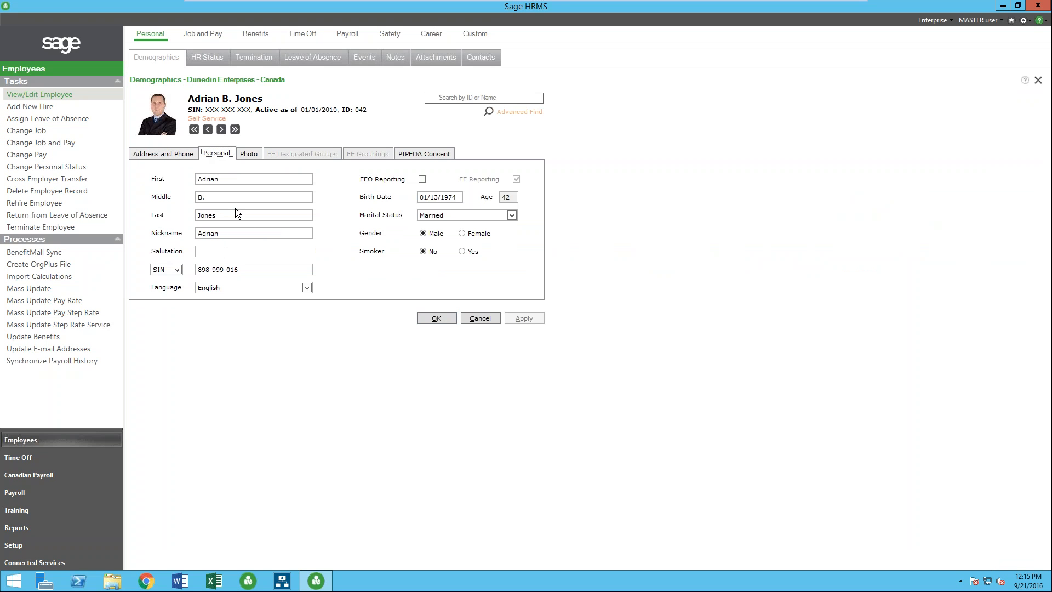
{"action": "left_click", "coordinate": [424, 152]}
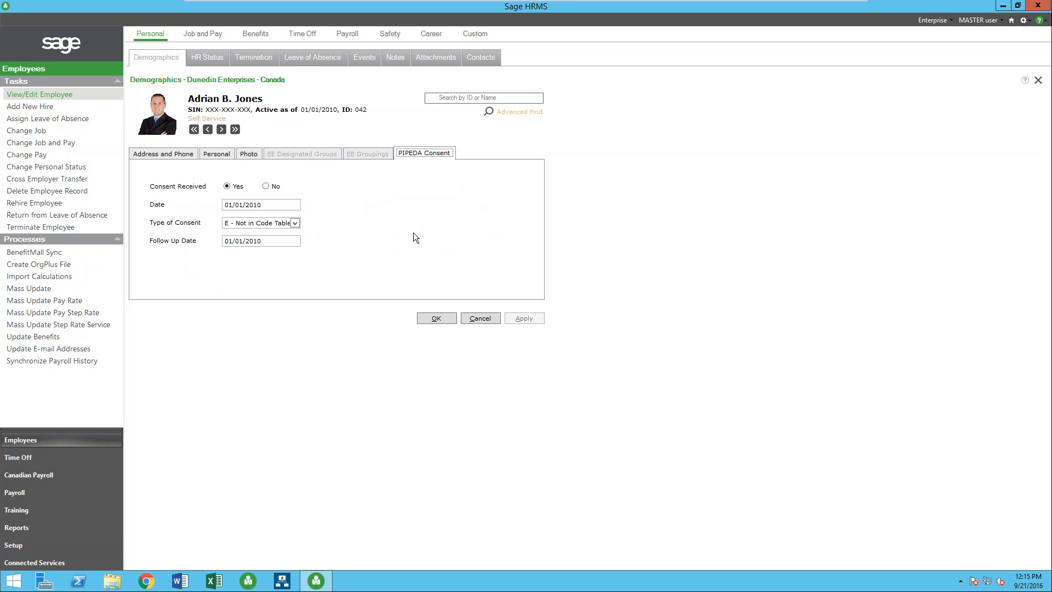
{"action": "left_click", "coordinate": [208, 57]}
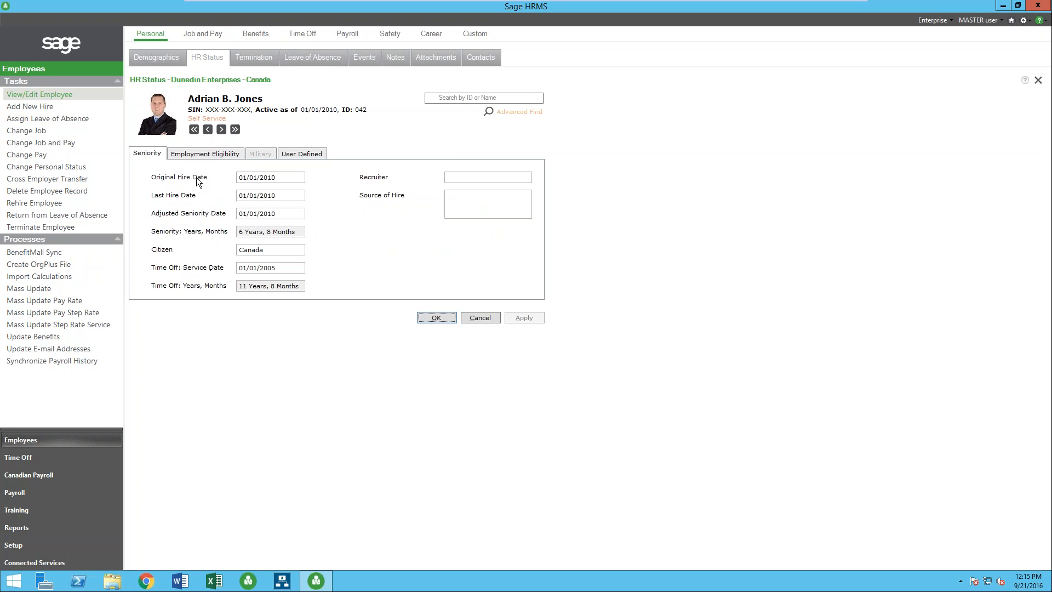
{"action": "mouse_move", "coordinate": [206, 201]}
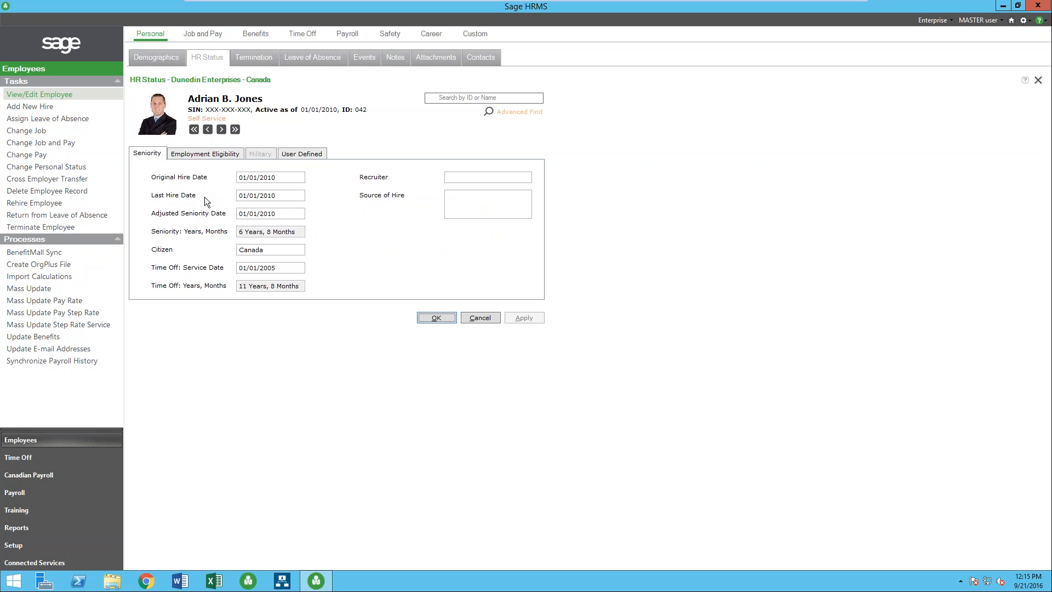
{"action": "mouse_move", "coordinate": [186, 218]}
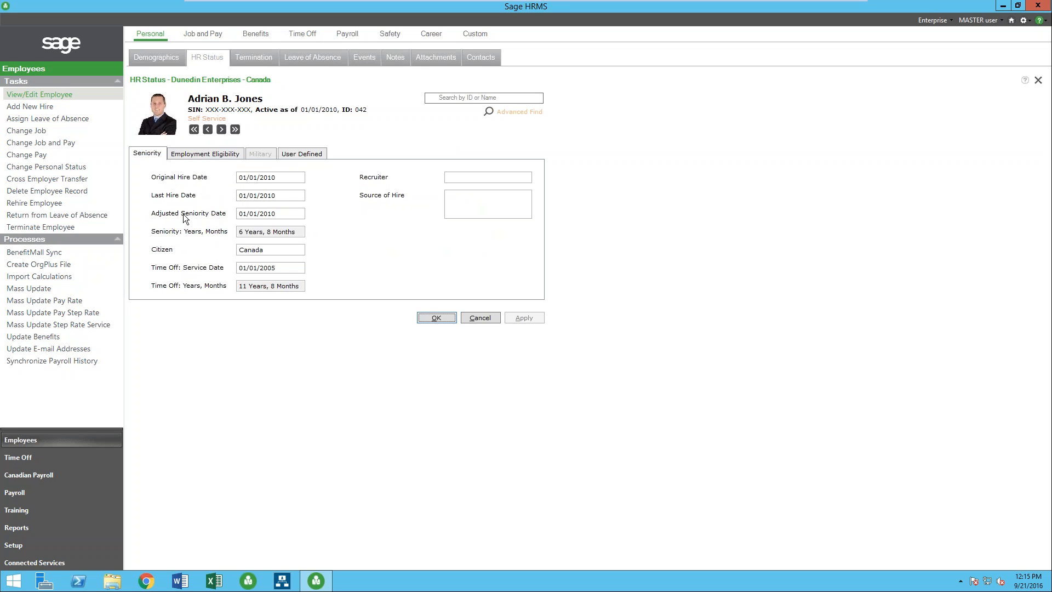
{"action": "mouse_move", "coordinate": [191, 276]}
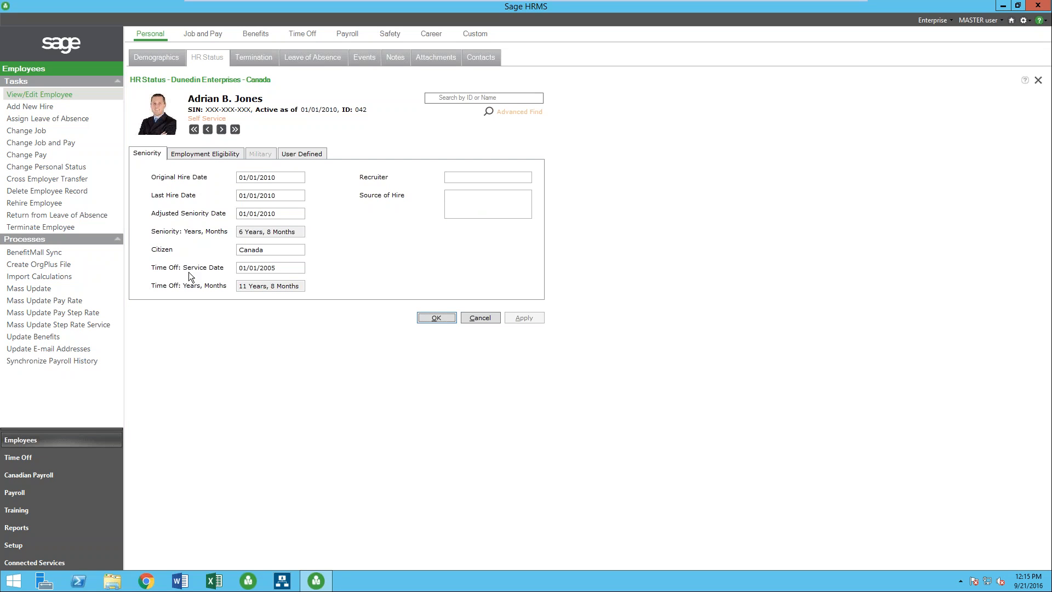
{"action": "mouse_move", "coordinate": [213, 242]}
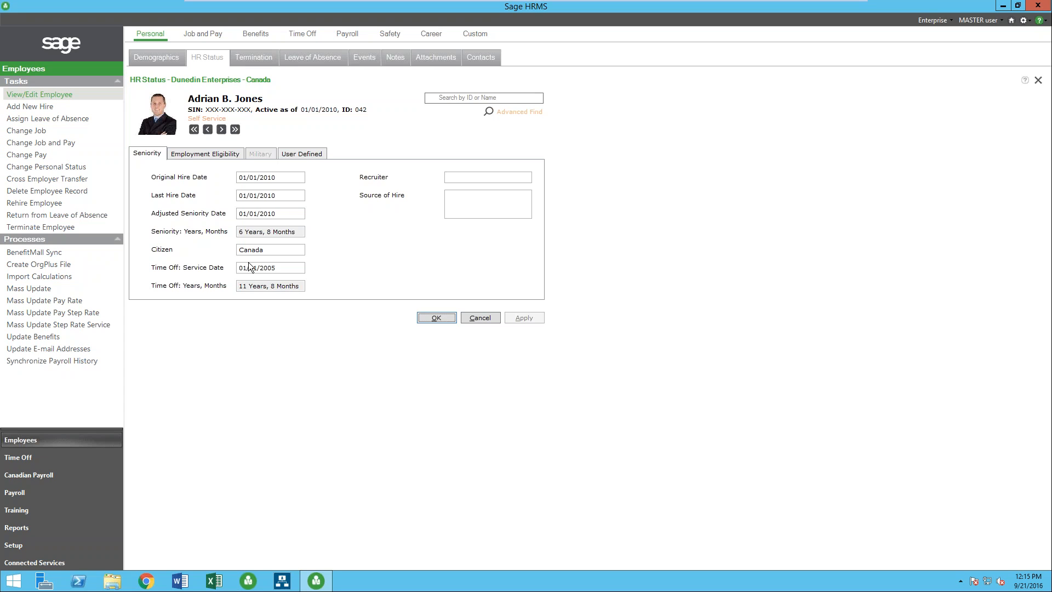
{"action": "mouse_move", "coordinate": [258, 204]}
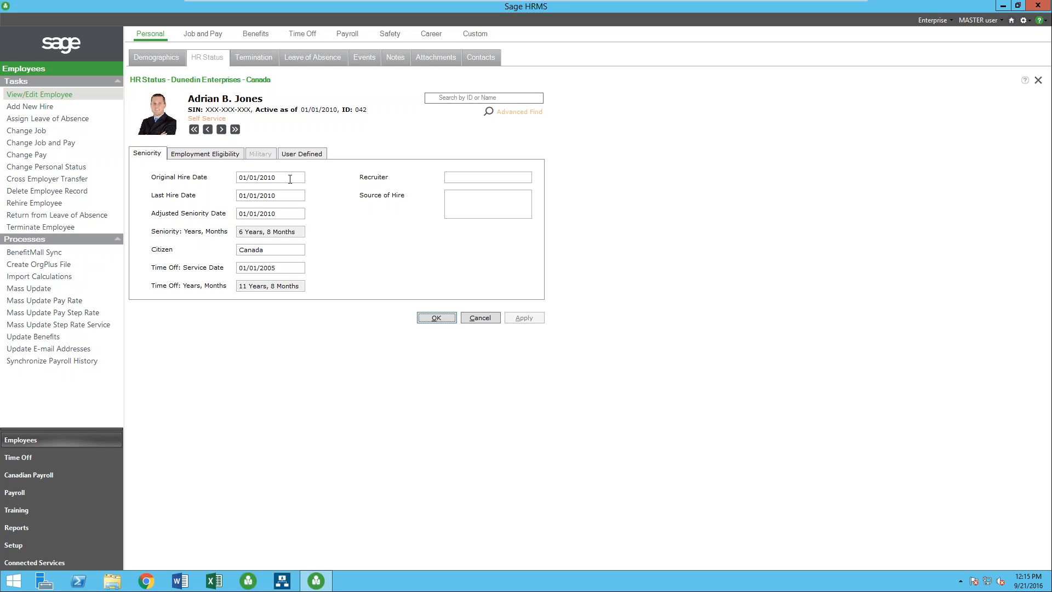
Review his employment eligibility, then show the user-defined Team, Locker, Badge # and MISC4 fields.
{"action": "left_click", "coordinate": [205, 154]}
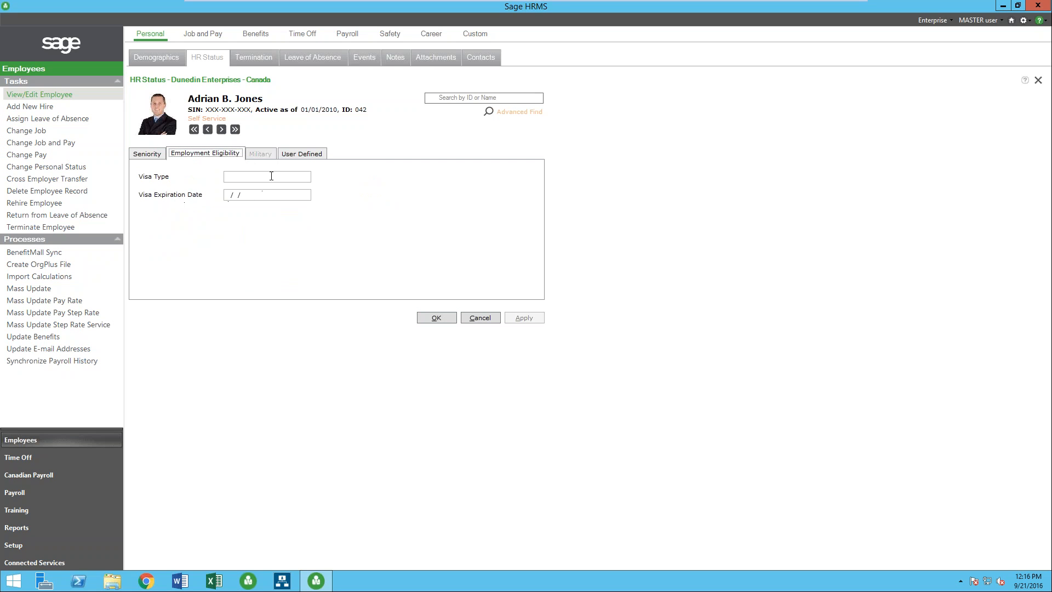
{"action": "left_click", "coordinate": [301, 152]}
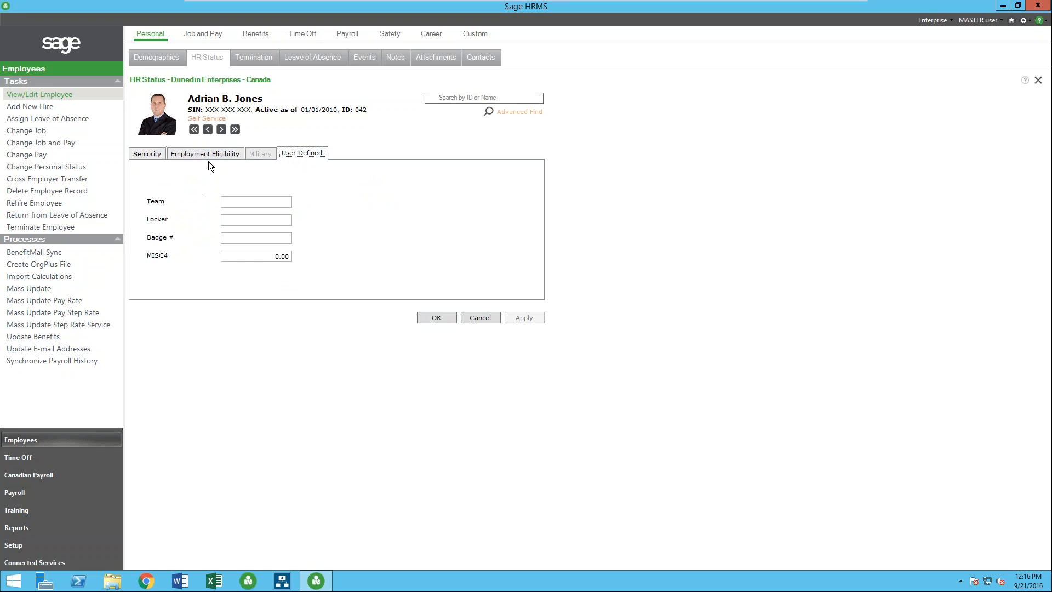
{"action": "mouse_move", "coordinate": [181, 263]}
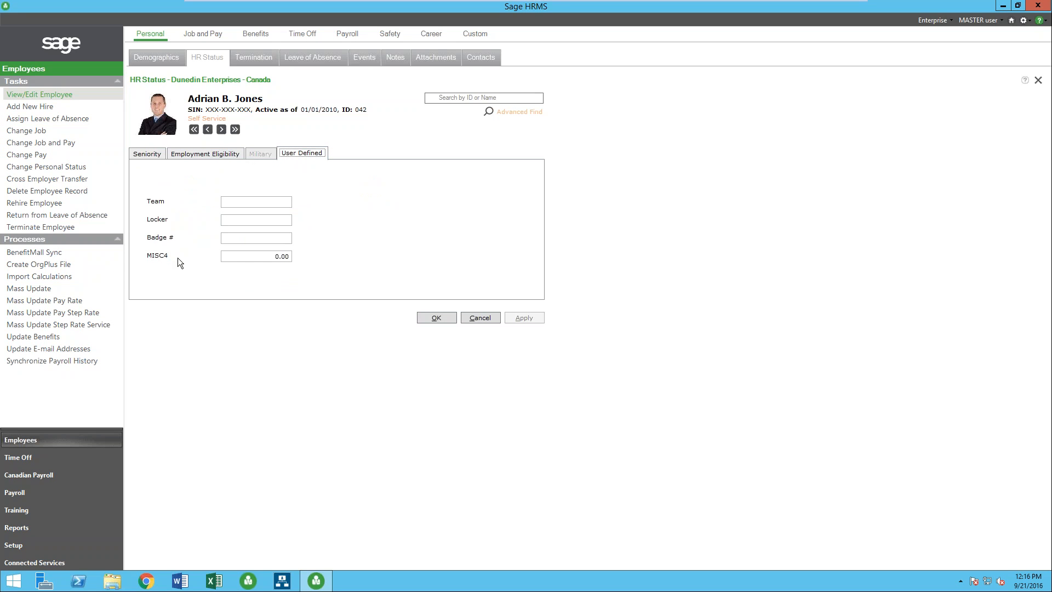
{"action": "mouse_move", "coordinate": [478, 39]}
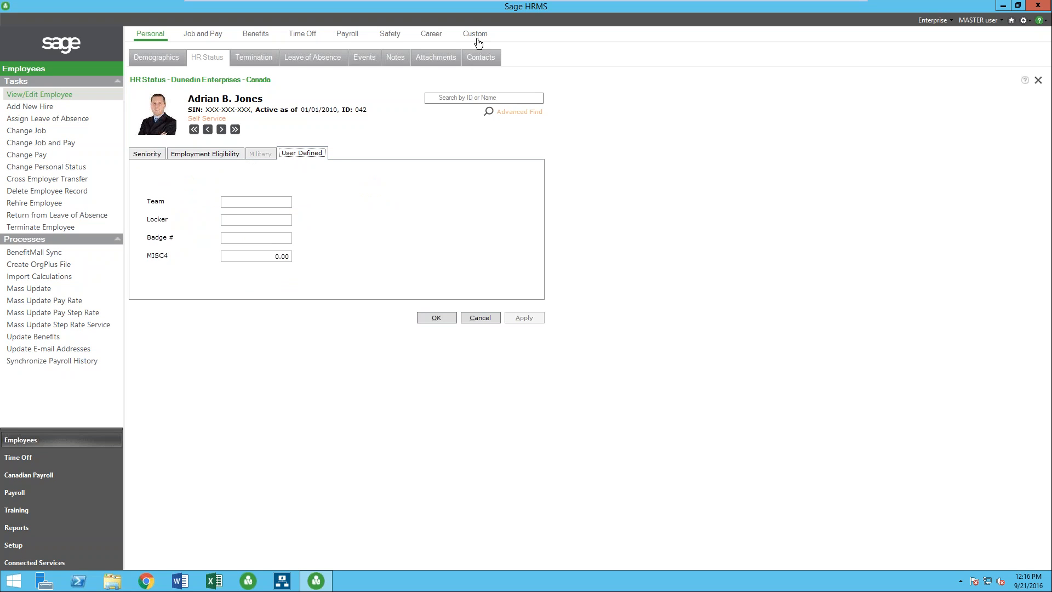
{"action": "mouse_move", "coordinate": [298, 76]}
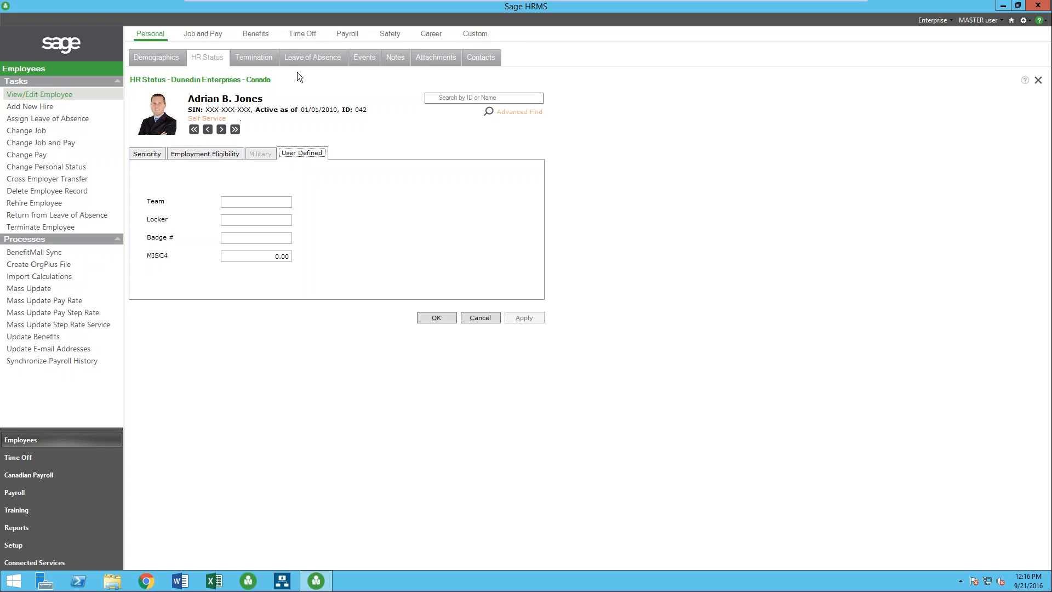
Review his termination details, try Rehire Employee, then show his 2015 leave of absence history.
{"action": "left_click", "coordinate": [254, 57]}
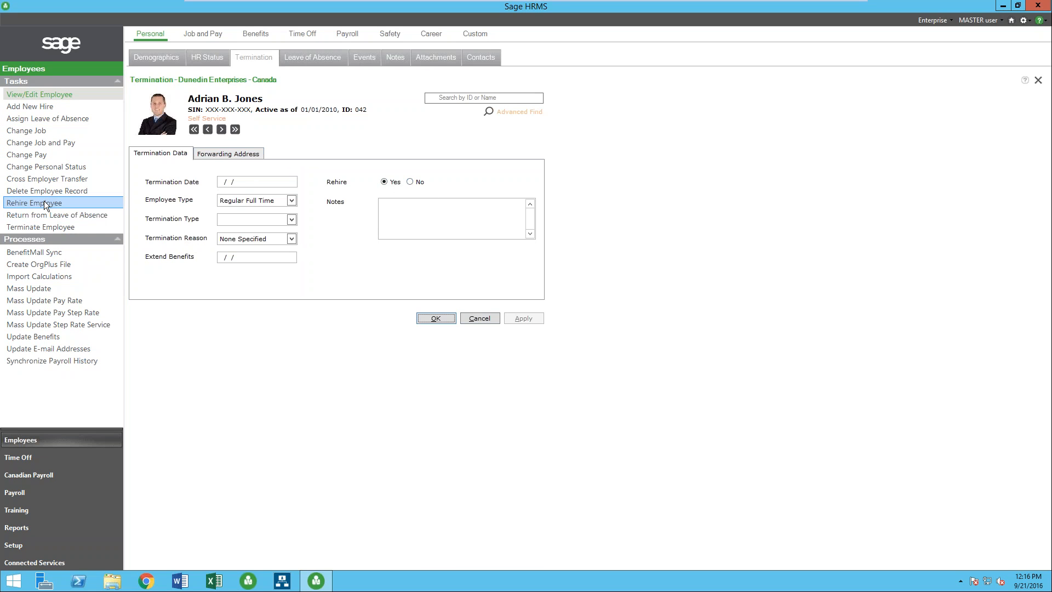
{"action": "left_click", "coordinate": [34, 202]}
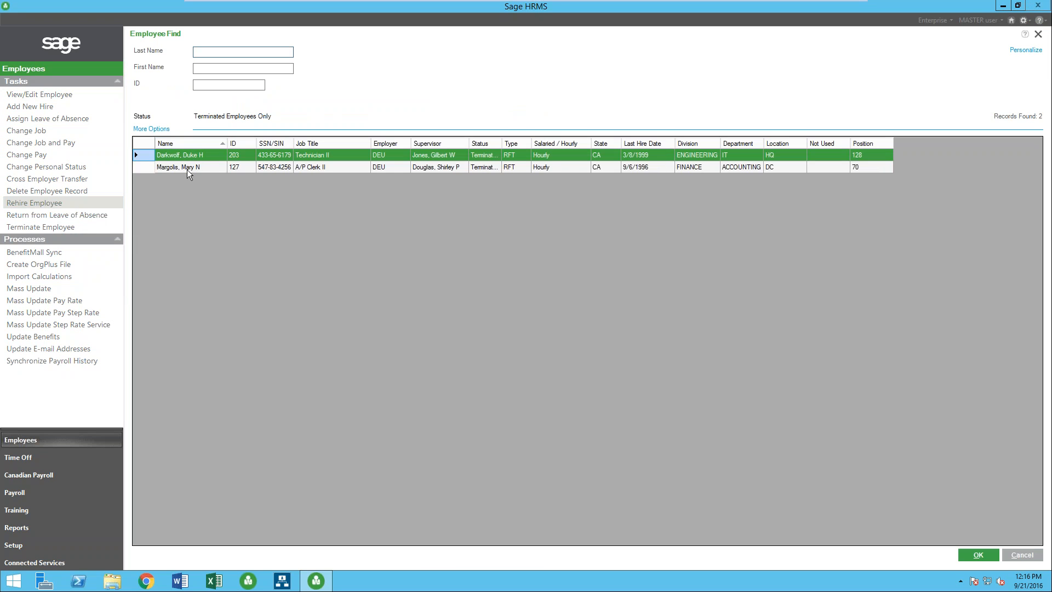
{"action": "mouse_move", "coordinate": [215, 204]}
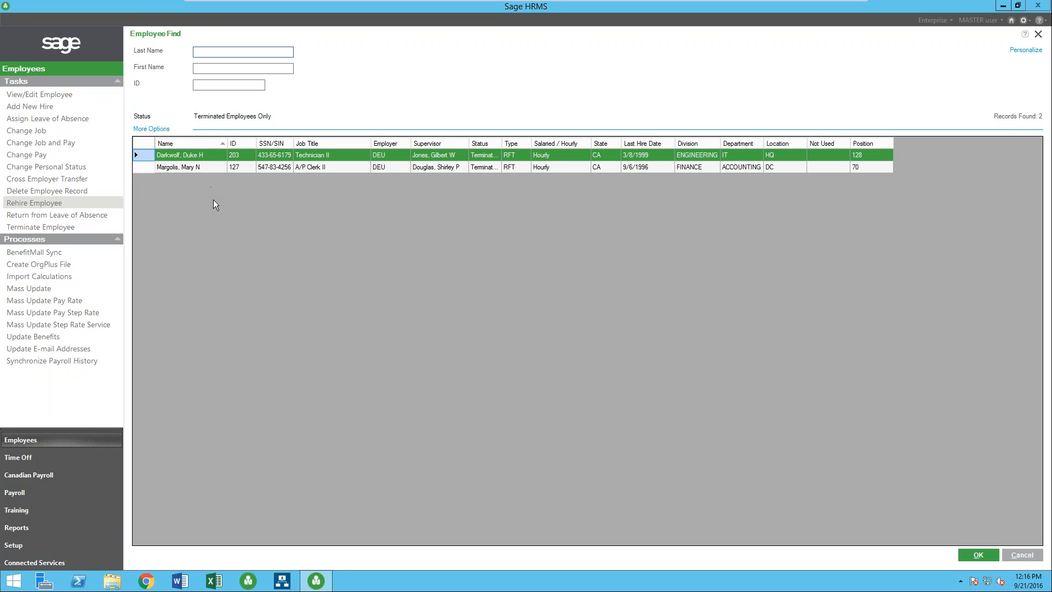
{"action": "mouse_move", "coordinate": [875, 532]}
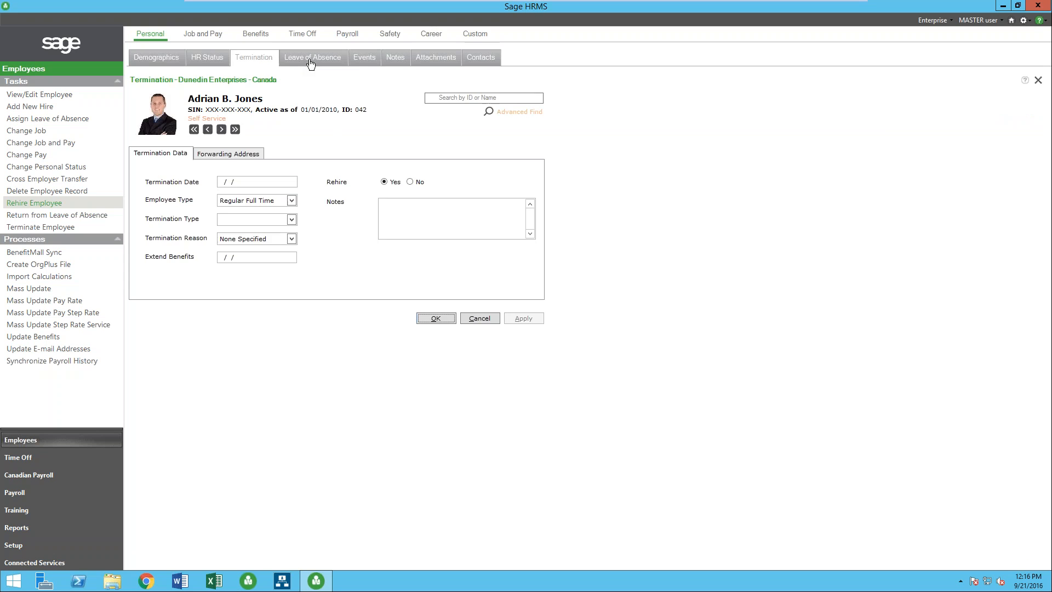
{"action": "left_click", "coordinate": [312, 57]}
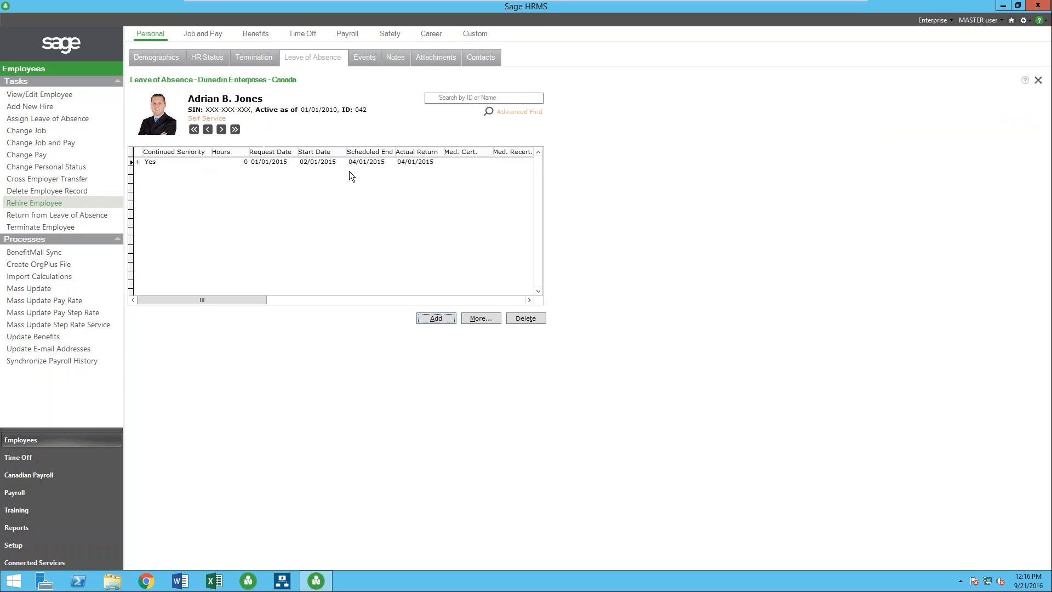
{"action": "mouse_move", "coordinate": [335, 175]}
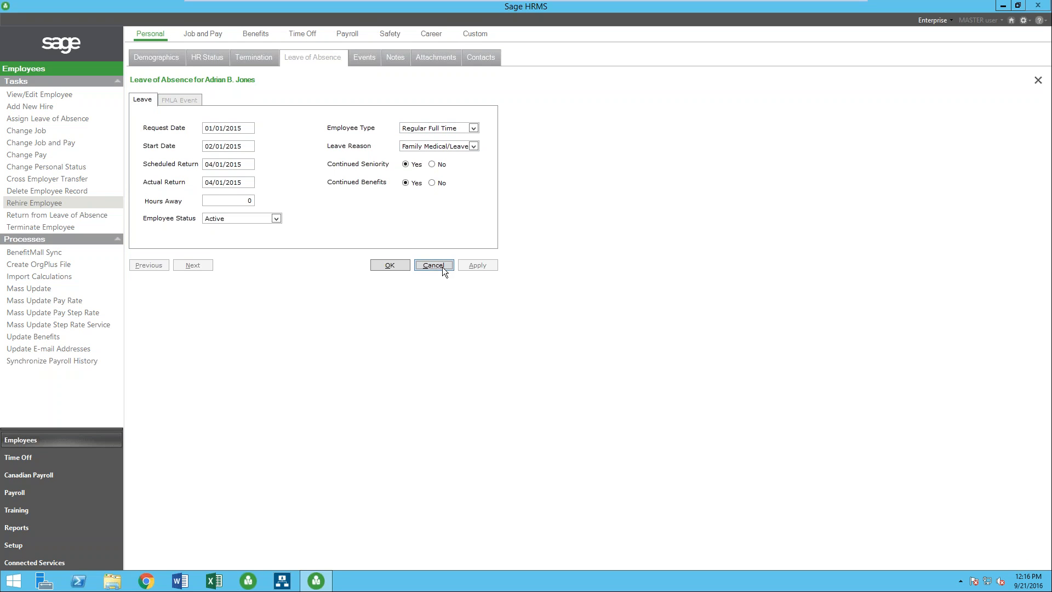
{"action": "left_click", "coordinate": [434, 264]}
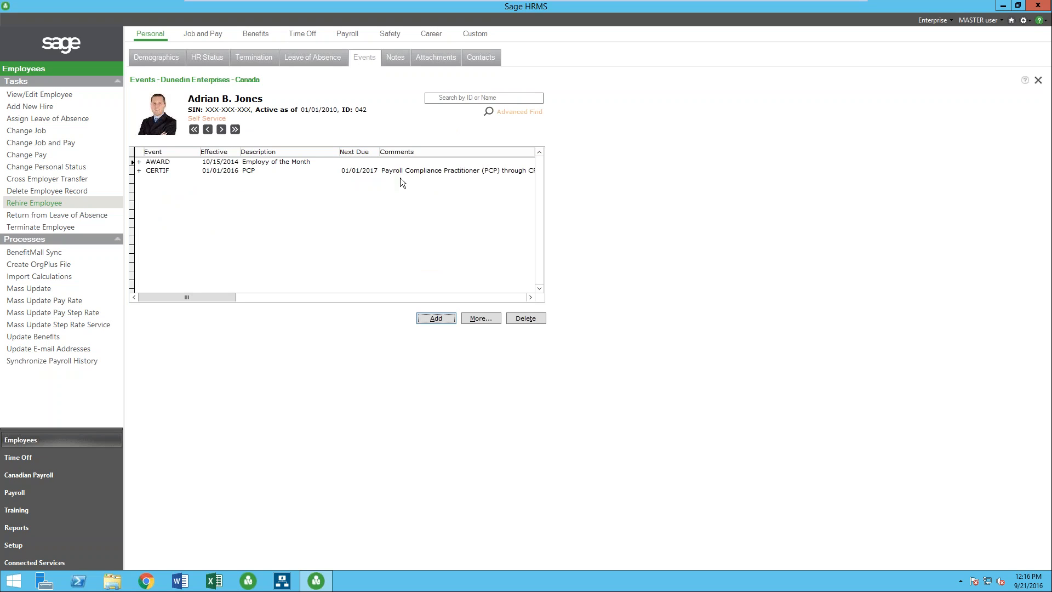
{"action": "mouse_move", "coordinate": [399, 188]}
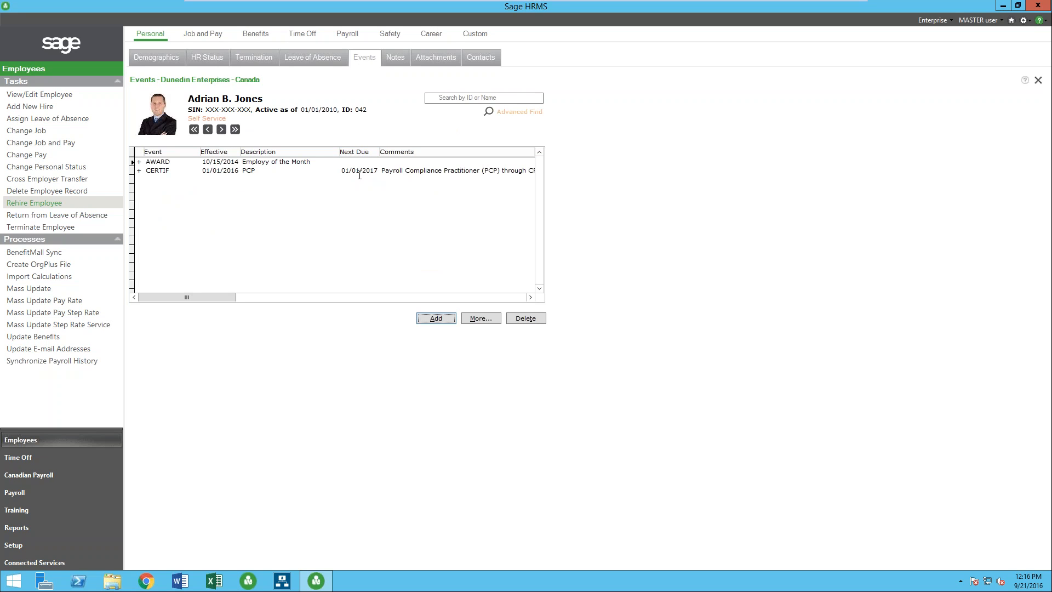
{"action": "mouse_move", "coordinate": [361, 182]}
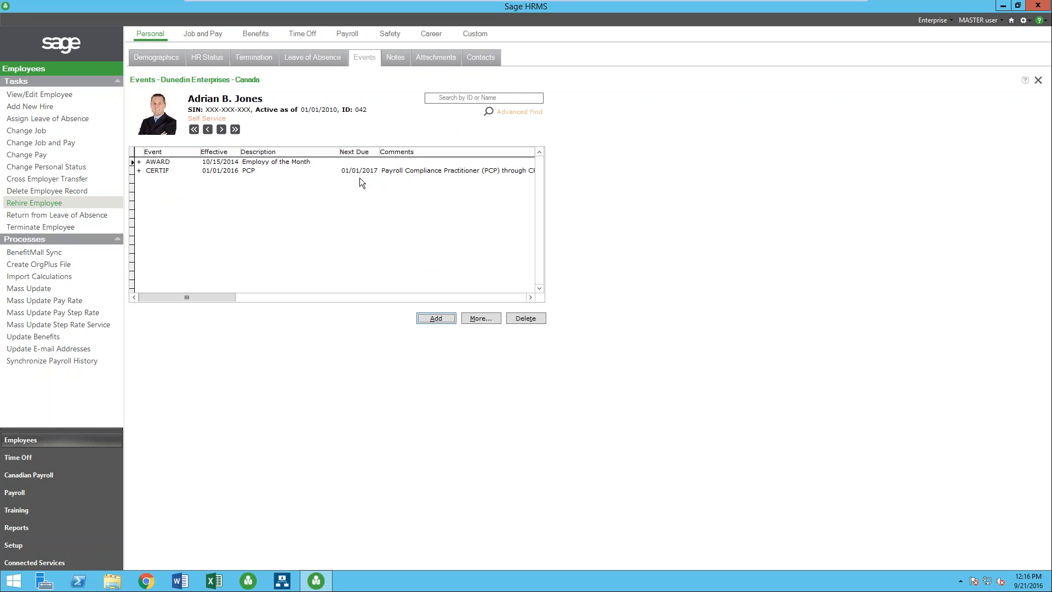
{"action": "mouse_move", "coordinate": [170, 208]}
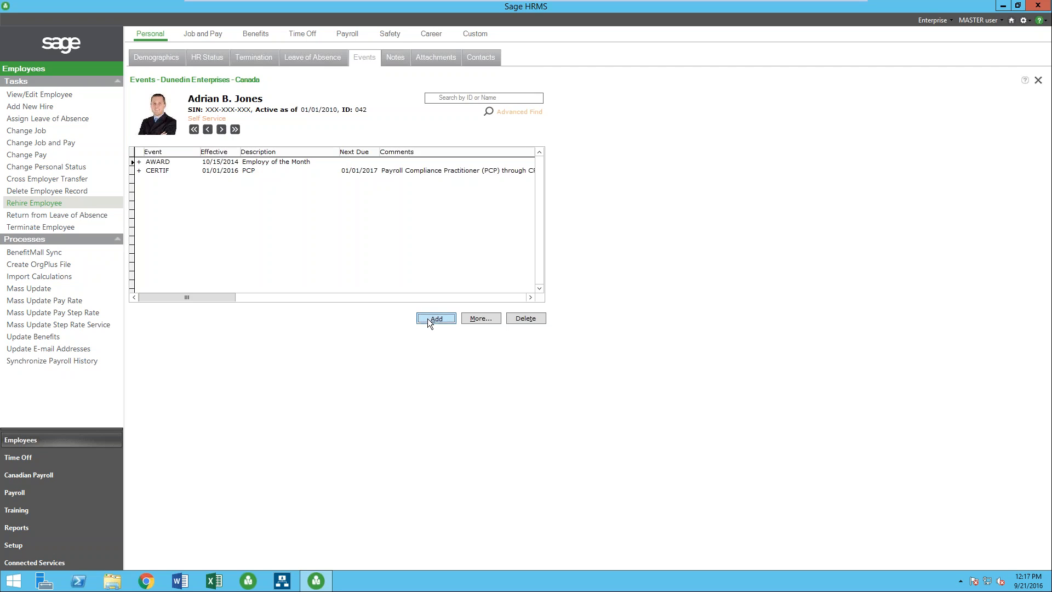
{"action": "left_click", "coordinate": [436, 318]}
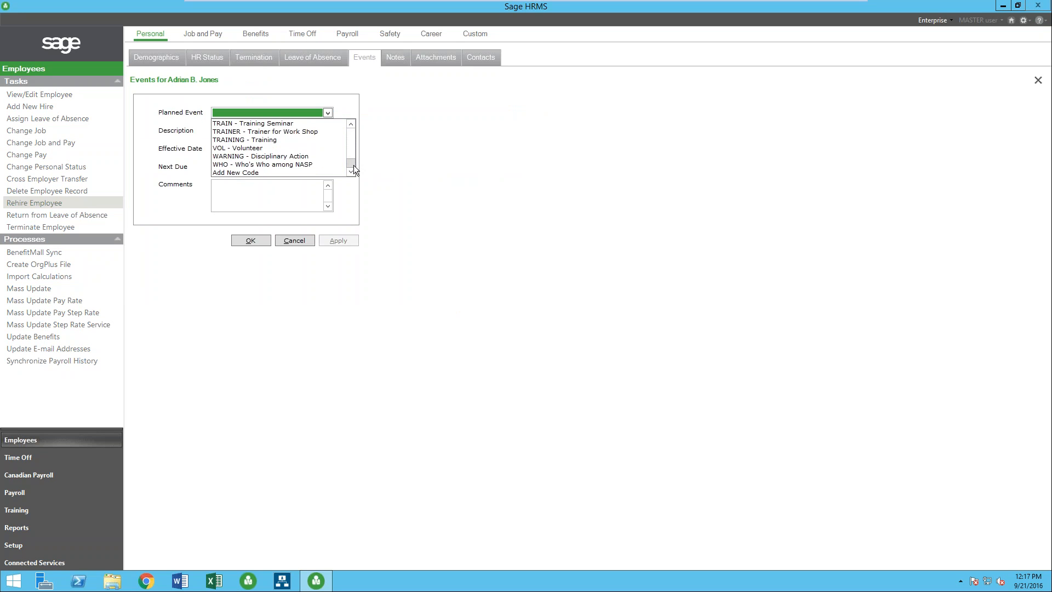
{"action": "mouse_move", "coordinate": [245, 176]}
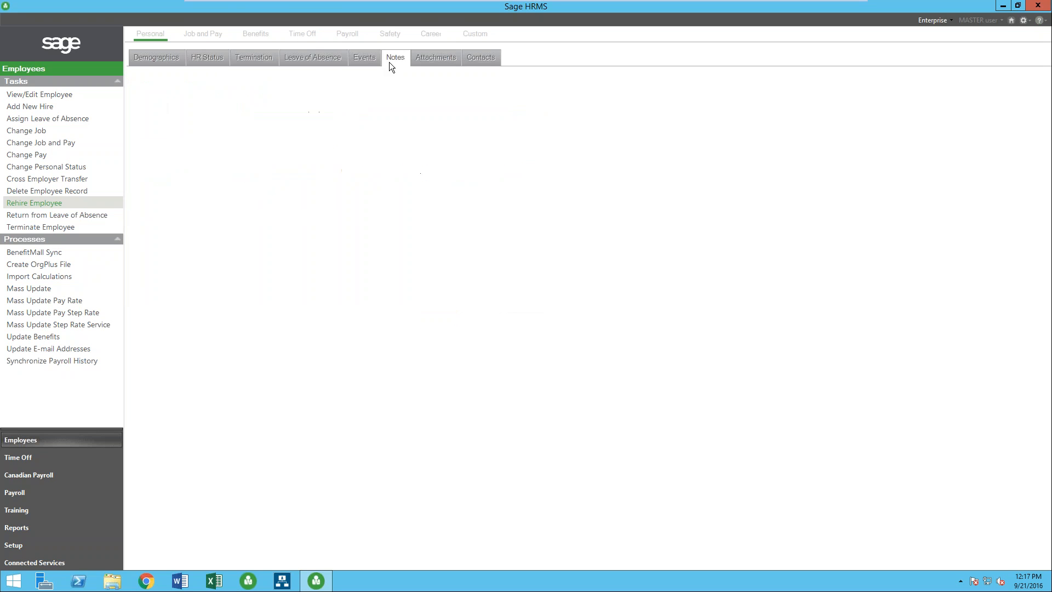
{"action": "left_click", "coordinate": [394, 57]}
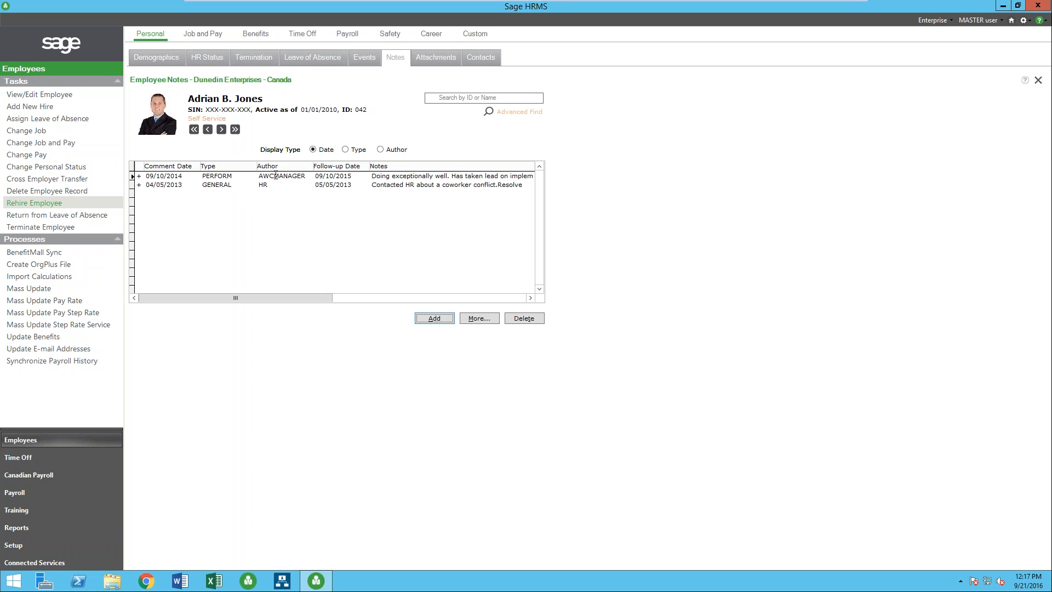
{"action": "mouse_move", "coordinate": [305, 178]}
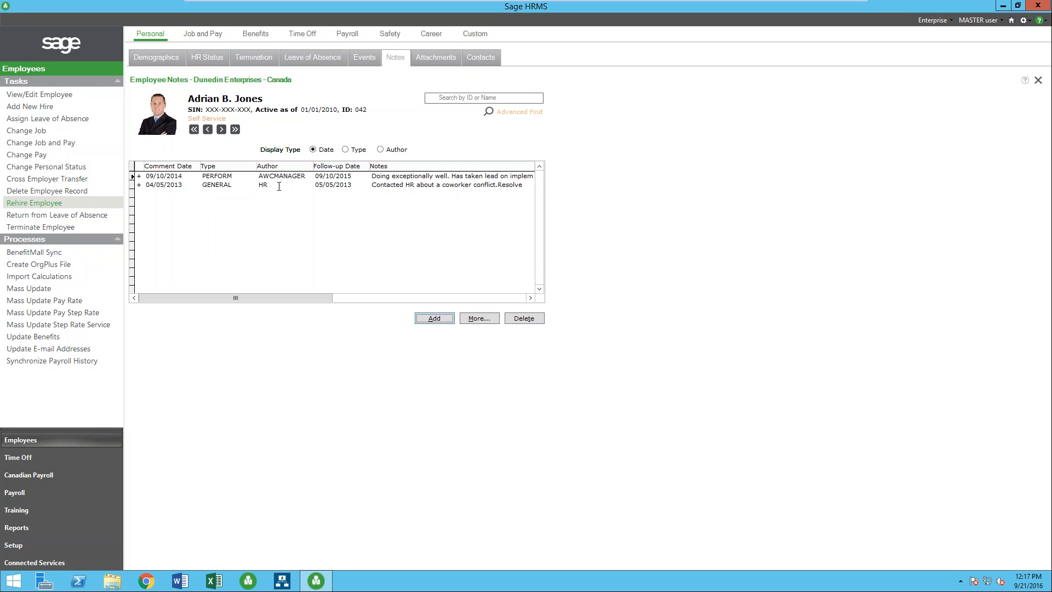
{"action": "left_click", "coordinate": [436, 57]}
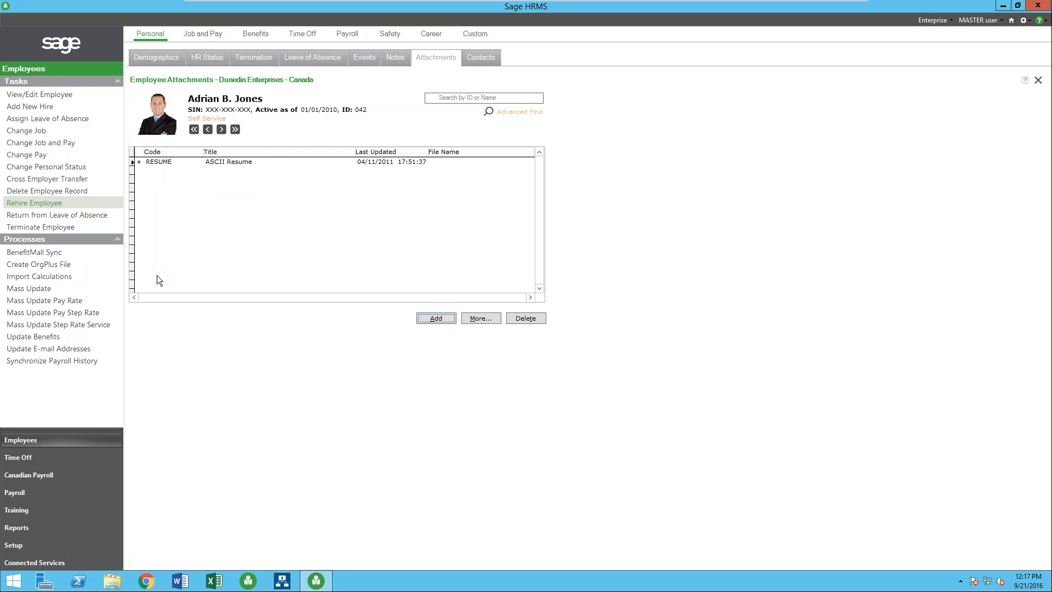
{"action": "mouse_move", "coordinate": [198, 215]}
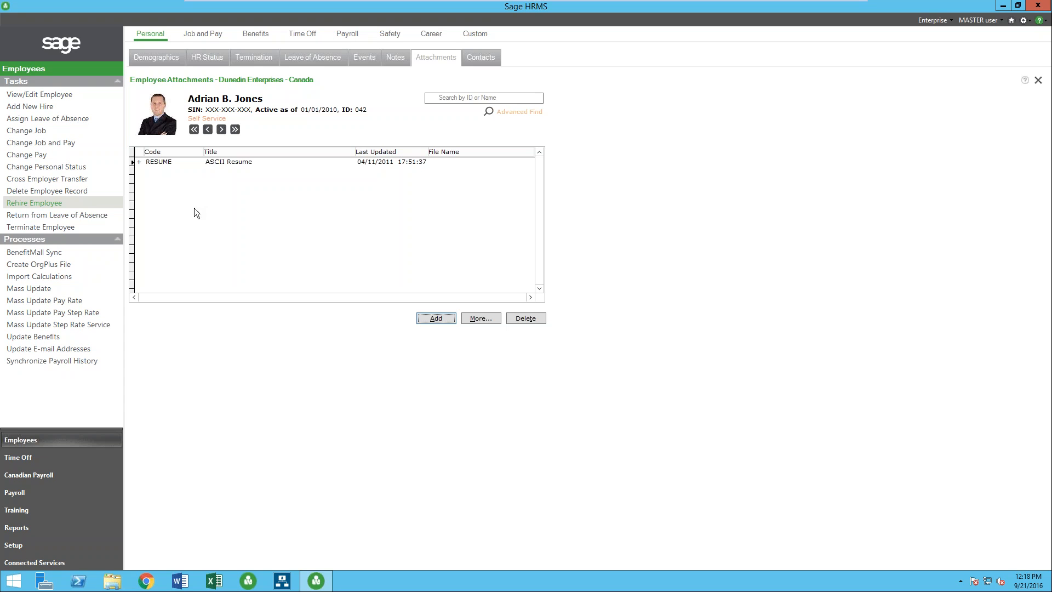
{"action": "mouse_move", "coordinate": [317, 228]}
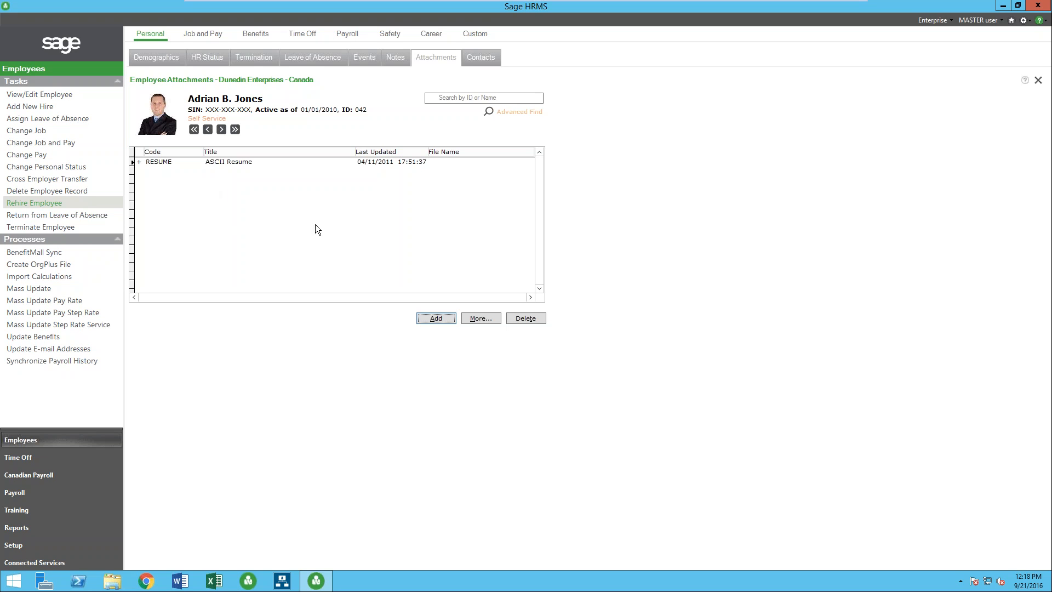
{"action": "mouse_move", "coordinate": [138, 46]}
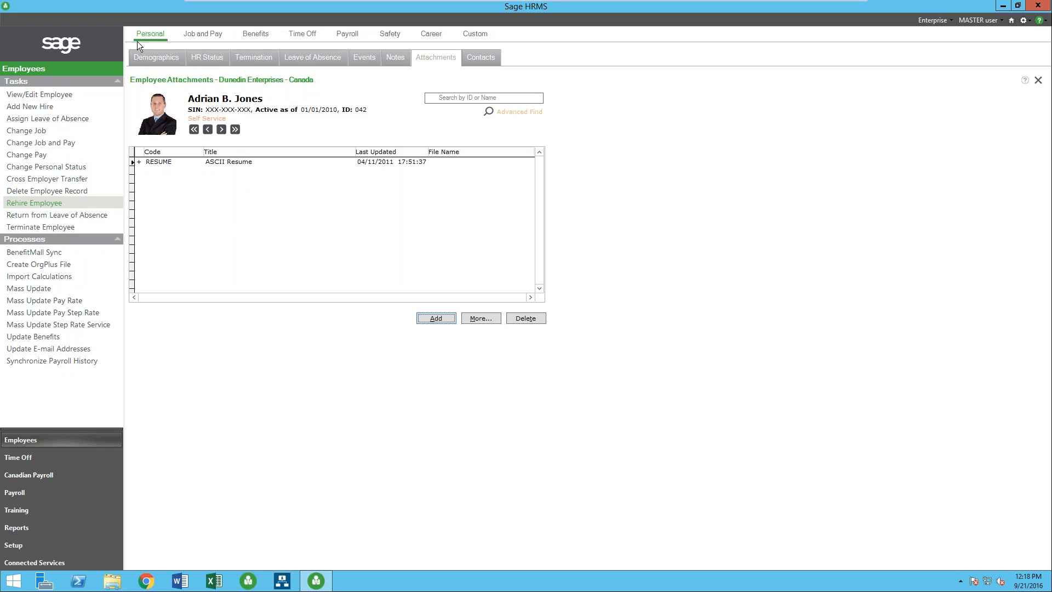
{"action": "mouse_move", "coordinate": [473, 66]}
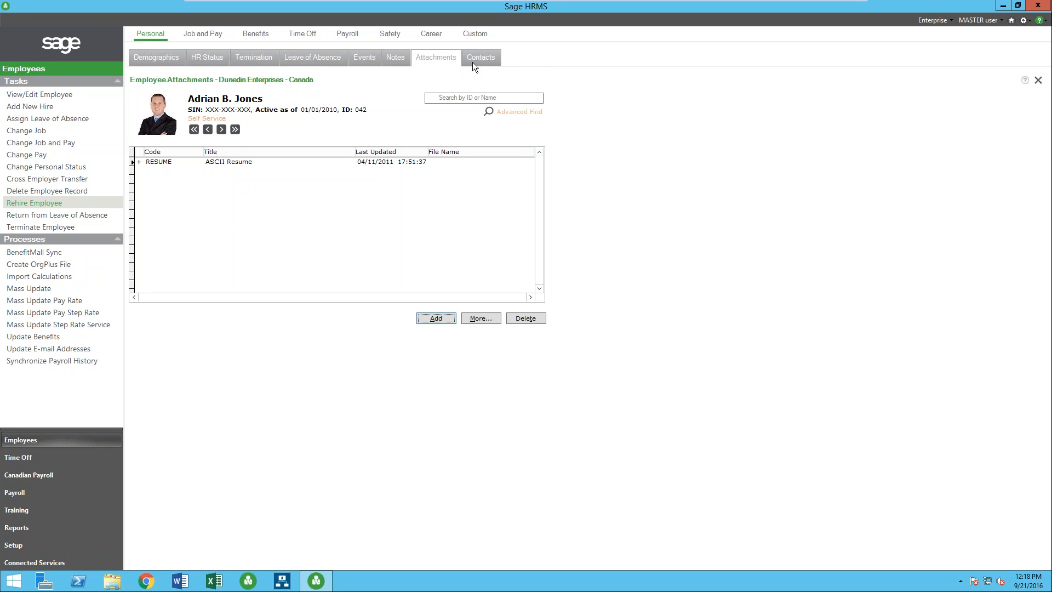
View his emergency contacts, then switch to his Job and Pay records.
{"action": "left_click", "coordinate": [481, 57]}
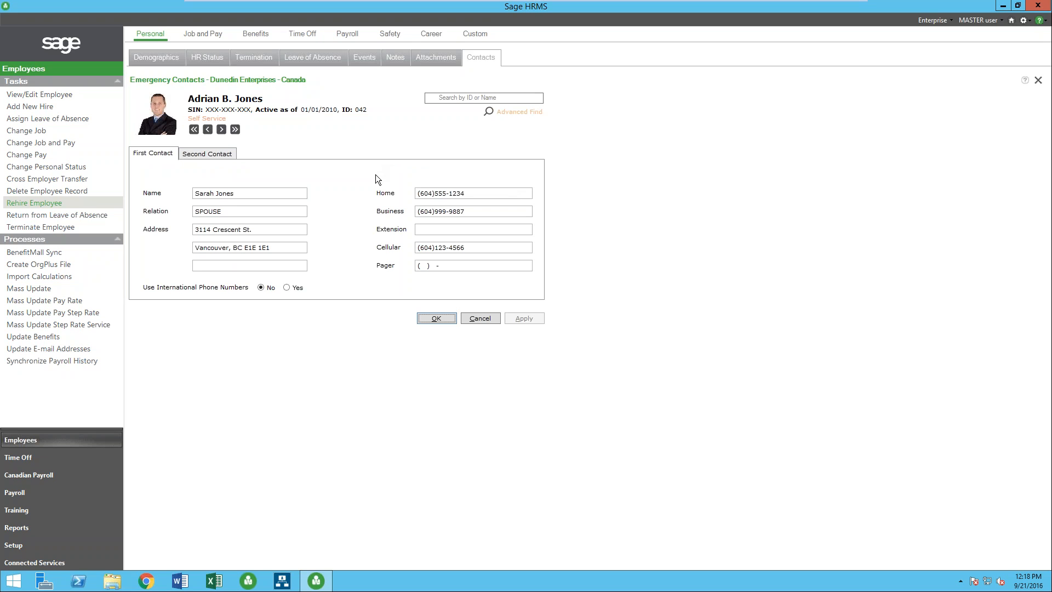
{"action": "mouse_move", "coordinate": [269, 178]}
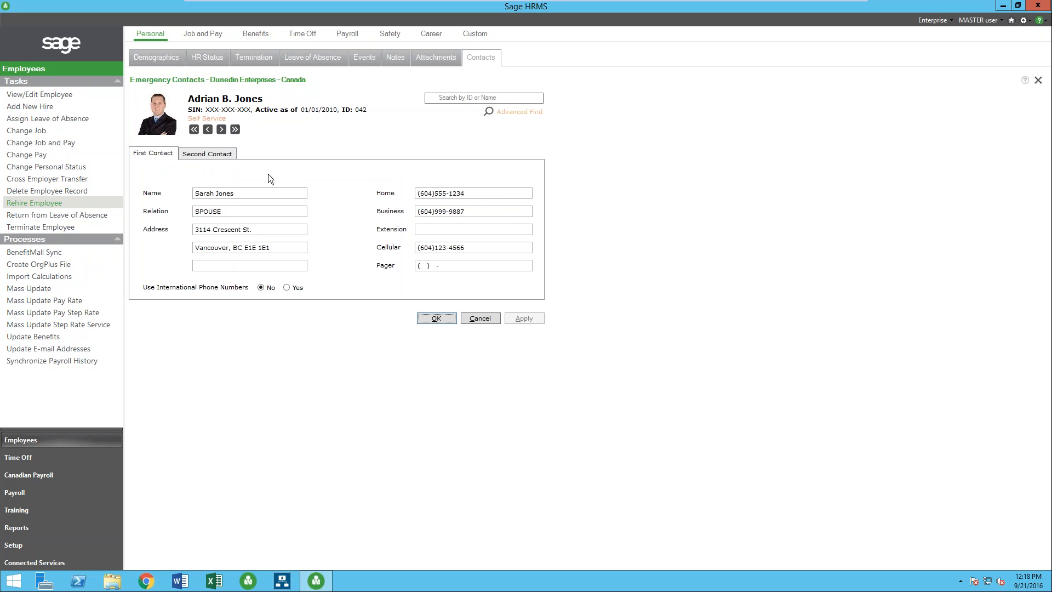
{"action": "left_click", "coordinate": [203, 33]}
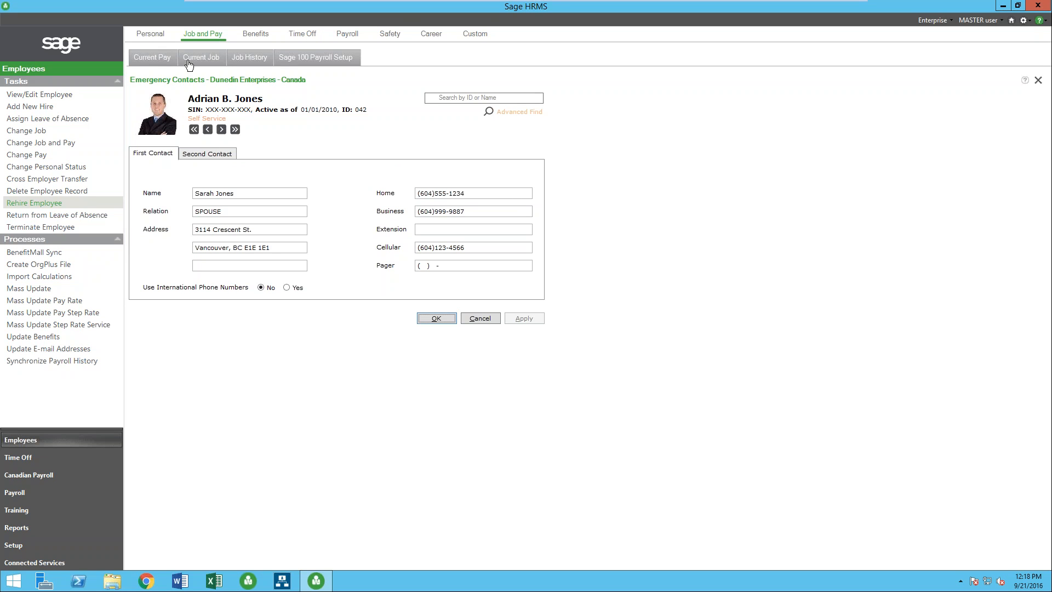
{"action": "mouse_move", "coordinate": [70, 146]}
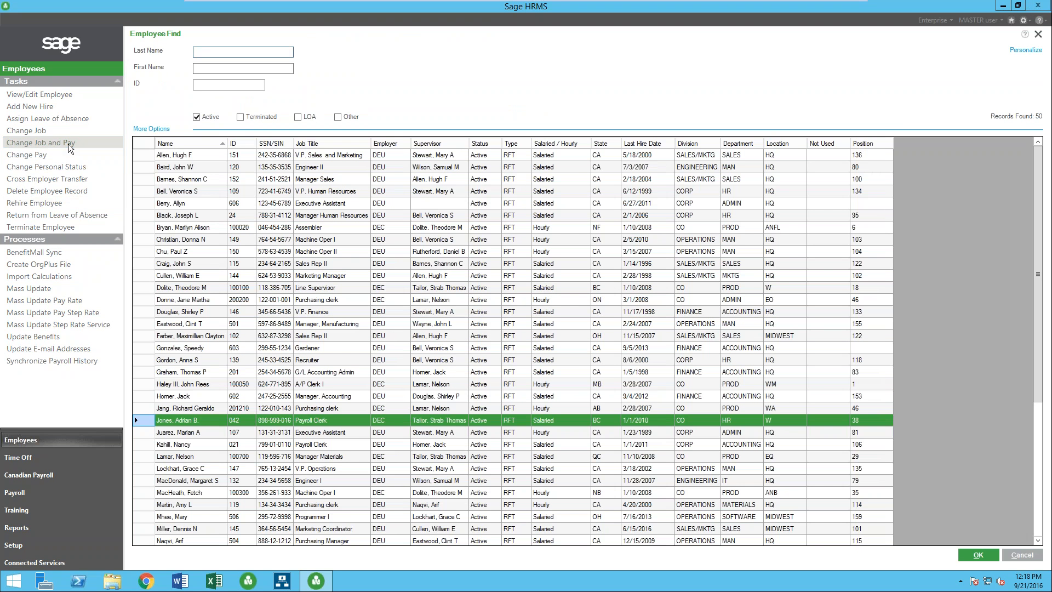
{"action": "mouse_move", "coordinate": [148, 425]}
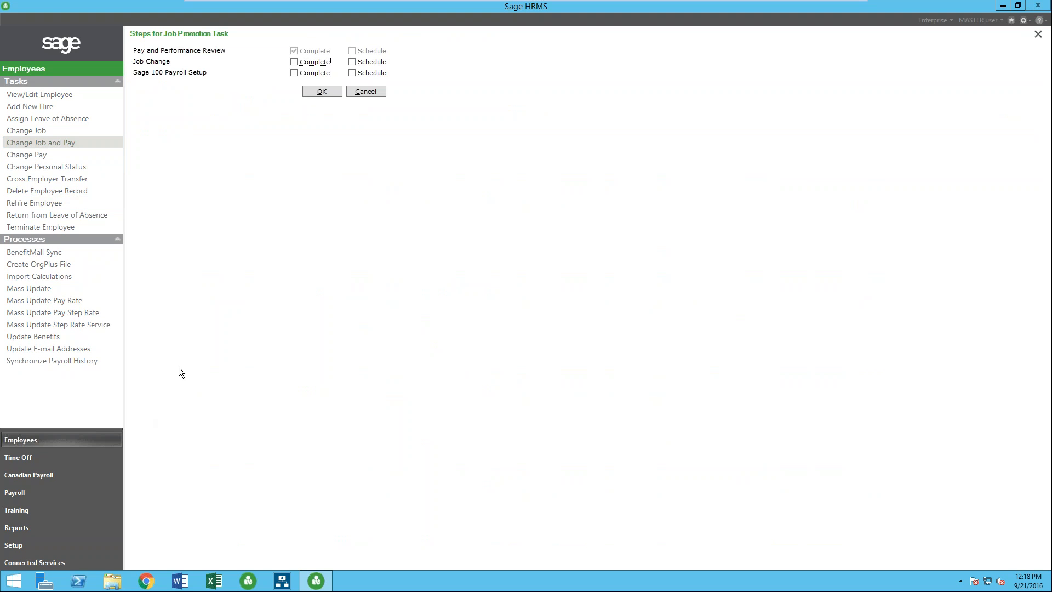
{"action": "mouse_move", "coordinate": [34, 217]}
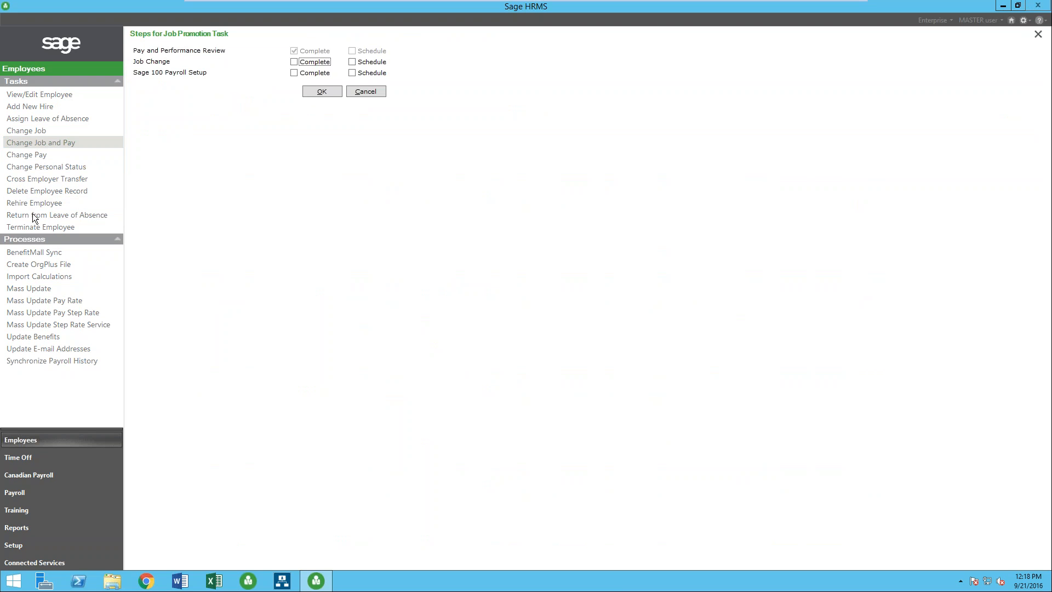
{"action": "mouse_move", "coordinate": [152, 84]}
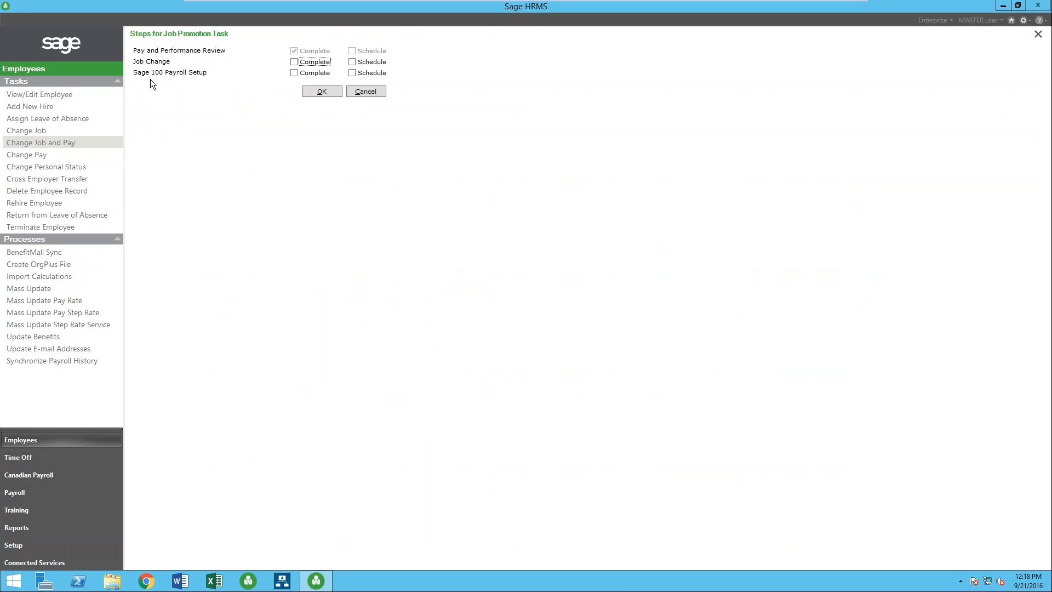
{"action": "mouse_move", "coordinate": [175, 127]}
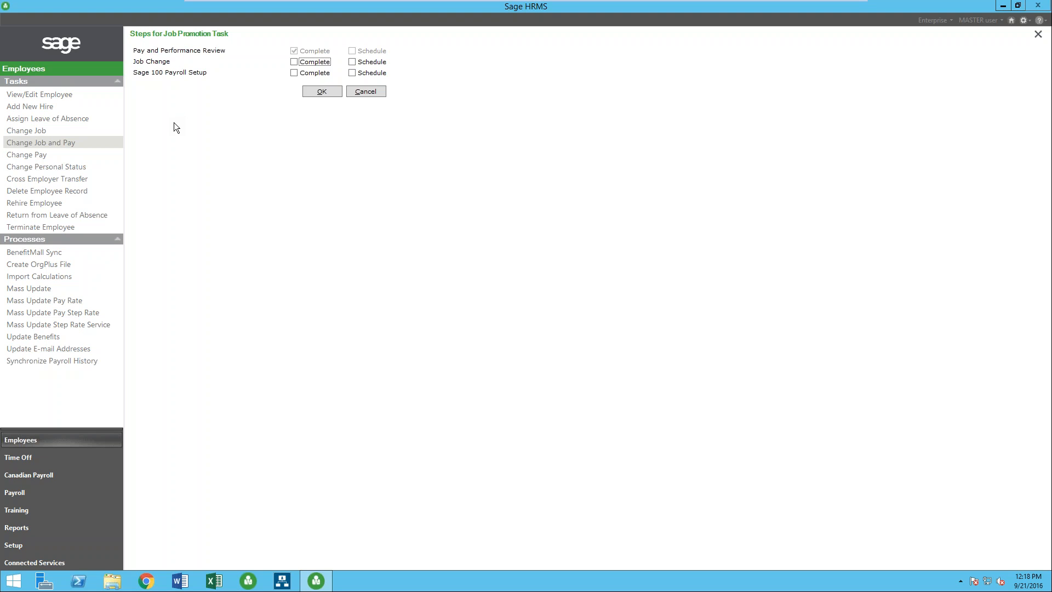
{"action": "mouse_move", "coordinate": [176, 105]}
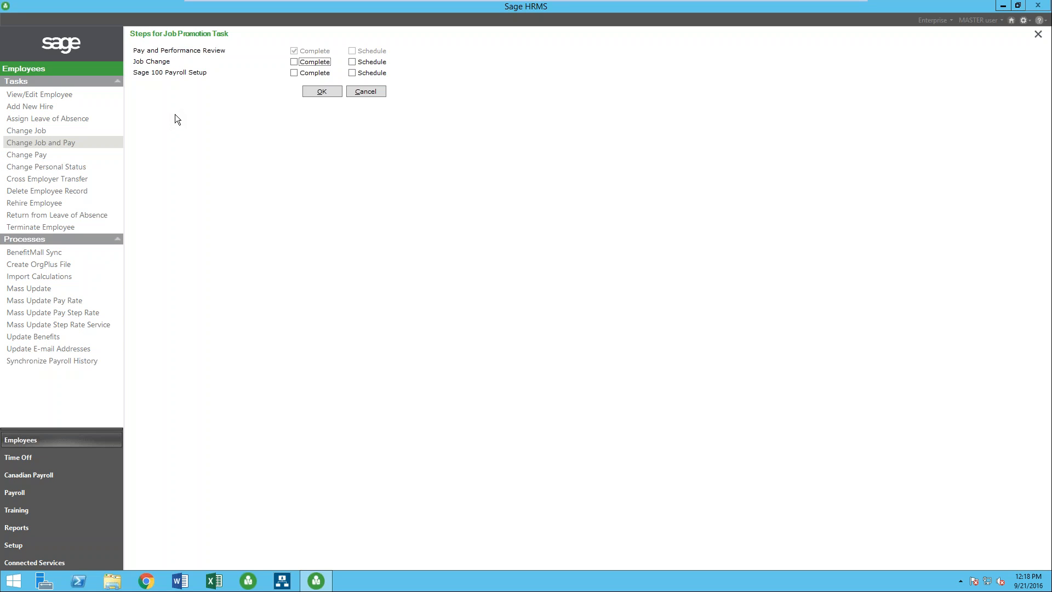
Tick Complete on the Job Change step of his job promotion task.
{"action": "left_click", "coordinate": [294, 62]}
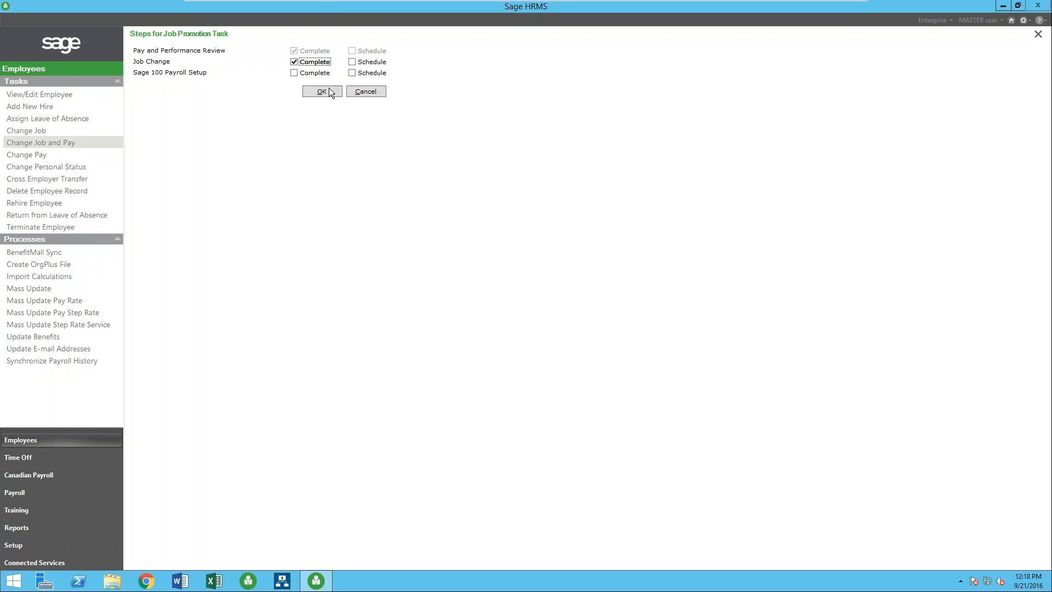
Keep Shift as None Specified and raise Percent Change to 1.00000 on the Pay Change form.
{"action": "left_click", "coordinate": [322, 91]}
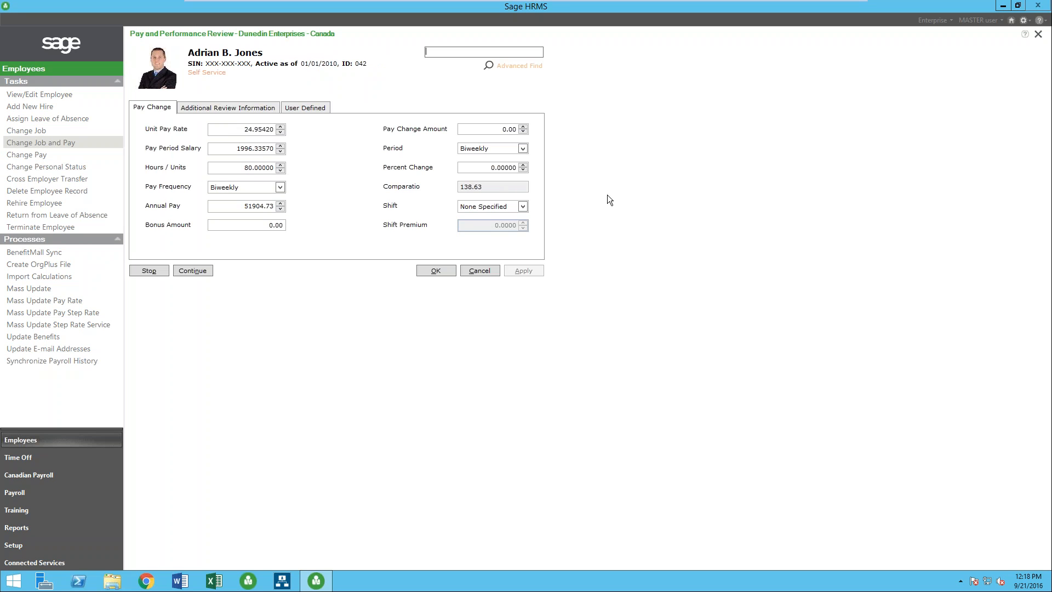
{"action": "mouse_move", "coordinate": [458, 380]}
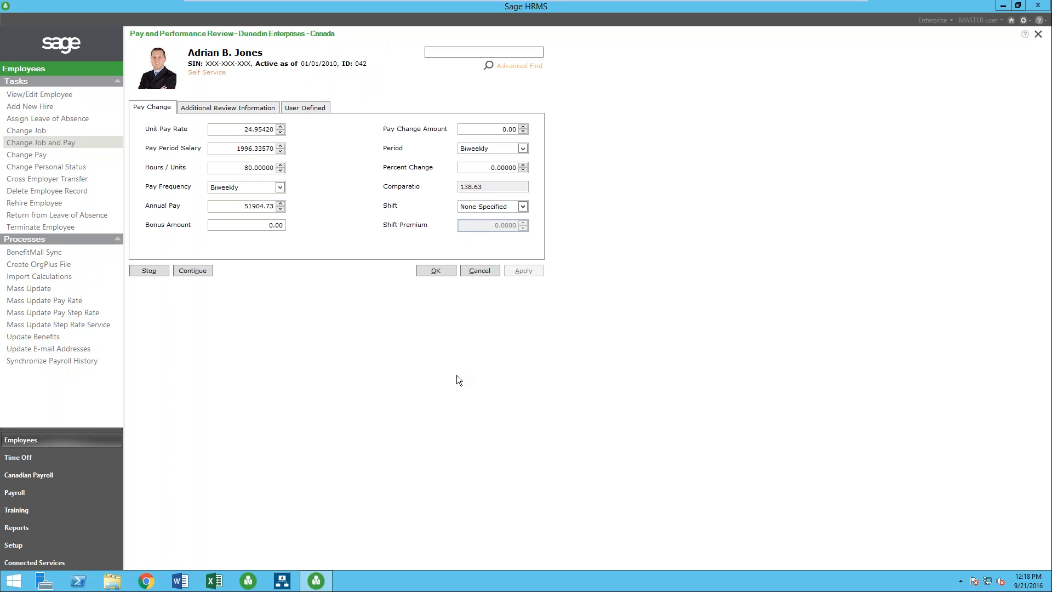
{"action": "mouse_move", "coordinate": [403, 195]}
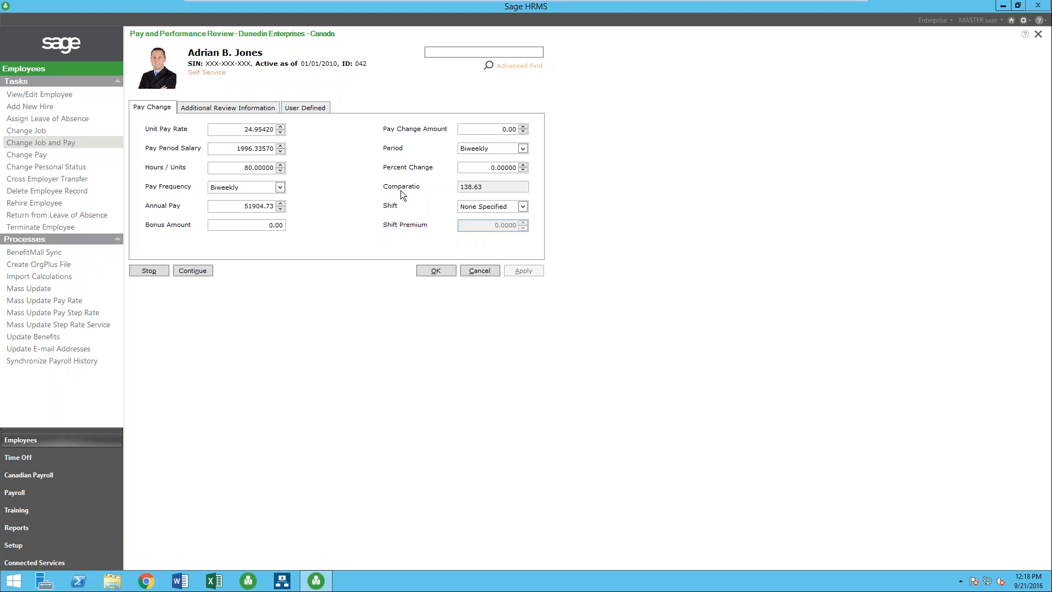
{"action": "left_click", "coordinate": [522, 206]}
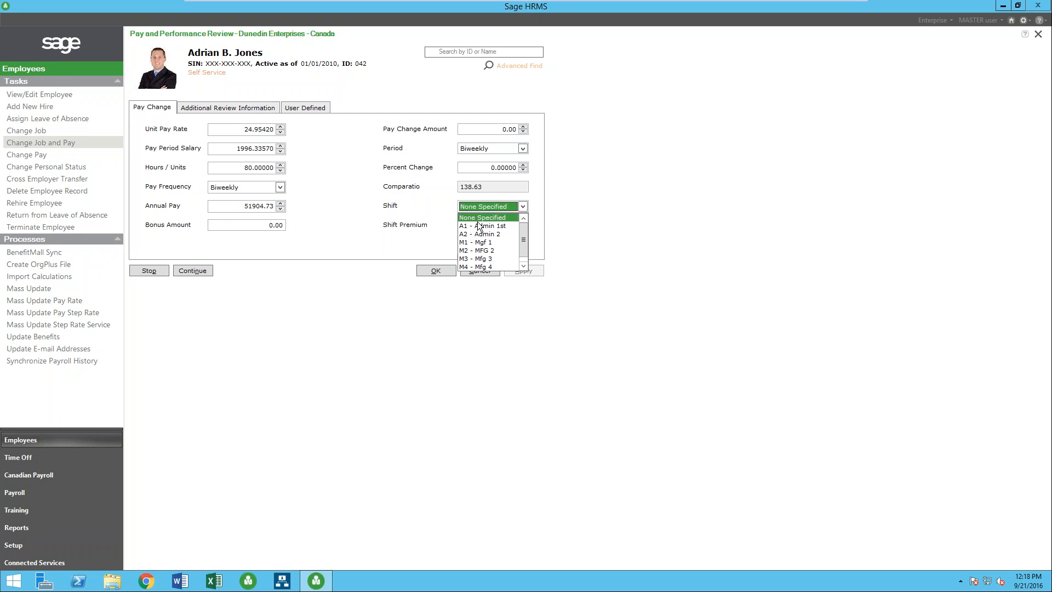
{"action": "left_click", "coordinate": [482, 217]}
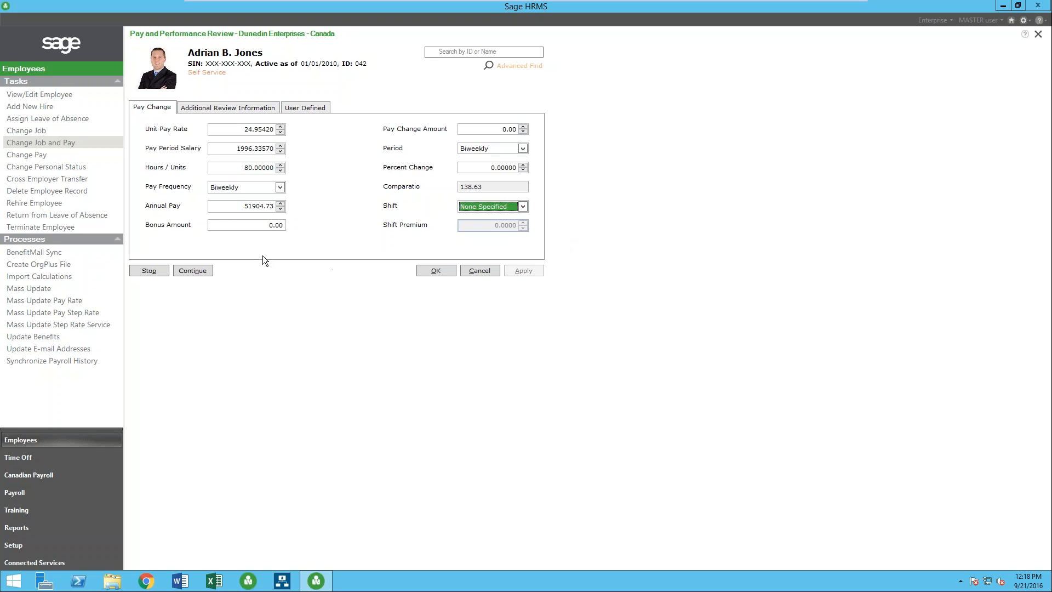
{"action": "mouse_move", "coordinate": [186, 148]}
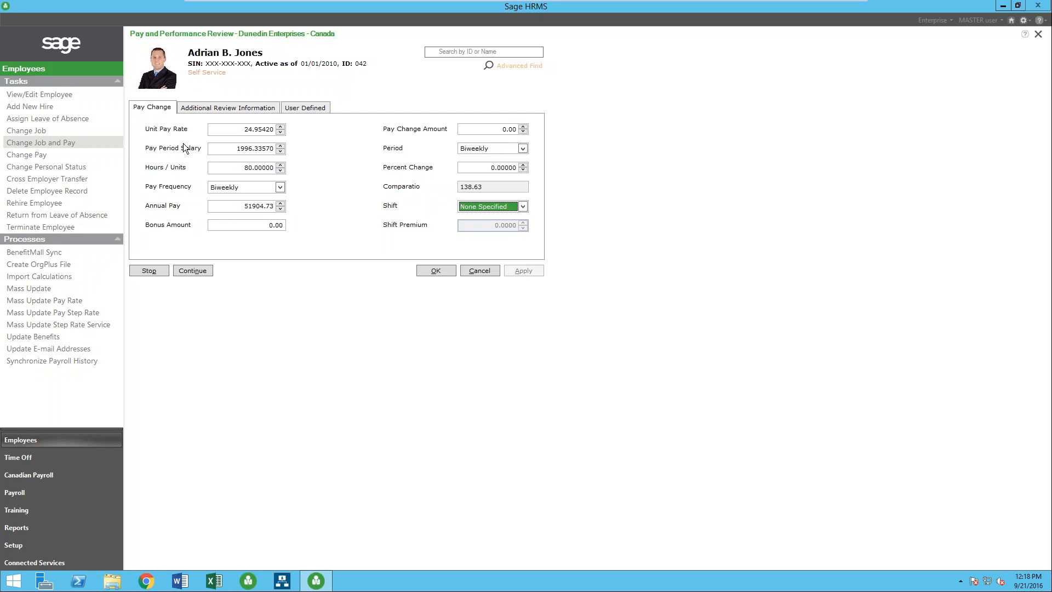
{"action": "mouse_move", "coordinate": [181, 173]}
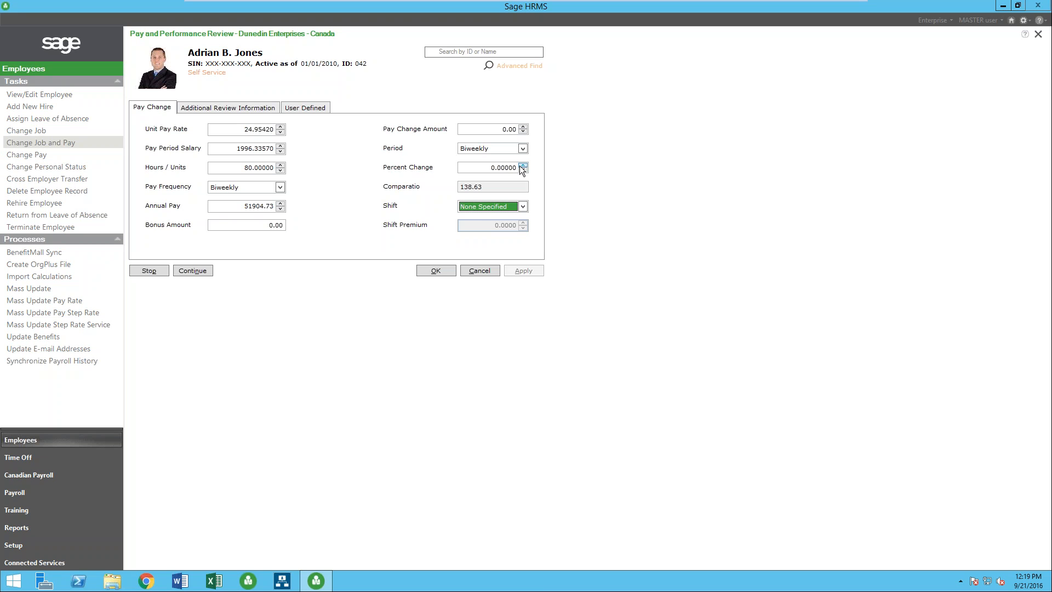
{"action": "left_click", "coordinate": [523, 165]}
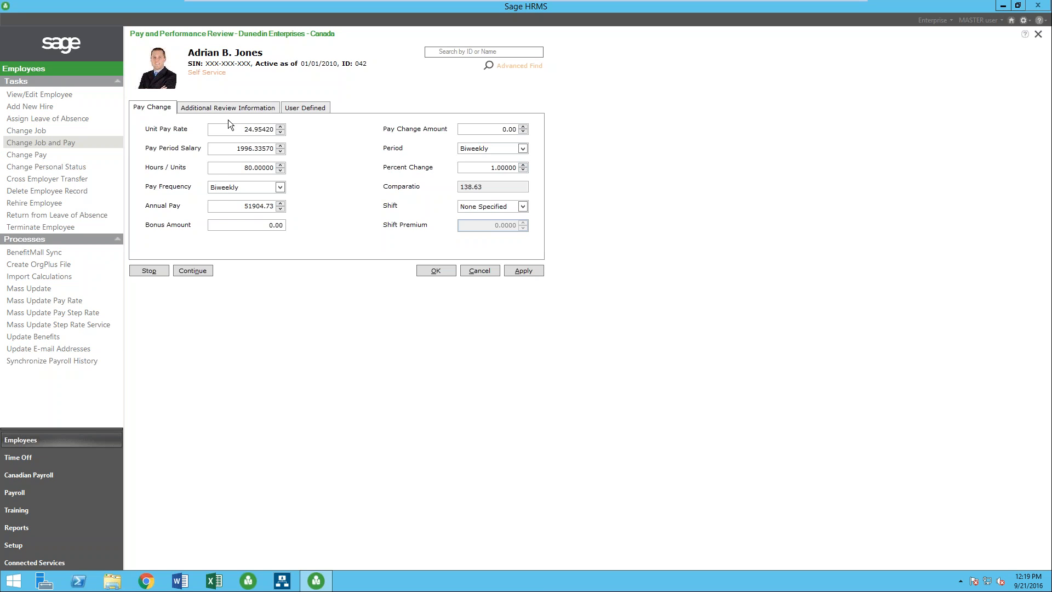
Enter a Change Effective date of 10/01/2016 under Additional Review Information.
{"action": "left_click", "coordinate": [228, 107]}
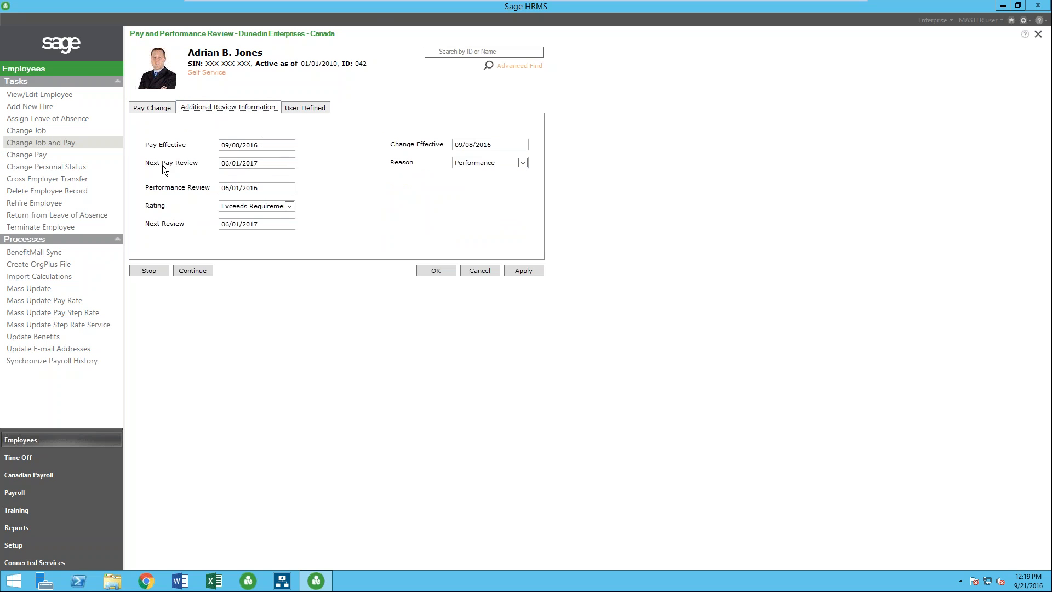
{"action": "mouse_move", "coordinate": [255, 164]}
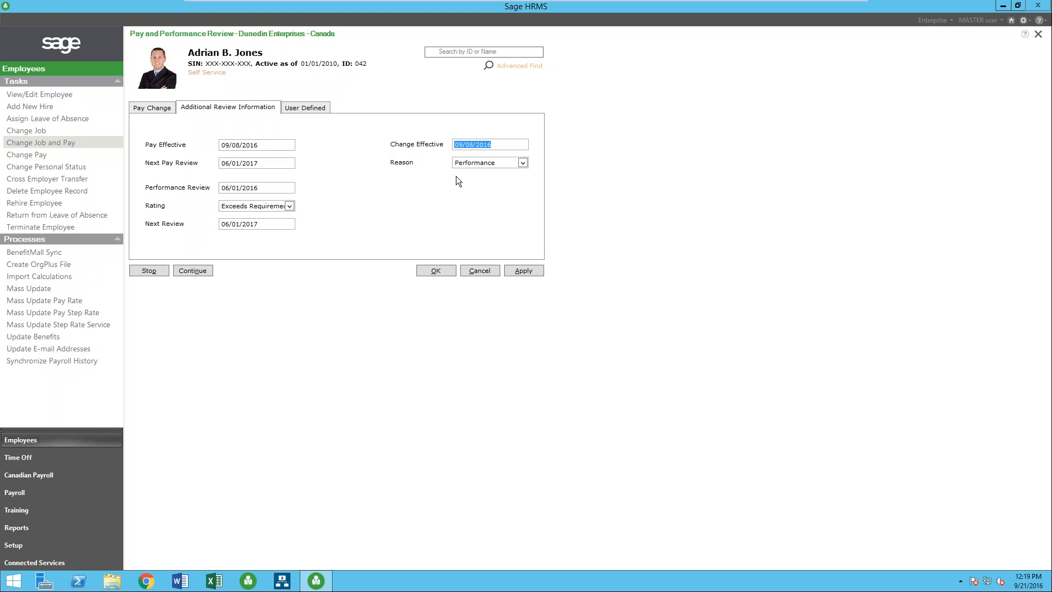
{"action": "type", "text": "10/01/2016"}
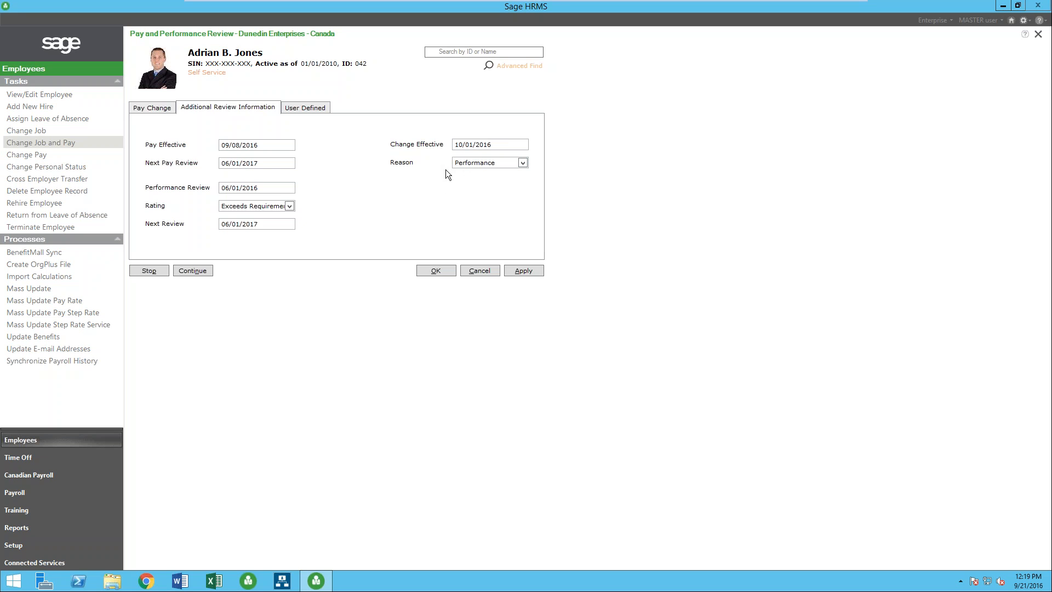
{"action": "mouse_move", "coordinate": [318, 180]}
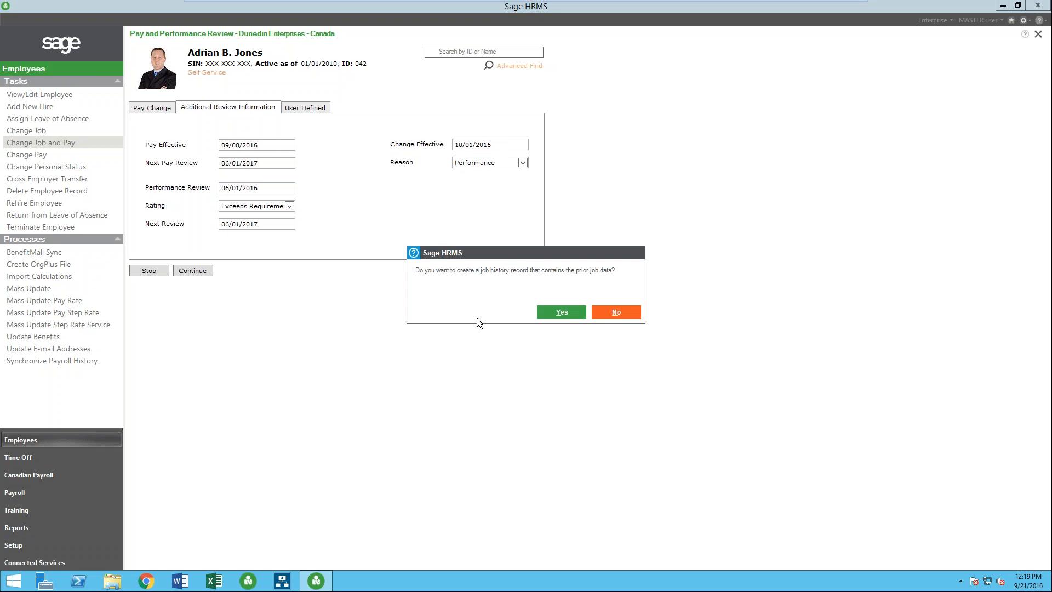
{"action": "mouse_move", "coordinate": [515, 281]}
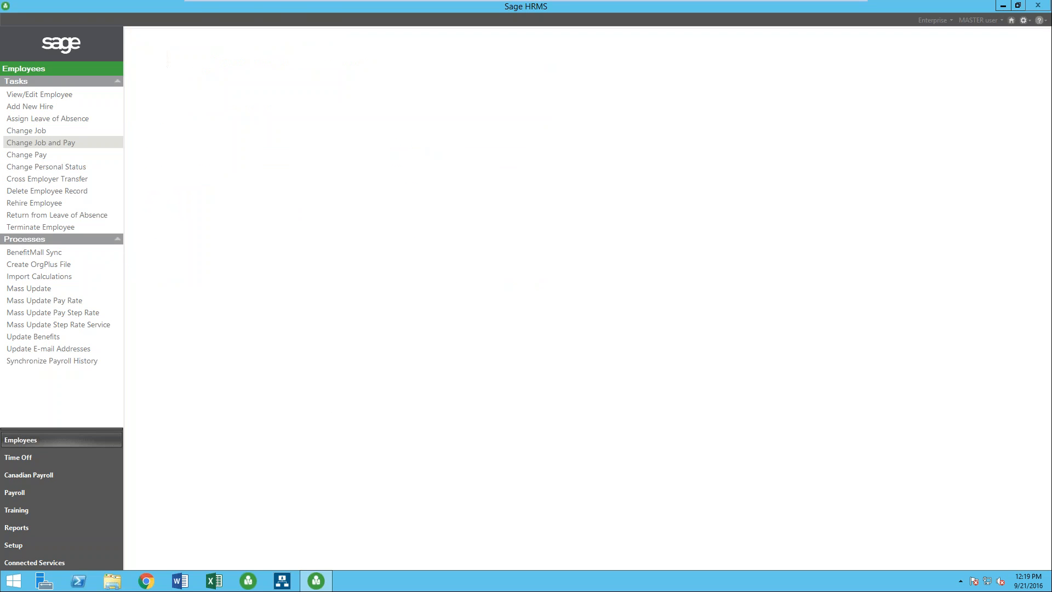
{"action": "left_click", "coordinate": [40, 143]}
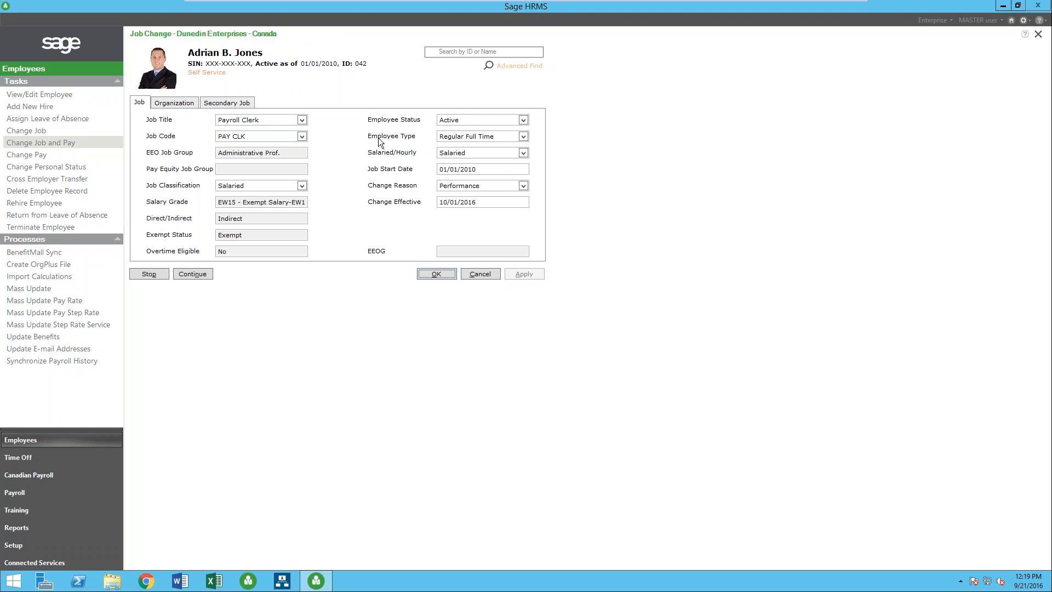
{"action": "mouse_move", "coordinate": [382, 180]}
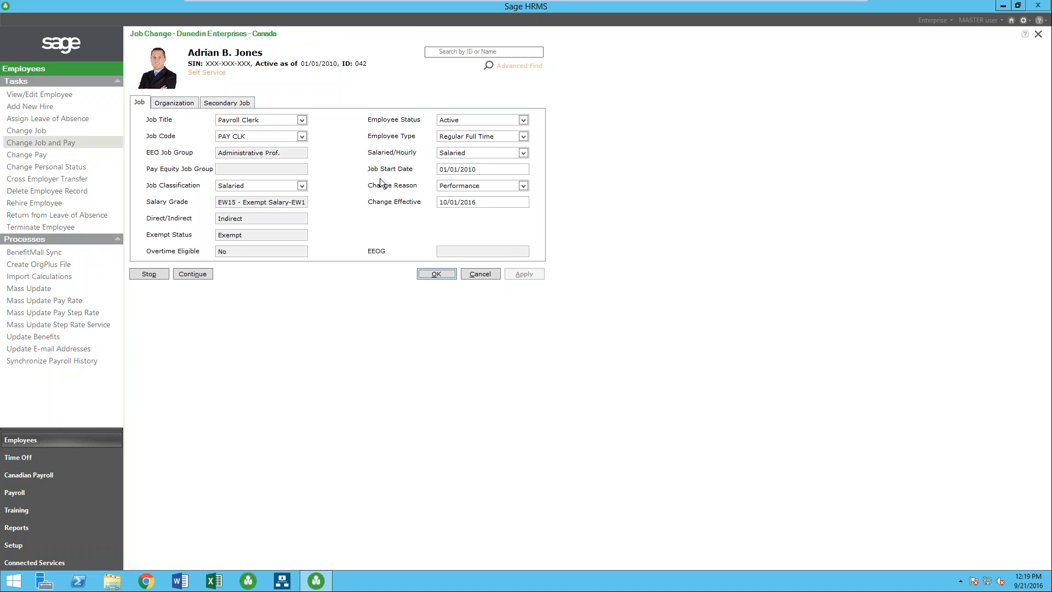
{"action": "mouse_move", "coordinate": [434, 191]}
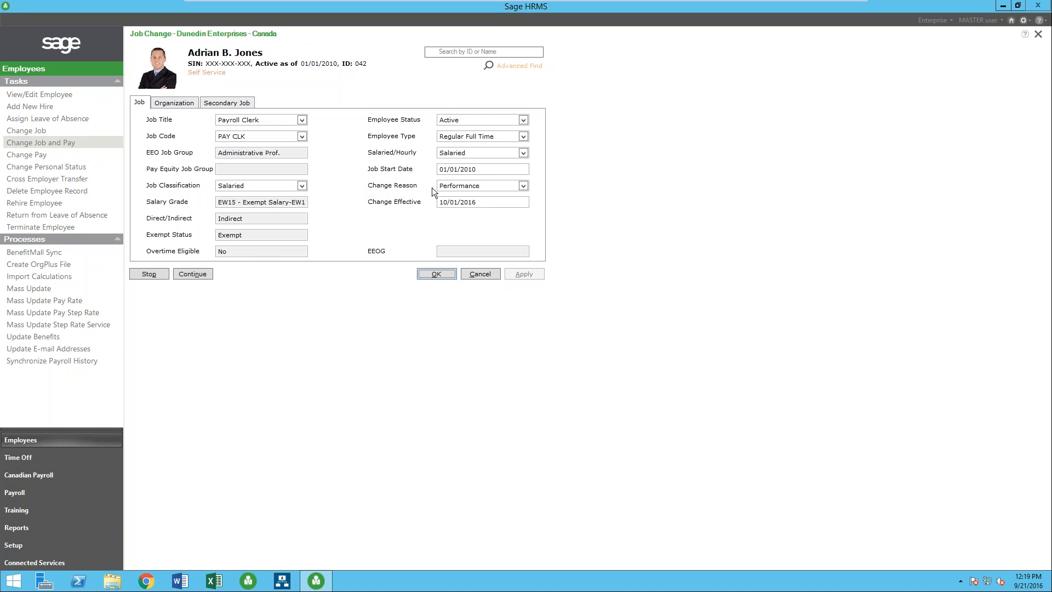
{"action": "mouse_move", "coordinate": [482, 212]}
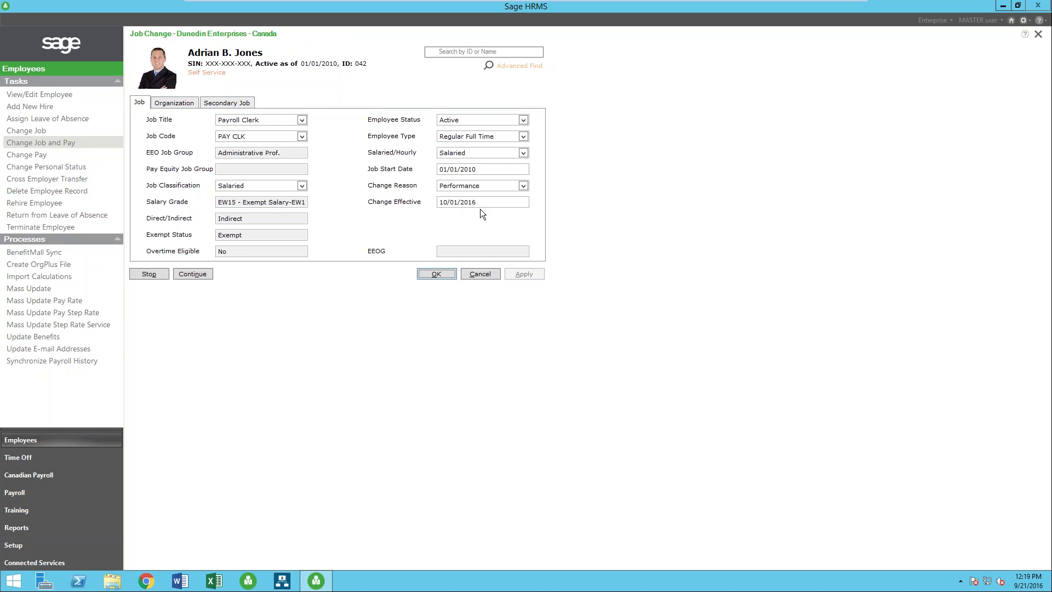
{"action": "left_click", "coordinate": [173, 103]}
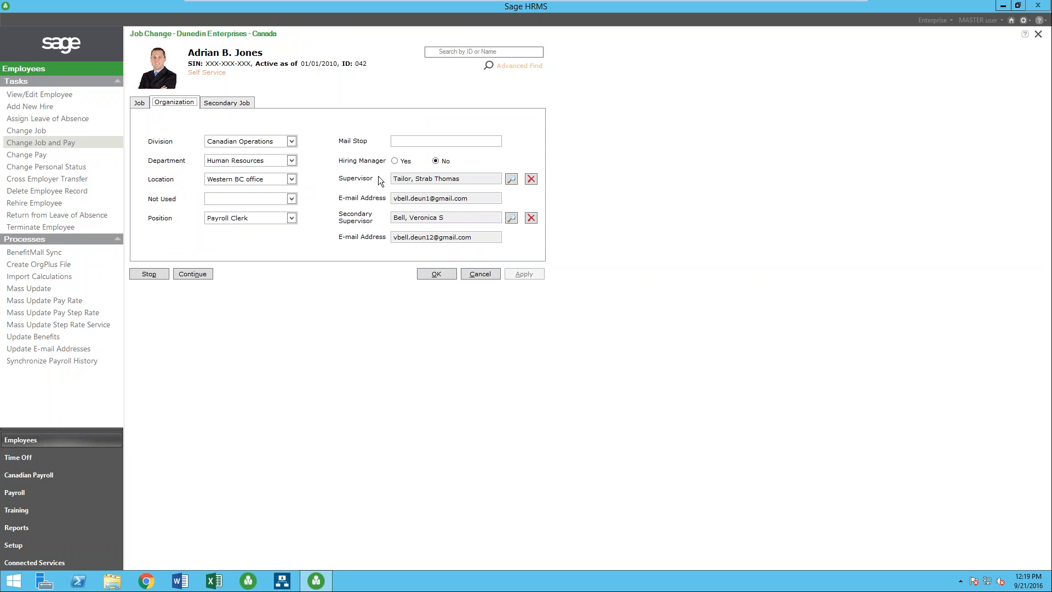
{"action": "mouse_move", "coordinate": [360, 230]}
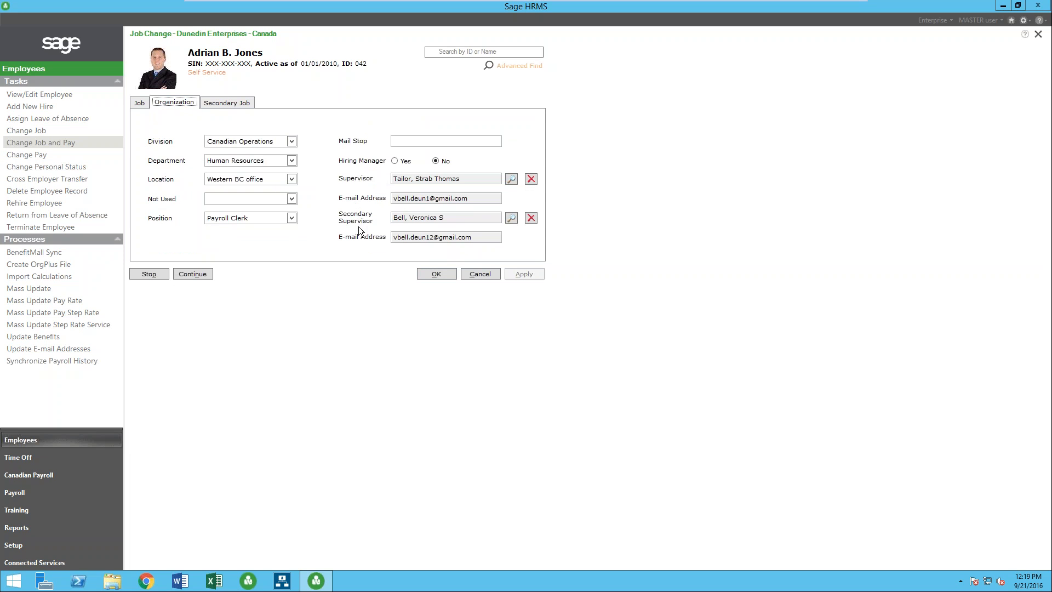
{"action": "mouse_move", "coordinate": [240, 264]}
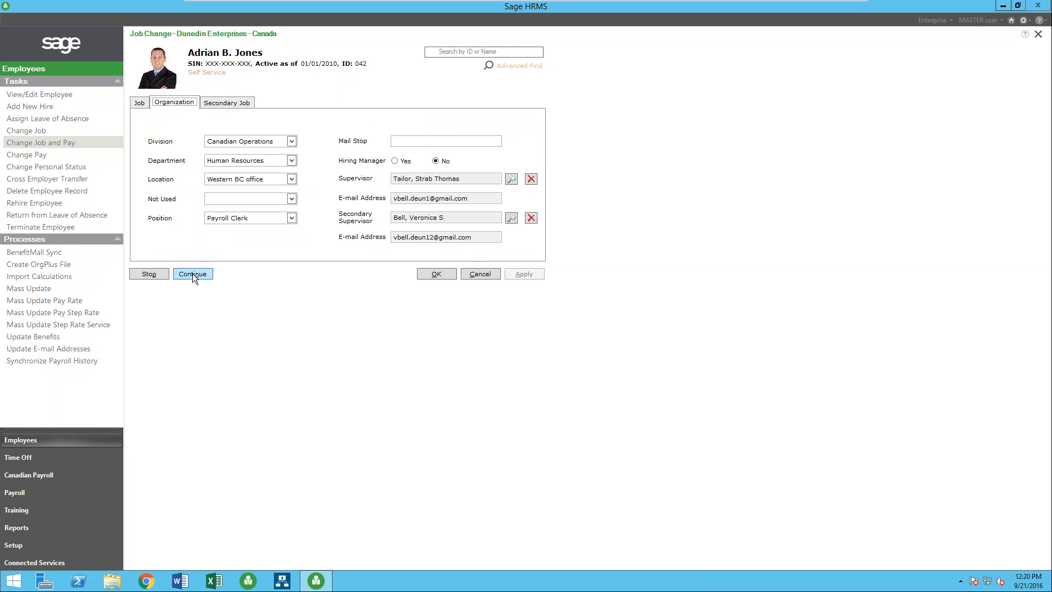
Continue the change and record Performance as the reason for the Life C01 and AD&D C02 premium history.
{"action": "left_click", "coordinate": [193, 274]}
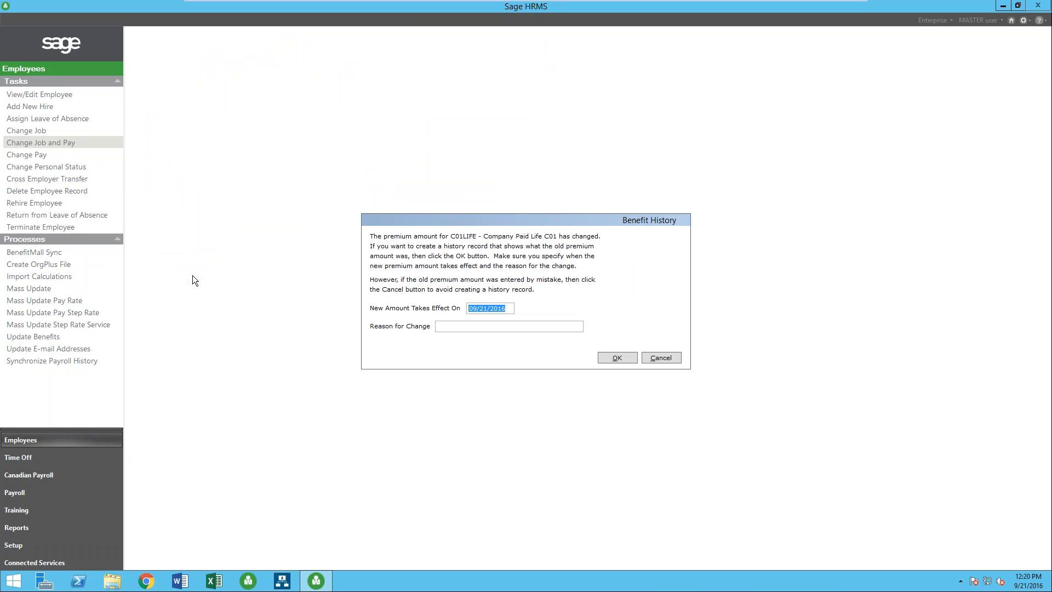
{"action": "mouse_move", "coordinate": [416, 311]}
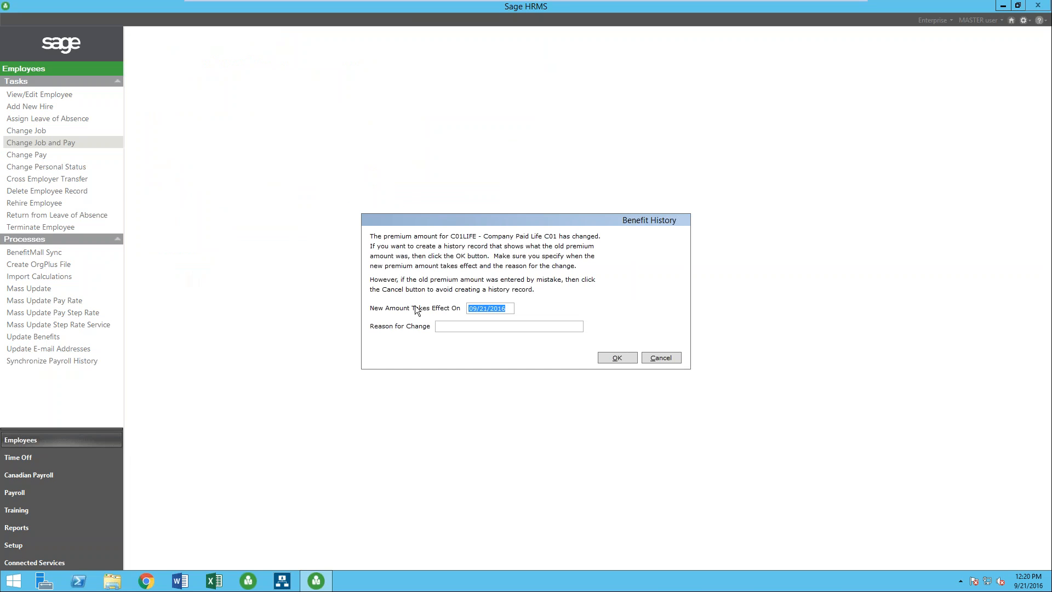
{"action": "mouse_move", "coordinate": [479, 325]}
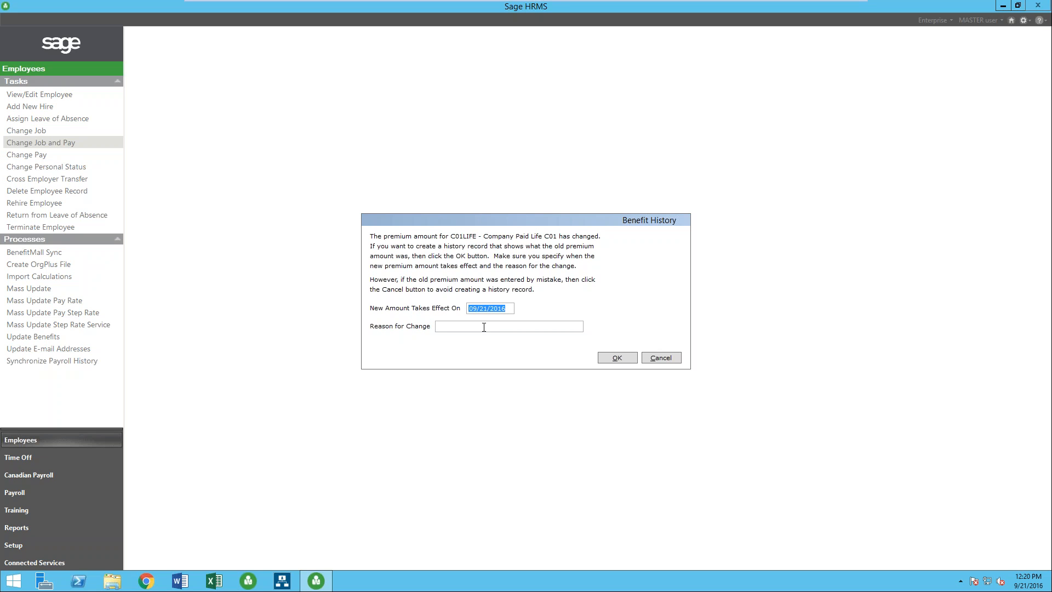
{"action": "left_click", "coordinate": [508, 326]}
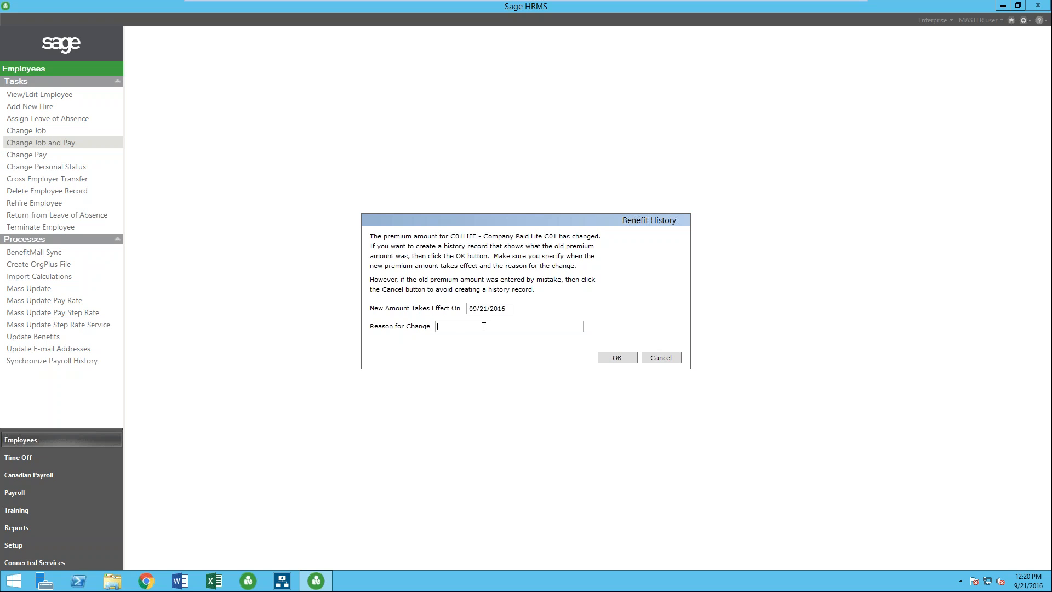
{"action": "type", "text": "Performance"}
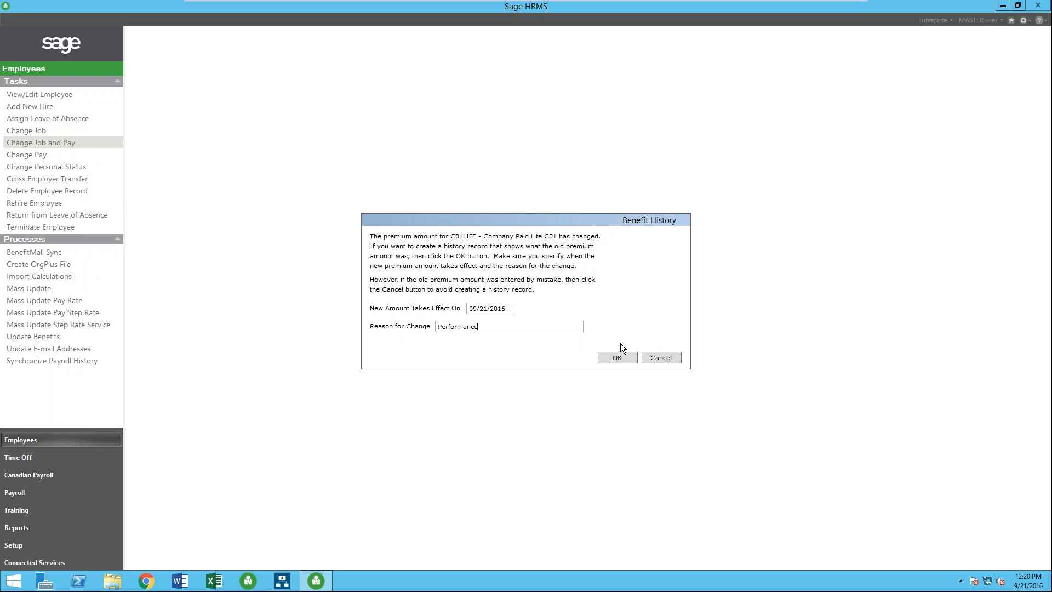
{"action": "left_click", "coordinate": [617, 357]}
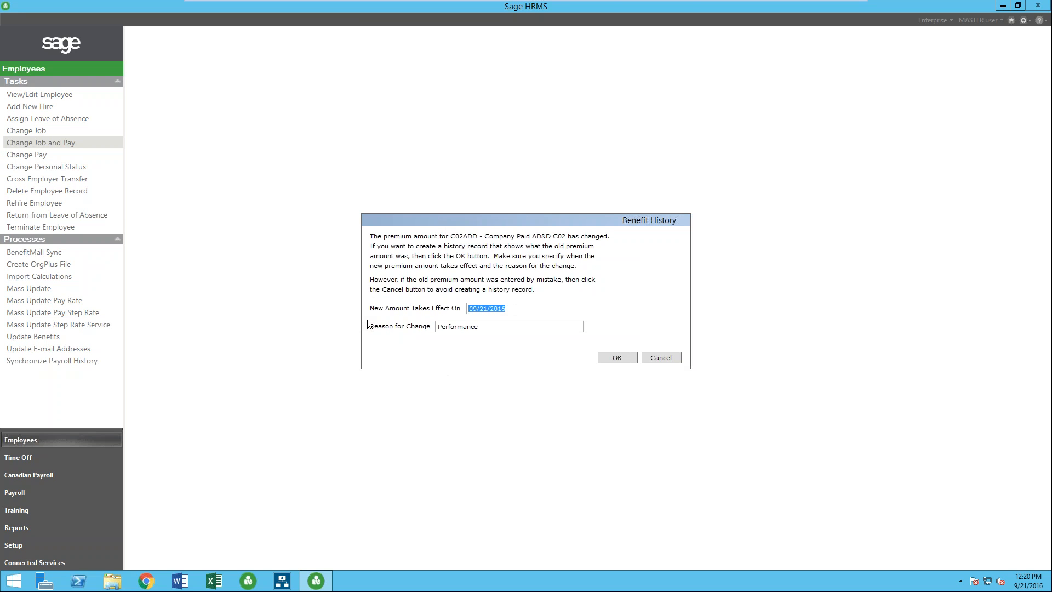
{"action": "mouse_move", "coordinate": [660, 391]}
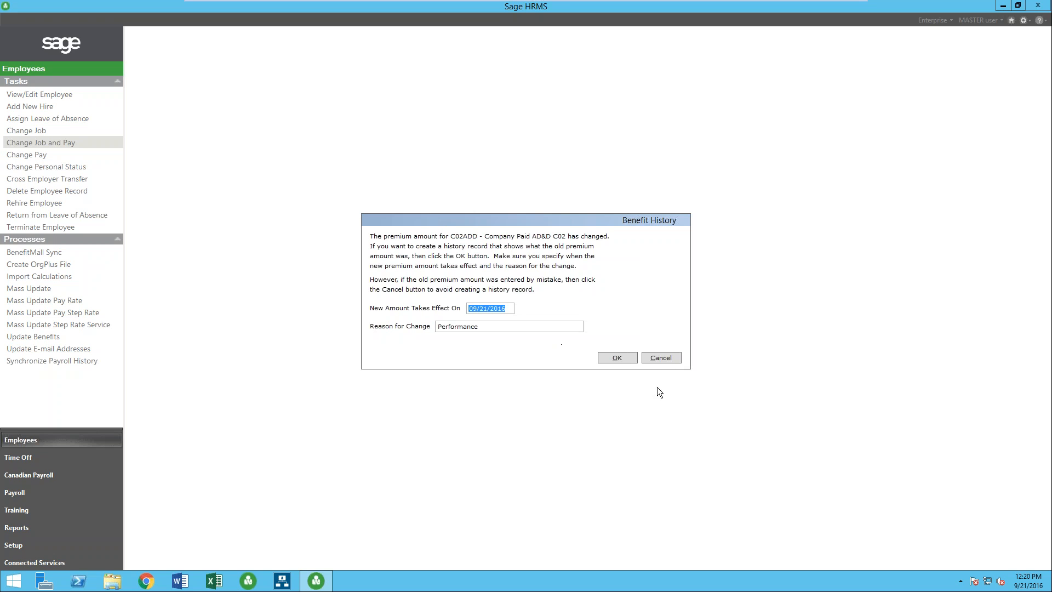
{"action": "left_click", "coordinate": [617, 357]}
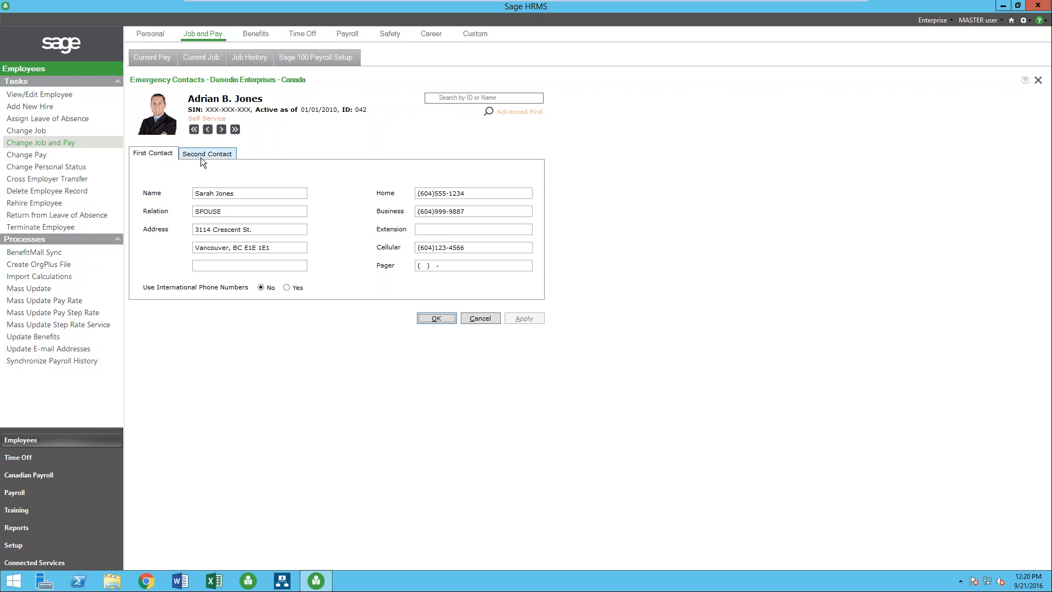
Open the 01/01/2011 merit entry from the job history list and view its organization details.
{"action": "left_click", "coordinate": [153, 57]}
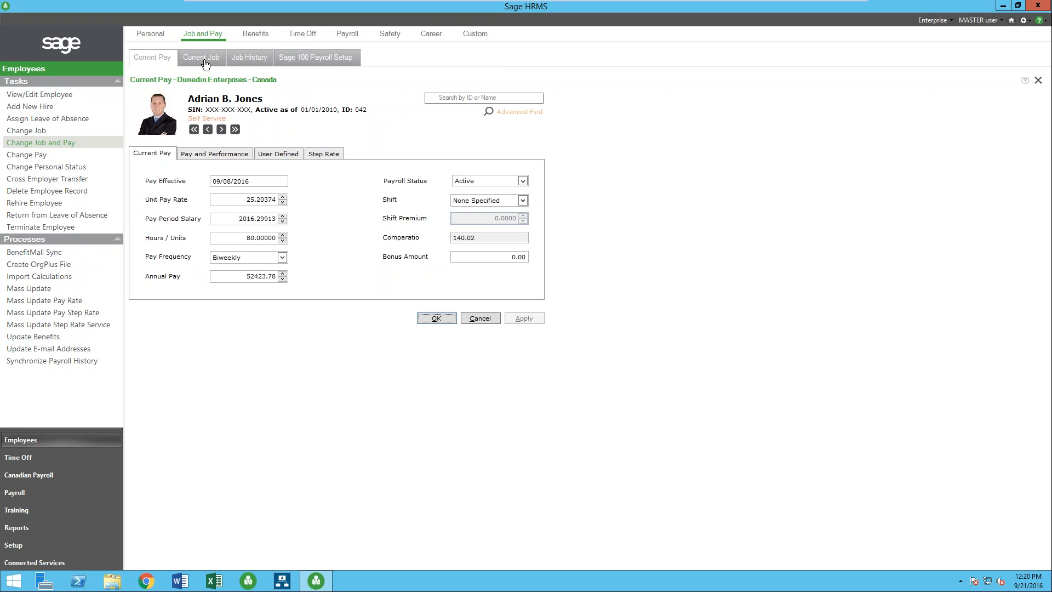
{"action": "left_click", "coordinate": [202, 57]}
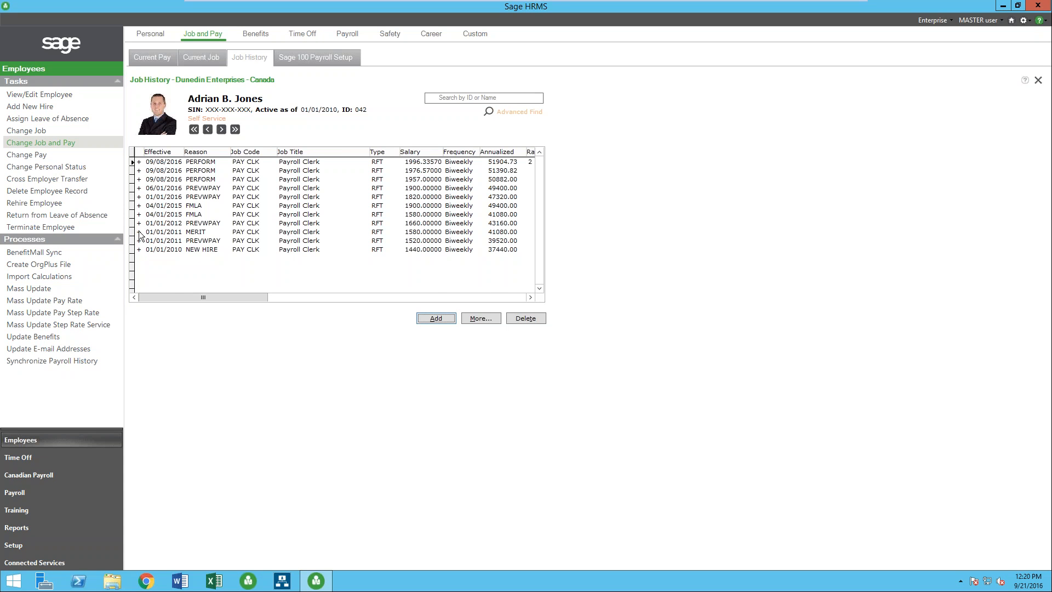
{"action": "double_click", "coordinate": [195, 233]}
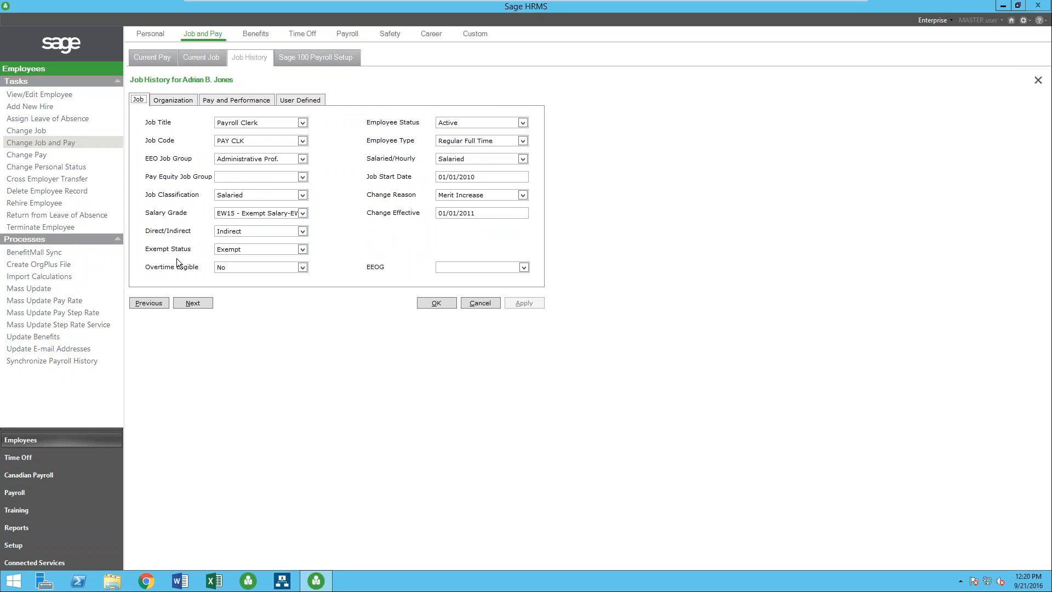
{"action": "left_click", "coordinate": [173, 100]}
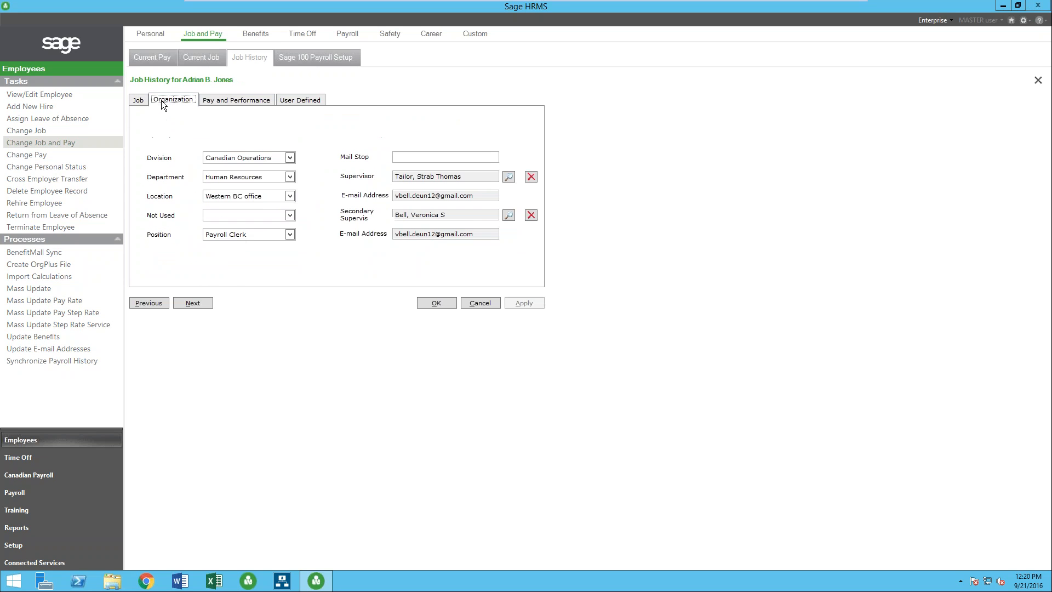
{"action": "mouse_move", "coordinate": [349, 218]}
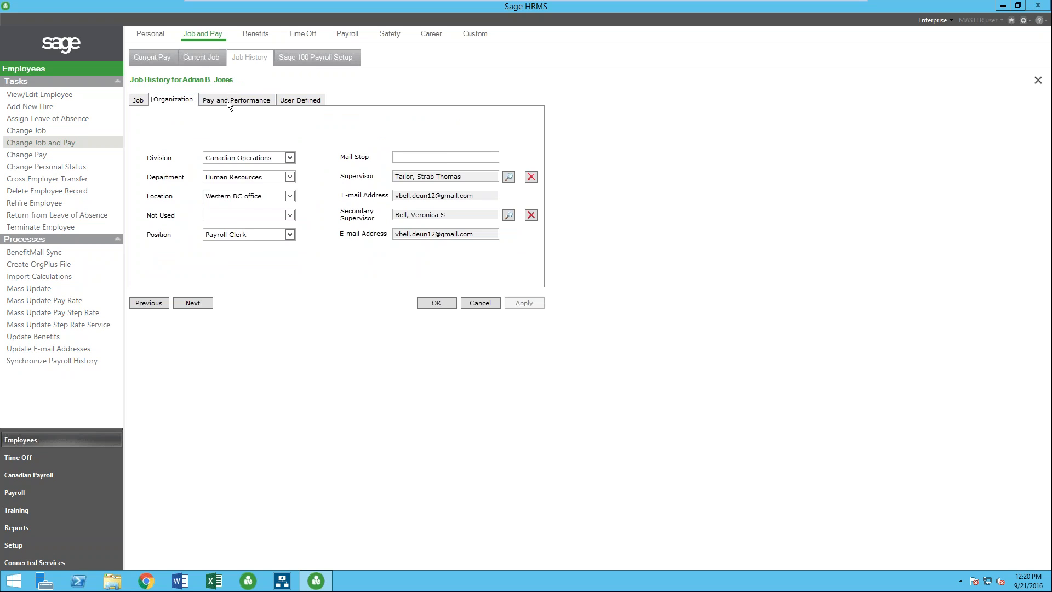
Review the record's Pay and Performance and User Defined details, then cancel back to the history grid.
{"action": "left_click", "coordinate": [237, 99]}
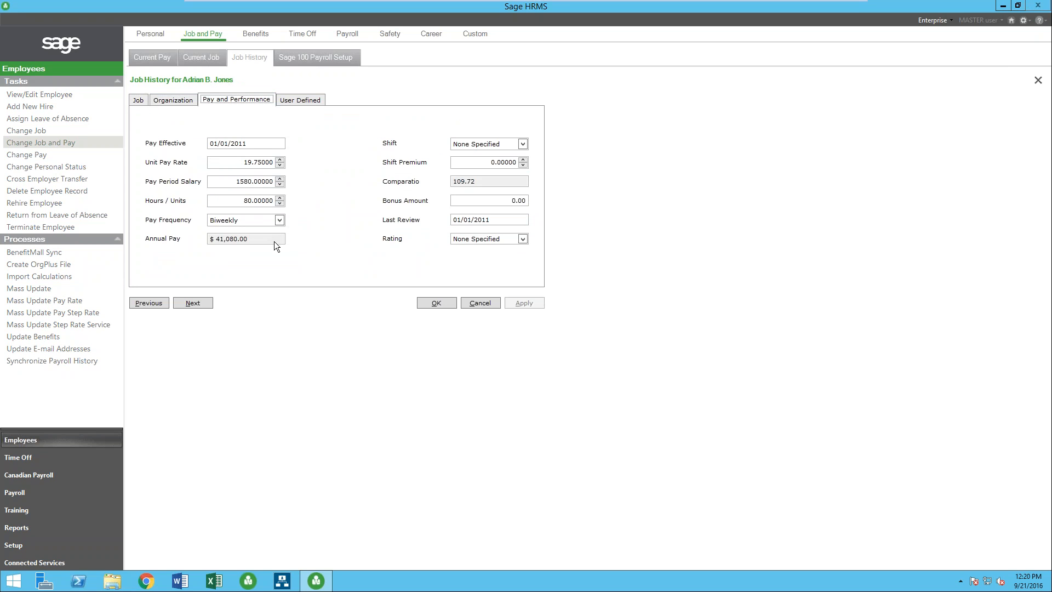
{"action": "mouse_move", "coordinate": [260, 117]}
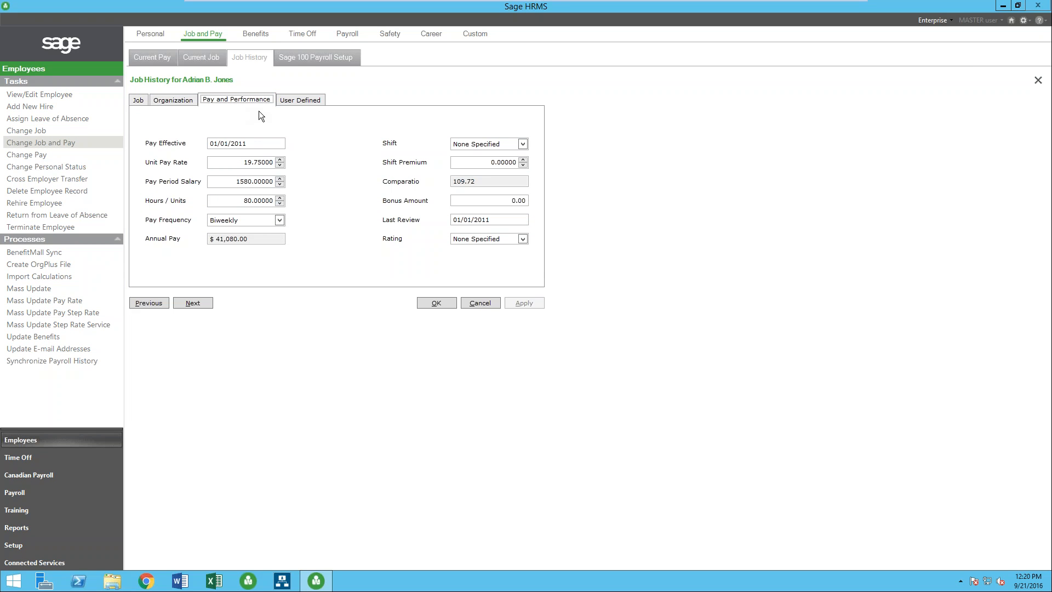
{"action": "left_click", "coordinate": [300, 98]}
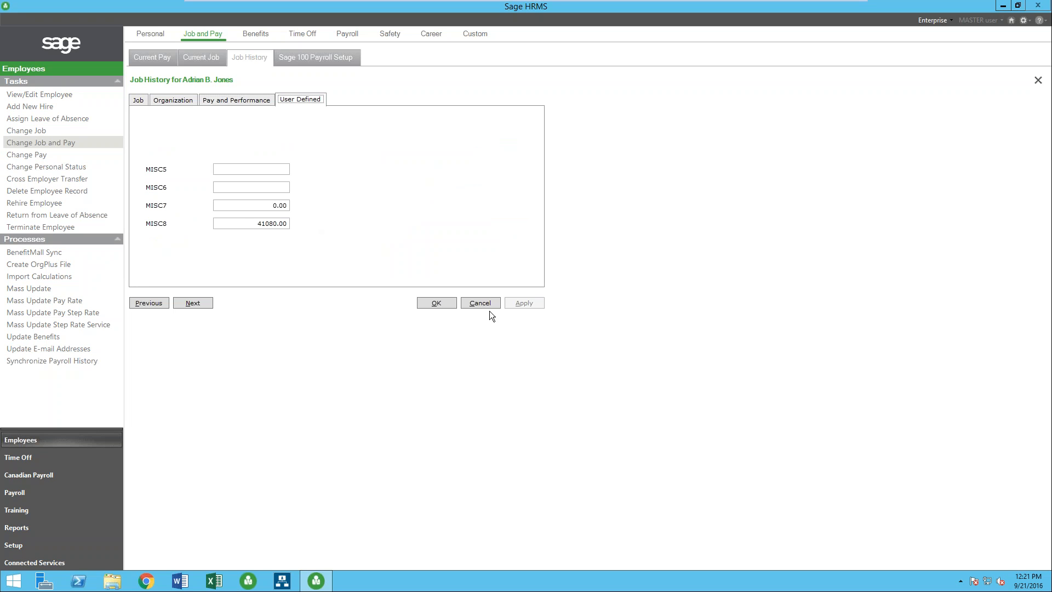
{"action": "left_click", "coordinate": [480, 303]}
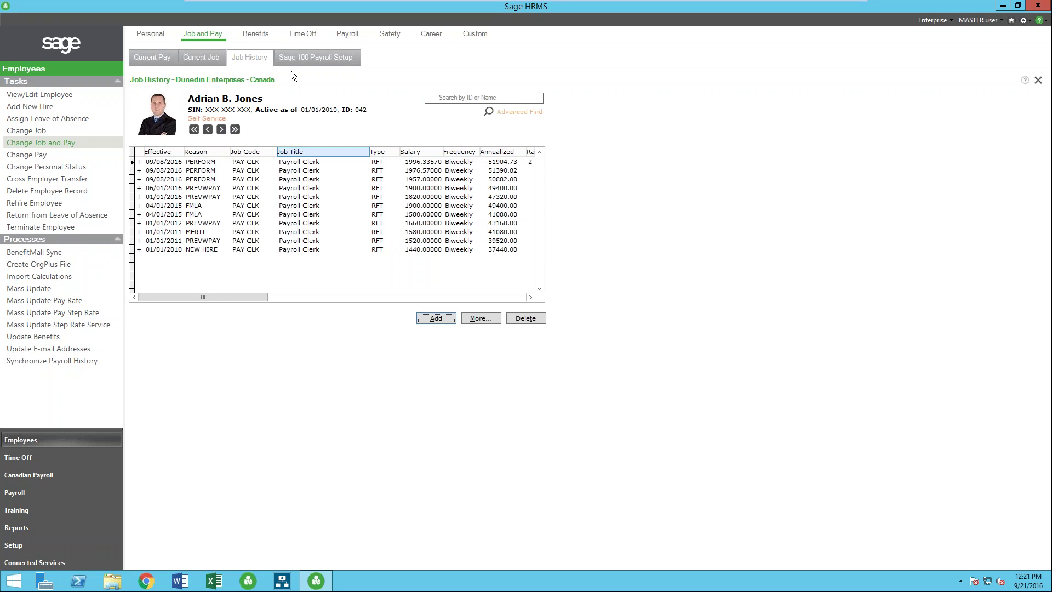
Look over benefits and dependents, then show the attendance summary with the Vacation Salaried balance.
{"action": "left_click", "coordinate": [256, 33]}
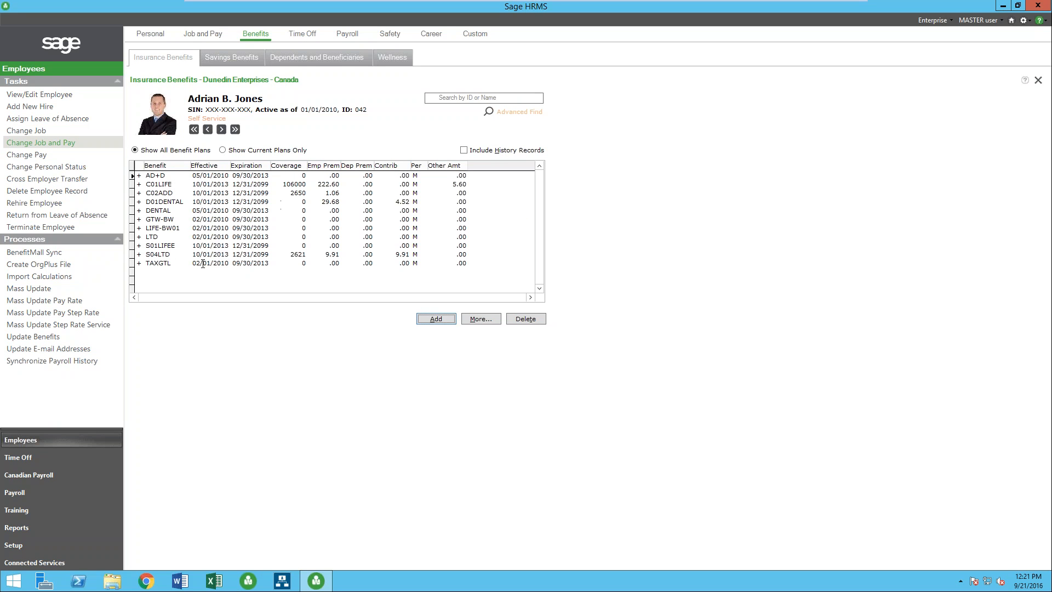
{"action": "left_click", "coordinate": [318, 57]}
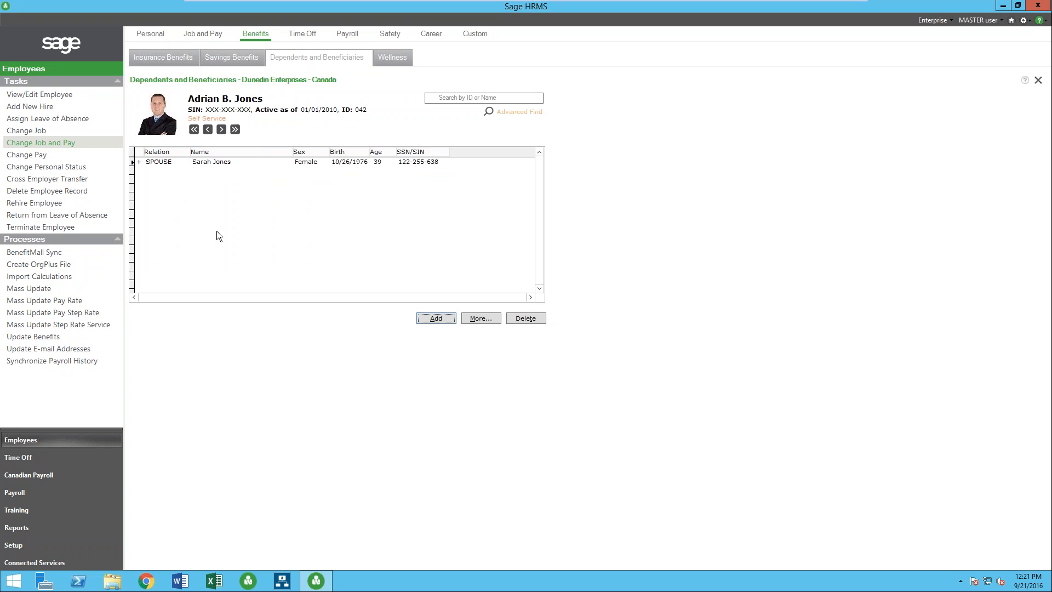
{"action": "left_click", "coordinate": [302, 32]}
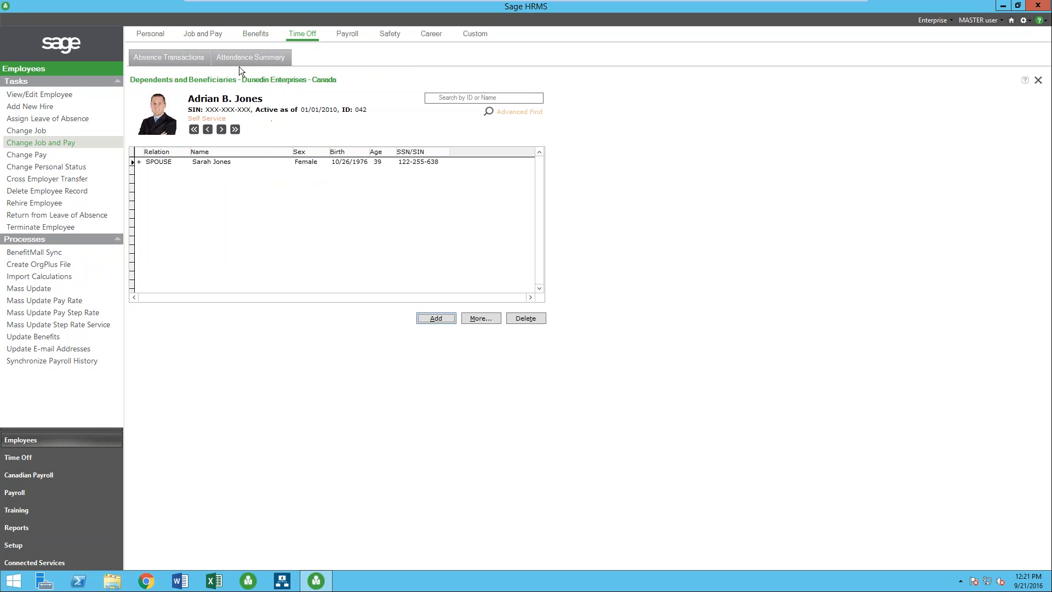
{"action": "left_click", "coordinate": [249, 57]}
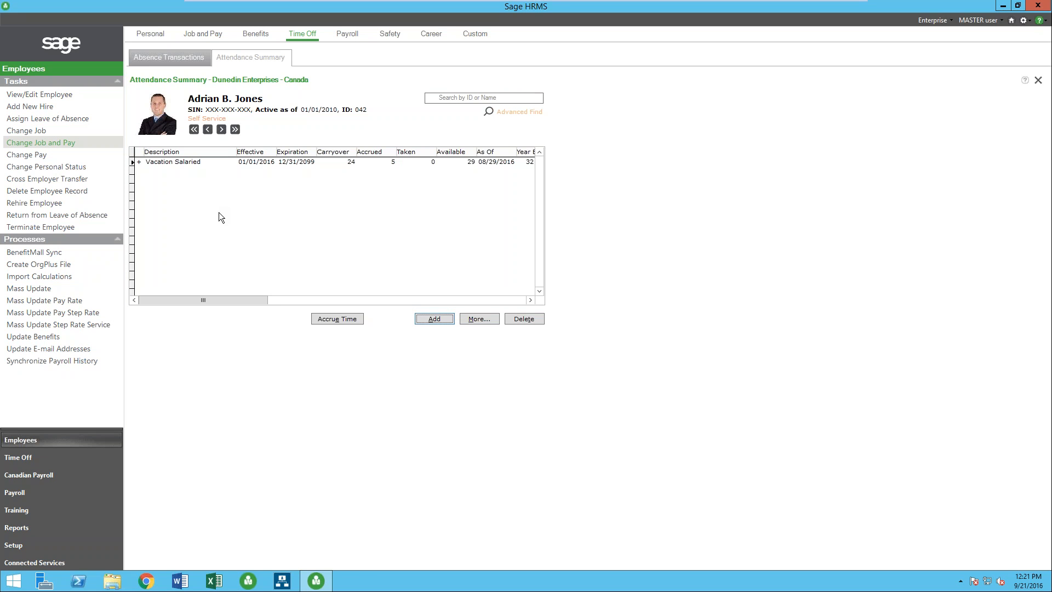
{"action": "mouse_move", "coordinate": [369, 82]}
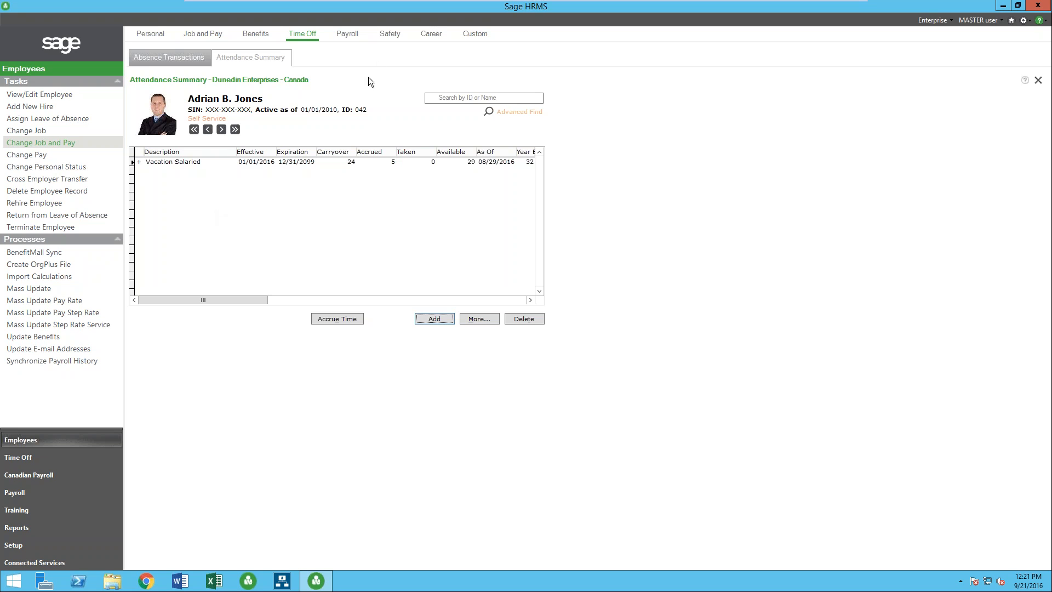
{"action": "mouse_move", "coordinate": [389, 38]}
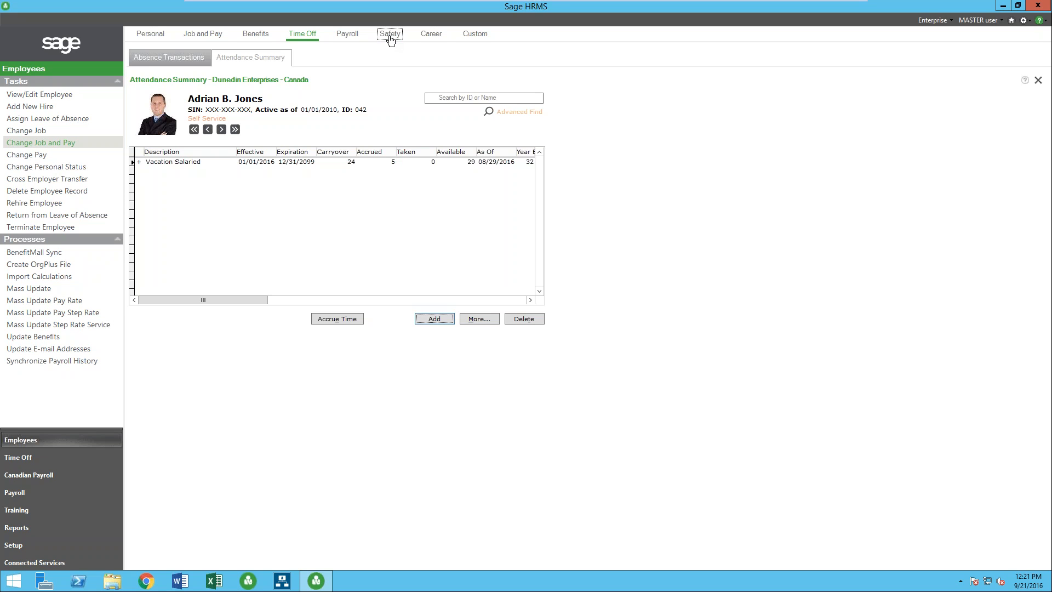
Open the carpet-trip injury incident from the employee's OHS list.
{"action": "left_click", "coordinate": [389, 33]}
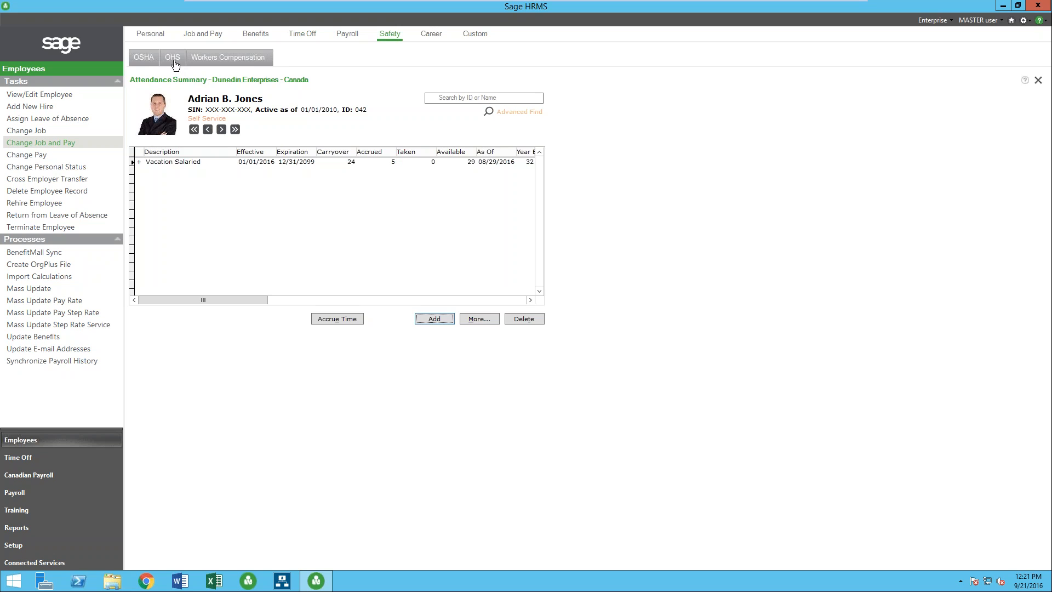
{"action": "left_click", "coordinate": [172, 57]}
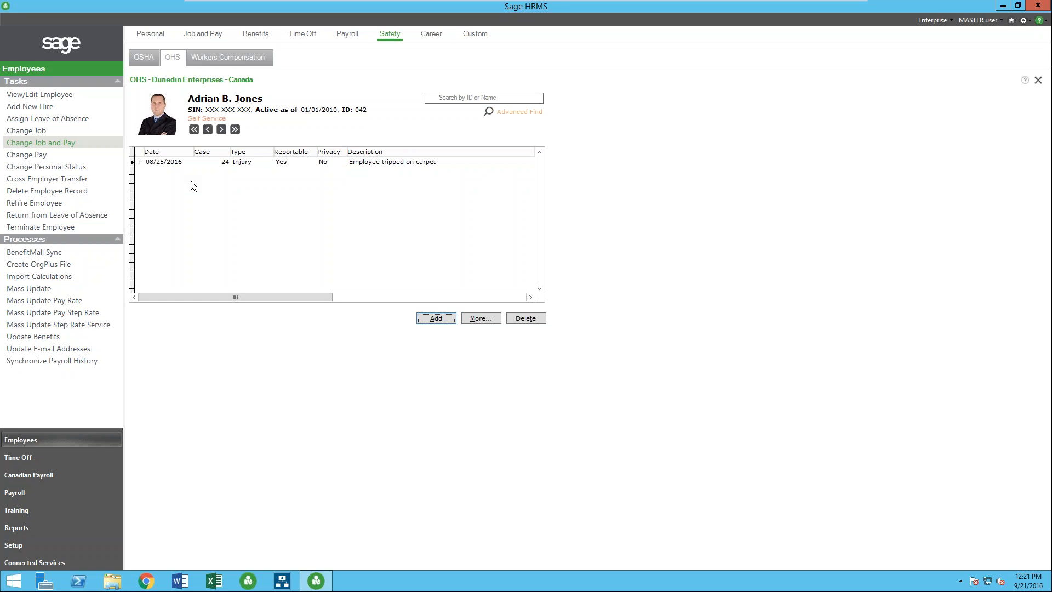
{"action": "left_click", "coordinate": [164, 151]}
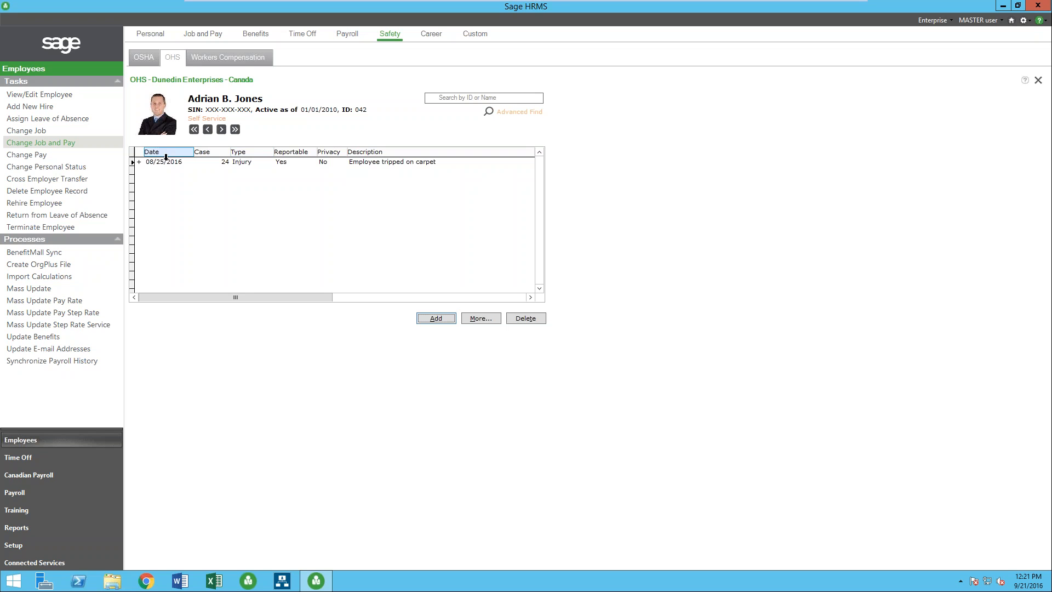
{"action": "left_click", "coordinate": [140, 162]}
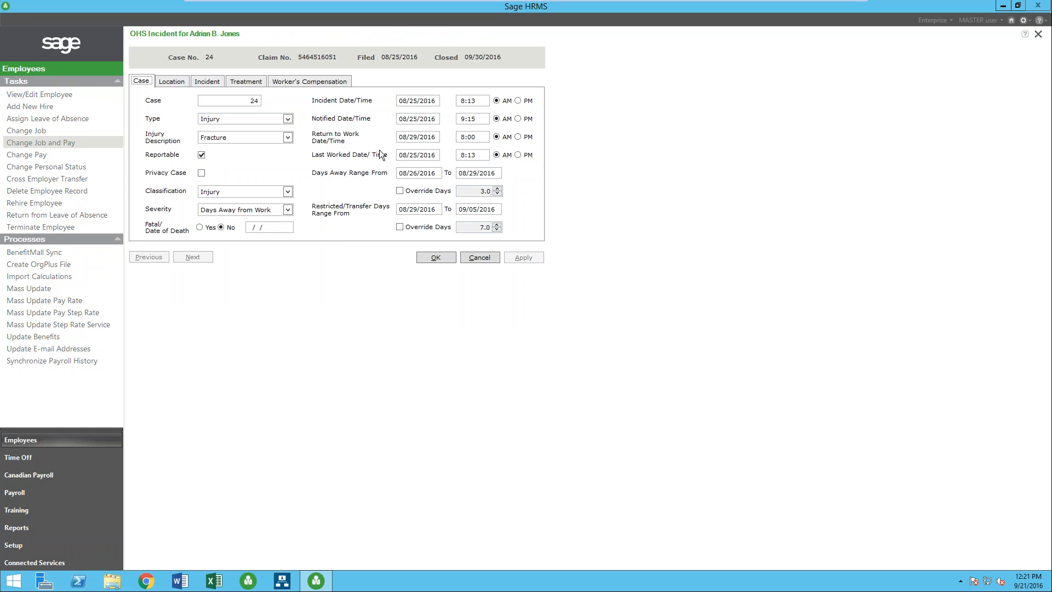
{"action": "mouse_move", "coordinate": [364, 212]}
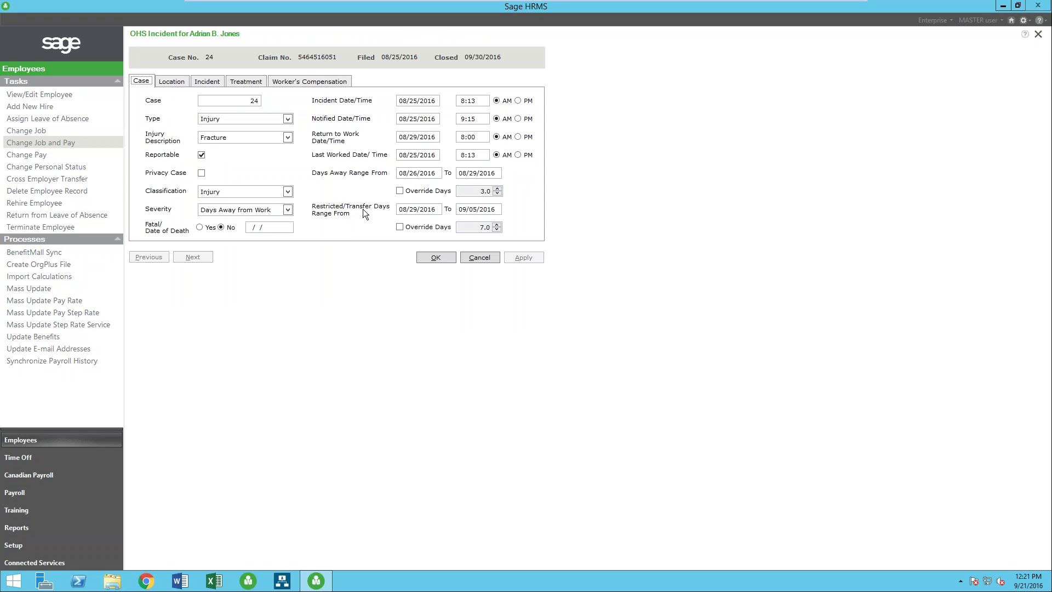
Review the case's Location, Incident, Treatment and Worker's Compensation details, then cancel out.
{"action": "left_click", "coordinate": [171, 81]}
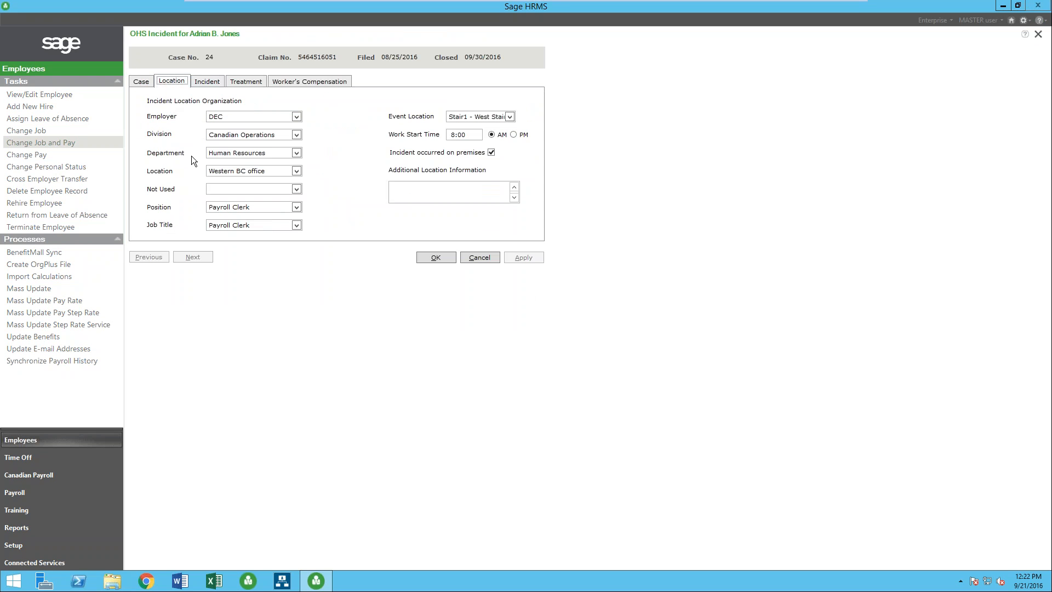
{"action": "mouse_move", "coordinate": [202, 87]}
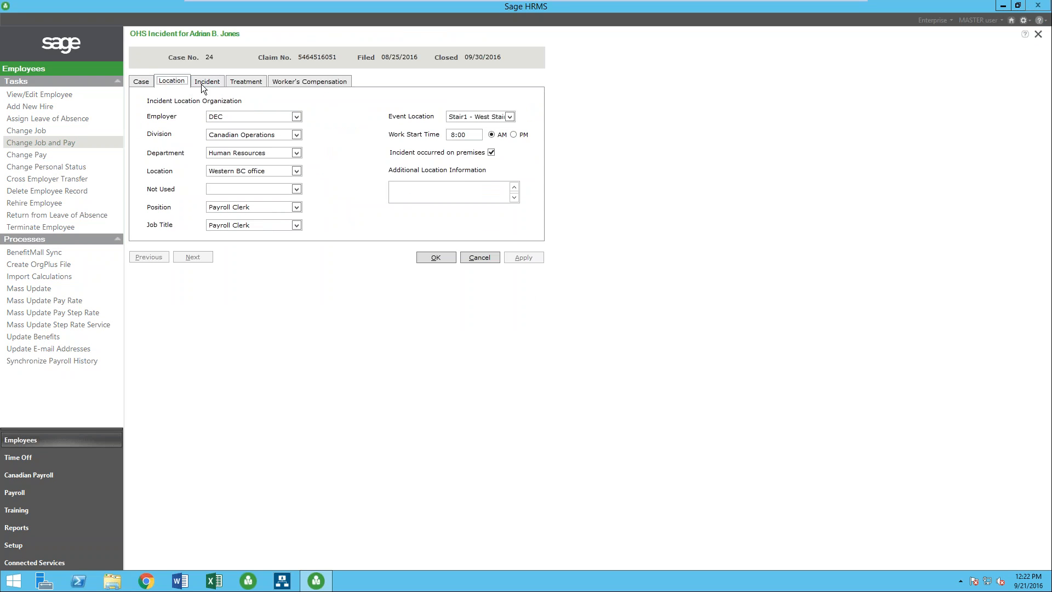
{"action": "left_click", "coordinate": [207, 81]}
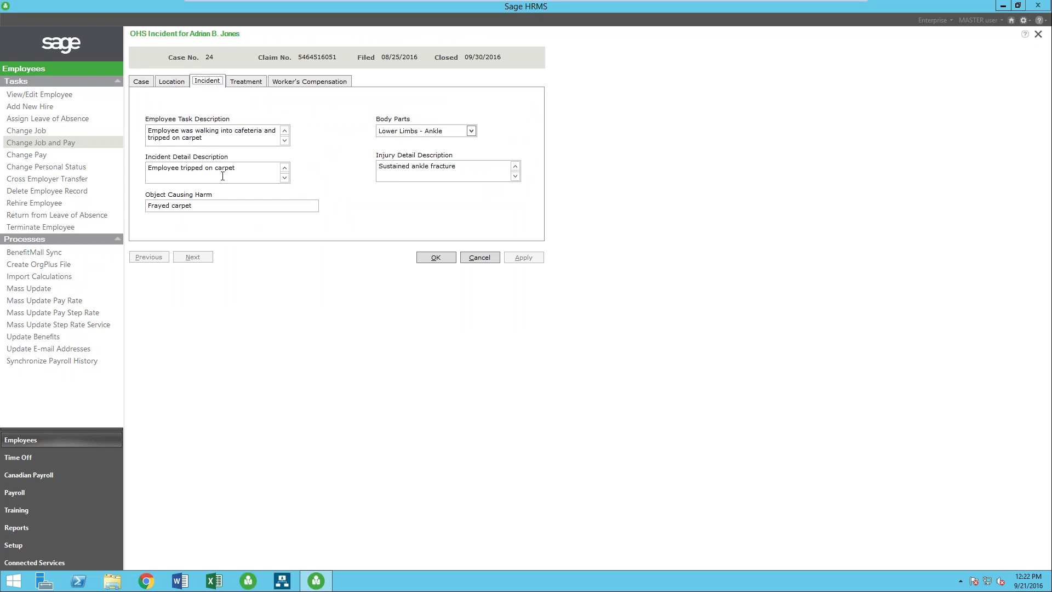
{"action": "mouse_move", "coordinate": [333, 190]}
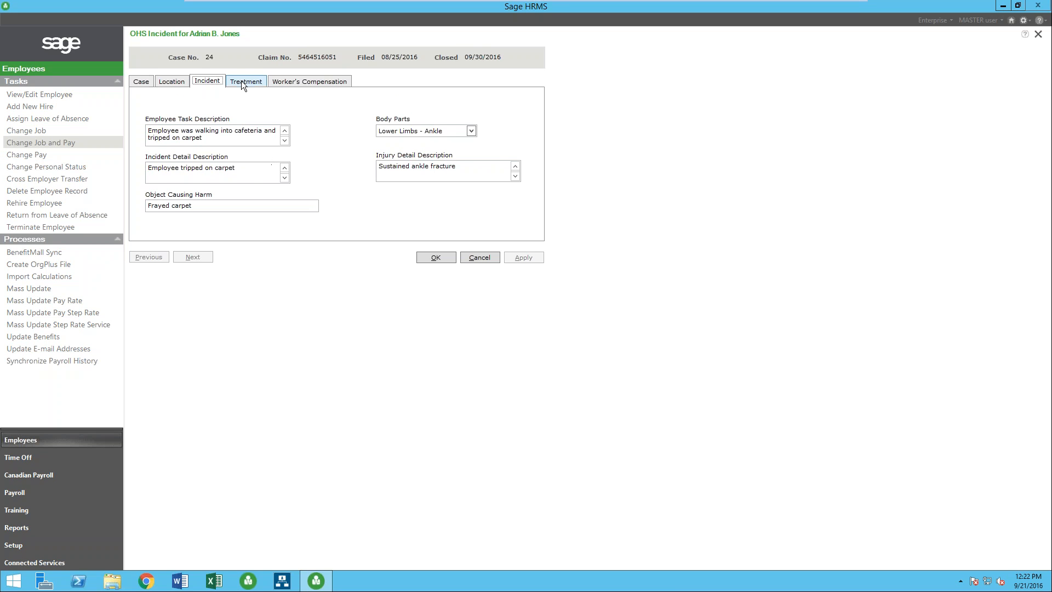
{"action": "left_click", "coordinate": [245, 81]}
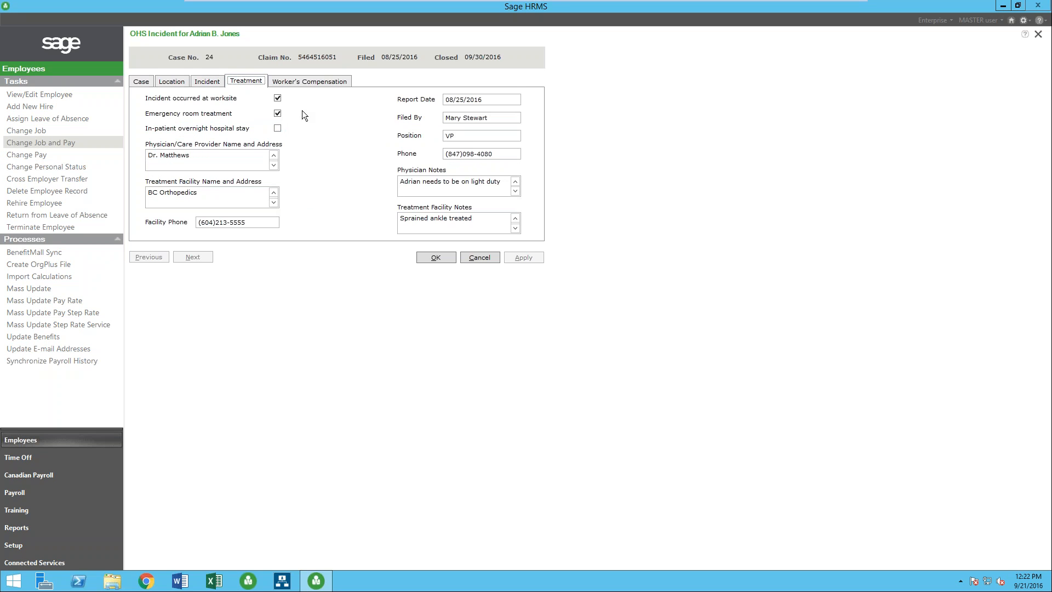
{"action": "left_click", "coordinate": [309, 82]}
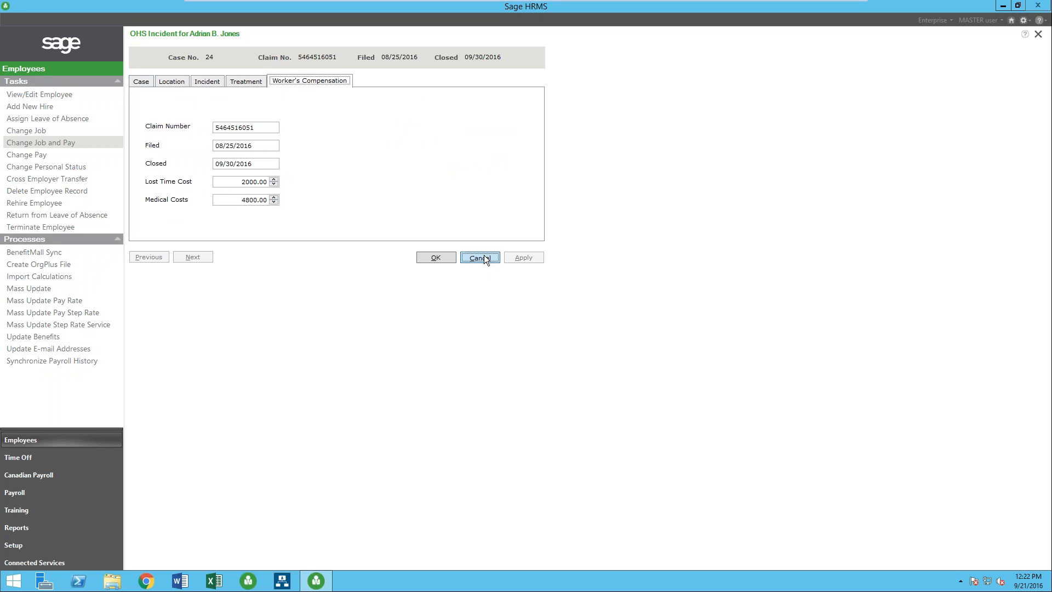
{"action": "left_click", "coordinate": [480, 256]}
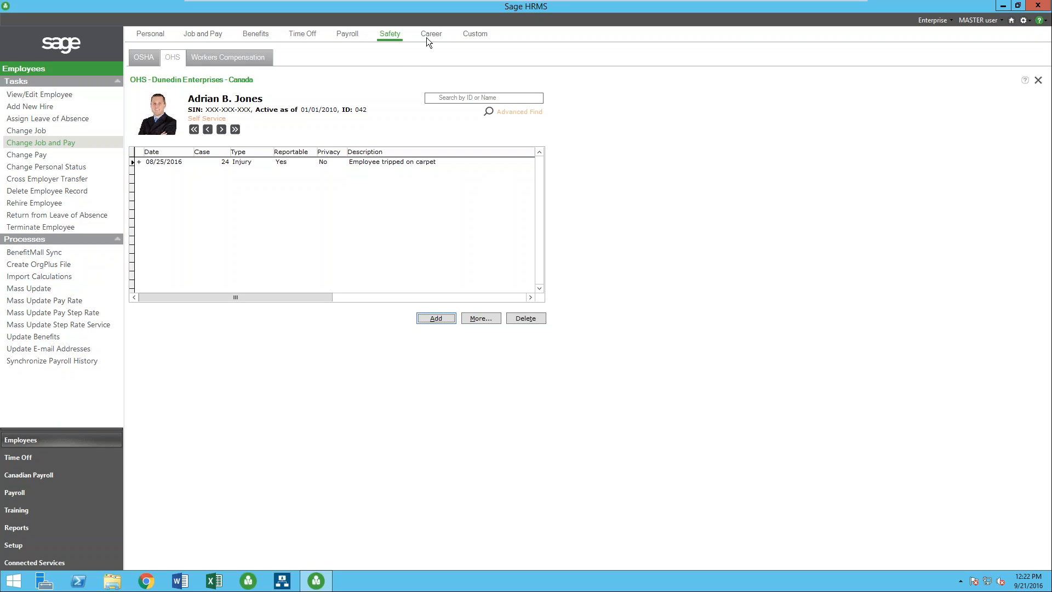
View the Payroll Processing skill under Career, then bring up the Custom Details list.
{"action": "left_click", "coordinate": [431, 32]}
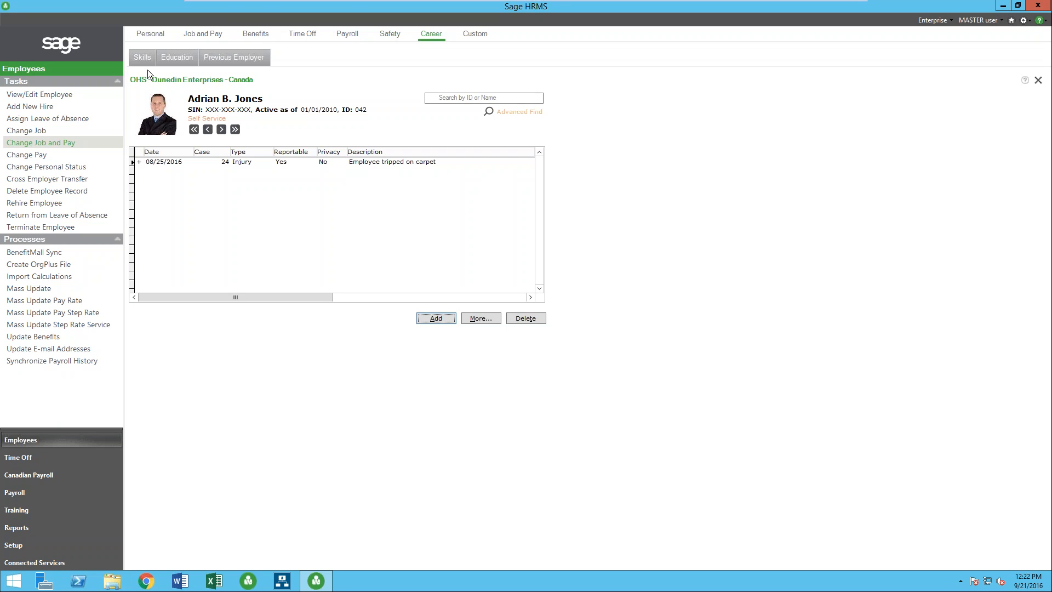
{"action": "left_click", "coordinate": [141, 57]}
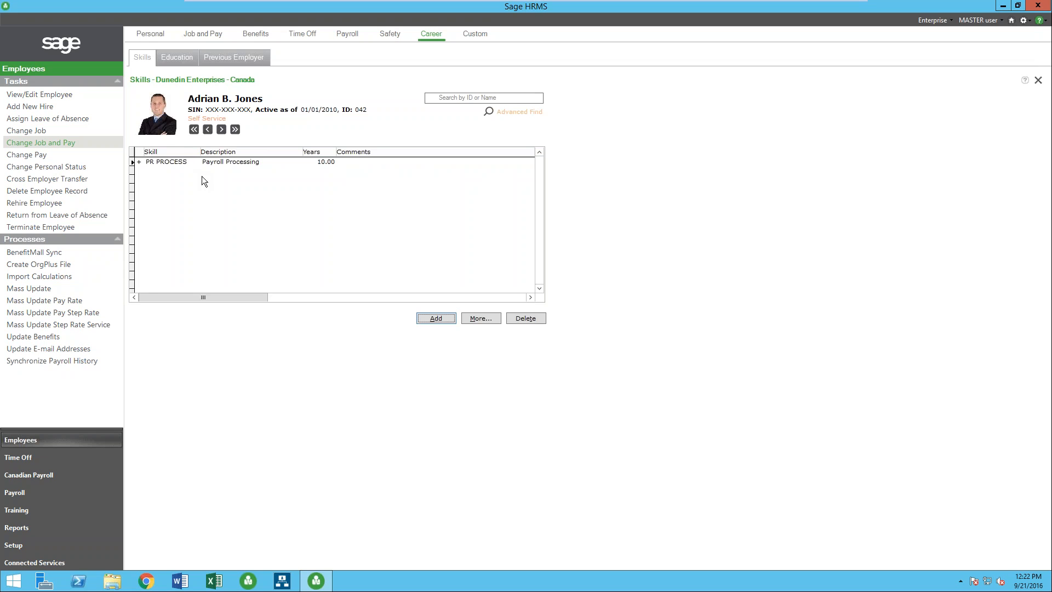
{"action": "mouse_move", "coordinate": [238, 59]}
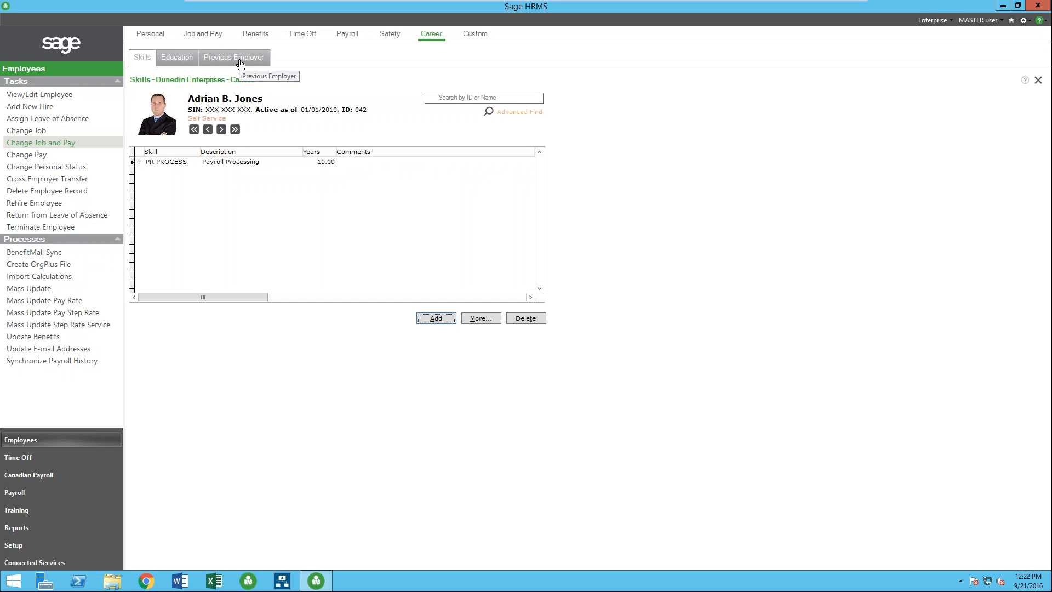
{"action": "mouse_move", "coordinate": [240, 64]}
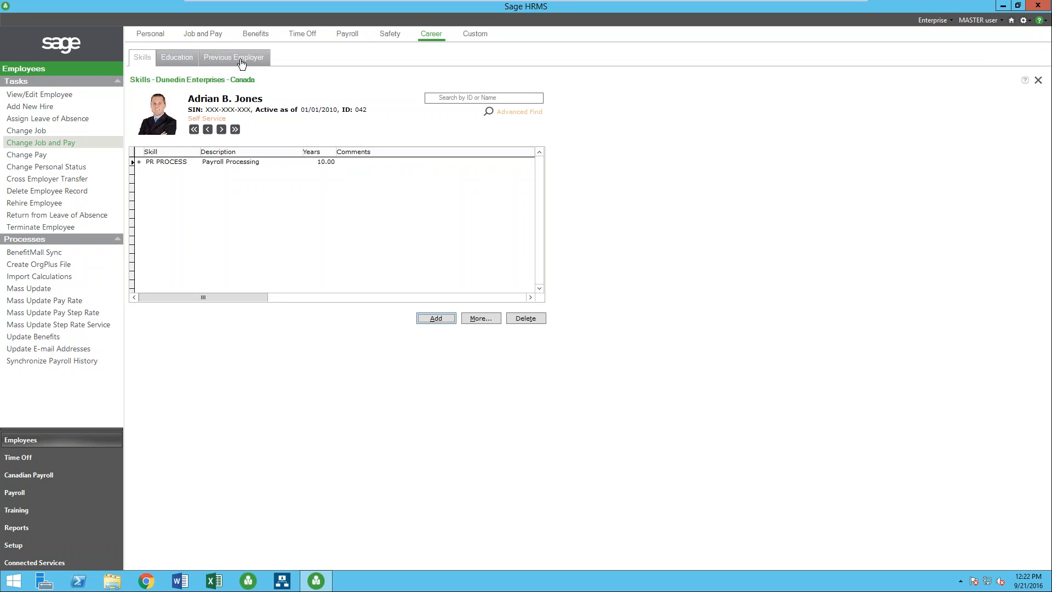
{"action": "left_click", "coordinate": [475, 33]}
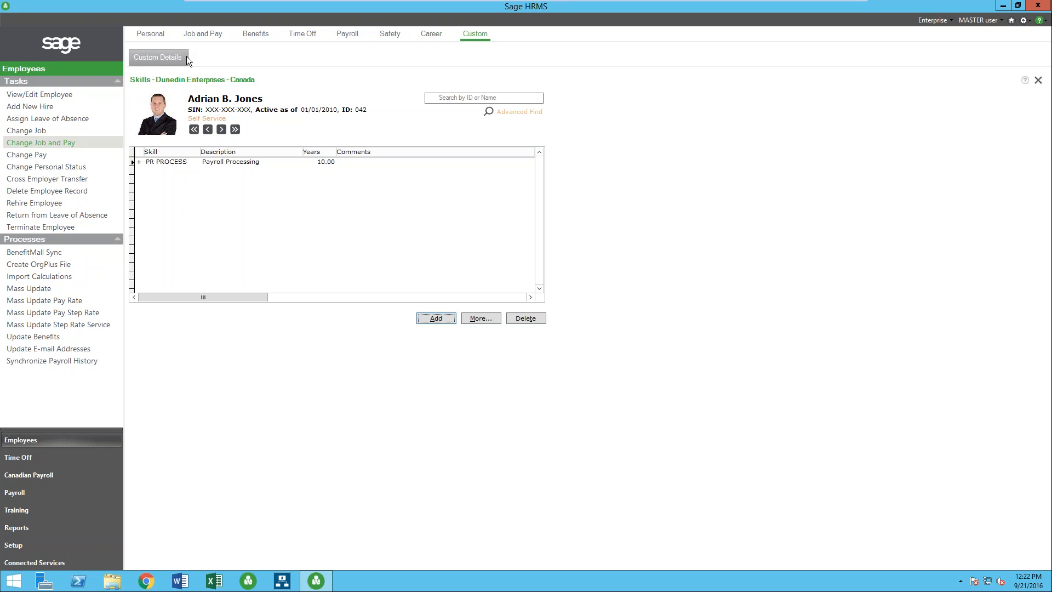
{"action": "left_click", "coordinate": [158, 57]}
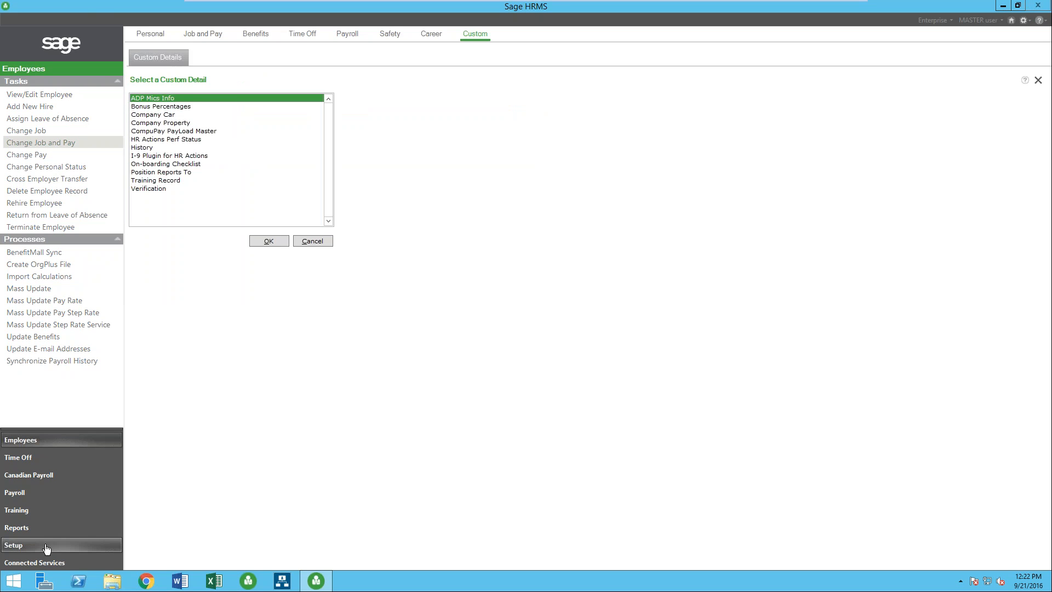
Go to Setup and open the Design Custom Details designer.
{"action": "left_click", "coordinate": [12, 546]}
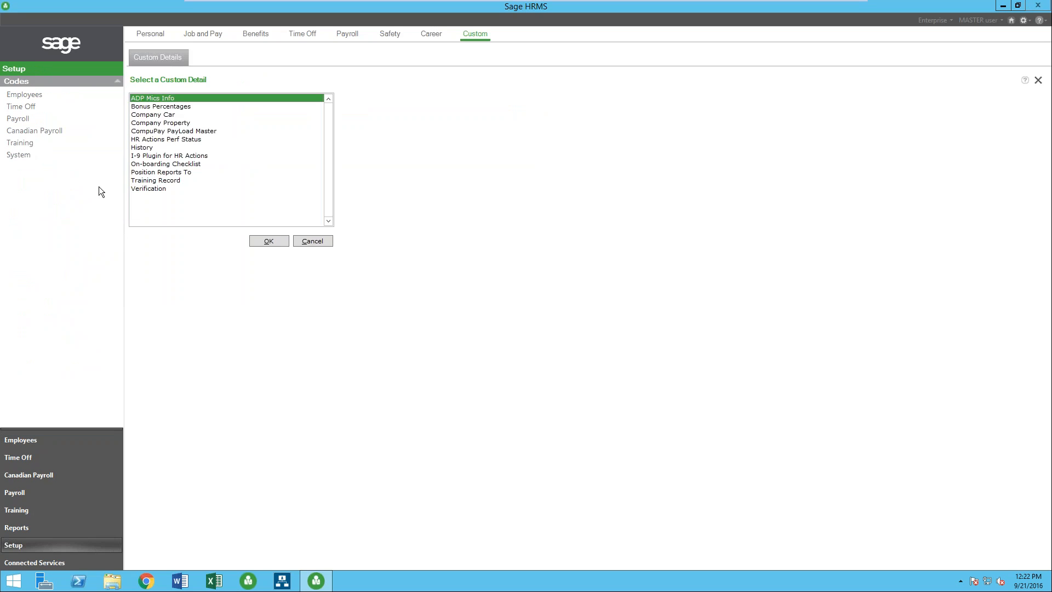
{"action": "left_click", "coordinate": [18, 155]}
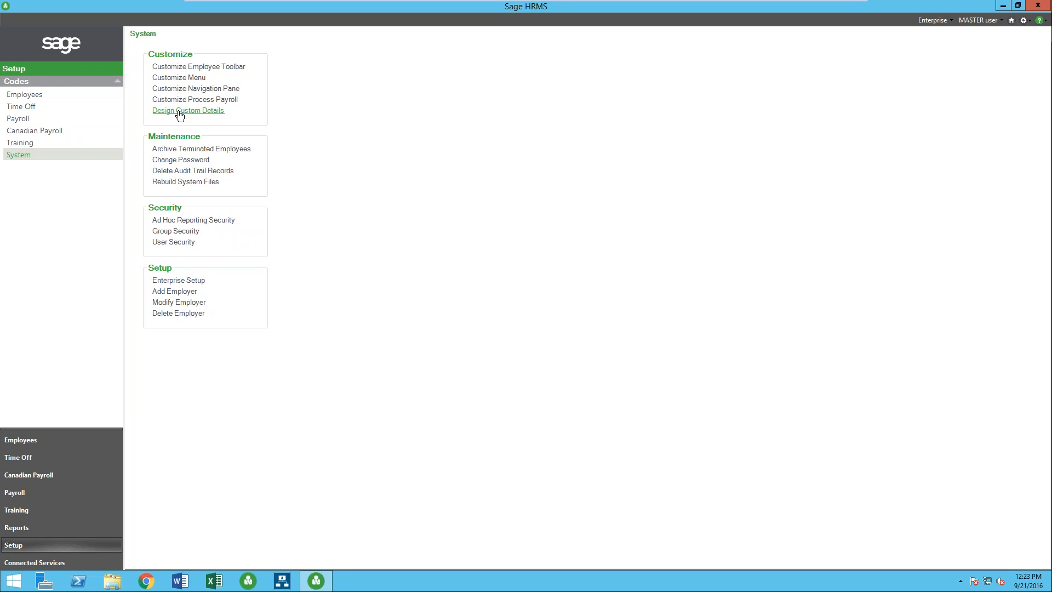
{"action": "left_click", "coordinate": [189, 110]}
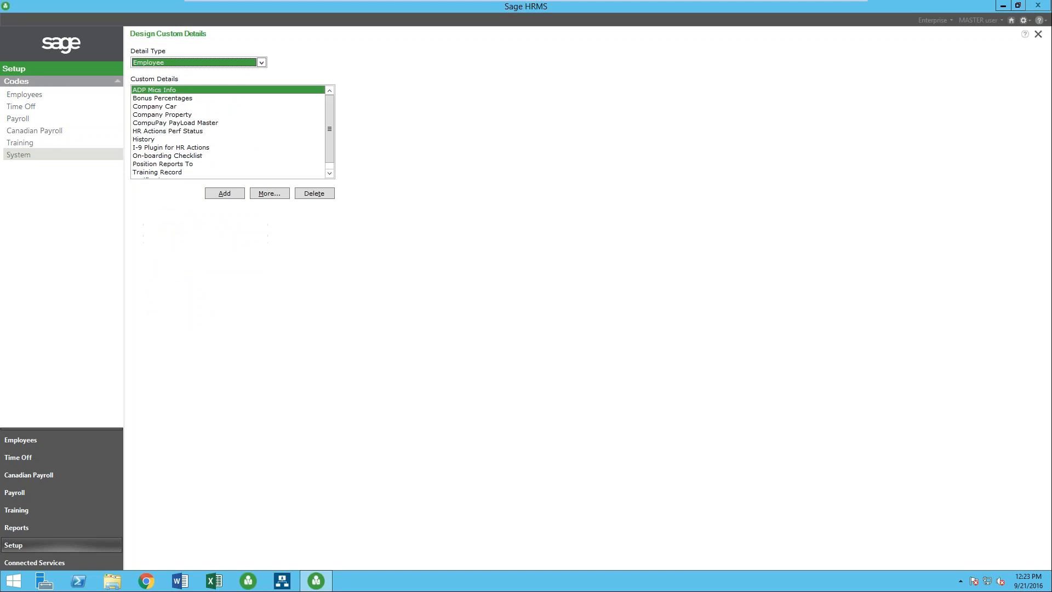
{"action": "mouse_move", "coordinate": [207, 175]}
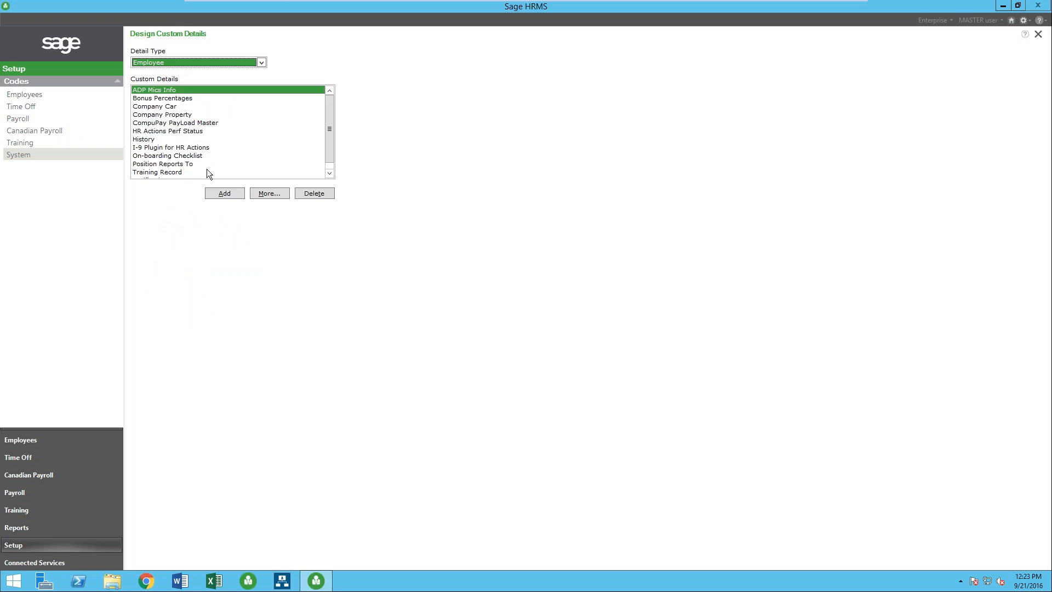
Add a new employee custom detail named New Page.
{"action": "left_click", "coordinate": [223, 192]}
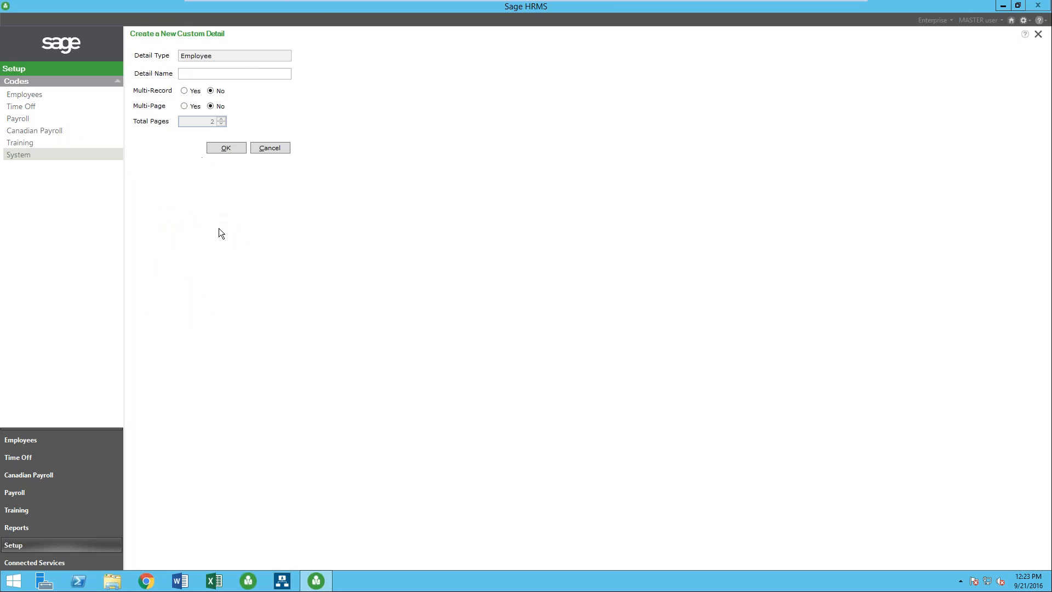
{"action": "type", "text": "New F"}
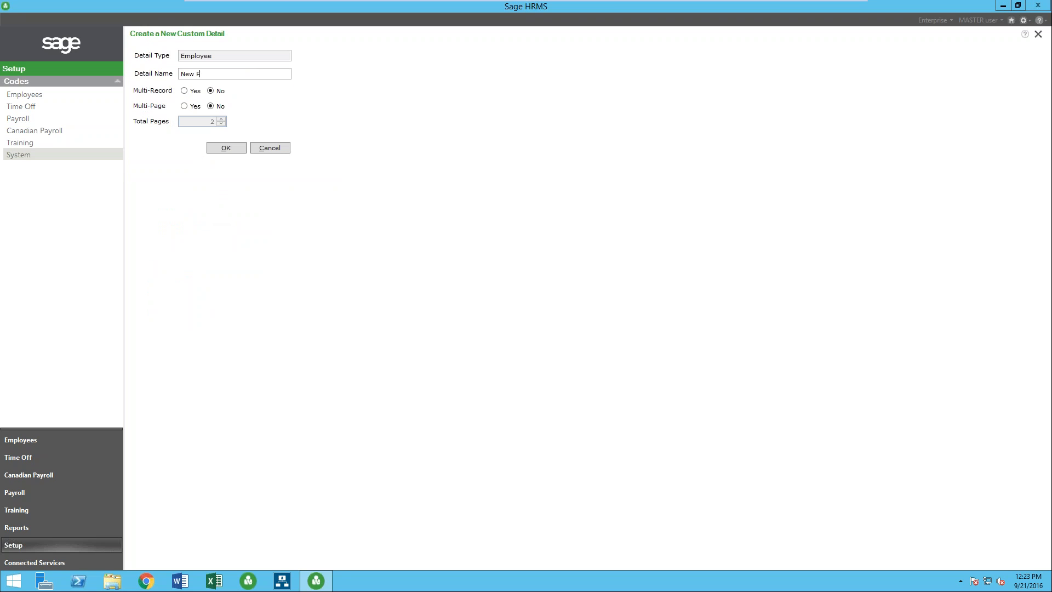
{"action": "type", "text": "age"}
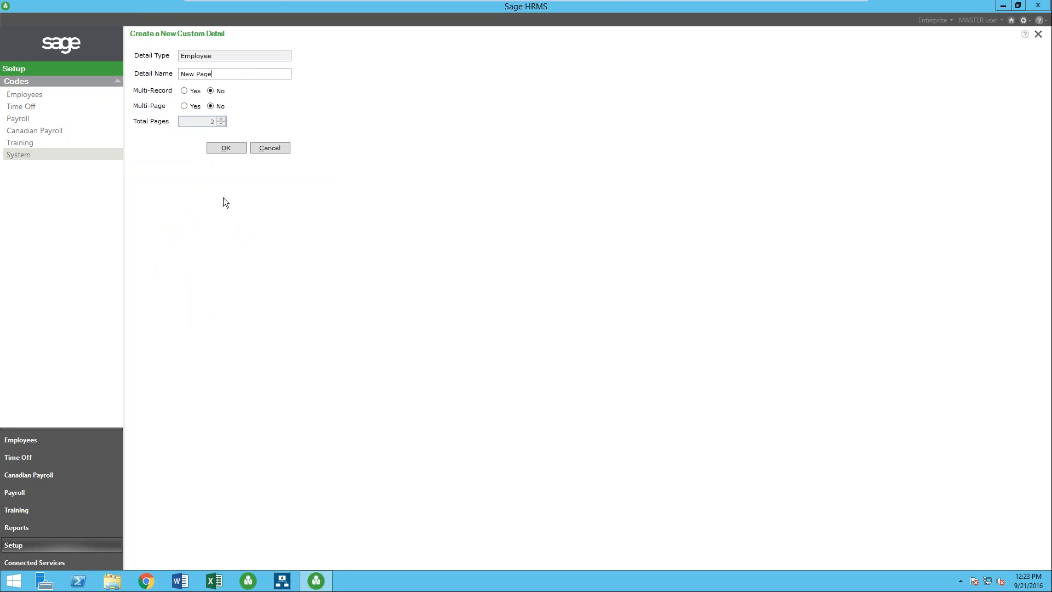
{"action": "left_click", "coordinate": [226, 147]}
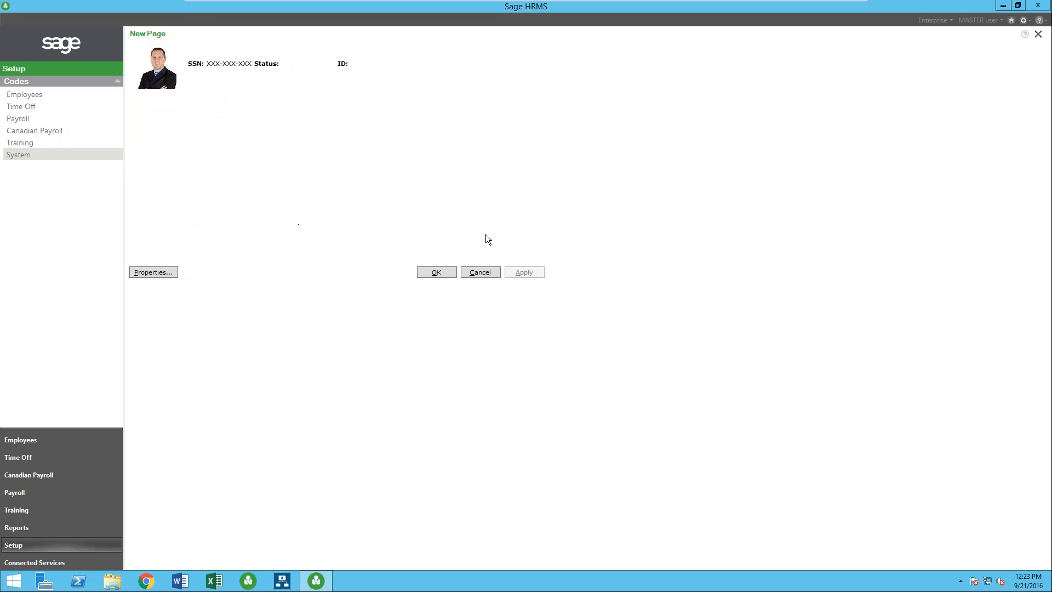
{"action": "mouse_move", "coordinate": [174, 212]}
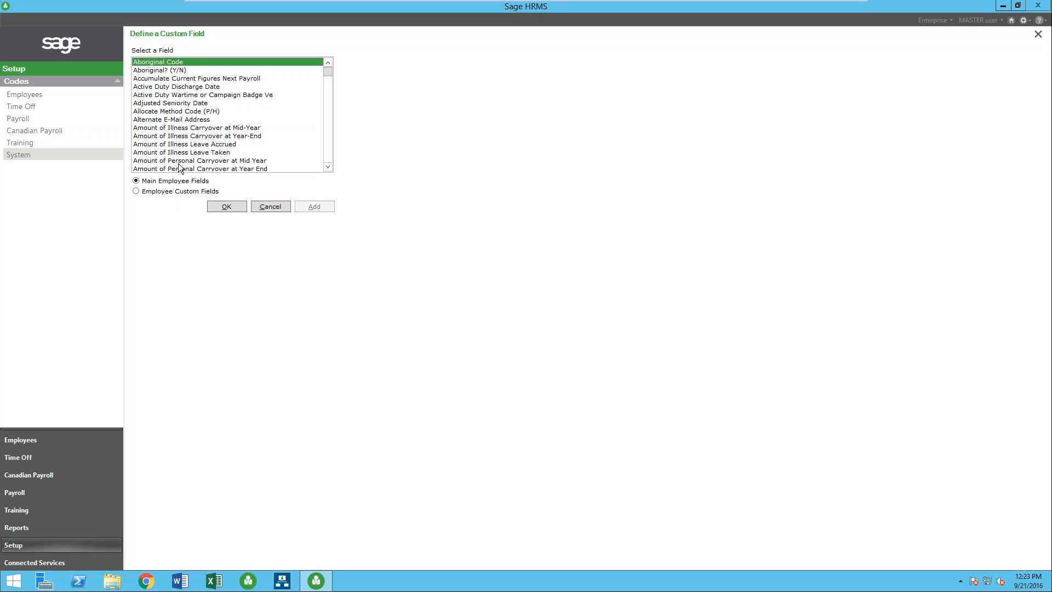
Start a new employee custom field titled Key issued with its database field name.
{"action": "left_click", "coordinate": [136, 190]}
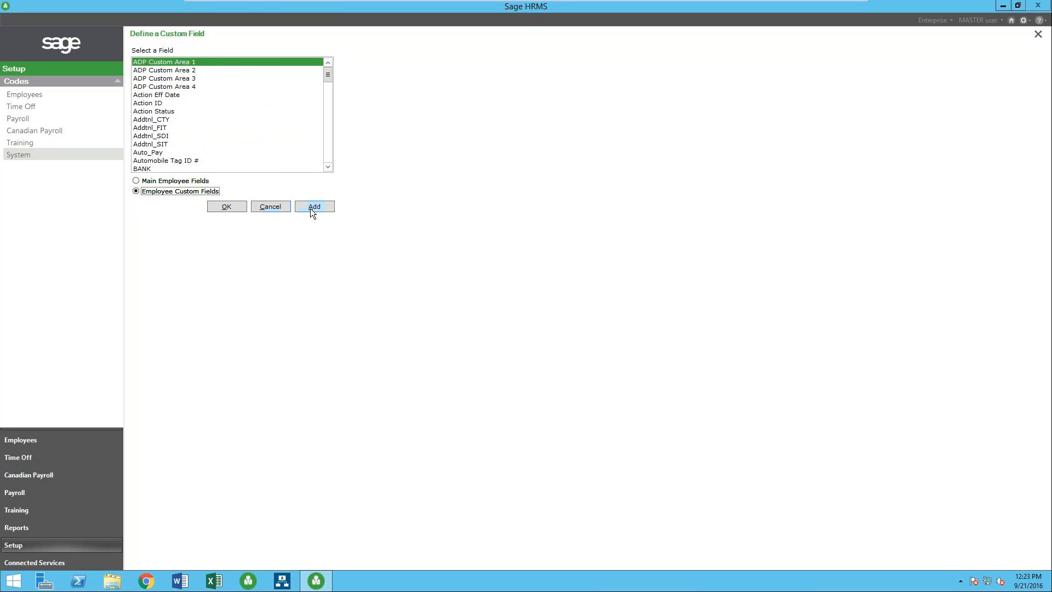
{"action": "left_click", "coordinate": [313, 206]}
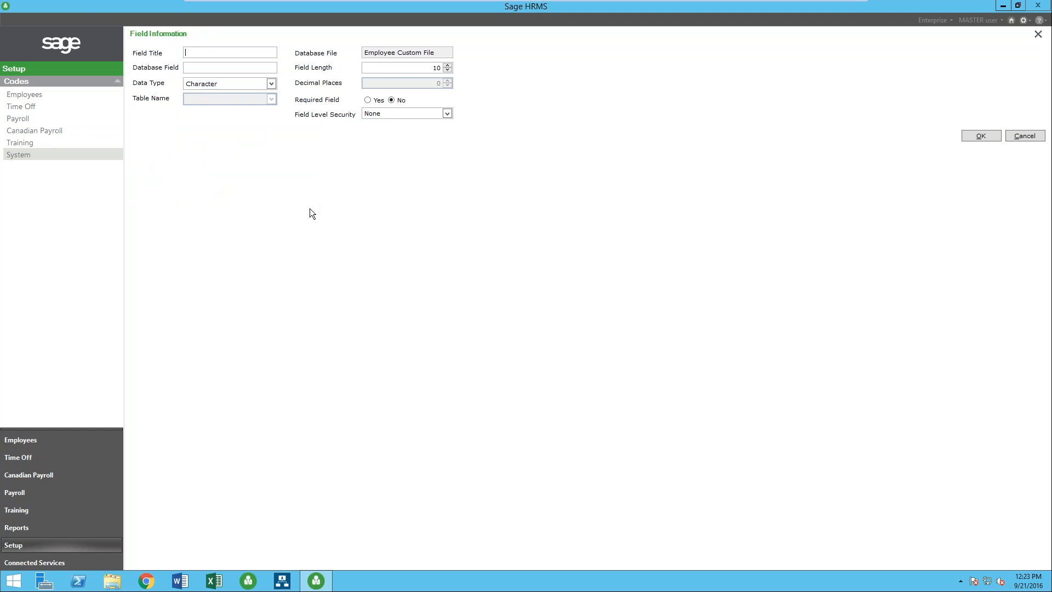
{"action": "type", "text": "Key issued"}
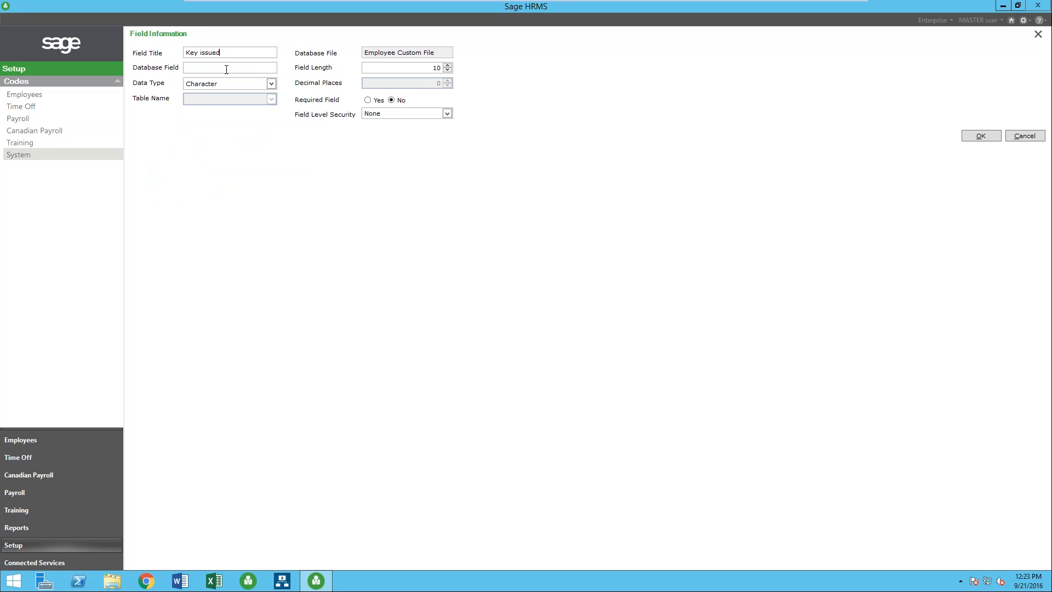
{"action": "type", "text": "FGHDRTG"}
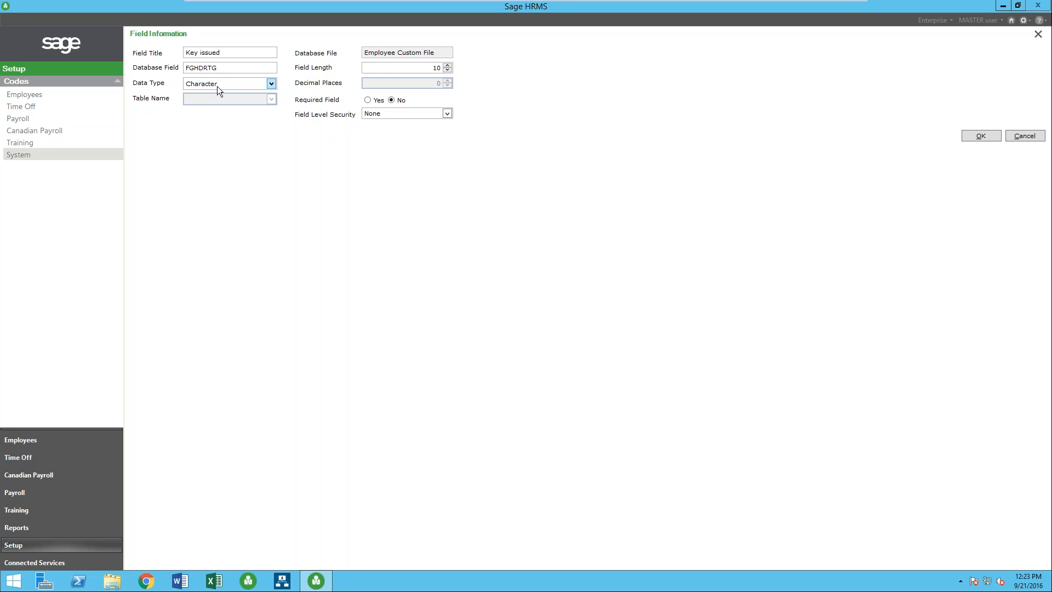
Try Numeric with length 7, then set the data type to Logical yes/no and save the field to the page.
{"action": "left_click", "coordinate": [271, 83]}
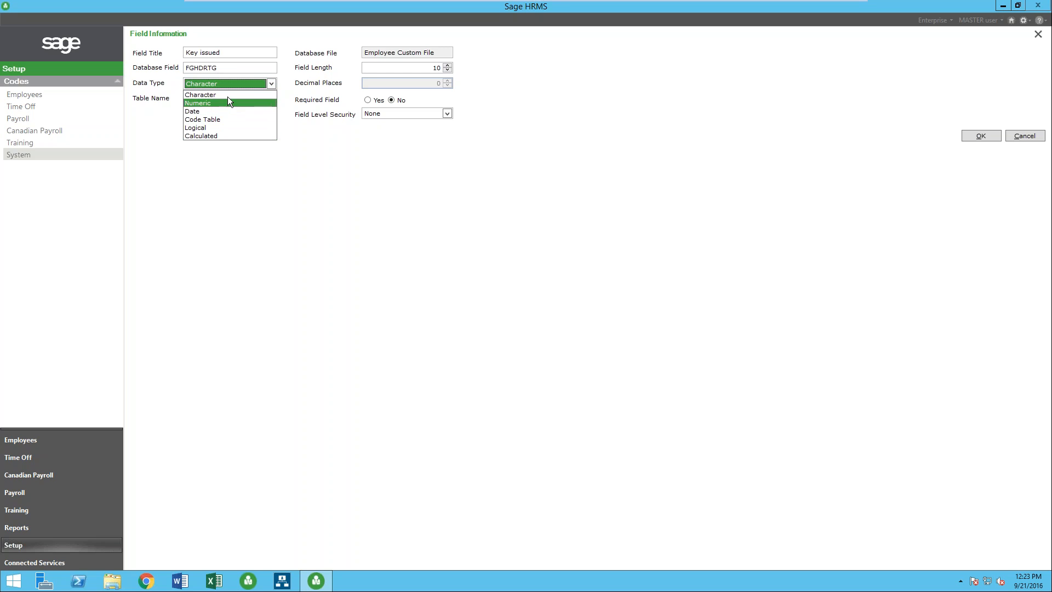
{"action": "mouse_move", "coordinate": [226, 94]}
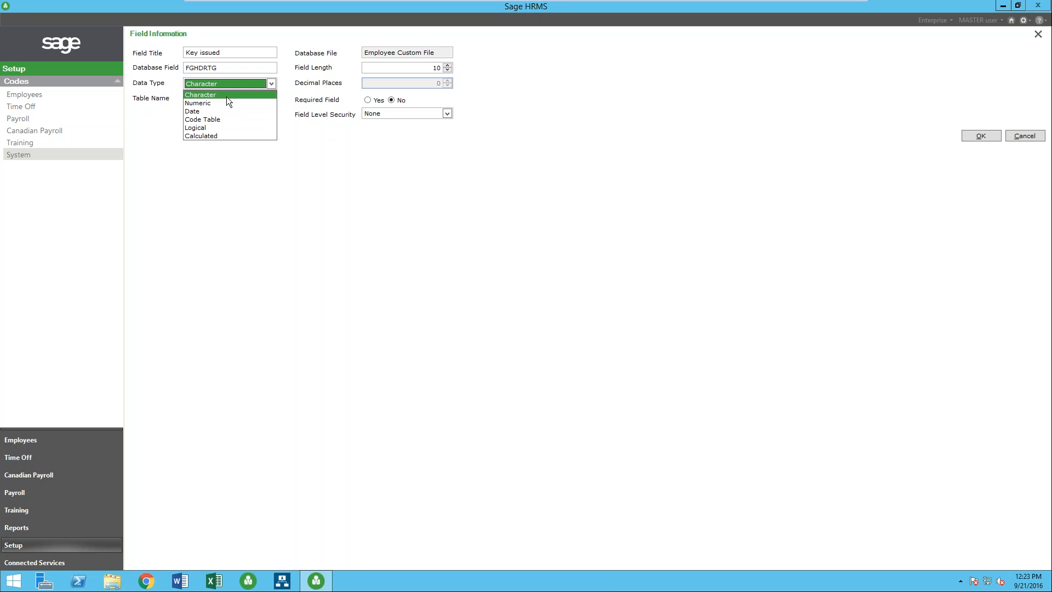
{"action": "mouse_move", "coordinate": [214, 103]}
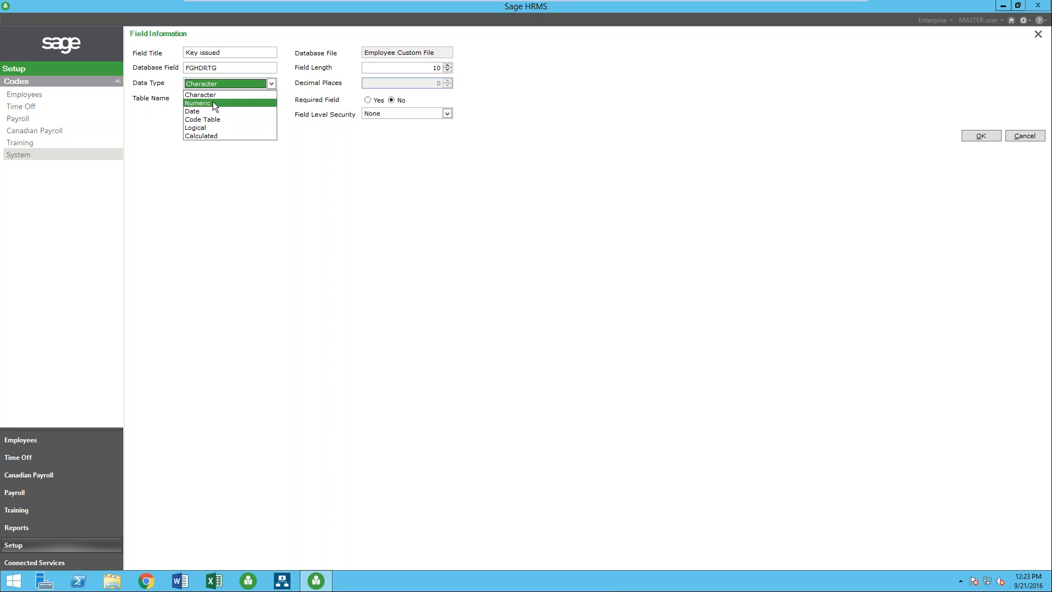
{"action": "left_click", "coordinate": [198, 103]}
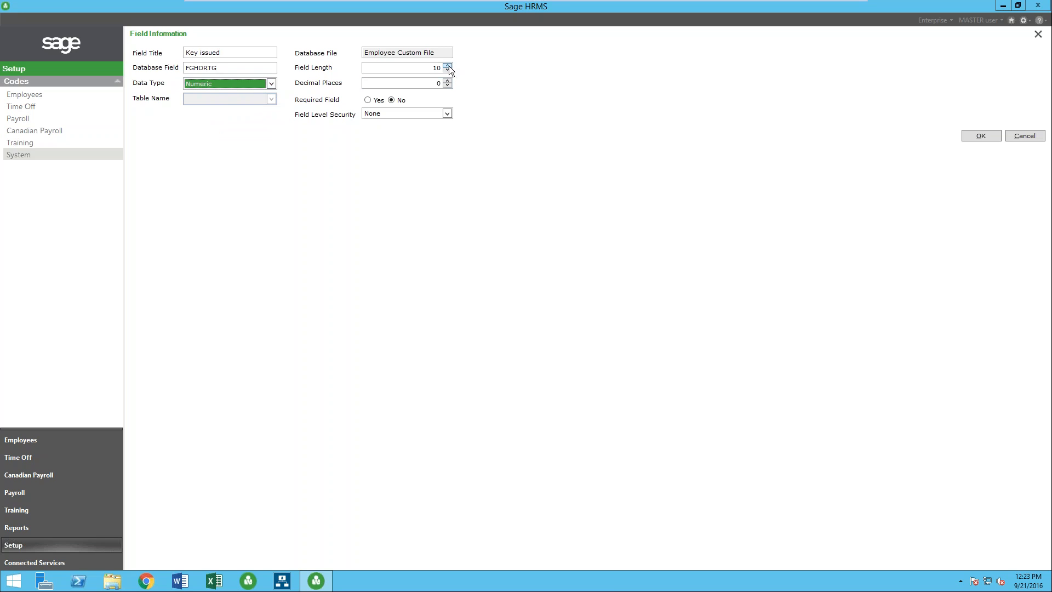
{"action": "left_click", "coordinate": [447, 72]}
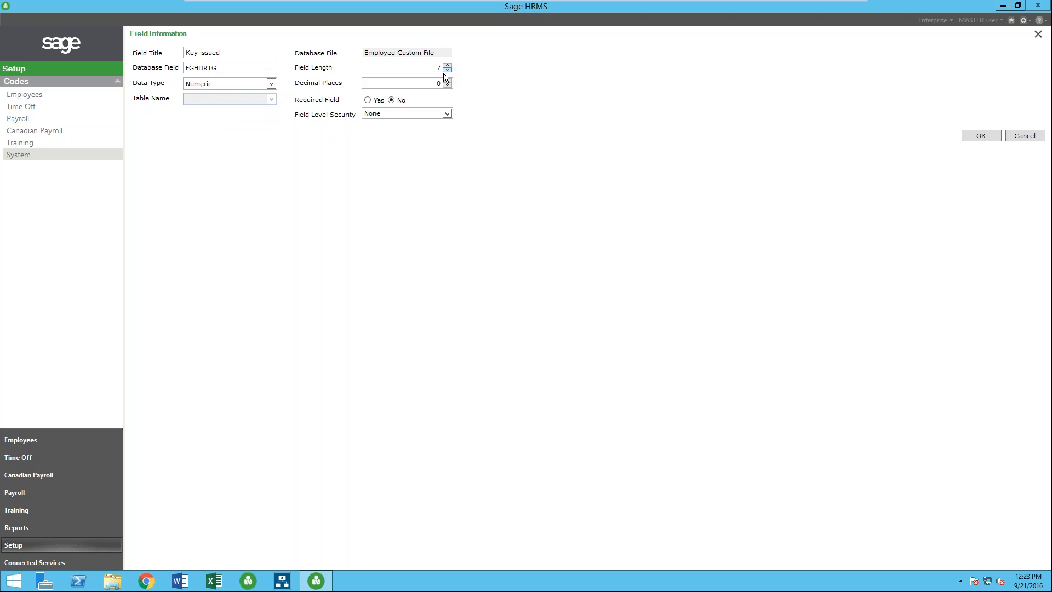
{"action": "left_click", "coordinate": [271, 84]}
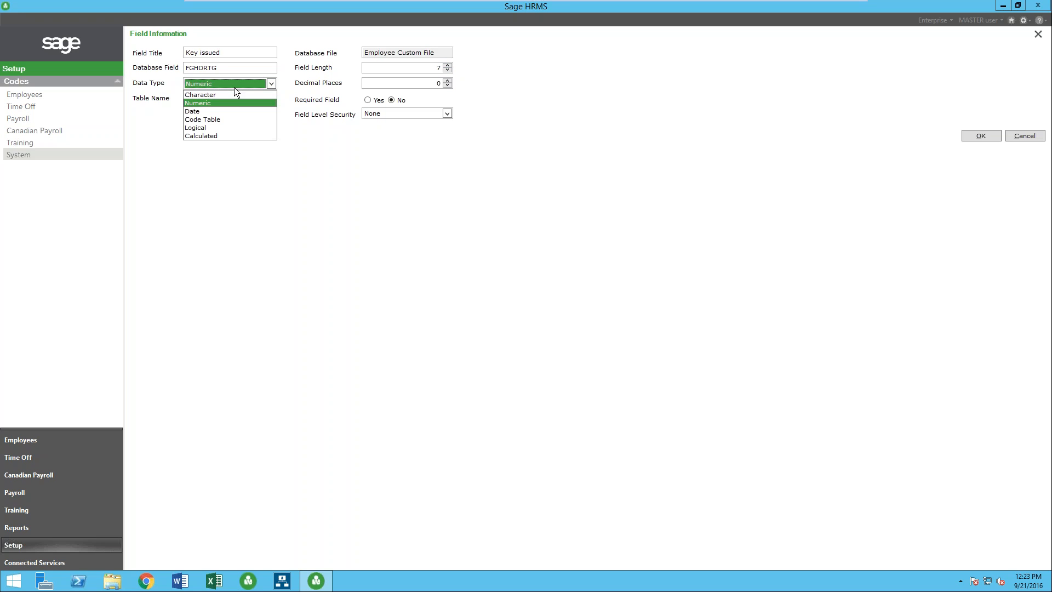
{"action": "left_click", "coordinate": [195, 127]}
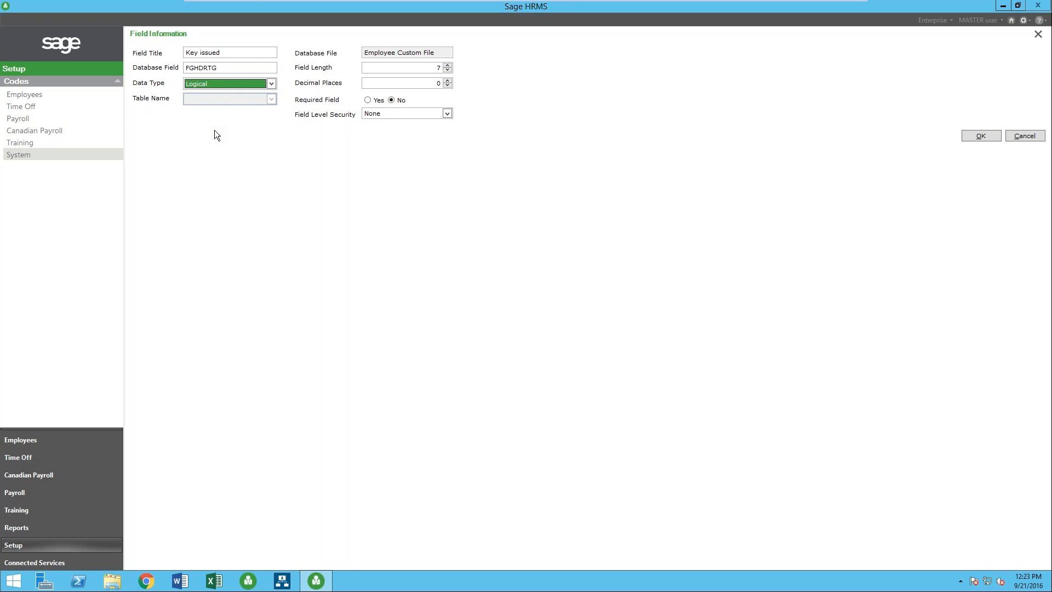
{"action": "left_click", "coordinate": [981, 136]}
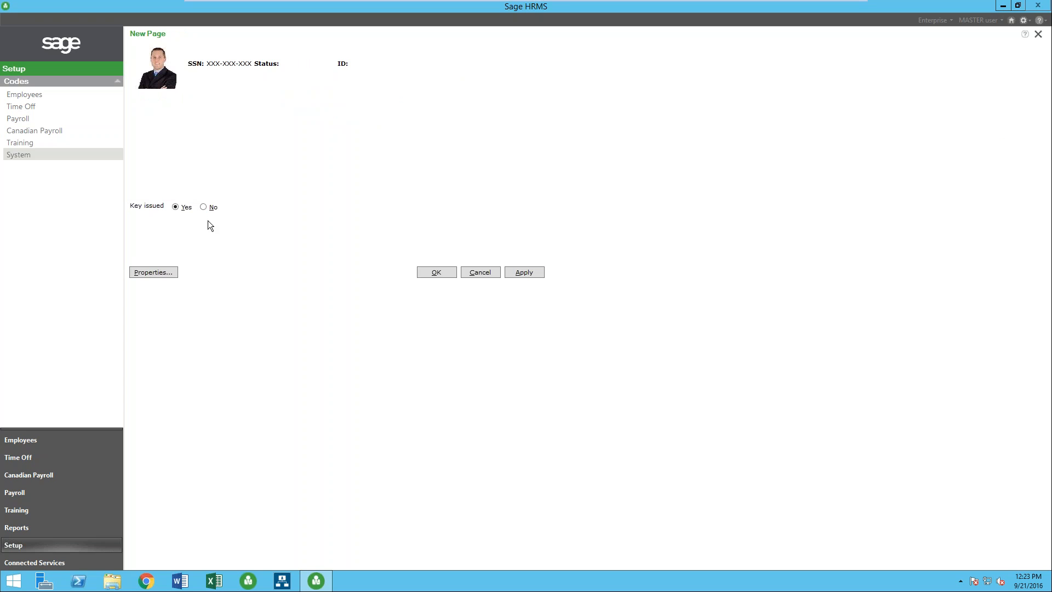
{"action": "mouse_move", "coordinate": [217, 201]}
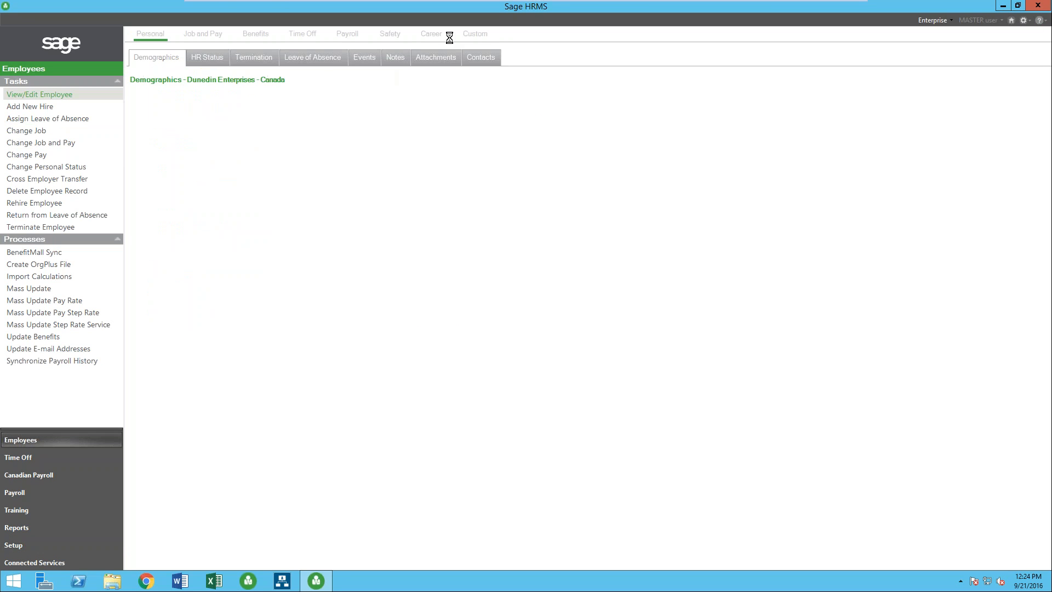
{"action": "left_click", "coordinate": [476, 33]}
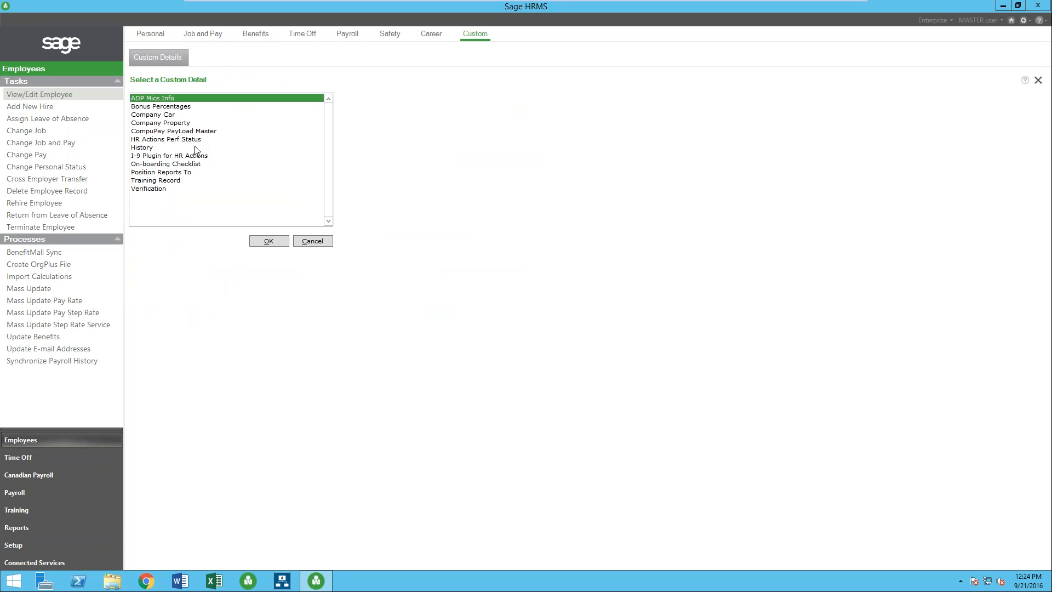
{"action": "left_click", "coordinate": [154, 114]}
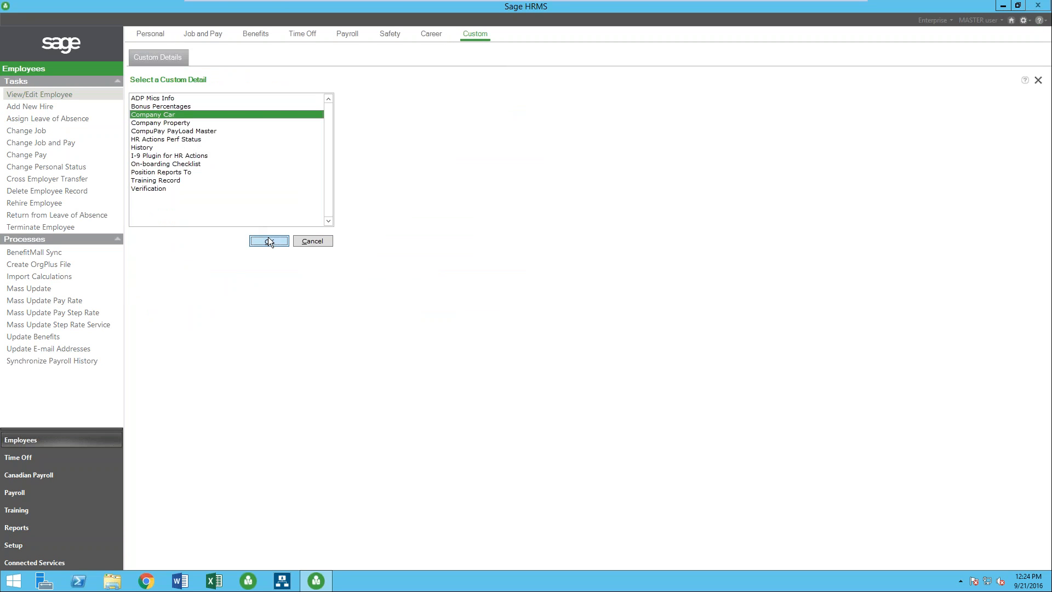
{"action": "left_click", "coordinate": [269, 241]}
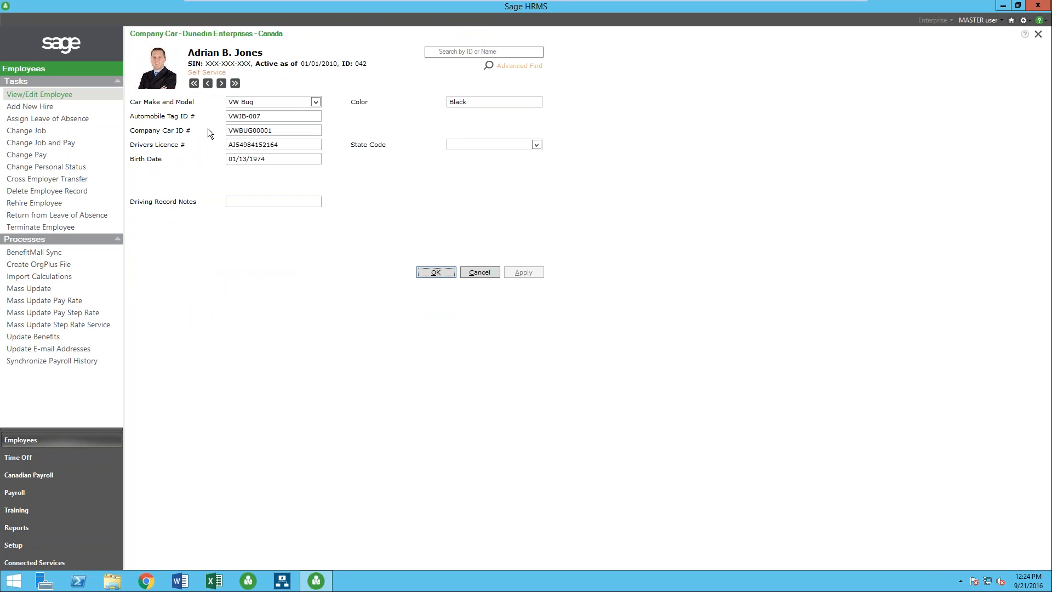
{"action": "mouse_move", "coordinate": [210, 150]}
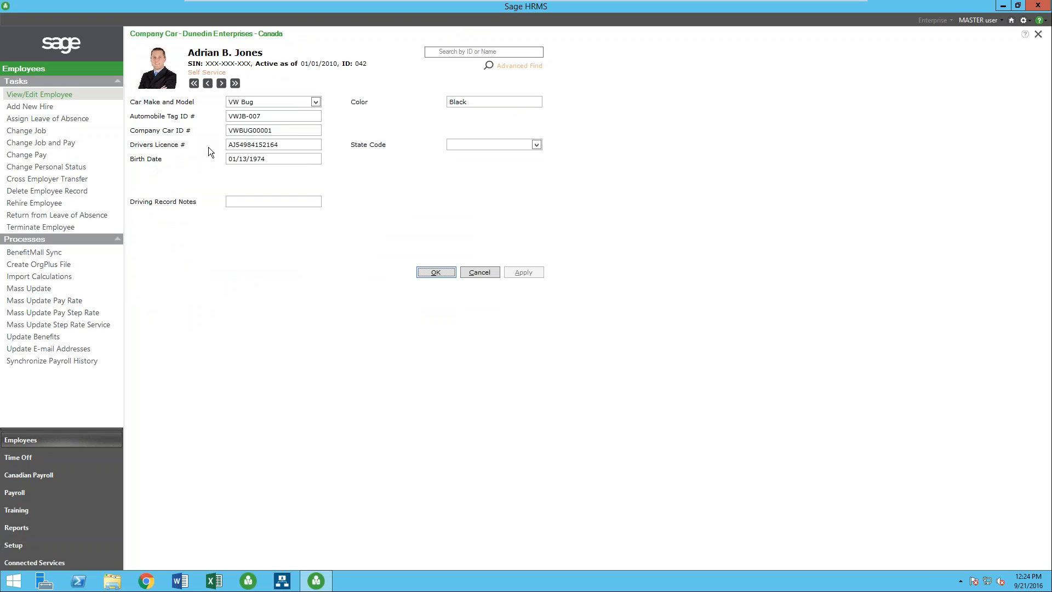
{"action": "mouse_move", "coordinate": [464, 246]}
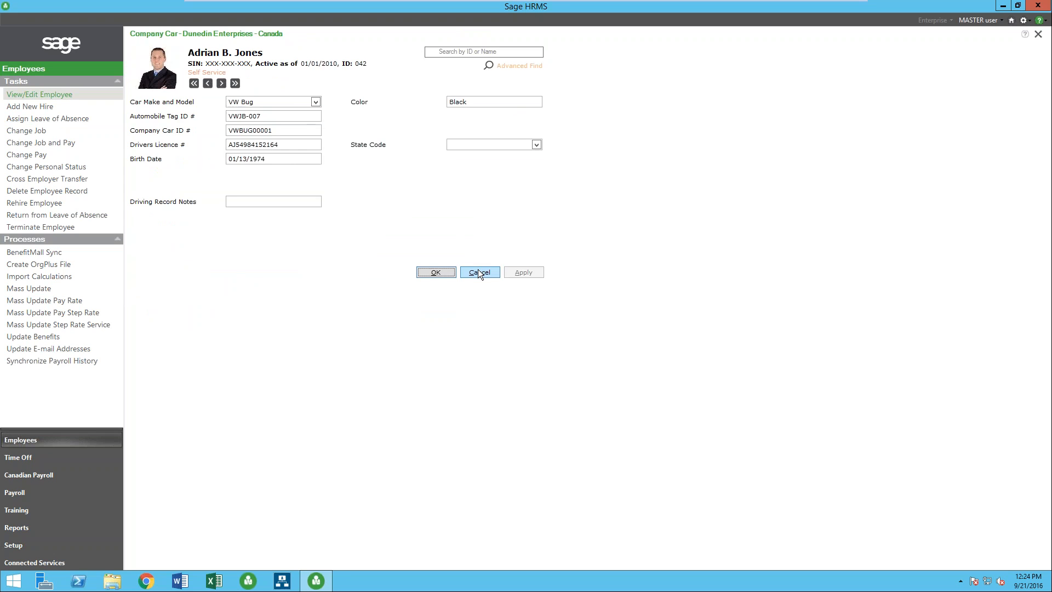
{"action": "left_click", "coordinate": [480, 272]}
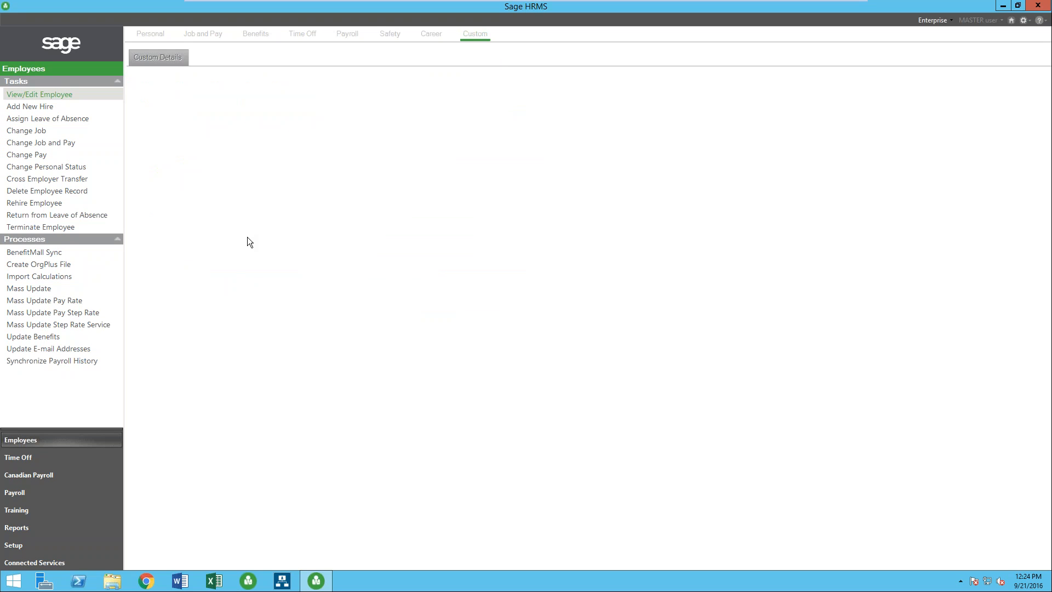
Review the Company Property iPhone record, close it unchanged, and reopen the custom details list.
{"action": "left_click", "coordinate": [158, 57]}
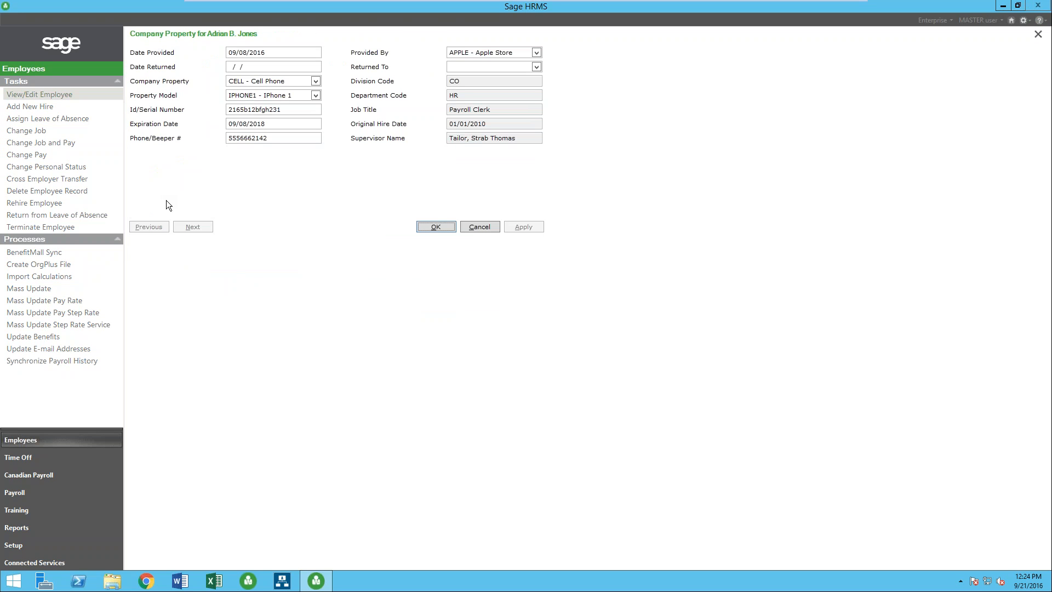
{"action": "mouse_move", "coordinate": [480, 226]}
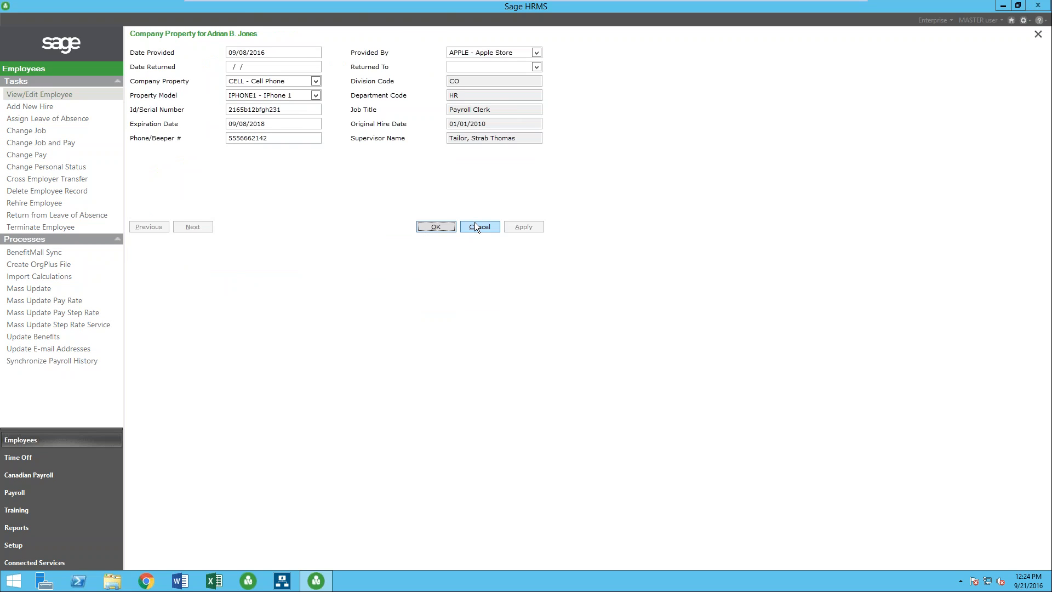
{"action": "left_click", "coordinate": [479, 226]}
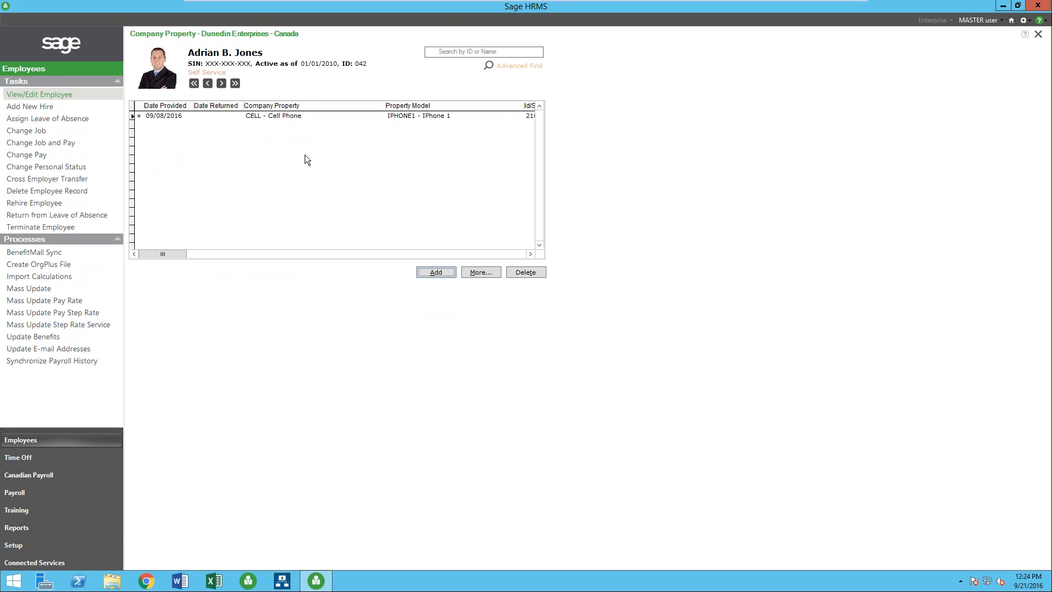
{"action": "mouse_move", "coordinate": [669, 137]}
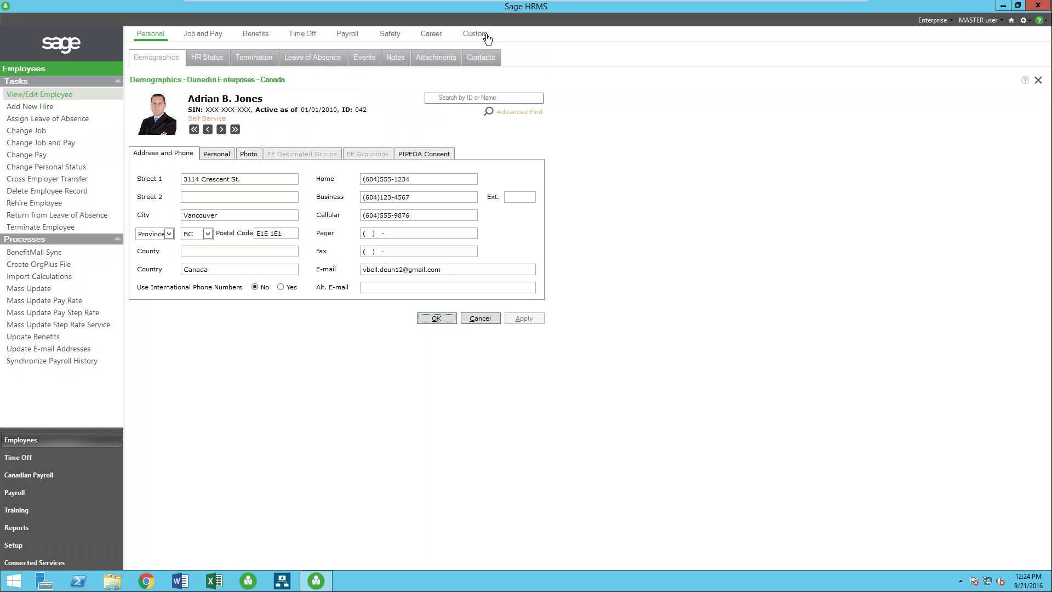
{"action": "left_click", "coordinate": [474, 33]}
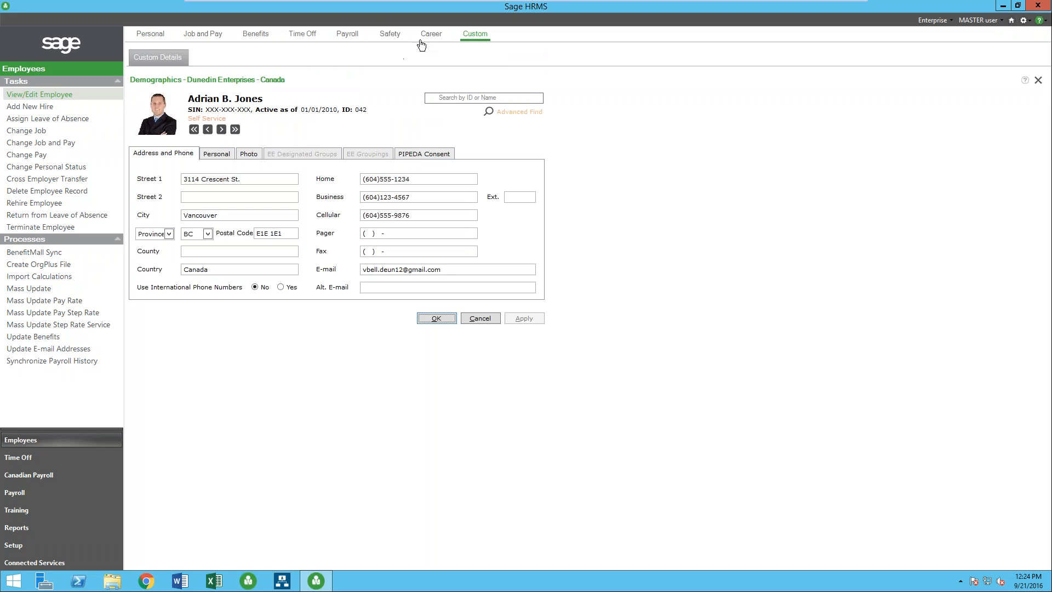
{"action": "mouse_move", "coordinate": [435, 43]}
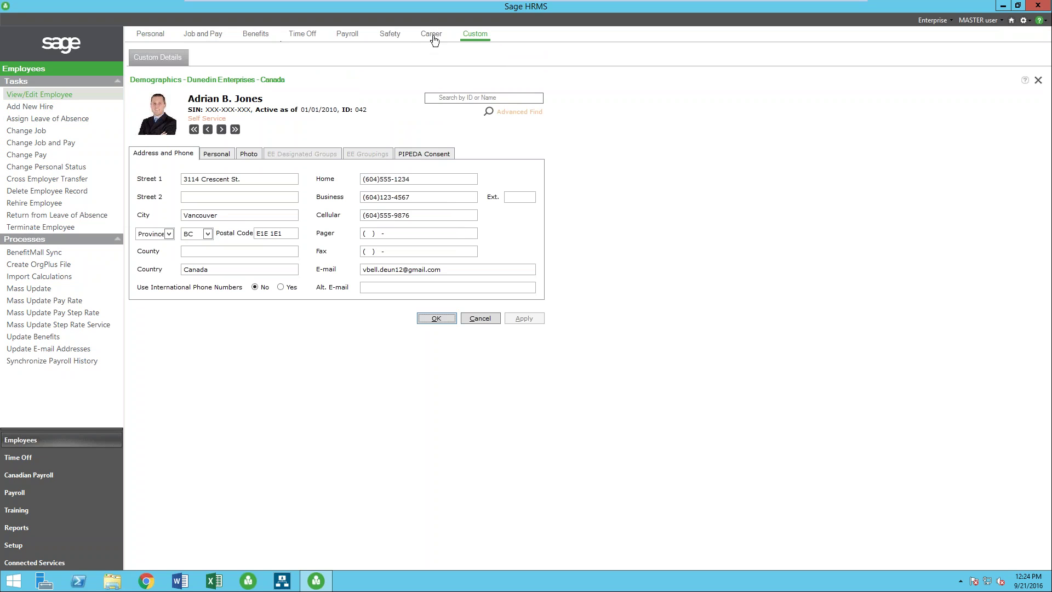
{"action": "mouse_move", "coordinate": [439, 42]}
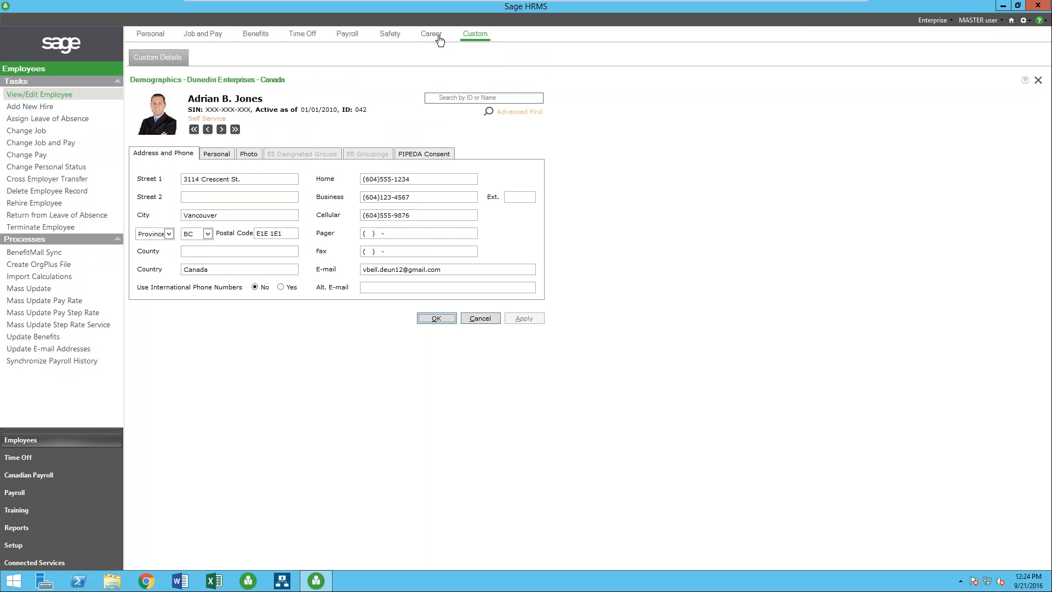
{"action": "mouse_move", "coordinate": [132, 158]}
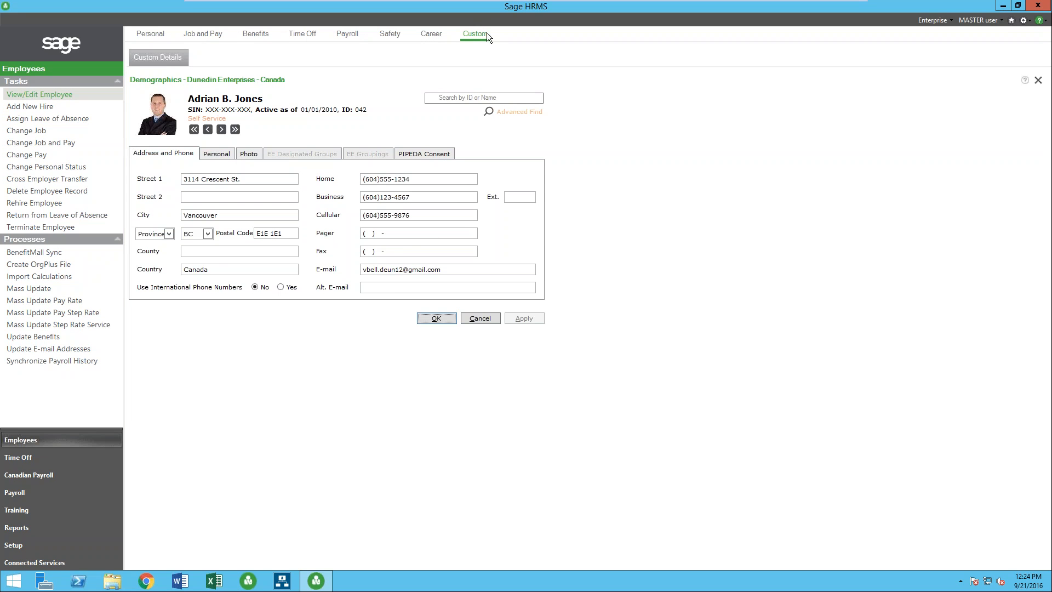
{"action": "left_click", "coordinate": [475, 33]}
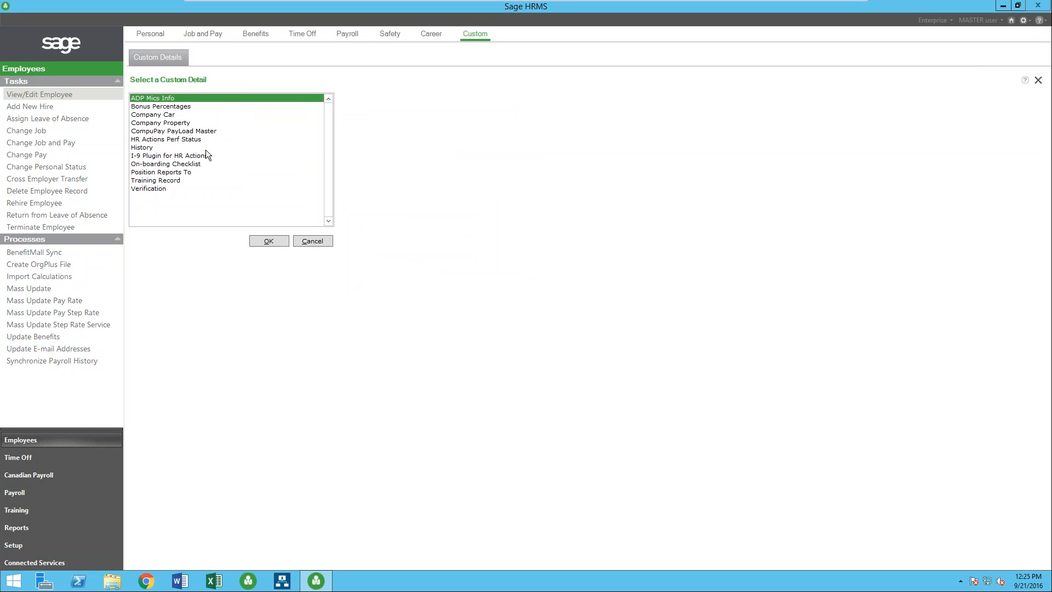
{"action": "mouse_move", "coordinate": [206, 152]}
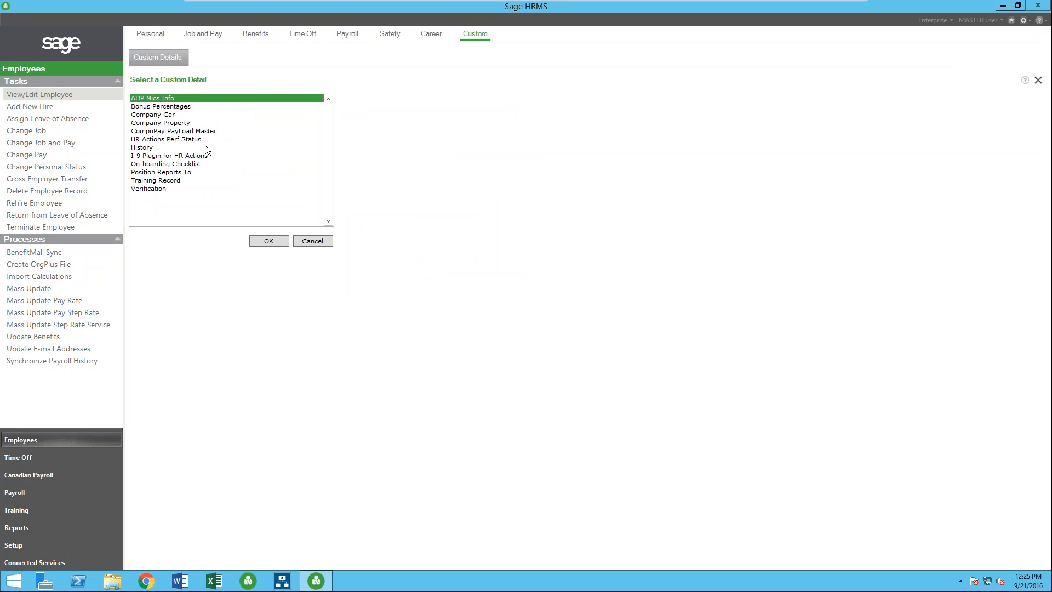
{"action": "mouse_move", "coordinate": [168, 195]}
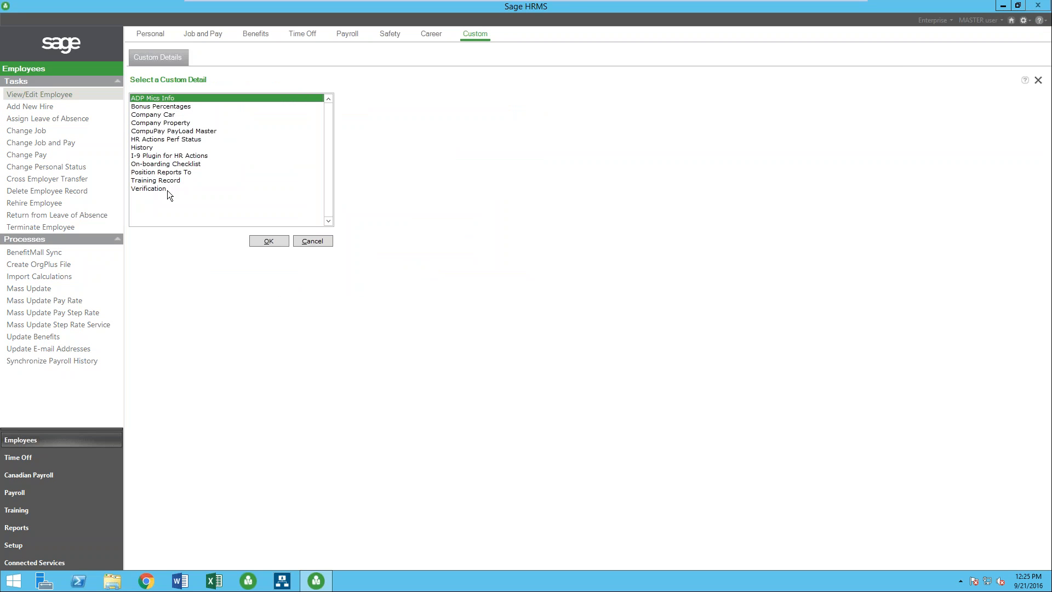
{"action": "left_click", "coordinate": [149, 188]}
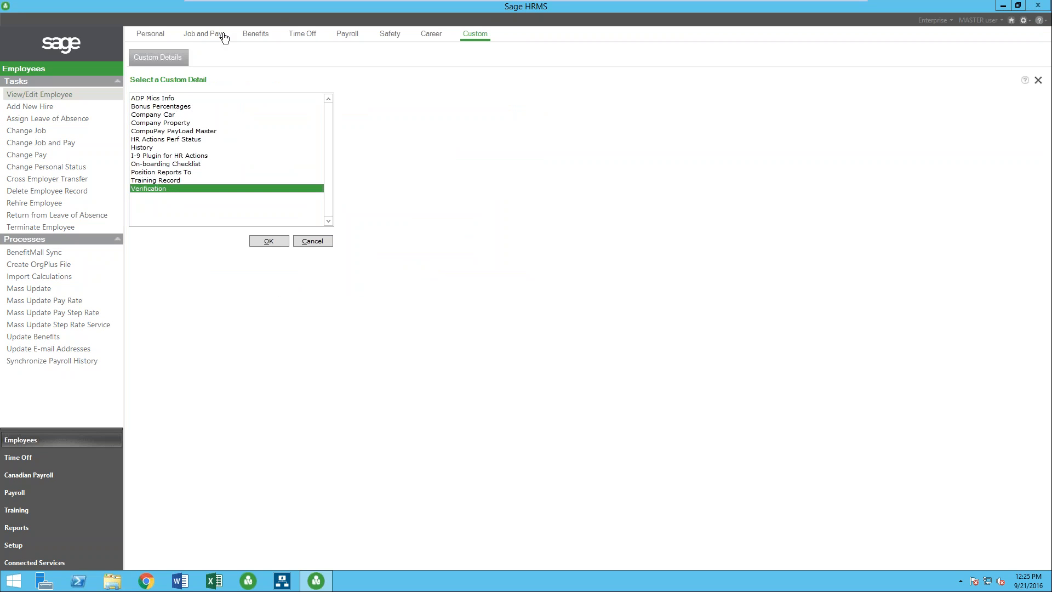
{"action": "left_click", "coordinate": [268, 240]}
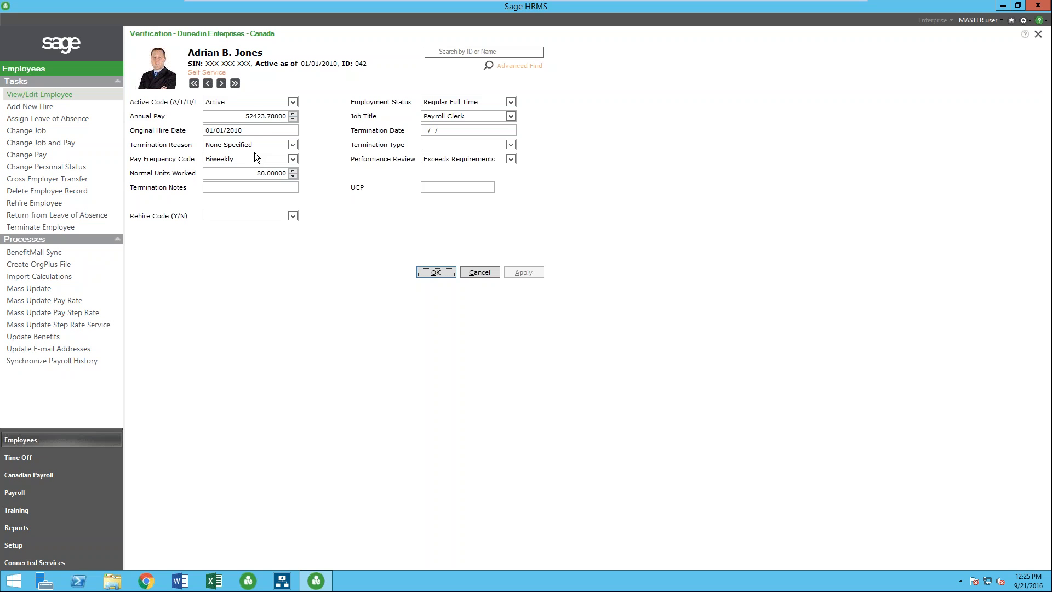
{"action": "left_click", "coordinate": [436, 272]}
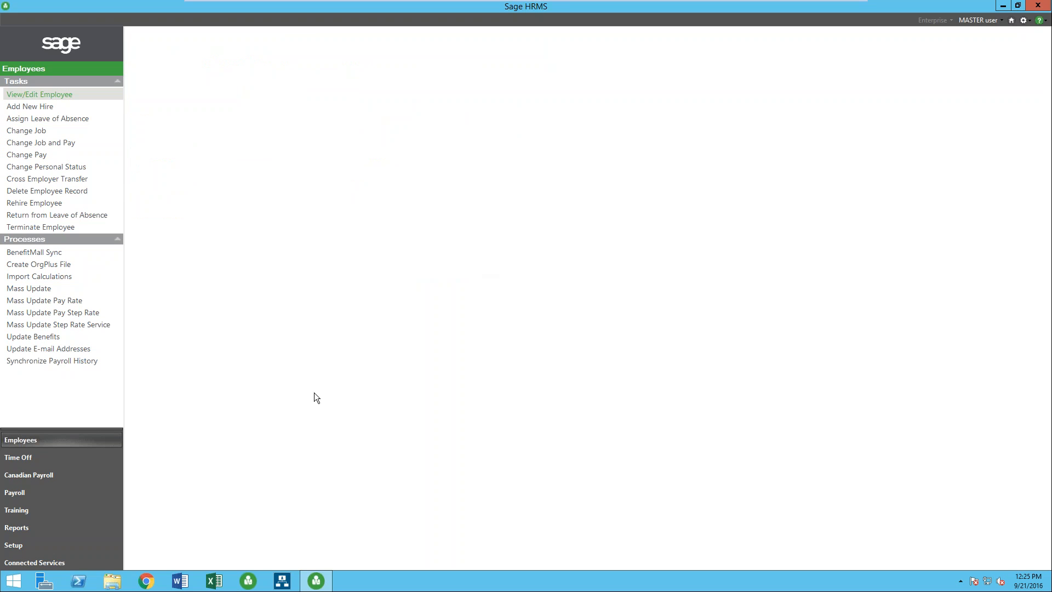
Return to the employee's personal record, then go to the Reports area's report categories.
{"action": "left_click", "coordinate": [40, 94]}
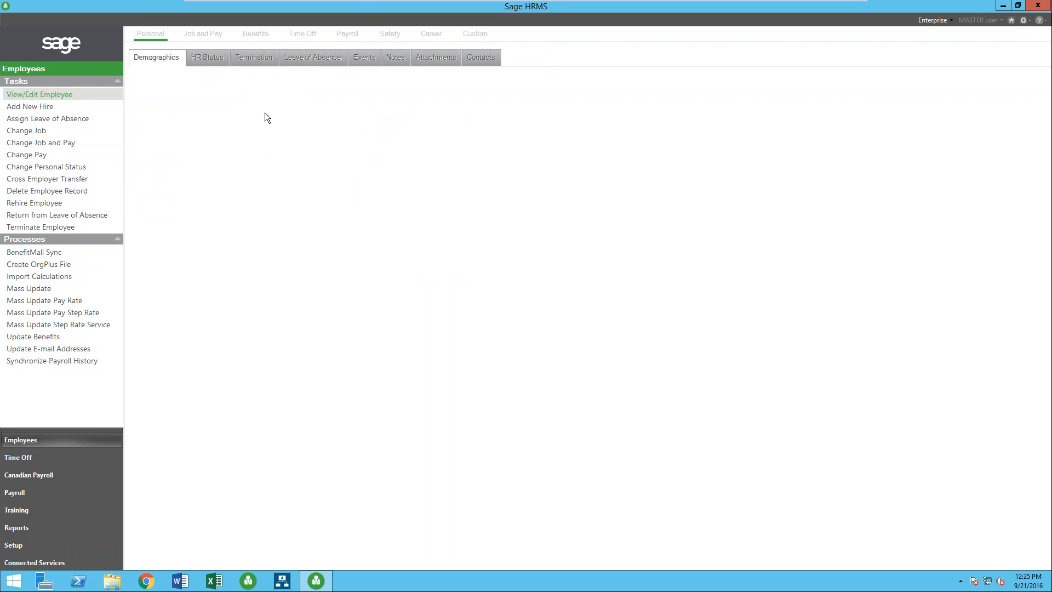
{"action": "left_click", "coordinate": [40, 94]}
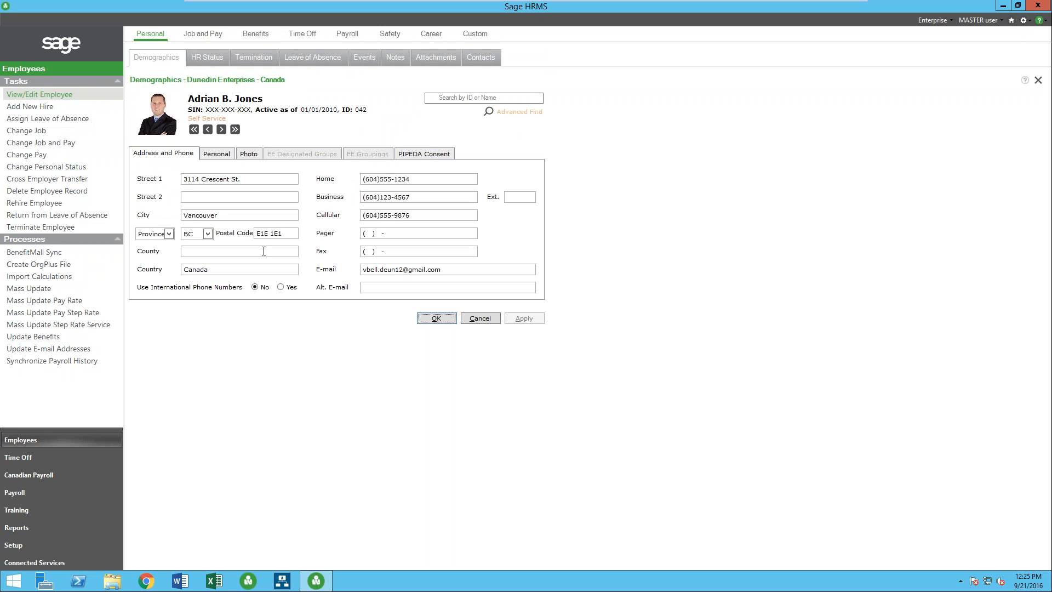
{"action": "mouse_move", "coordinate": [476, 38]}
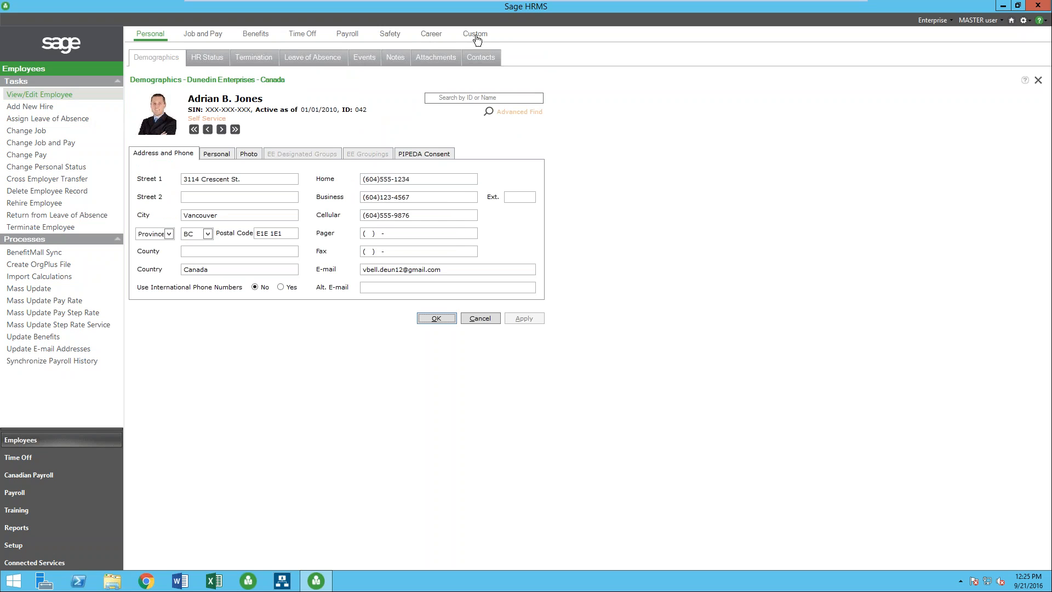
{"action": "left_click", "coordinate": [474, 33]}
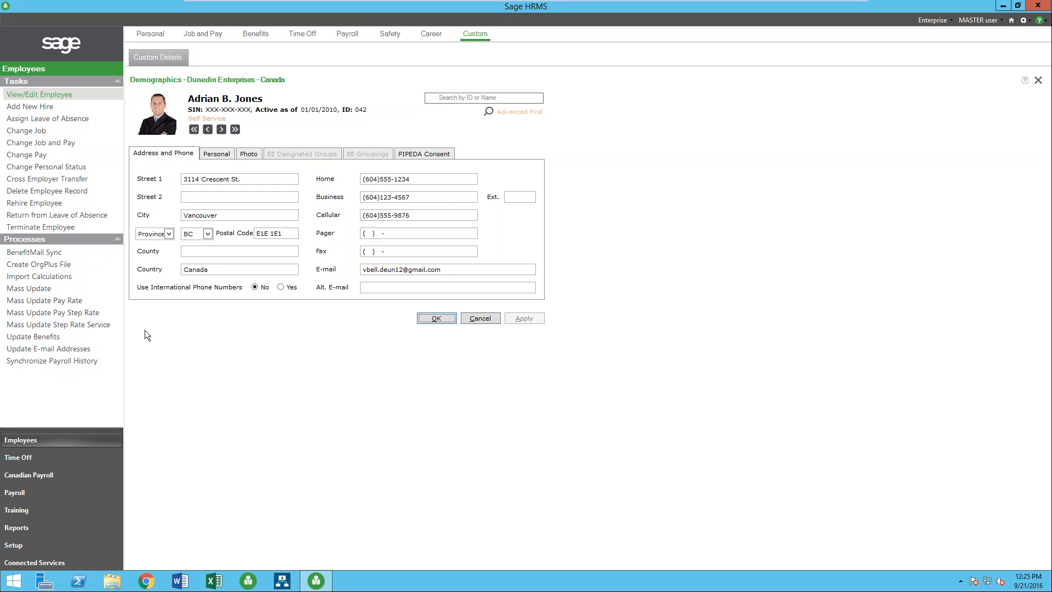
{"action": "left_click", "coordinate": [18, 527]}
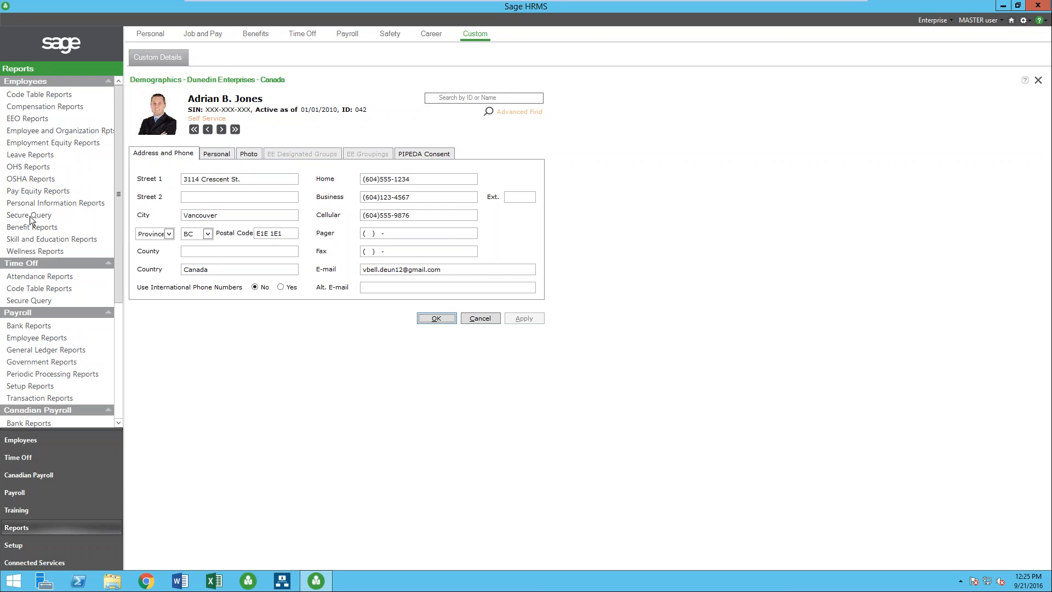
{"action": "mouse_move", "coordinate": [16, 260]}
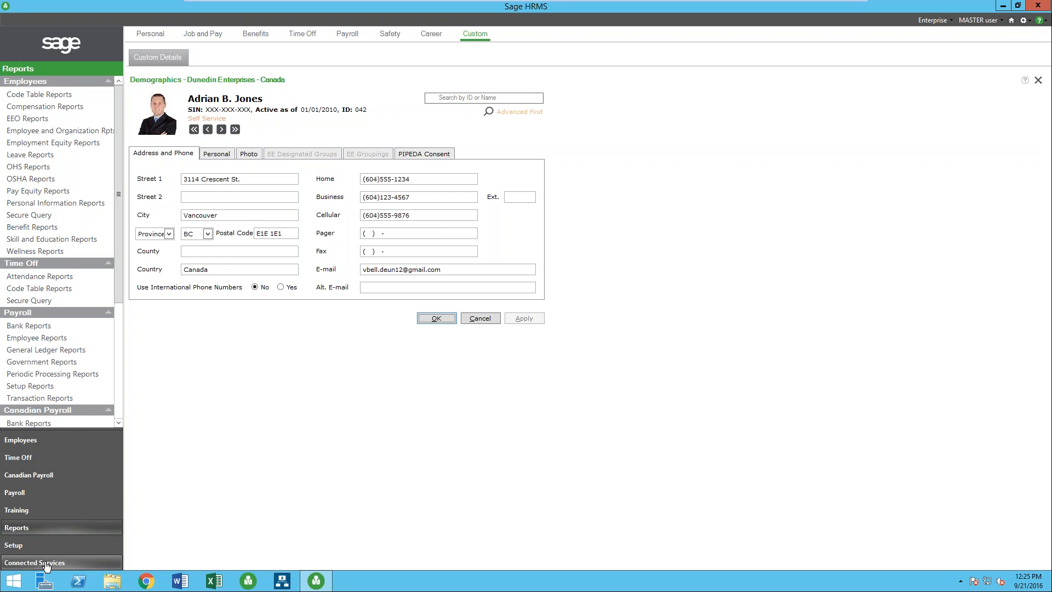
{"action": "left_click", "coordinate": [43, 563]}
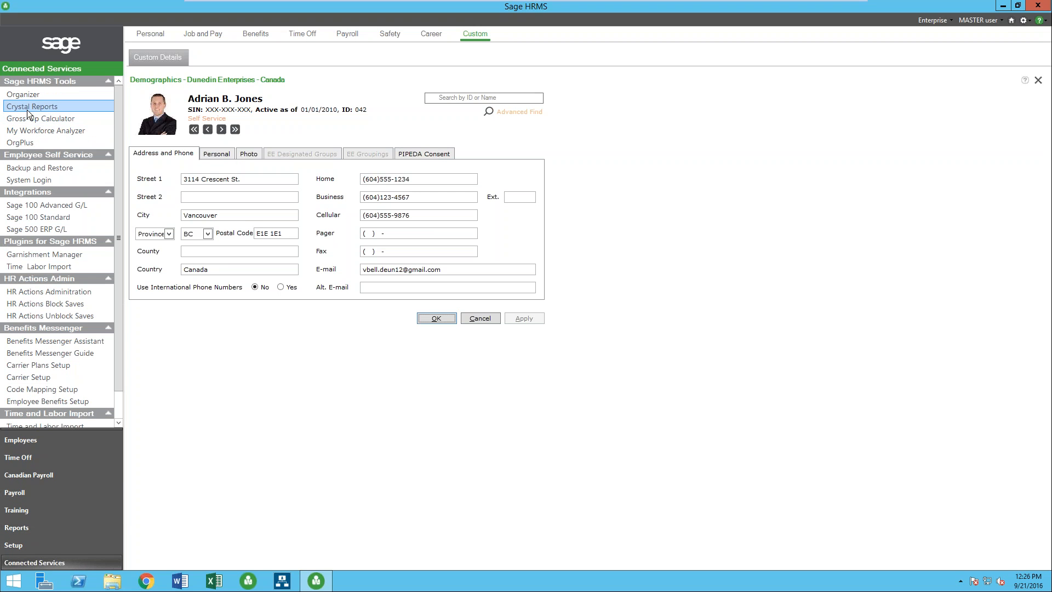
{"action": "mouse_move", "coordinate": [18, 527]}
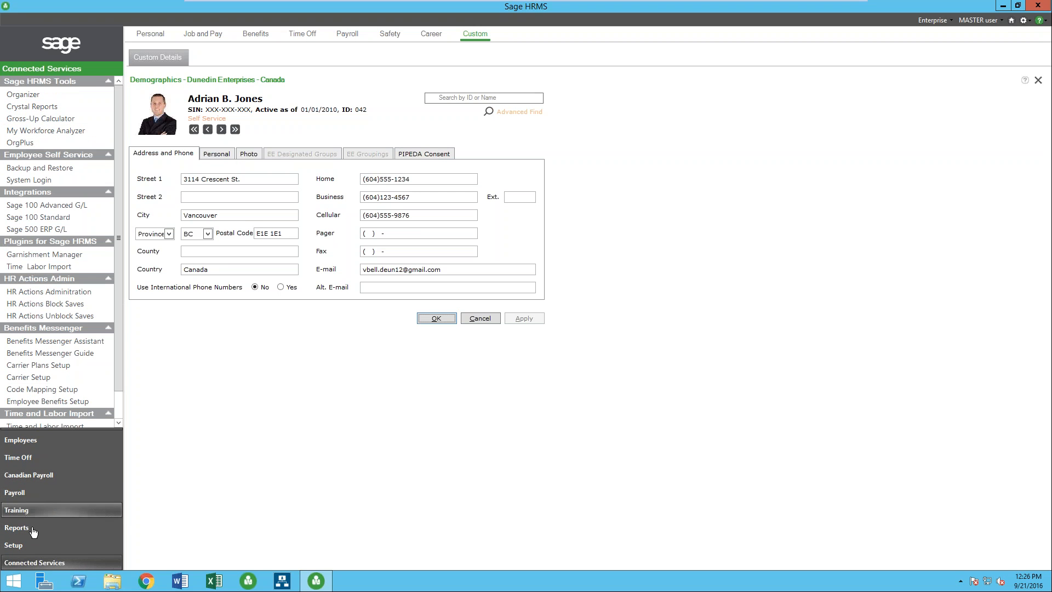
{"action": "left_click", "coordinate": [15, 526]}
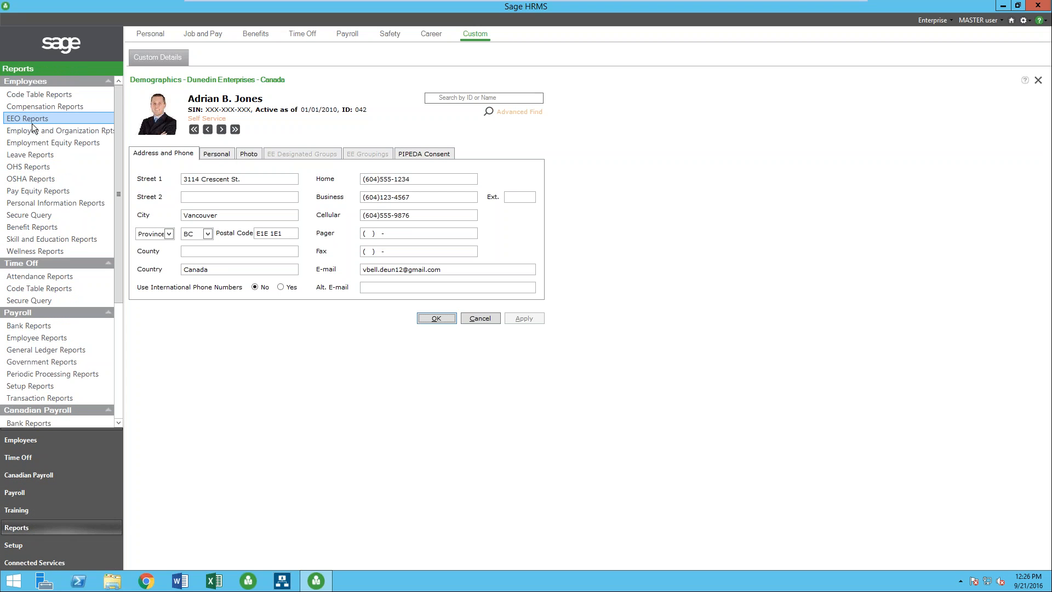
Preview the Salary History report from the Compensation Reports for Dunedin Enterprises - US.
{"action": "left_click", "coordinate": [37, 106]}
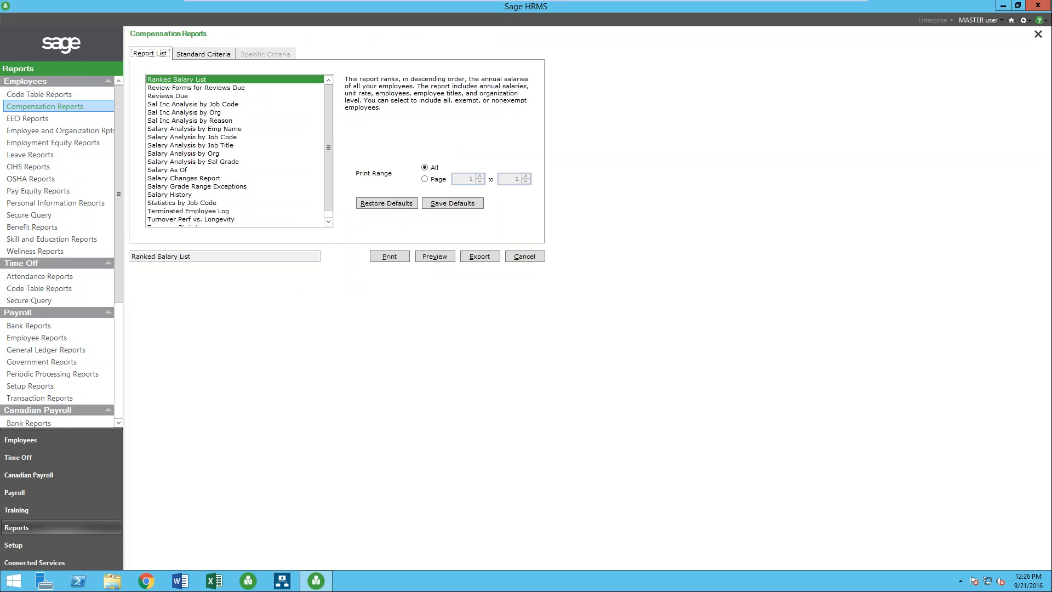
{"action": "left_click", "coordinate": [169, 194]}
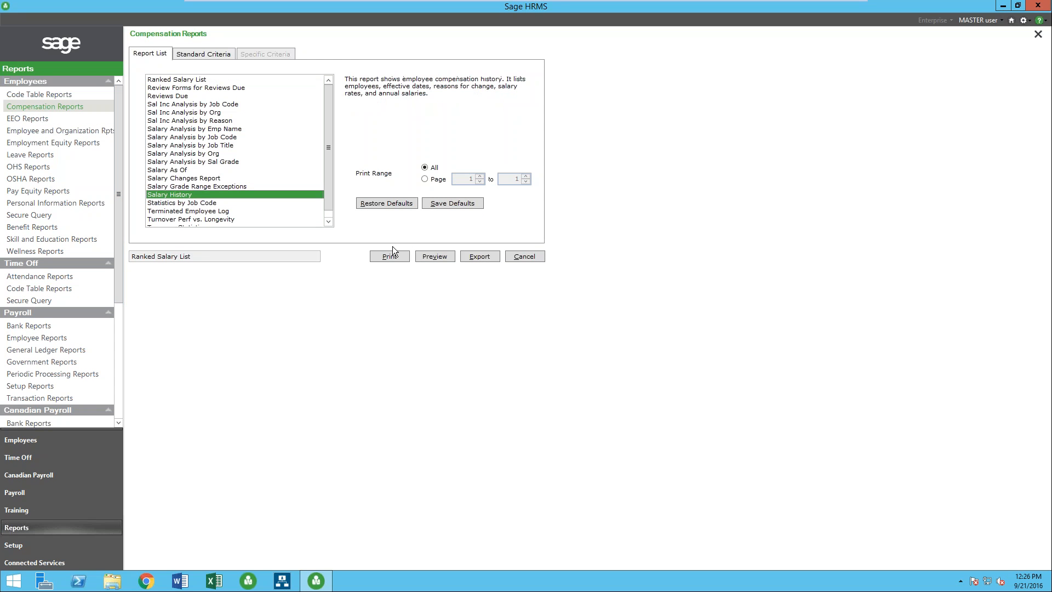
{"action": "left_click", "coordinate": [435, 256]}
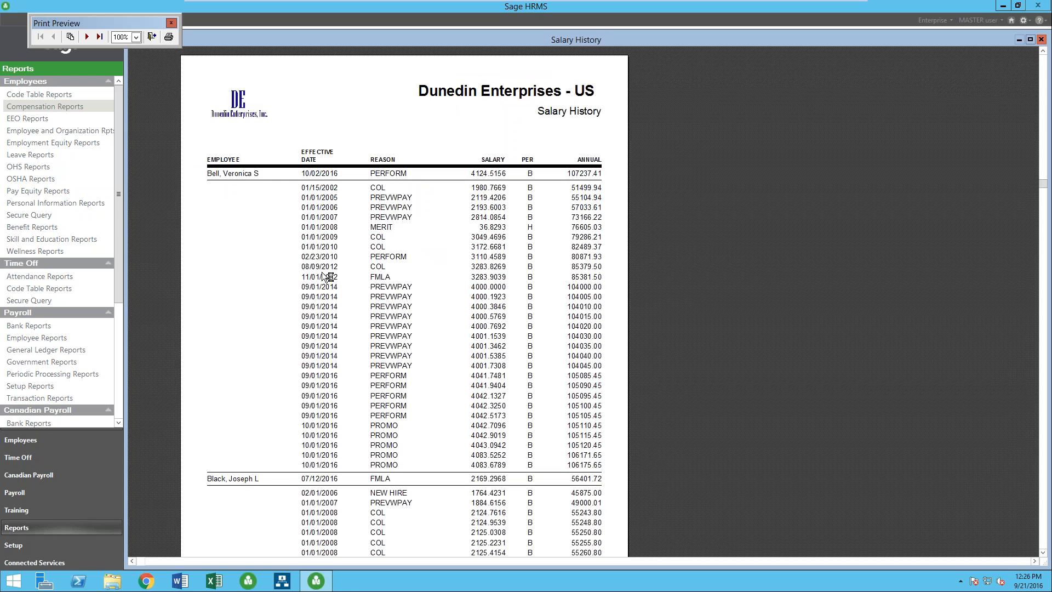
{"action": "mouse_move", "coordinate": [428, 469]}
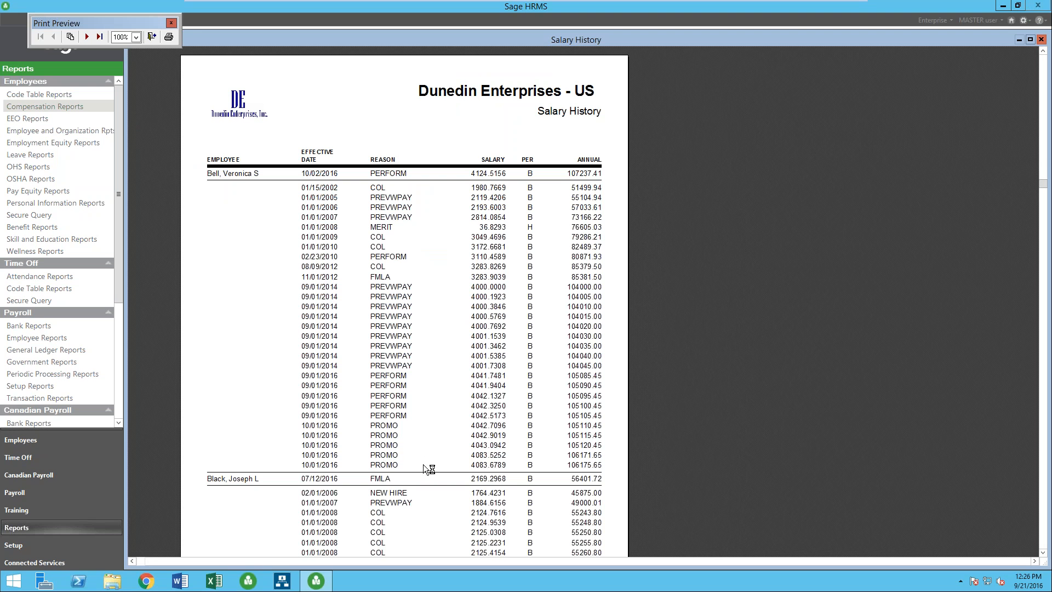
{"action": "mouse_move", "coordinate": [394, 248]}
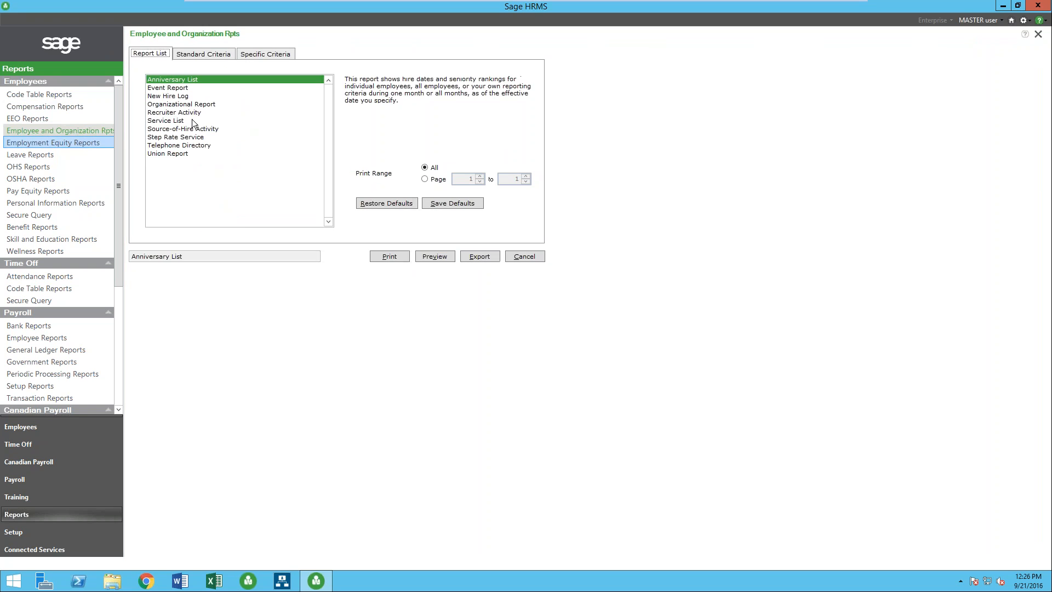
Choose the Event Report and review its standard and event-specific criteria.
{"action": "left_click", "coordinate": [168, 88]}
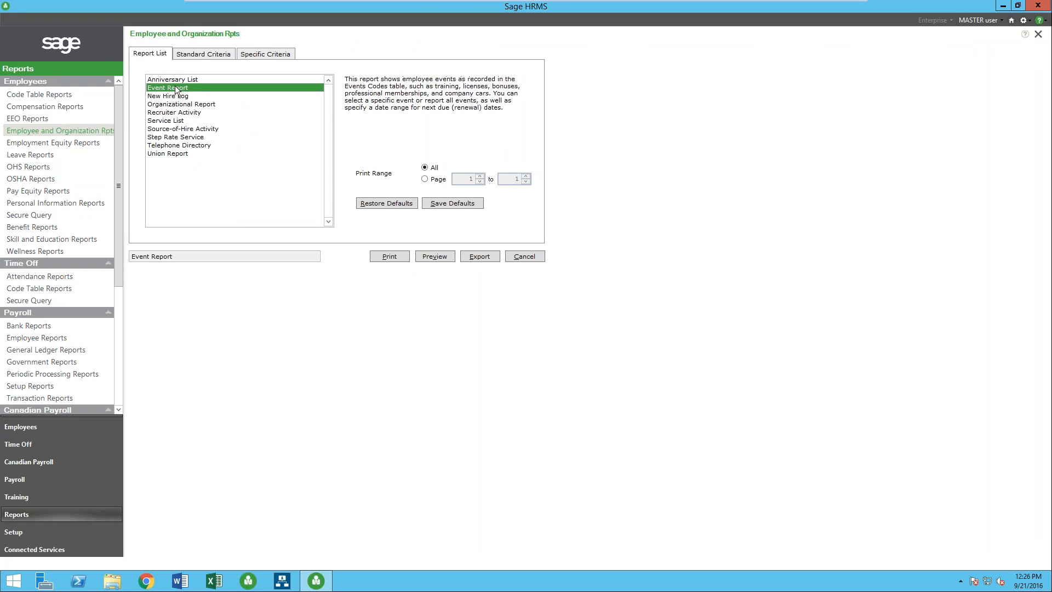
{"action": "left_click", "coordinate": [203, 52]}
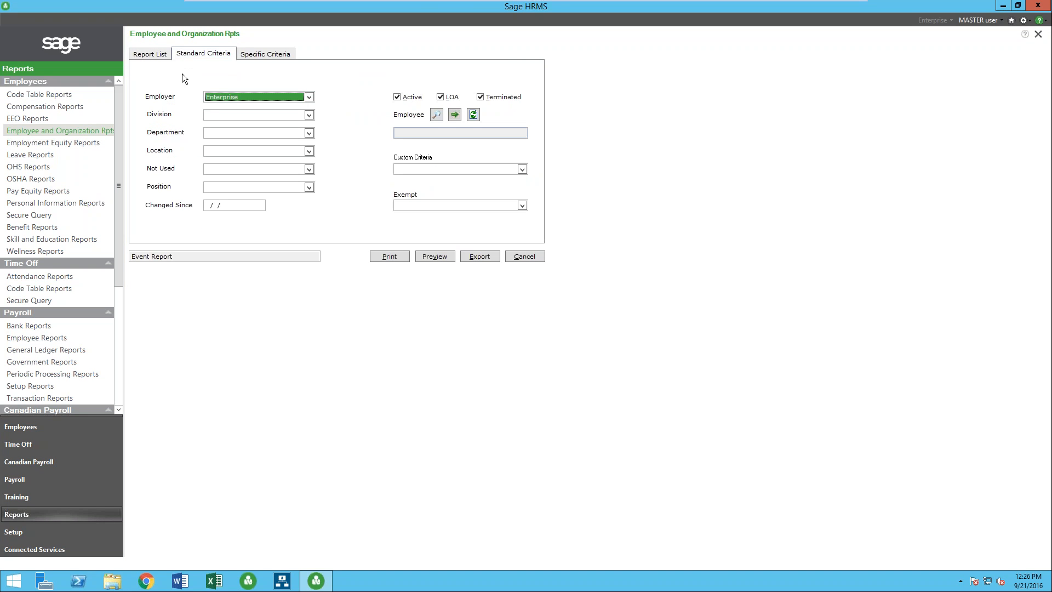
{"action": "mouse_move", "coordinate": [268, 221]}
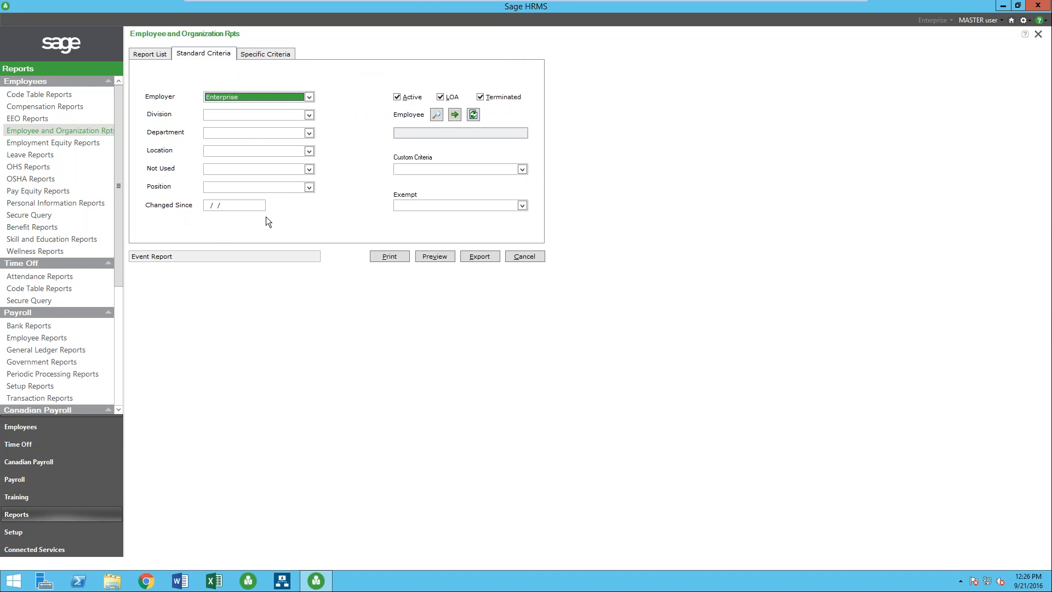
{"action": "left_click", "coordinate": [436, 114]}
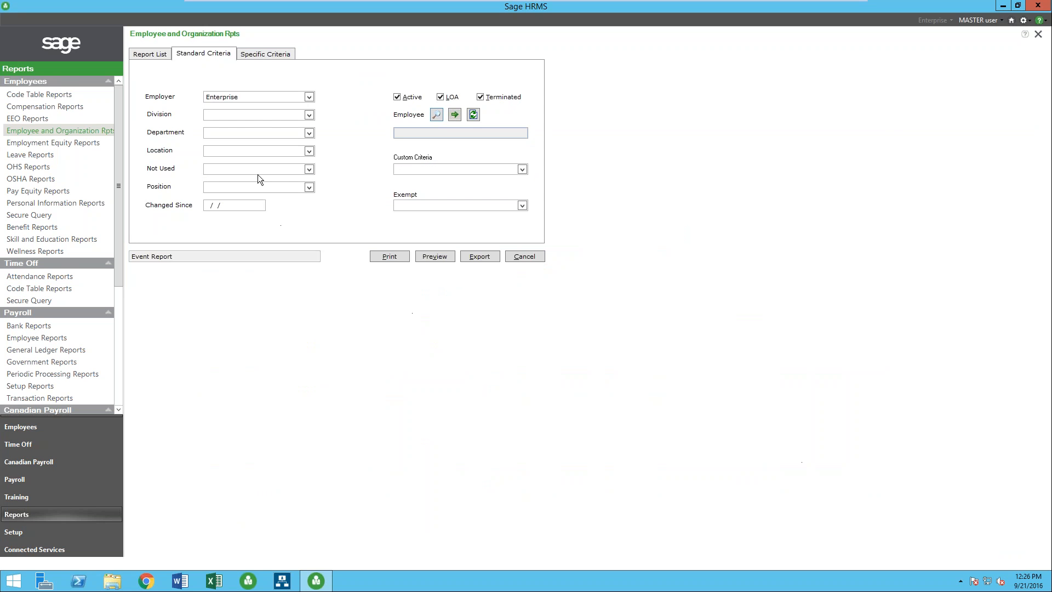
{"action": "mouse_move", "coordinate": [256, 64]}
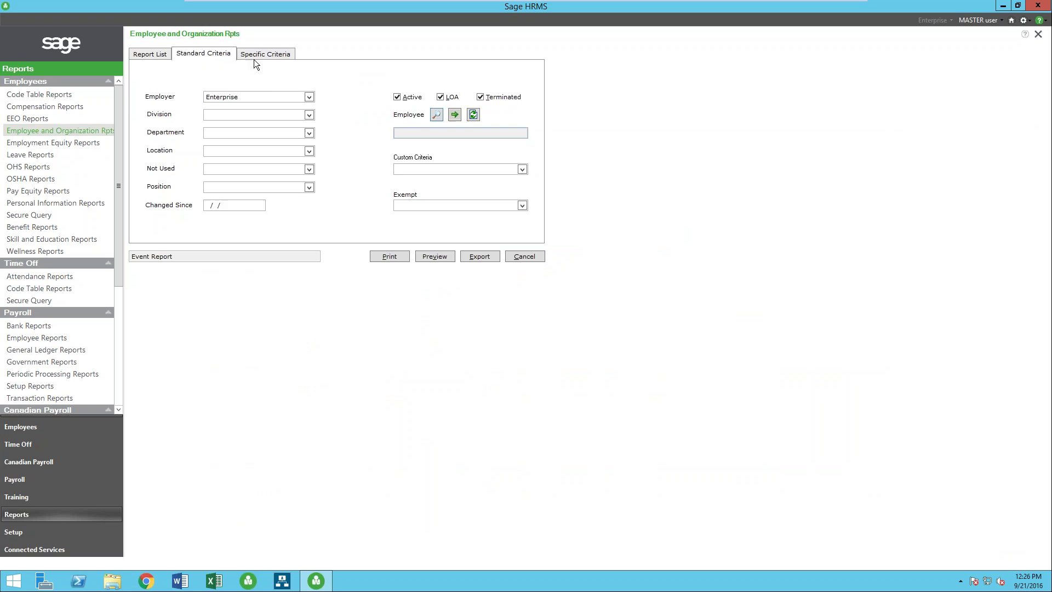
{"action": "left_click", "coordinate": [265, 53]}
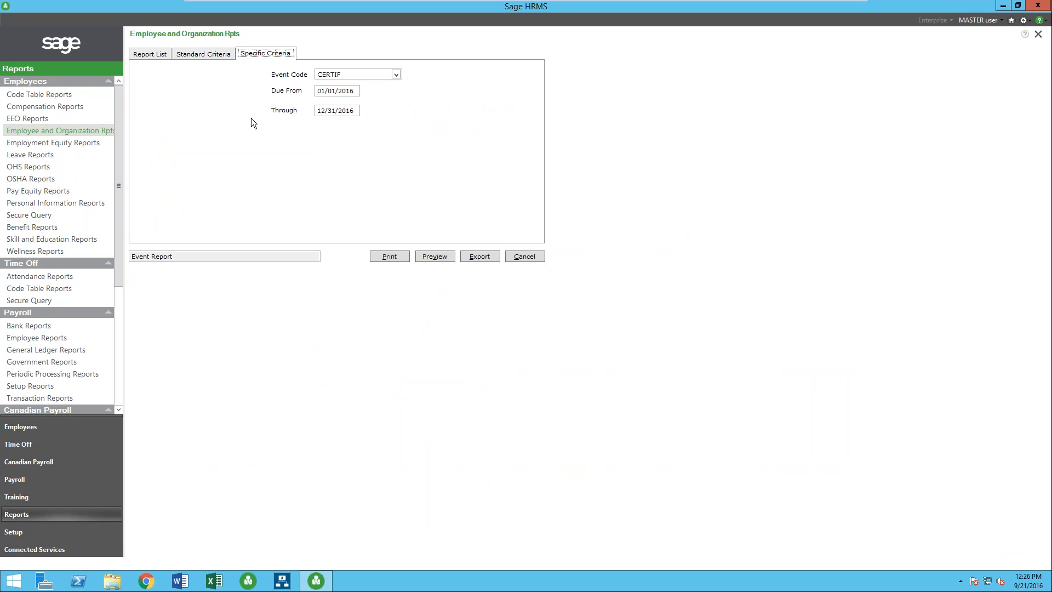
{"action": "mouse_move", "coordinate": [237, 129]}
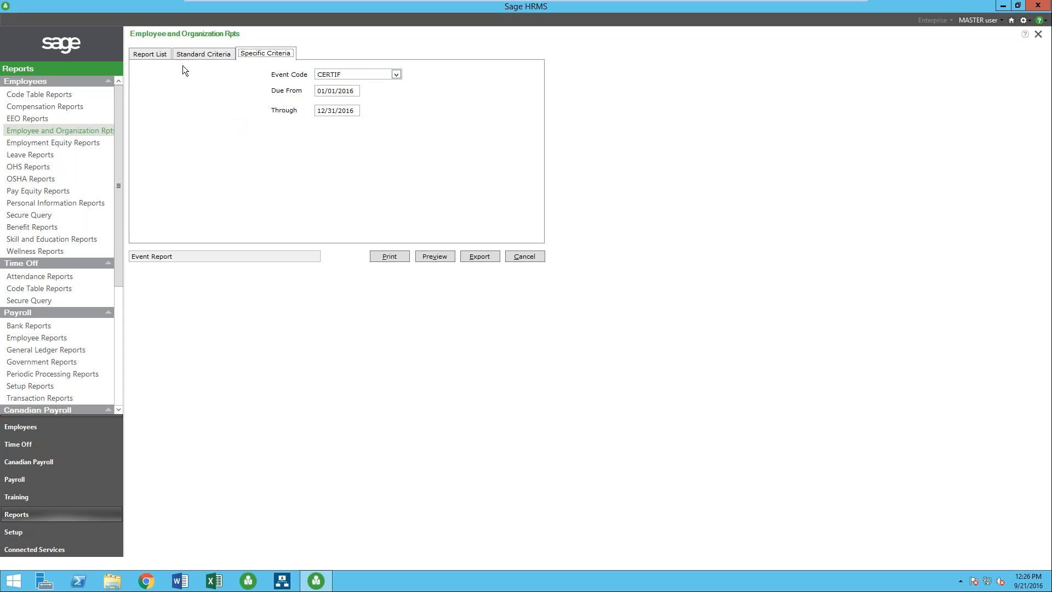
{"action": "left_click", "coordinate": [149, 52]}
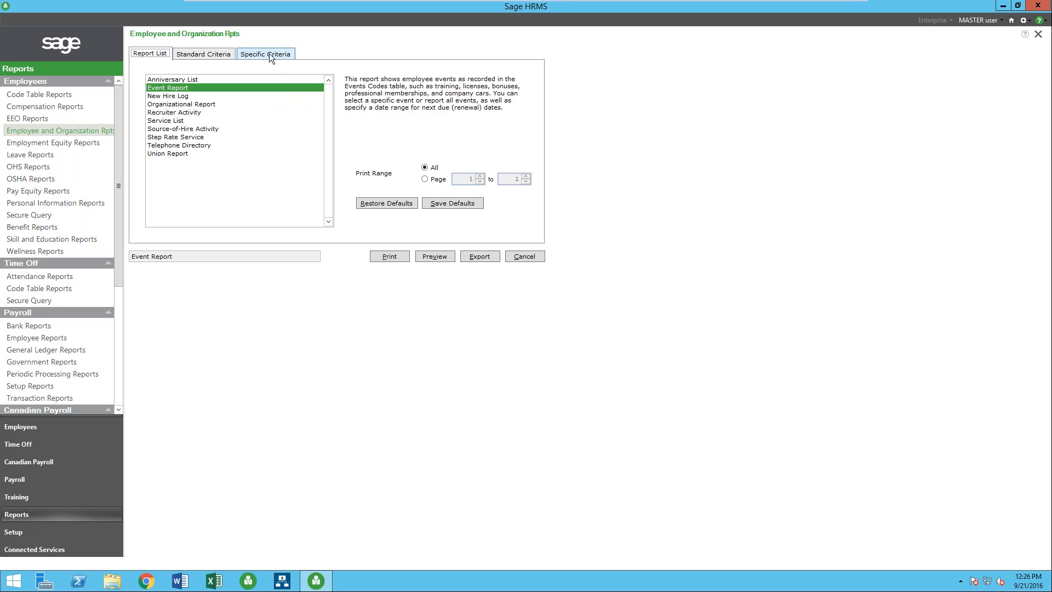
{"action": "left_click", "coordinate": [265, 53]}
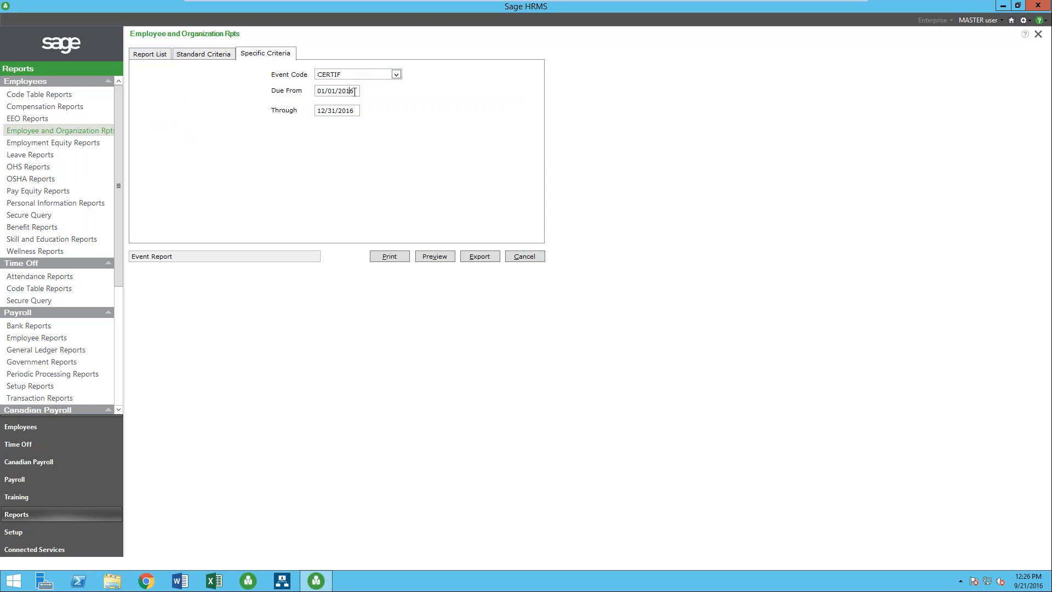
Set Event Code CERTIF due 01/01/2014 through 12/31/2016 and preview the Event Report.
{"action": "key", "text": "BackSpace"}
{"action": "type", "text": "4"}
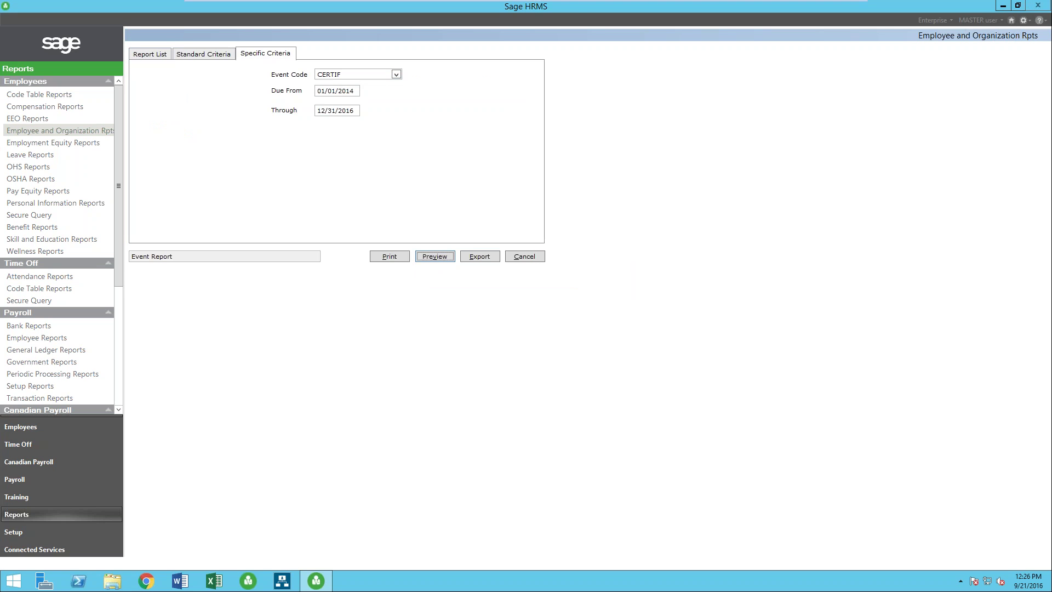
{"action": "left_click", "coordinate": [434, 256]}
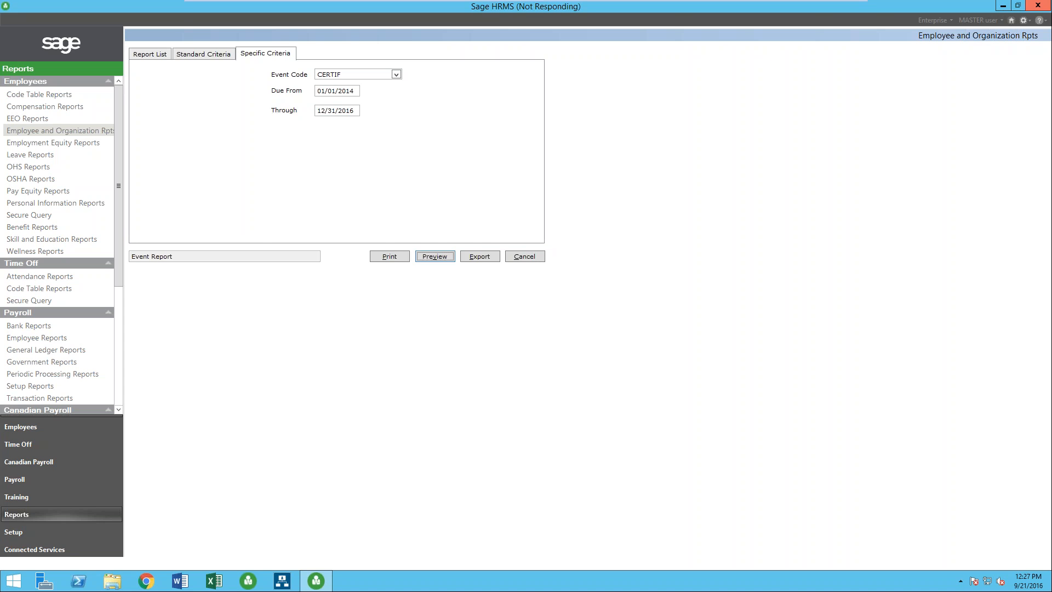
{"action": "left_click", "coordinate": [434, 256]}
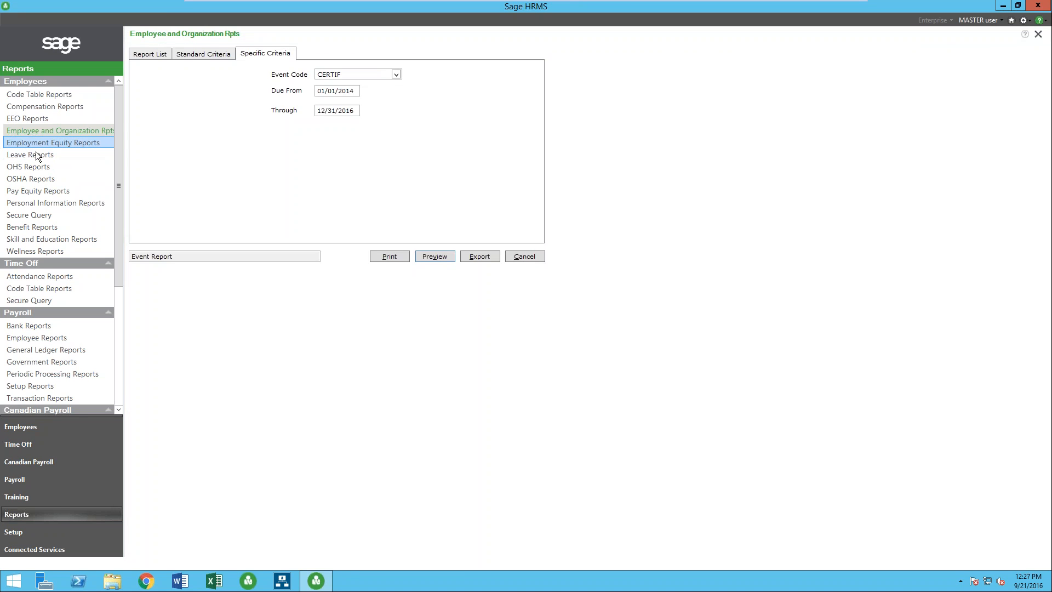
Browse Leave and OHS reports, noting WSIB Form 7, then go to Benefit Reports for the Benefit Letter.
{"action": "left_click", "coordinate": [29, 154]}
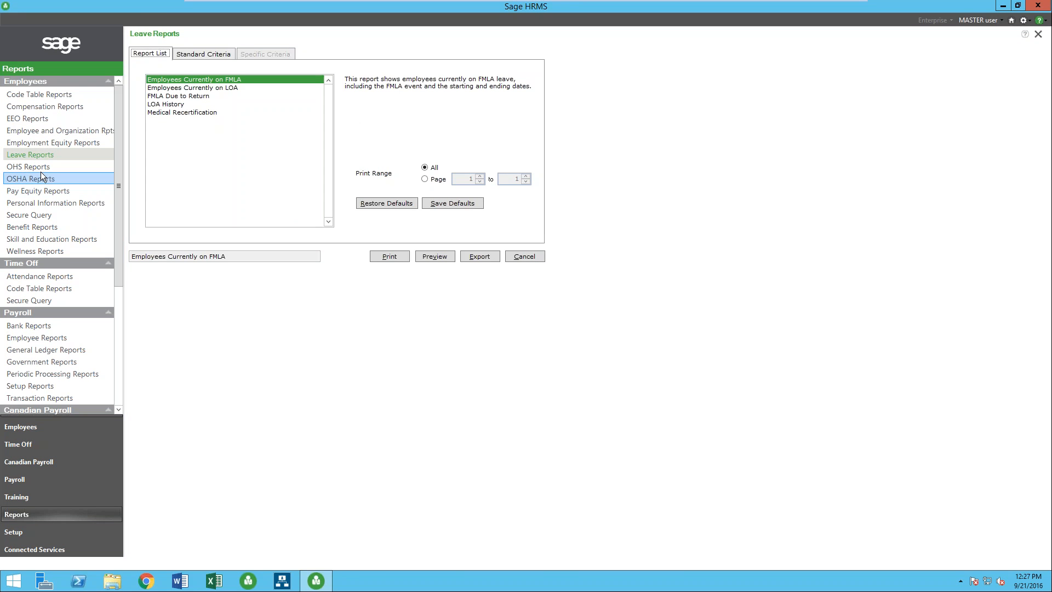
{"action": "left_click", "coordinate": [26, 167]}
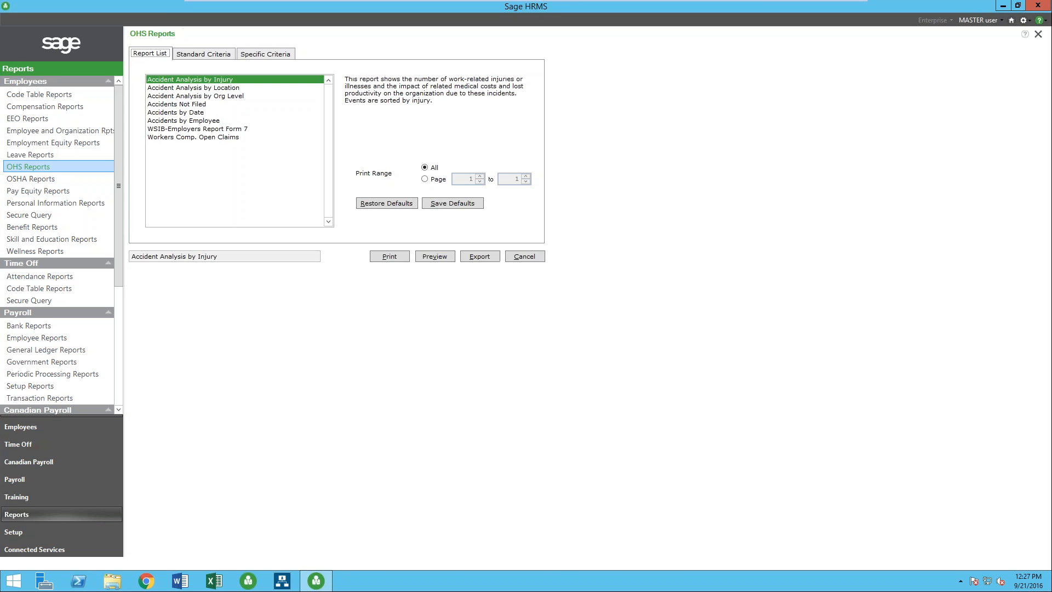
{"action": "left_click", "coordinate": [197, 128]}
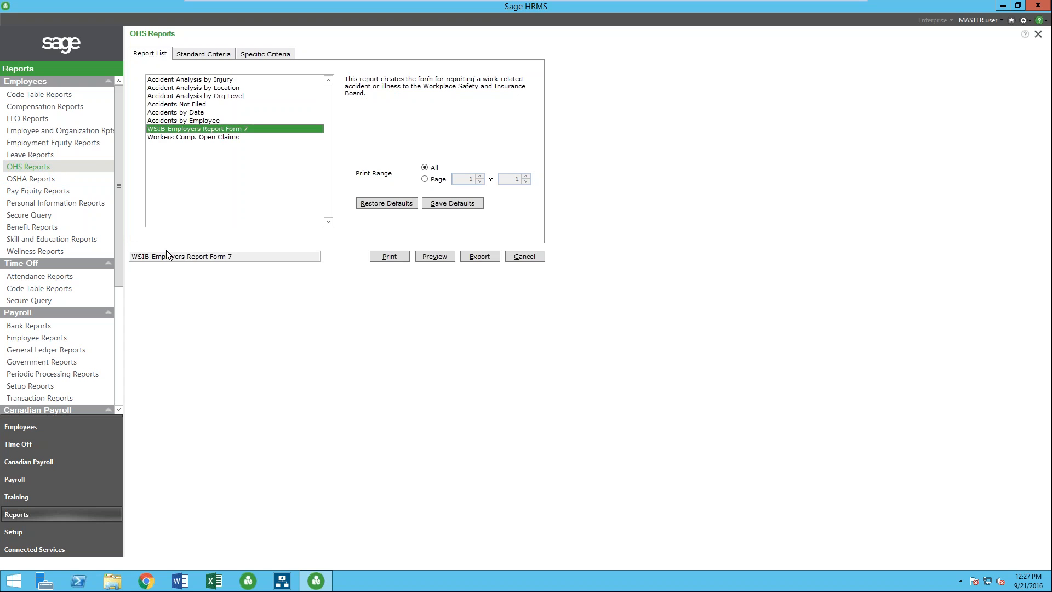
{"action": "mouse_move", "coordinate": [166, 250]}
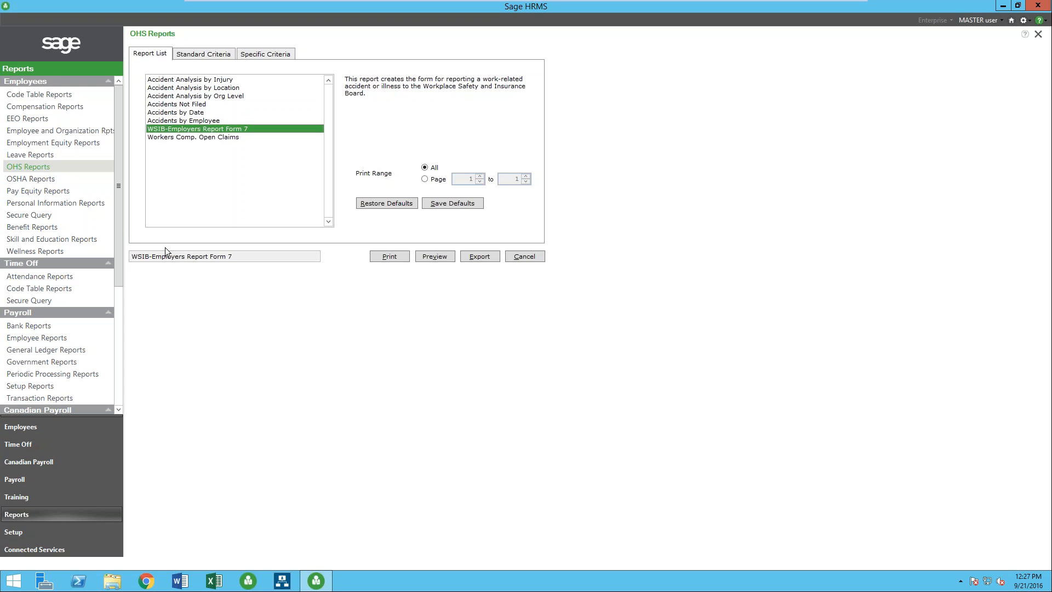
{"action": "mouse_move", "coordinate": [74, 191]}
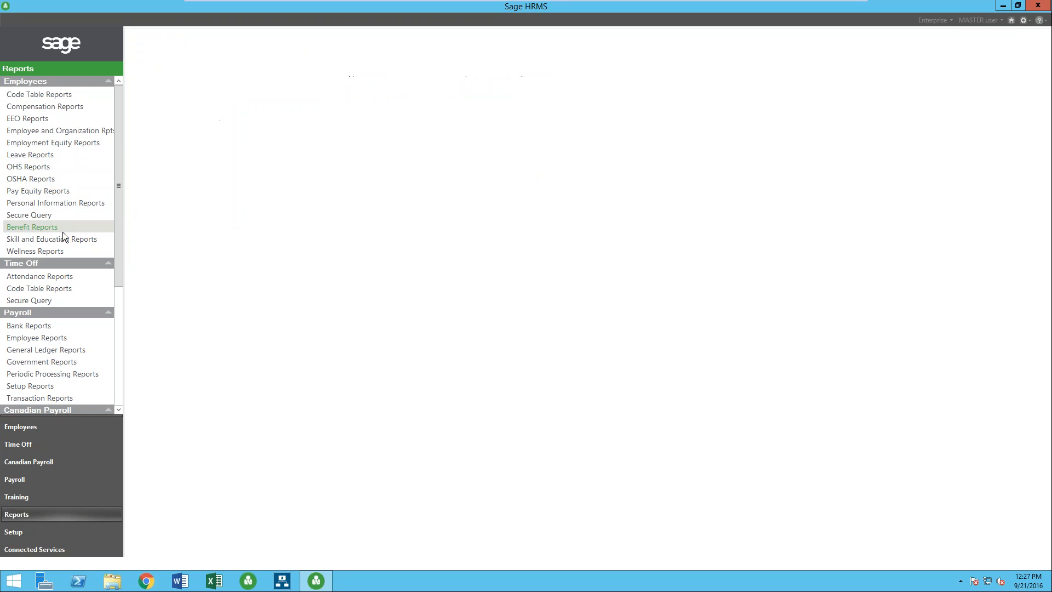
{"action": "left_click", "coordinate": [31, 227]}
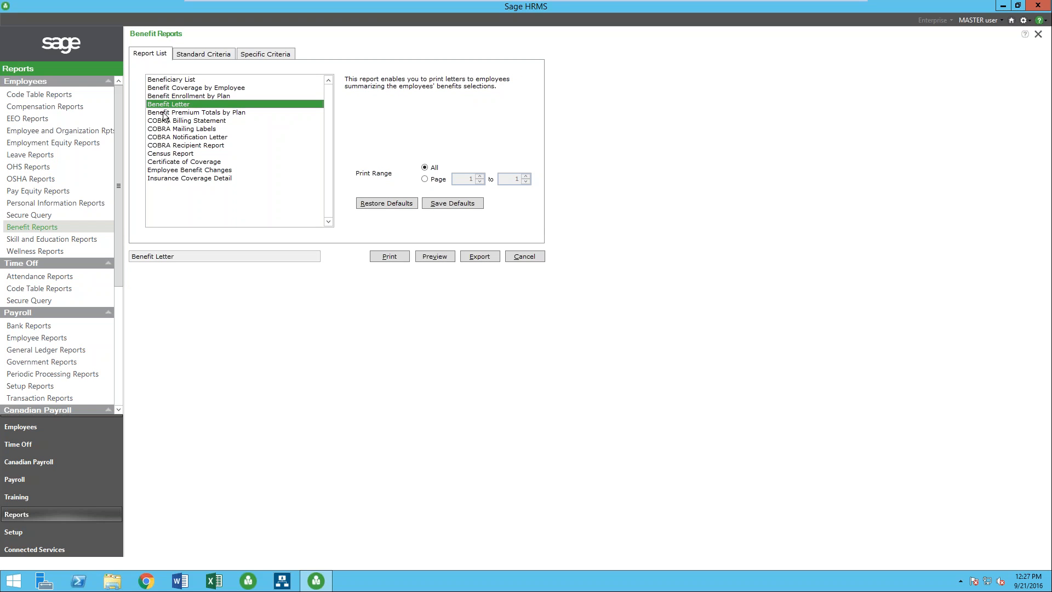
Preview the Benefit Letter report and page through several employees' letters.
{"action": "left_click", "coordinate": [434, 257]}
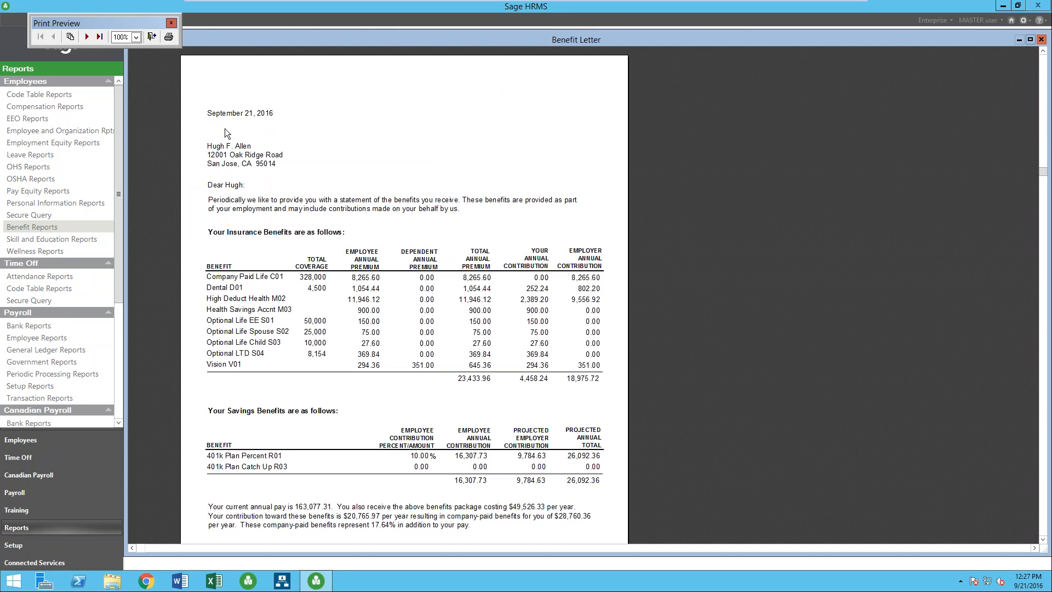
{"action": "mouse_move", "coordinate": [88, 37]}
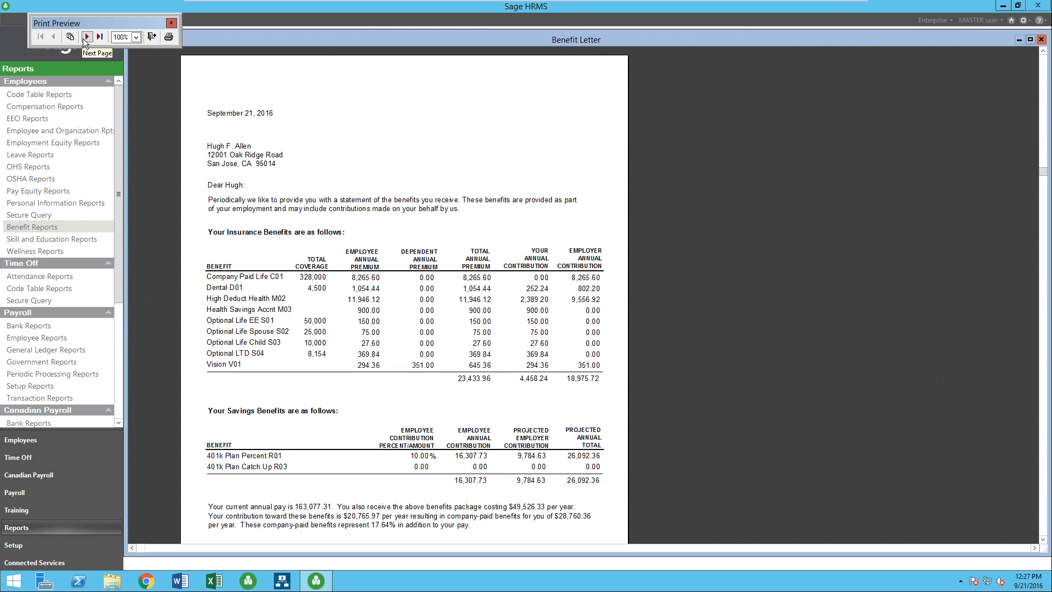
{"action": "left_click", "coordinate": [85, 37]}
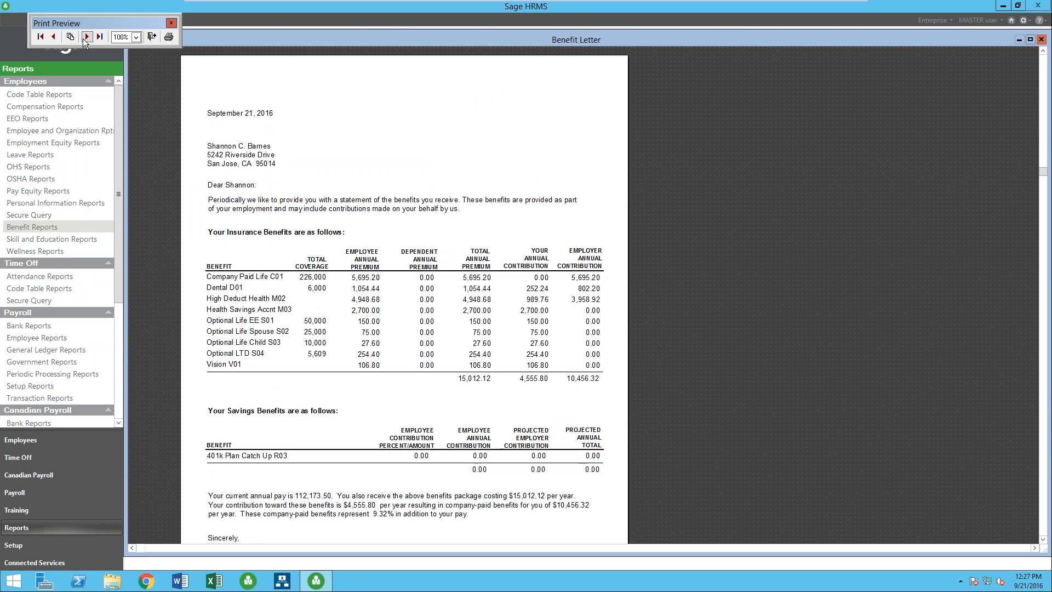
{"action": "left_click", "coordinate": [84, 37]}
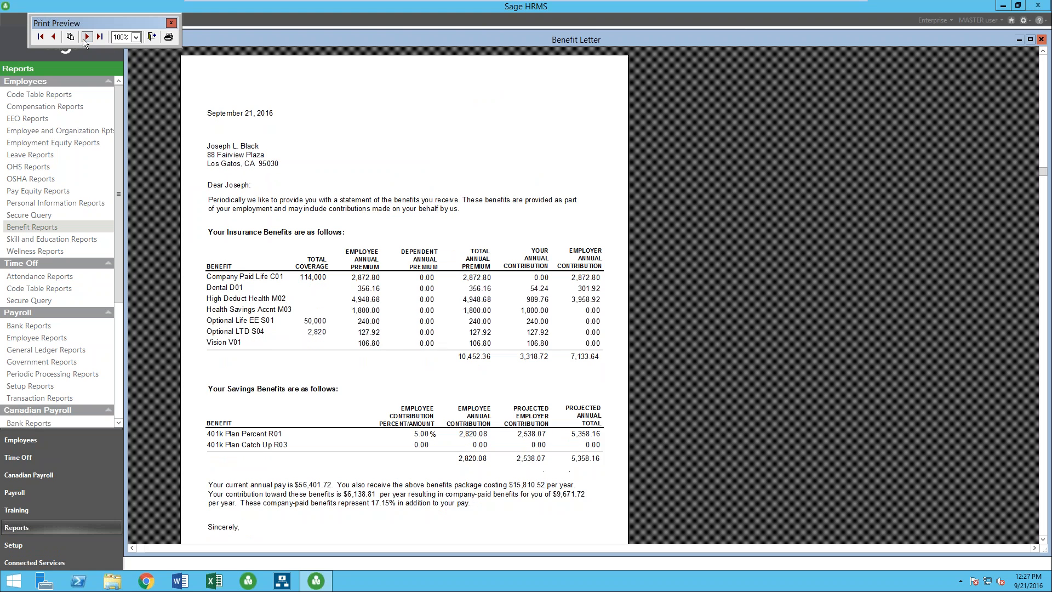
{"action": "left_click", "coordinate": [84, 37]}
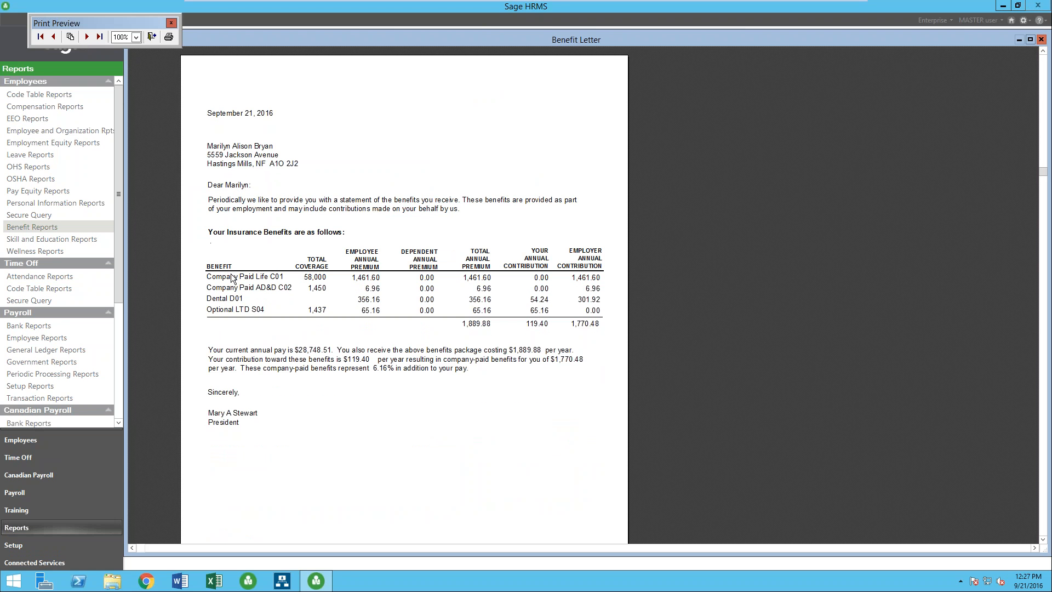
{"action": "mouse_move", "coordinate": [217, 191]}
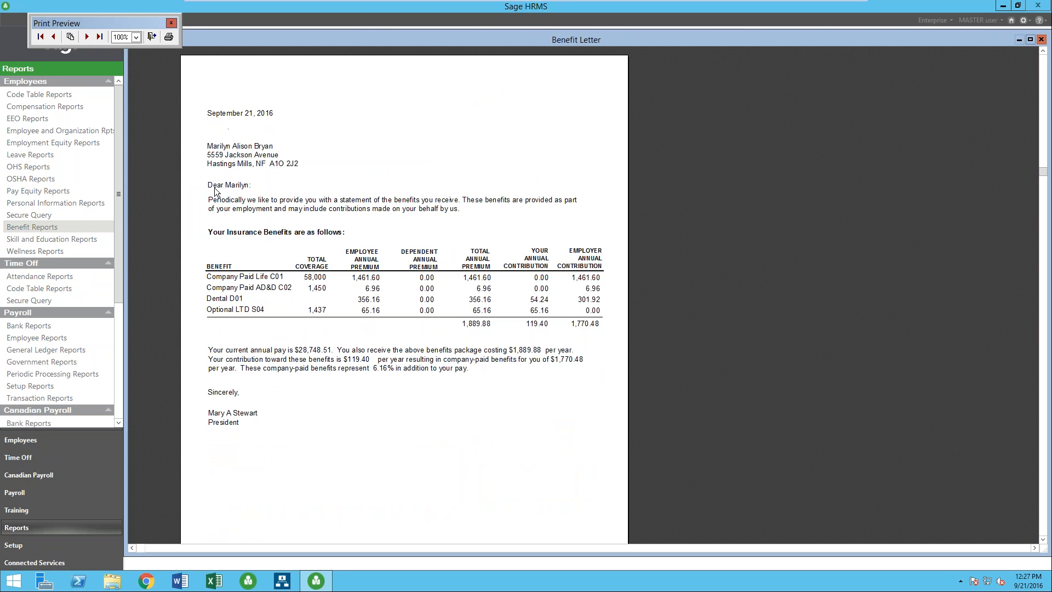
{"action": "mouse_move", "coordinate": [239, 196]}
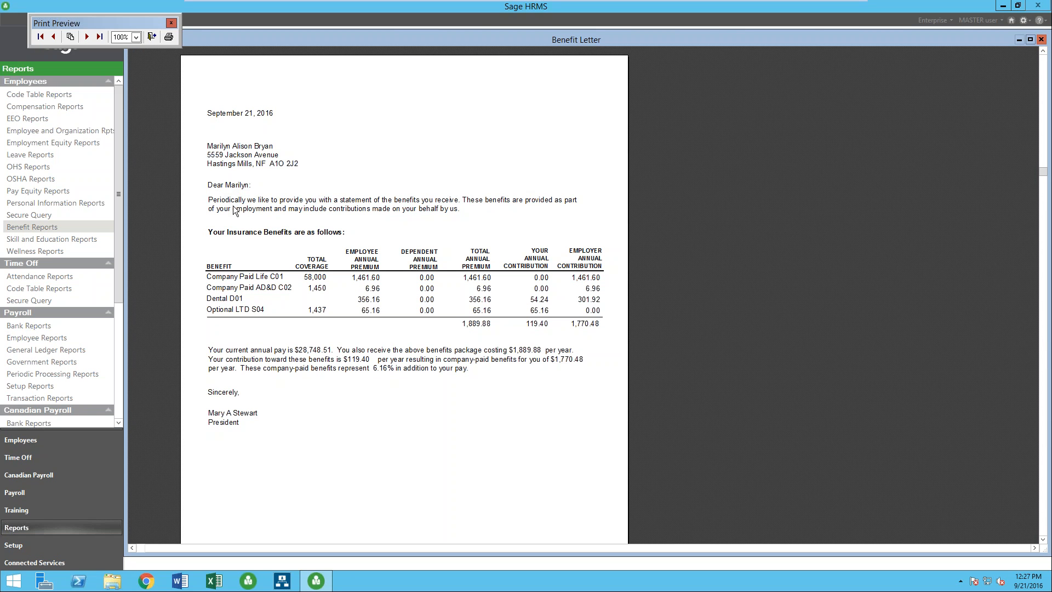
{"action": "mouse_move", "coordinate": [316, 197]}
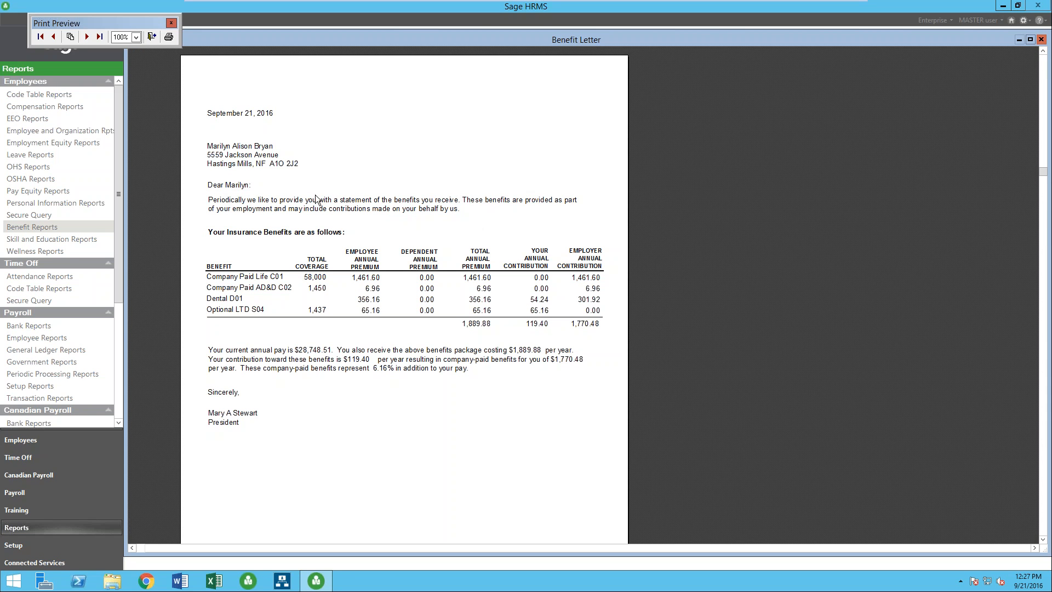
{"action": "mouse_move", "coordinate": [433, 442]}
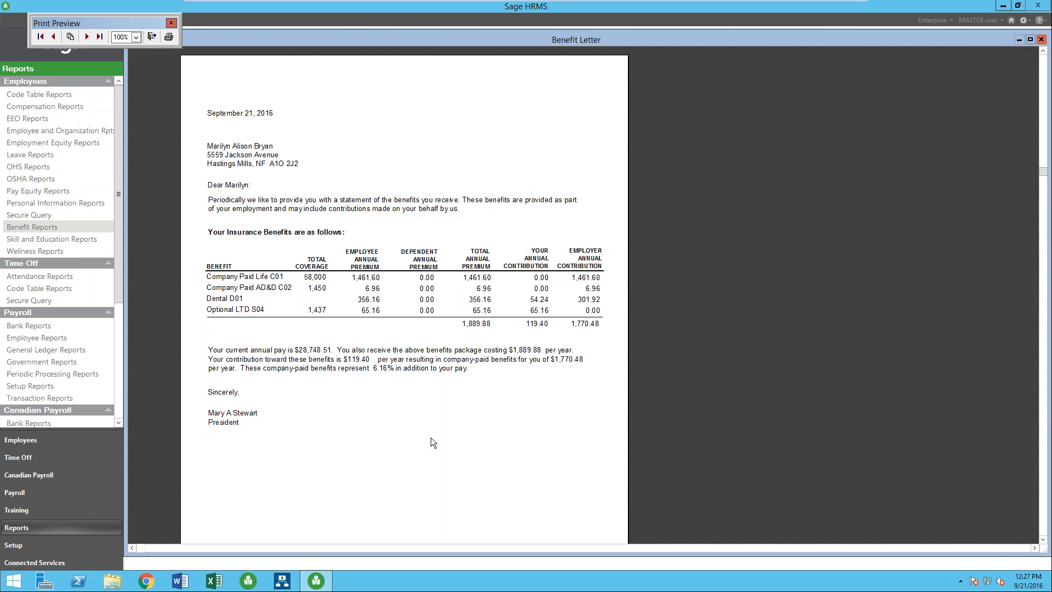
{"action": "mouse_move", "coordinate": [274, 360]}
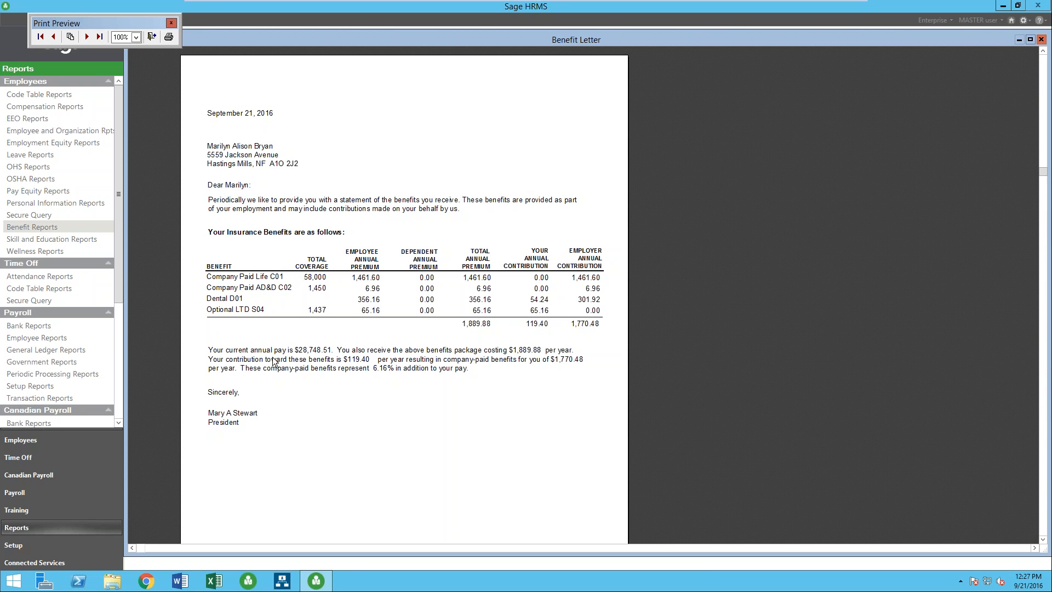
{"action": "mouse_move", "coordinate": [264, 333]}
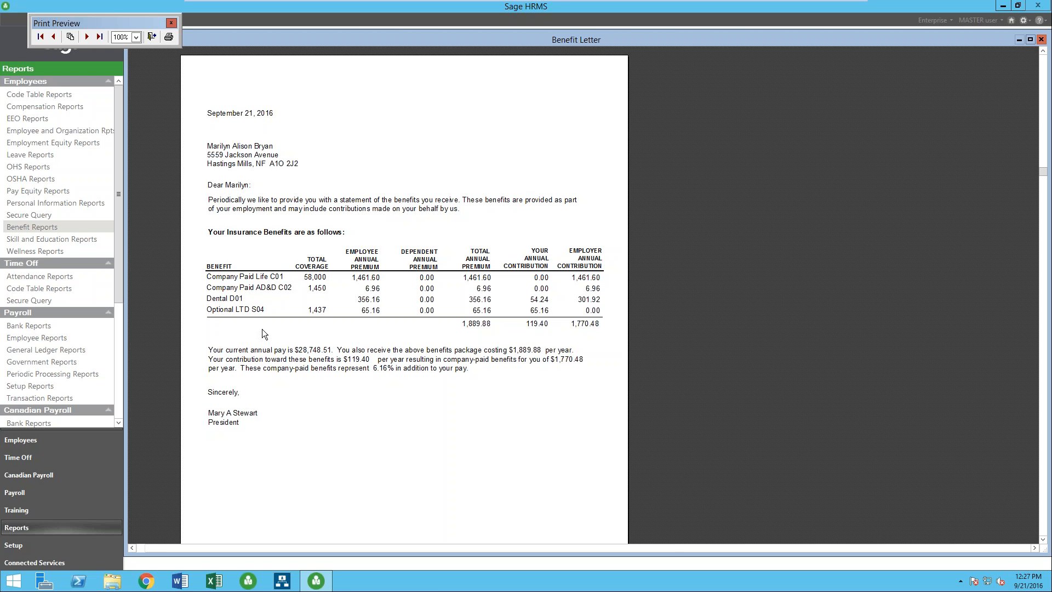
{"action": "mouse_move", "coordinate": [555, 309]}
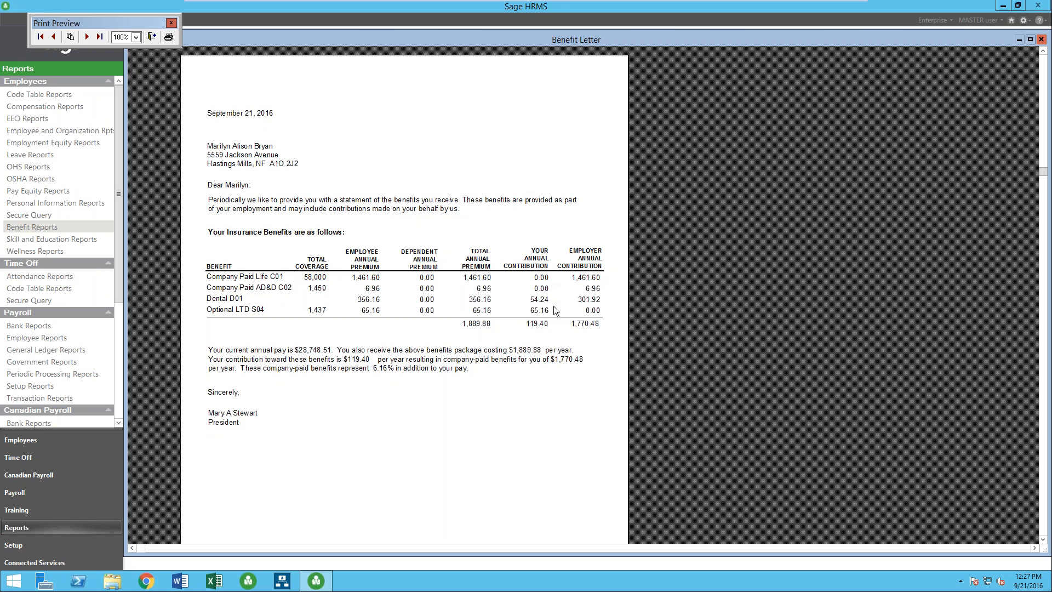
{"action": "mouse_move", "coordinate": [582, 331]}
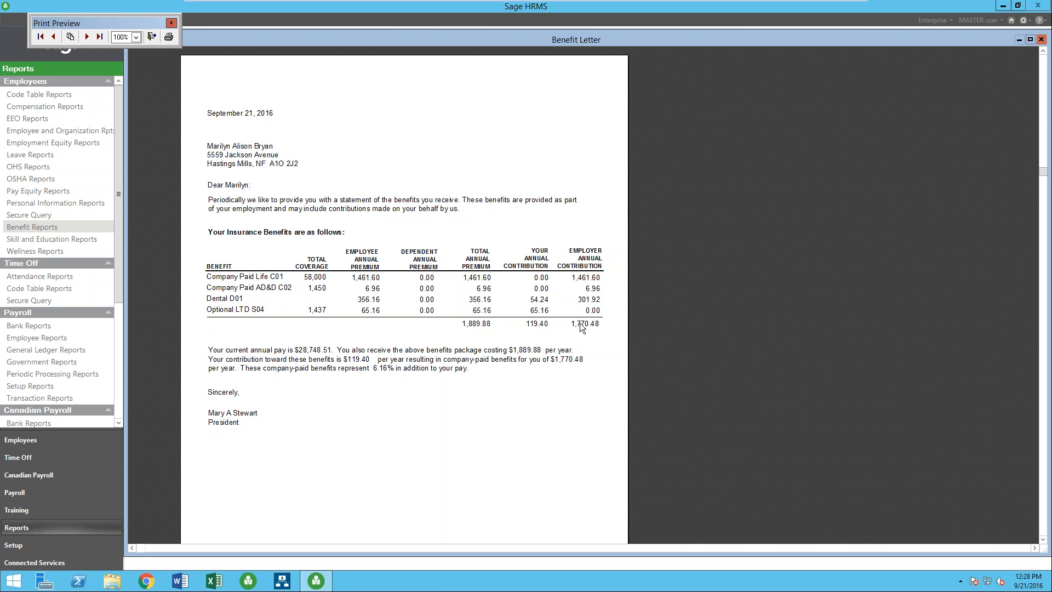
{"action": "mouse_move", "coordinate": [338, 373]}
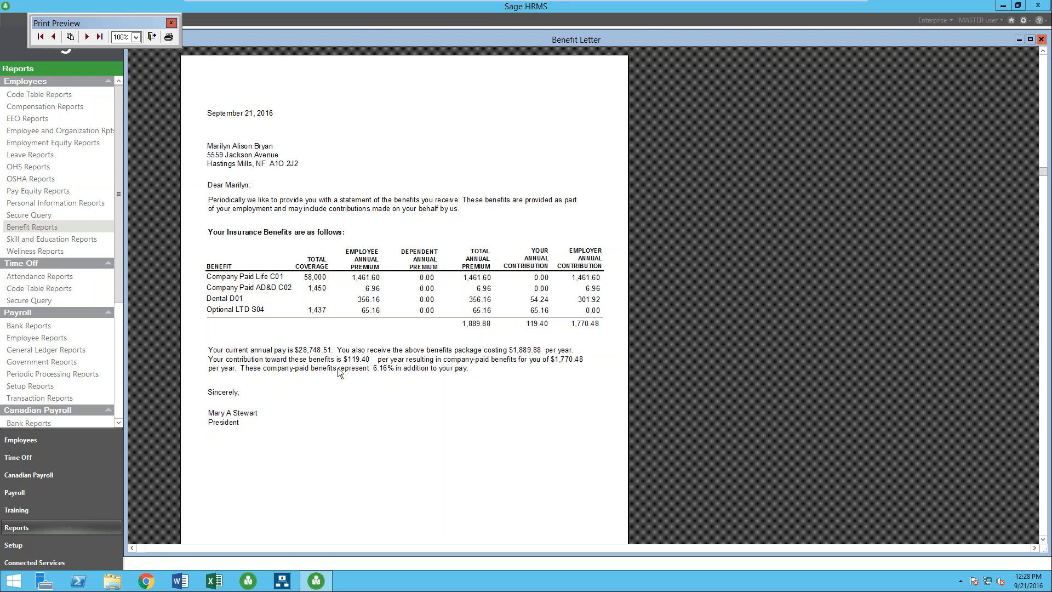
{"action": "mouse_move", "coordinate": [134, 73]}
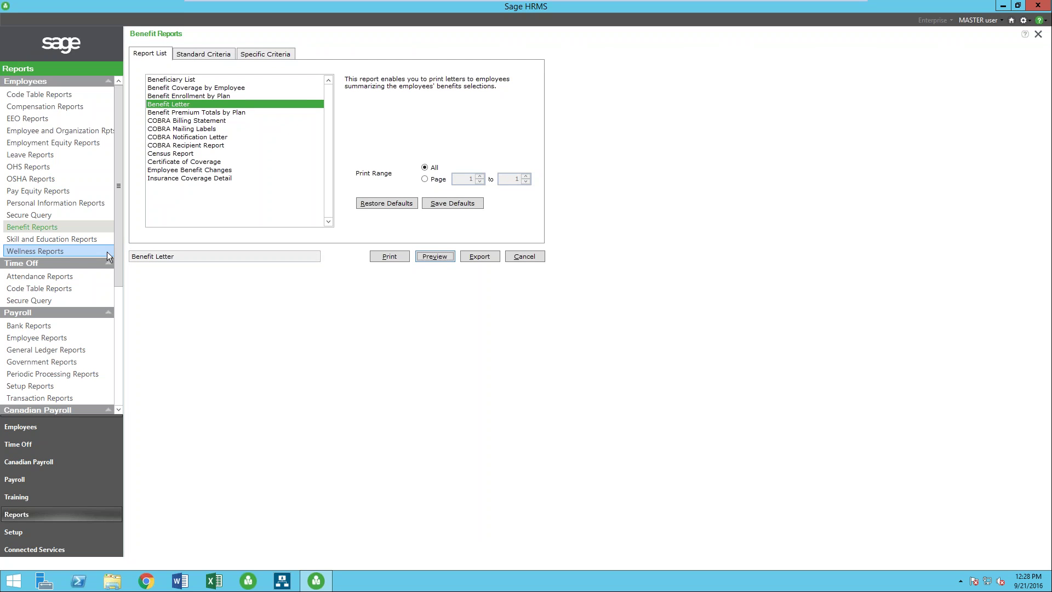
{"action": "mouse_move", "coordinate": [92, 255]}
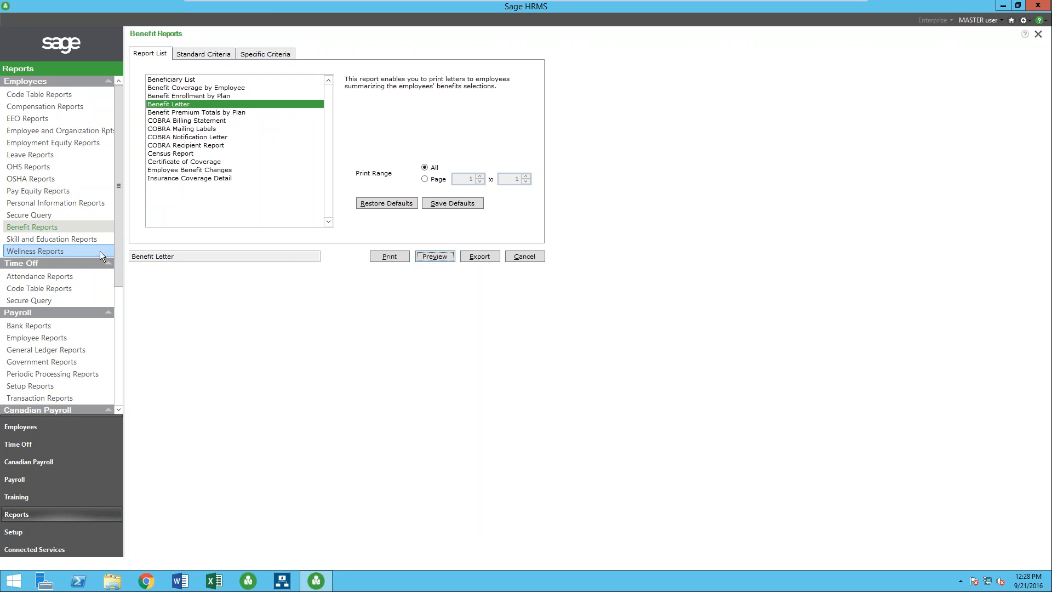
{"action": "mouse_move", "coordinate": [68, 218]}
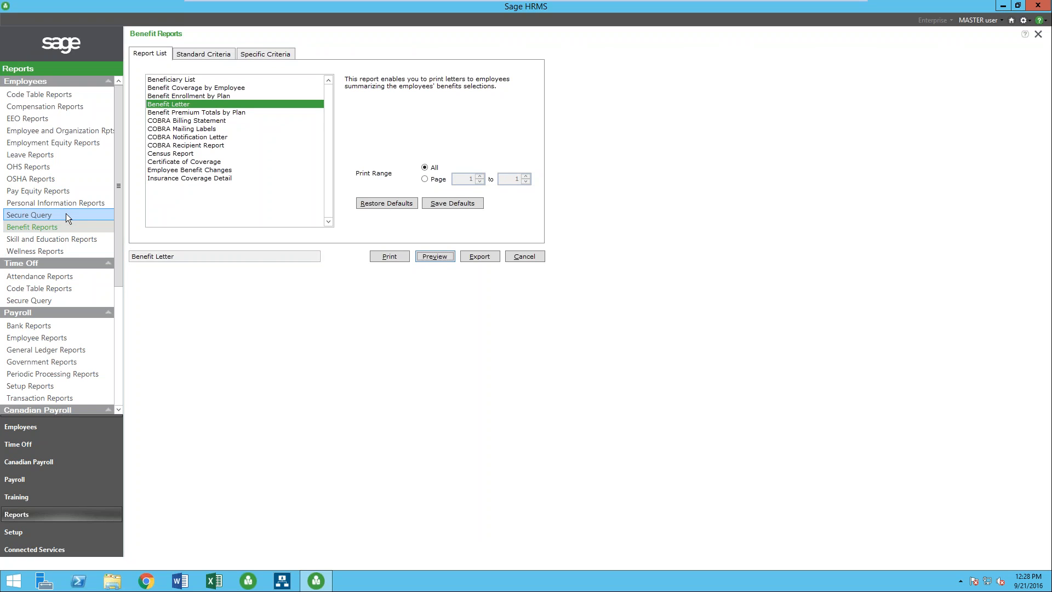
Go to Secure Query to show the HR Query List Manager.
{"action": "left_click", "coordinate": [30, 215]}
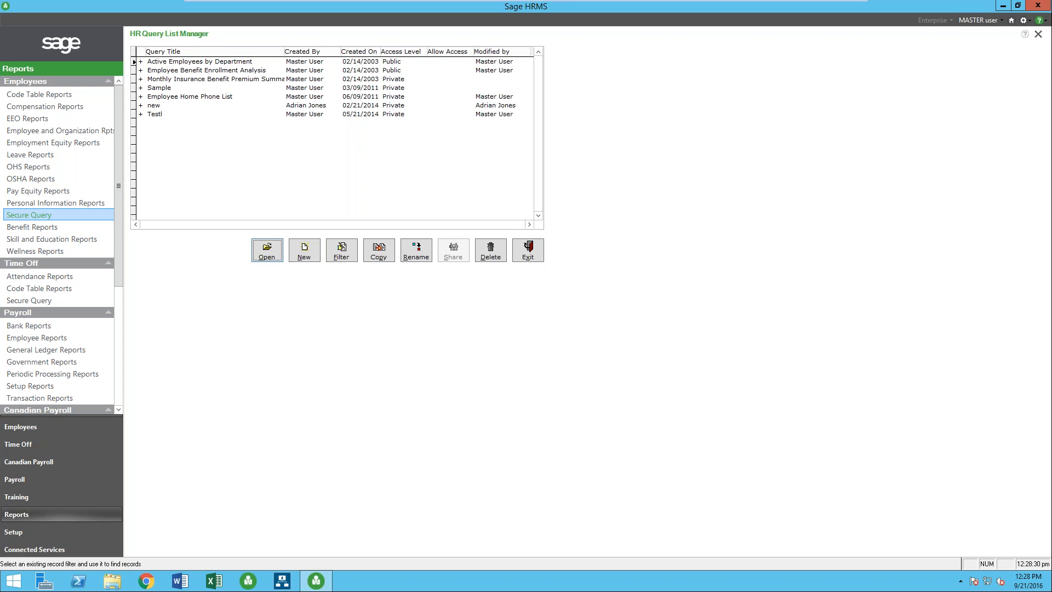
Review the Active Employees by Department query's fields, sorting, A-or-L status filter and Excel worksheet output.
{"action": "left_click", "coordinate": [266, 249]}
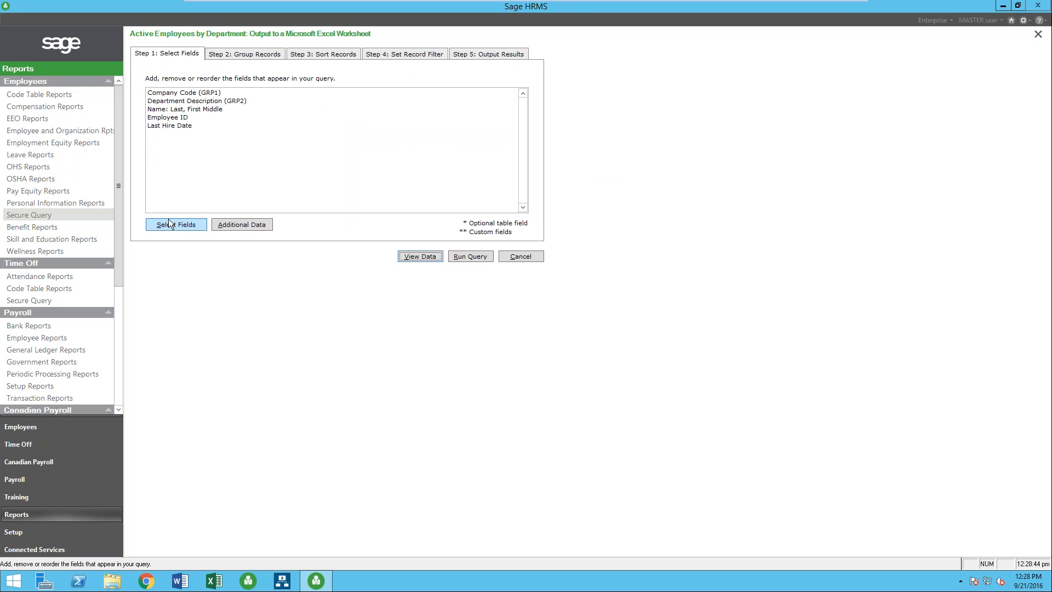
{"action": "left_click", "coordinate": [176, 223]}
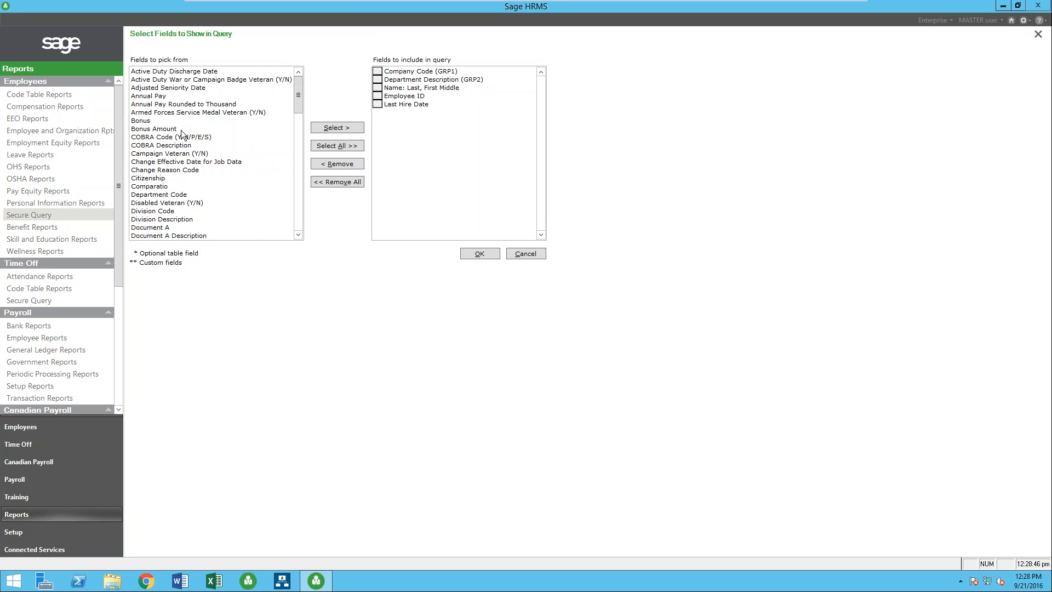
{"action": "mouse_move", "coordinate": [281, 261]}
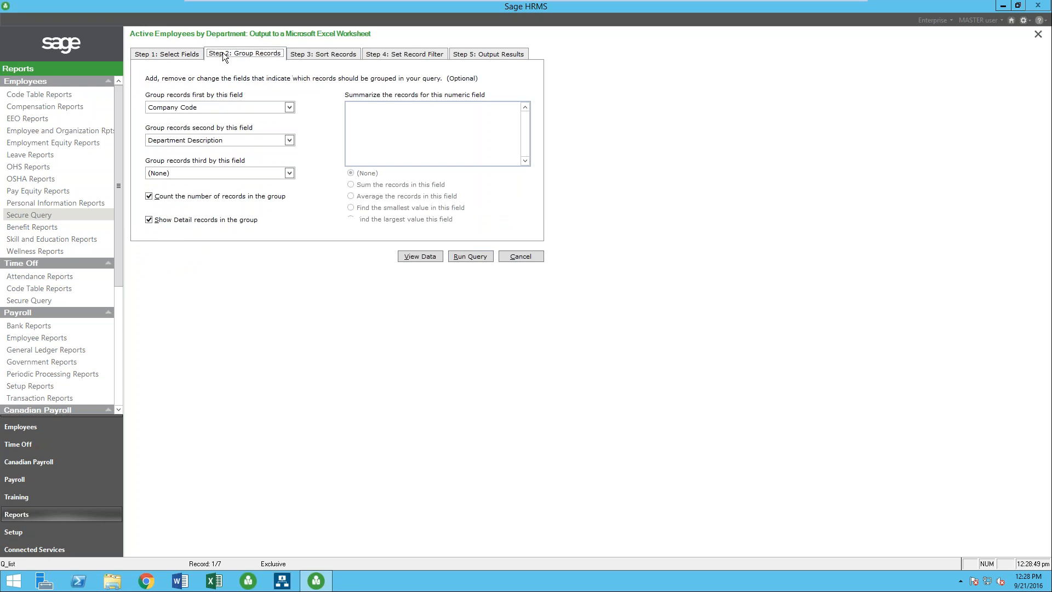
{"action": "mouse_move", "coordinate": [296, 103]}
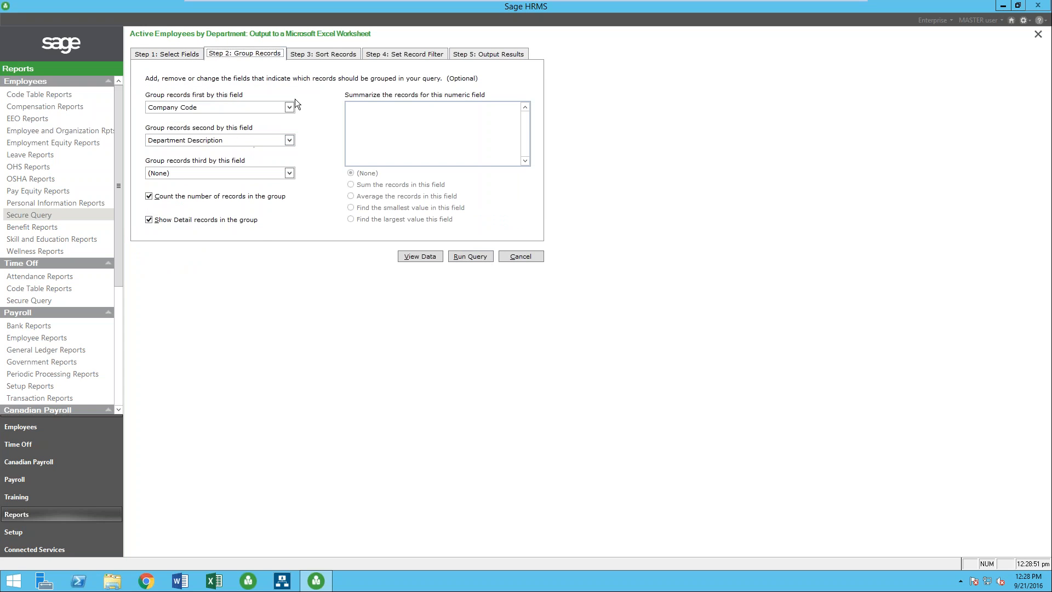
{"action": "left_click", "coordinate": [323, 53]}
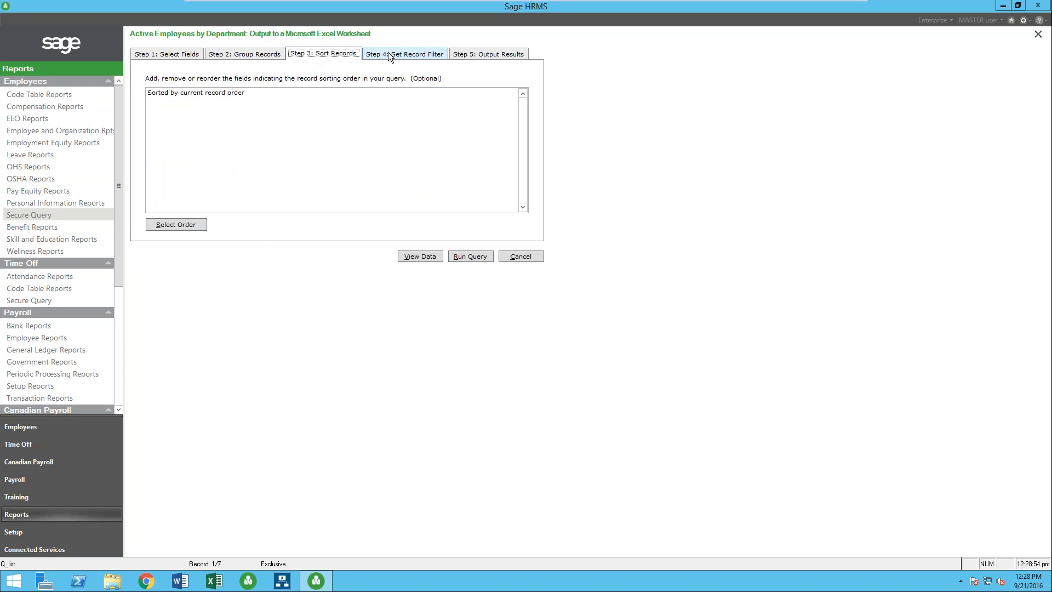
{"action": "left_click", "coordinate": [405, 54]}
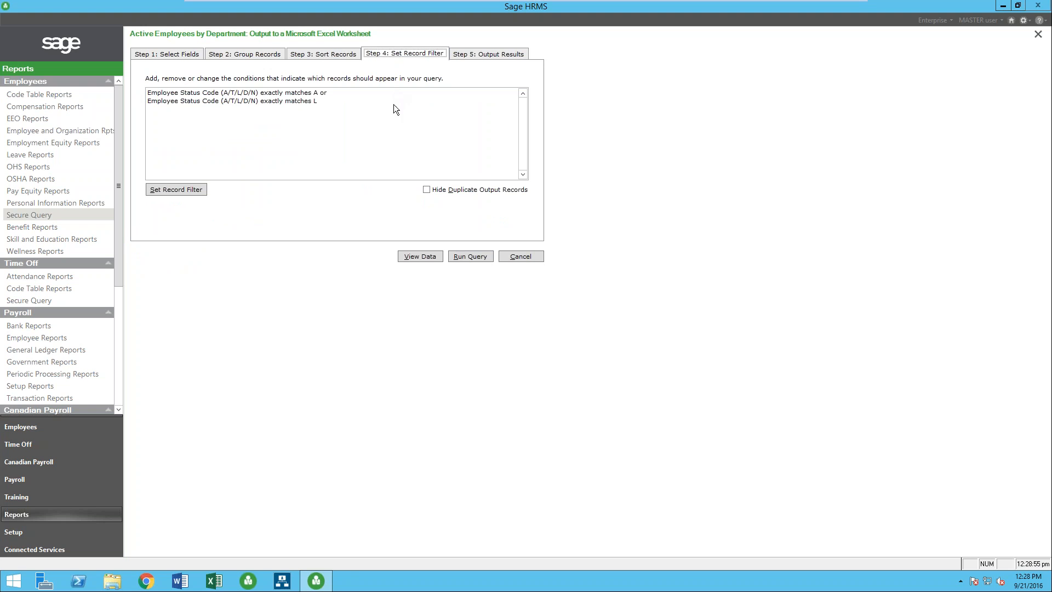
{"action": "mouse_move", "coordinate": [217, 166]}
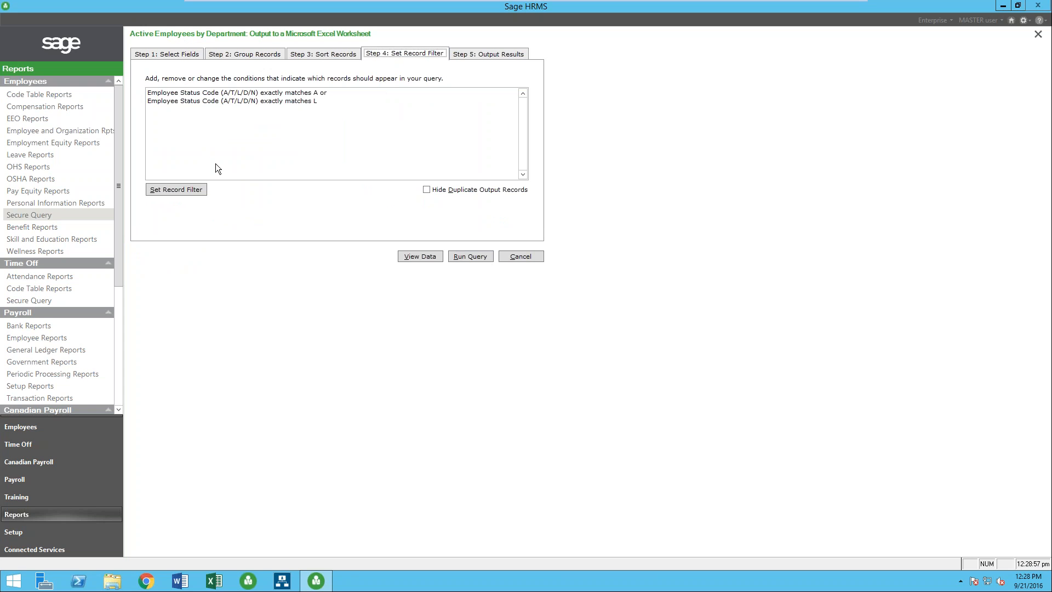
{"action": "mouse_move", "coordinate": [302, 104]}
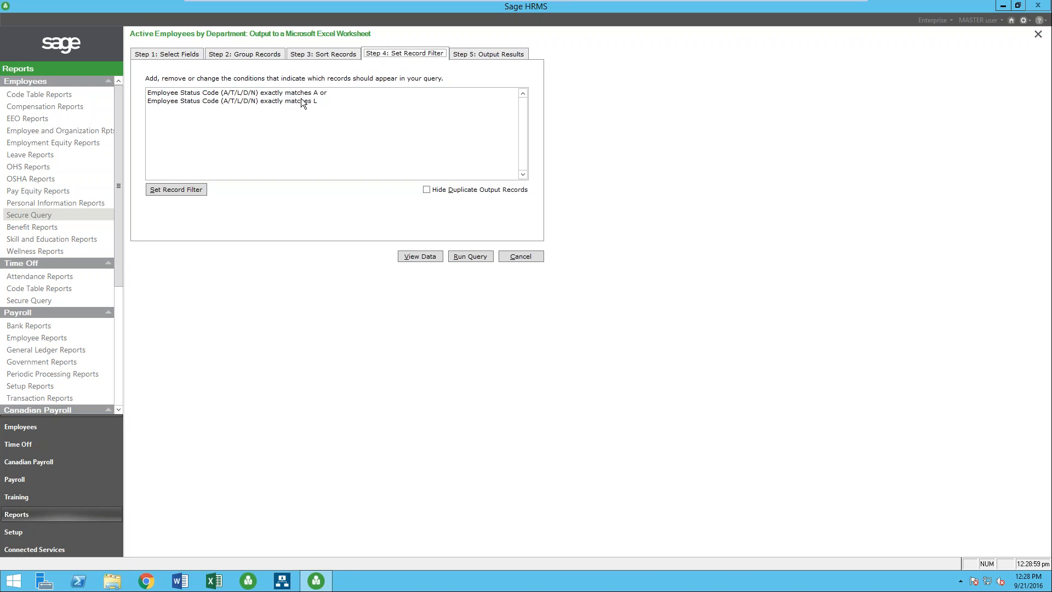
{"action": "mouse_move", "coordinate": [318, 103]}
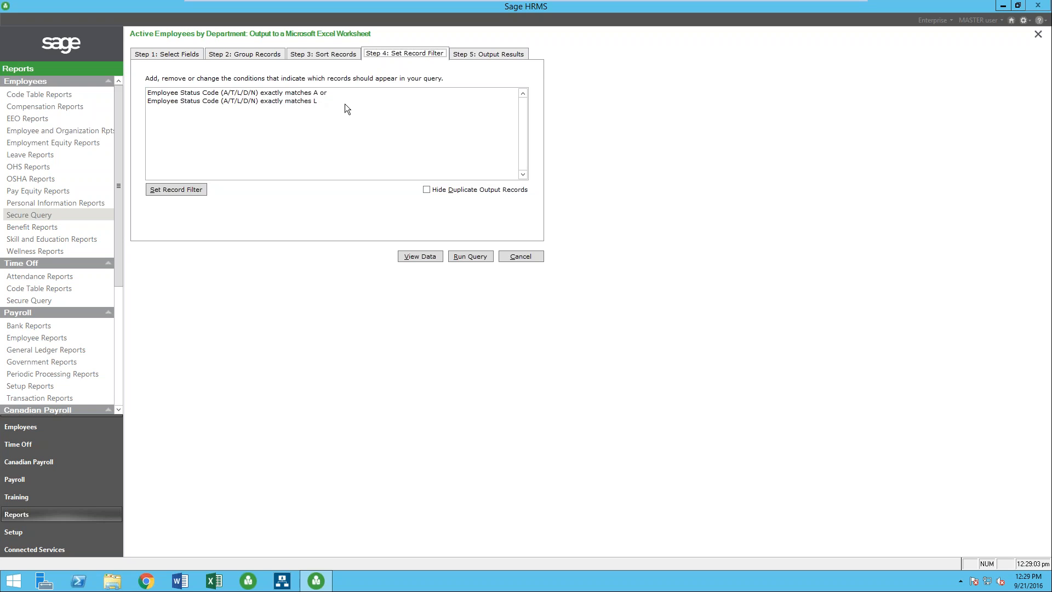
{"action": "left_click", "coordinate": [489, 53]}
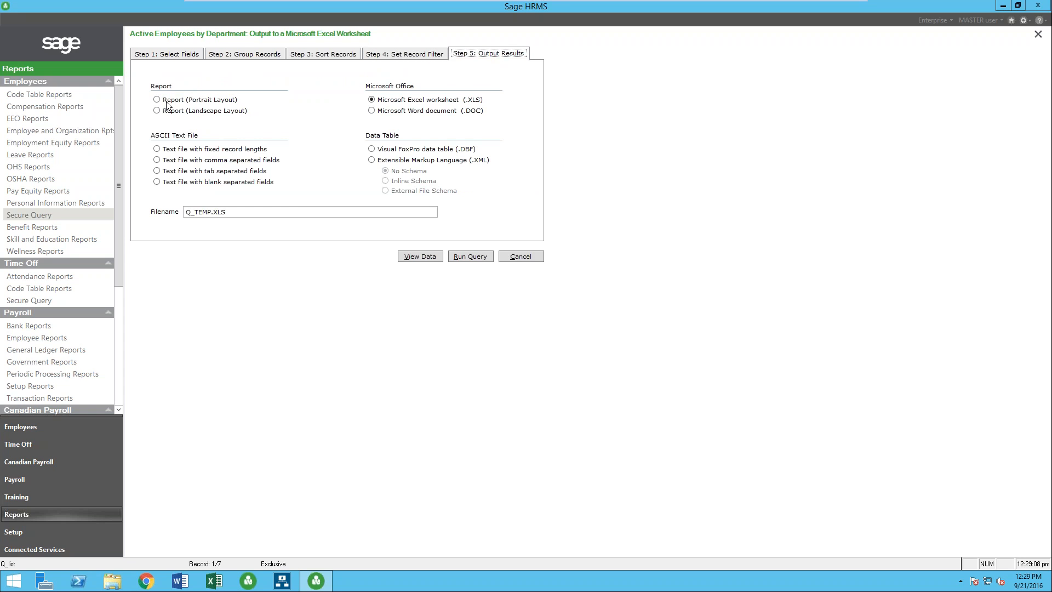
{"action": "mouse_move", "coordinate": [419, 97]}
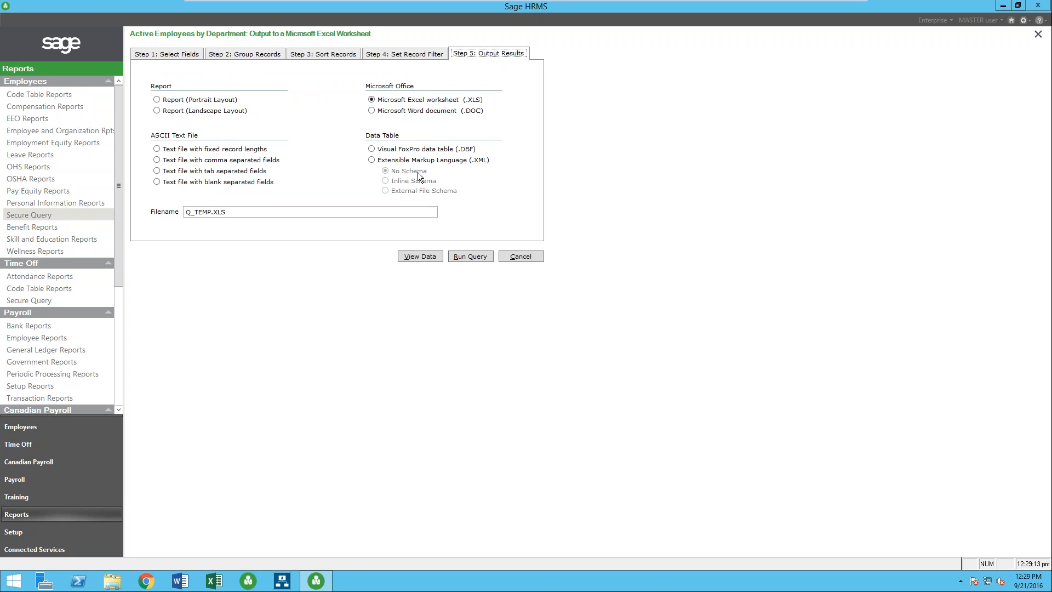
{"action": "mouse_move", "coordinate": [471, 256]}
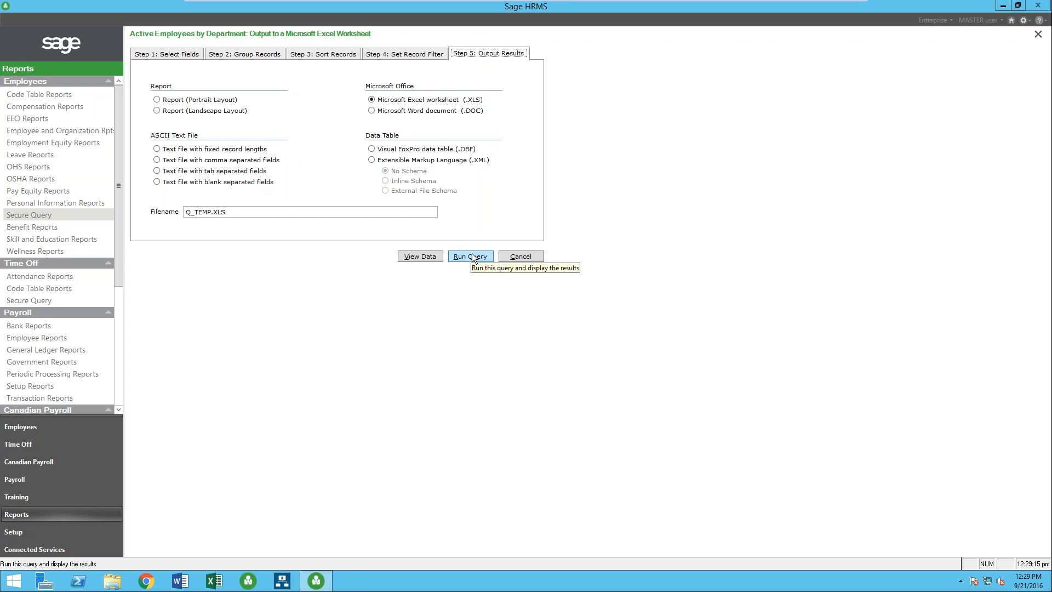
Run the query into Excel, browse the Q_TEMP.XLS employee list, and close the workbook without saving.
{"action": "left_click", "coordinate": [471, 256]}
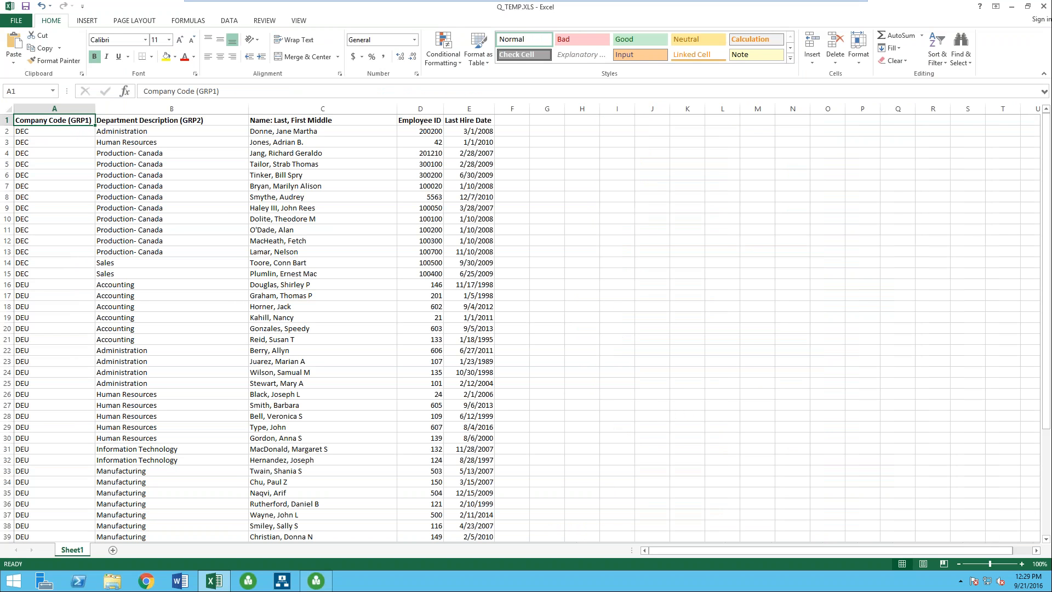
{"action": "left_click", "coordinate": [86, 20]}
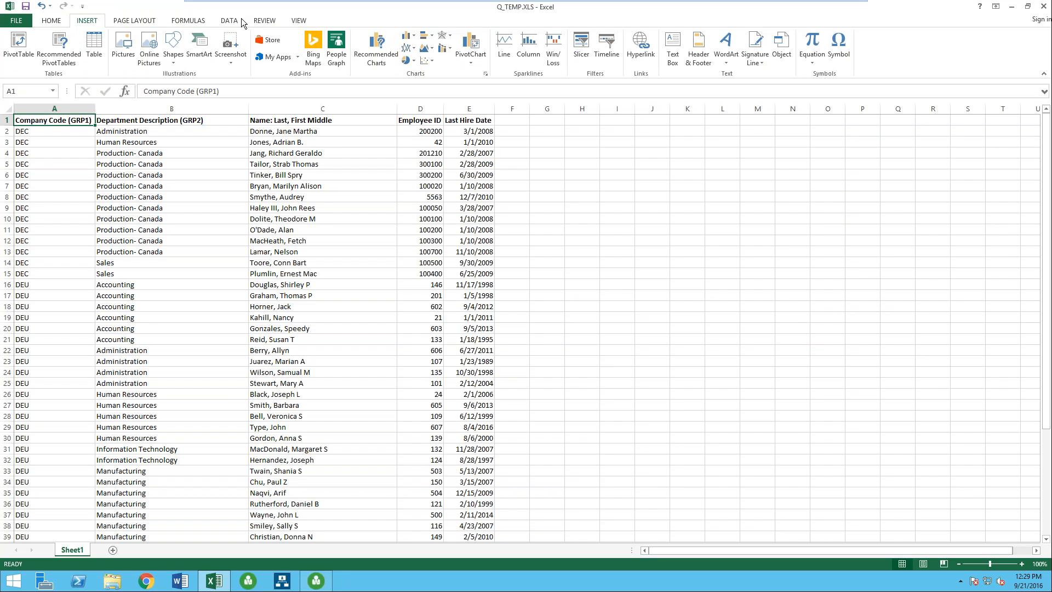
{"action": "left_click", "coordinate": [228, 20]}
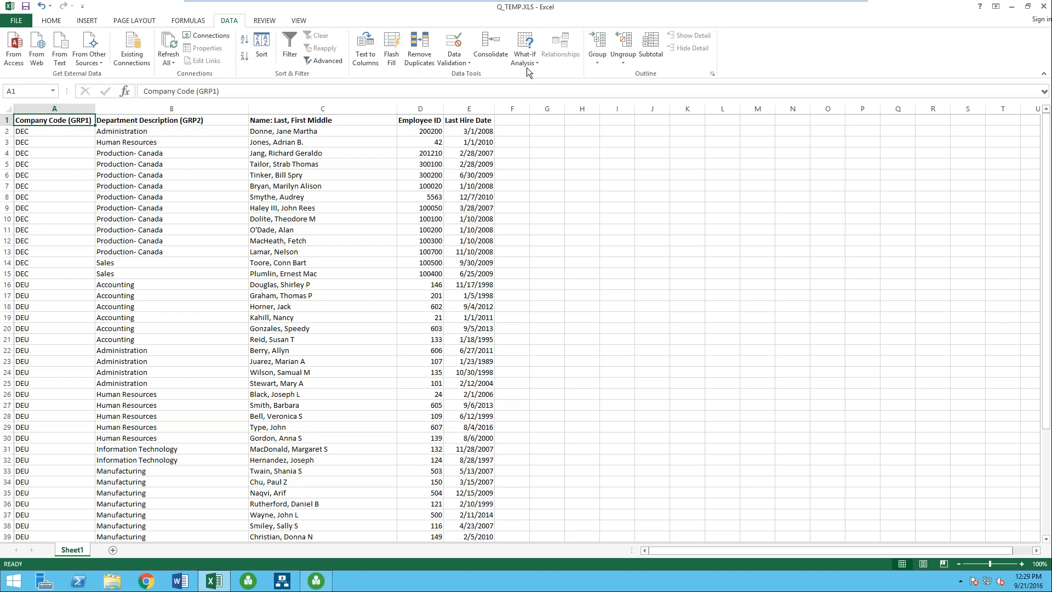
{"action": "mouse_move", "coordinate": [433, 173]}
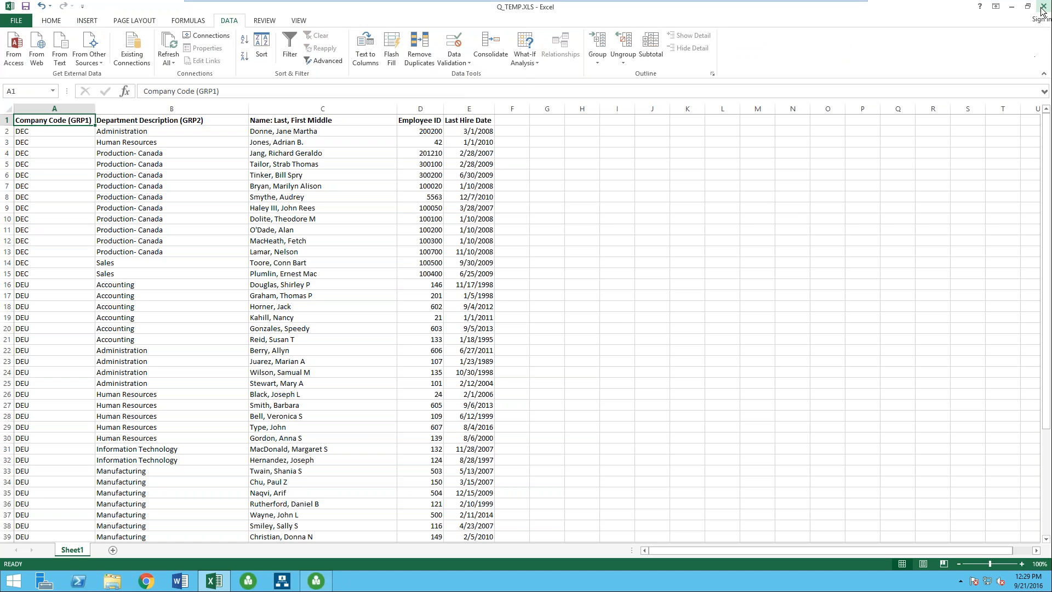
{"action": "left_click", "coordinate": [1042, 6]}
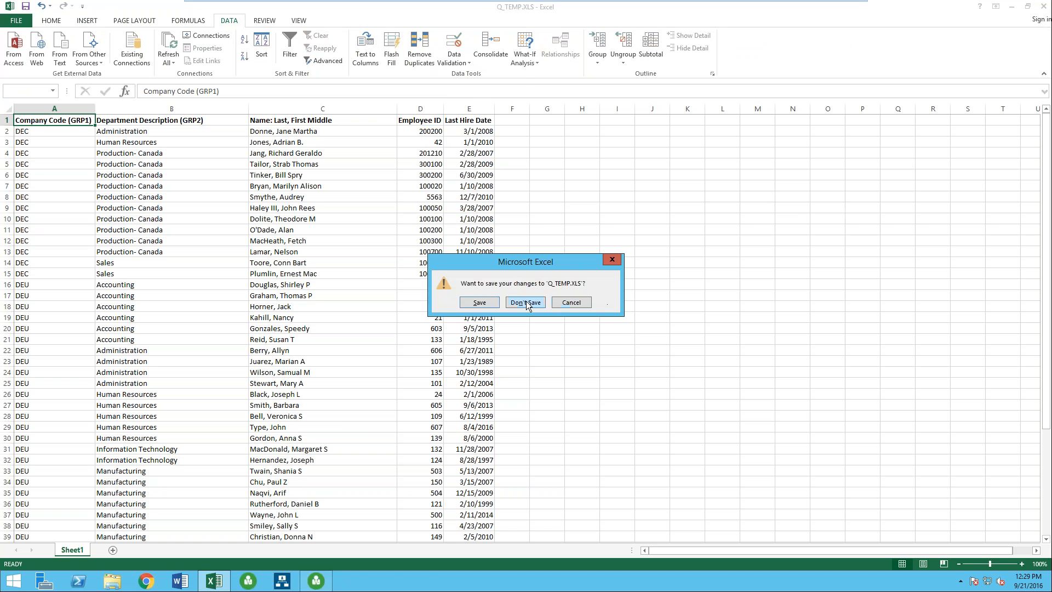
{"action": "left_click", "coordinate": [526, 303]}
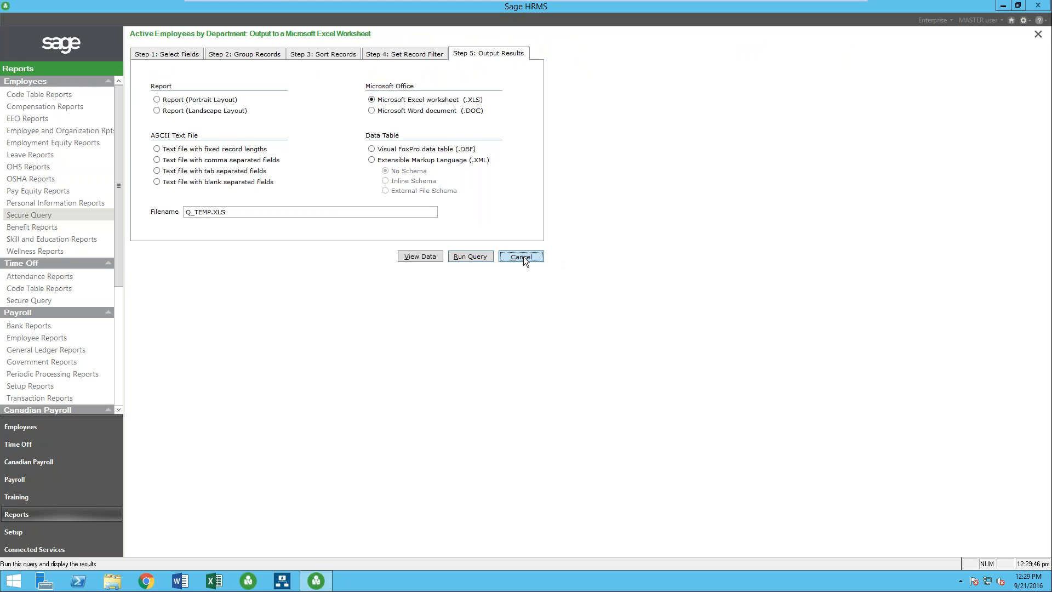
Cancel the query wizard's output options and return to the HR Query List Manager.
{"action": "left_click", "coordinate": [521, 257]}
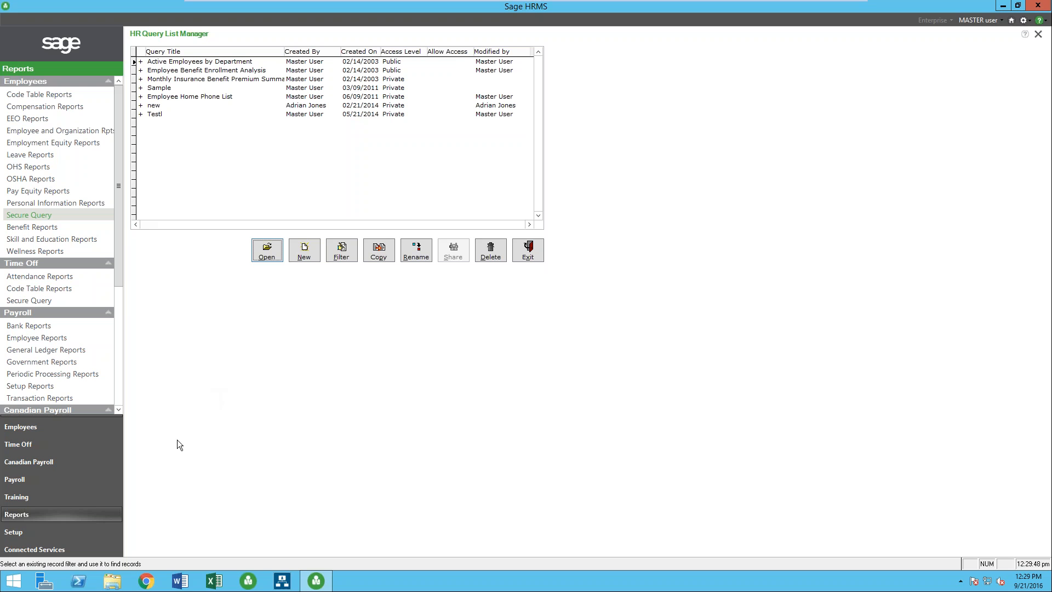
{"action": "mouse_move", "coordinate": [144, 579]}
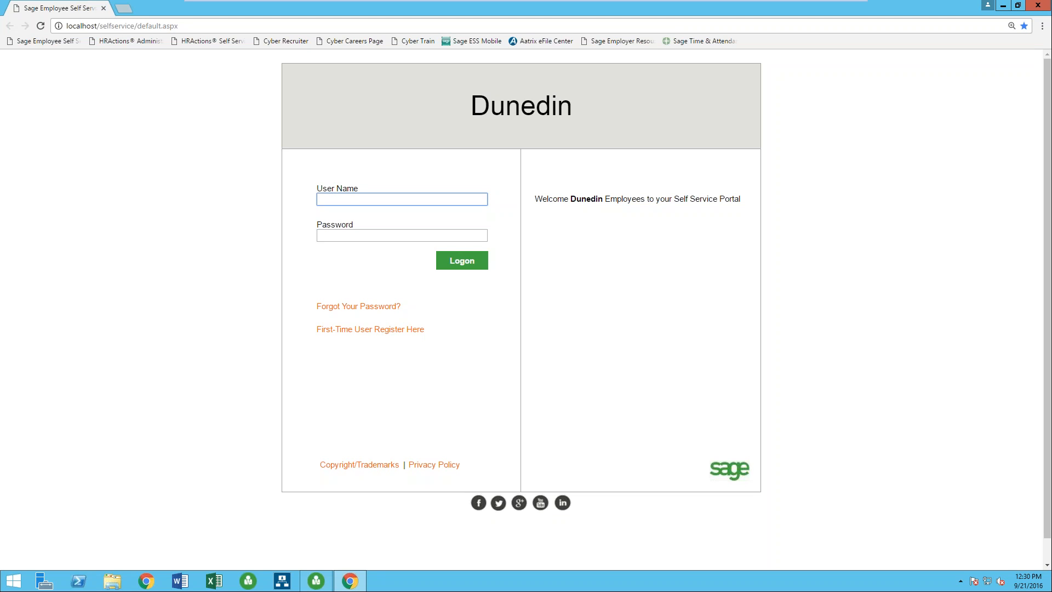
{"action": "left_click", "coordinate": [401, 199]}
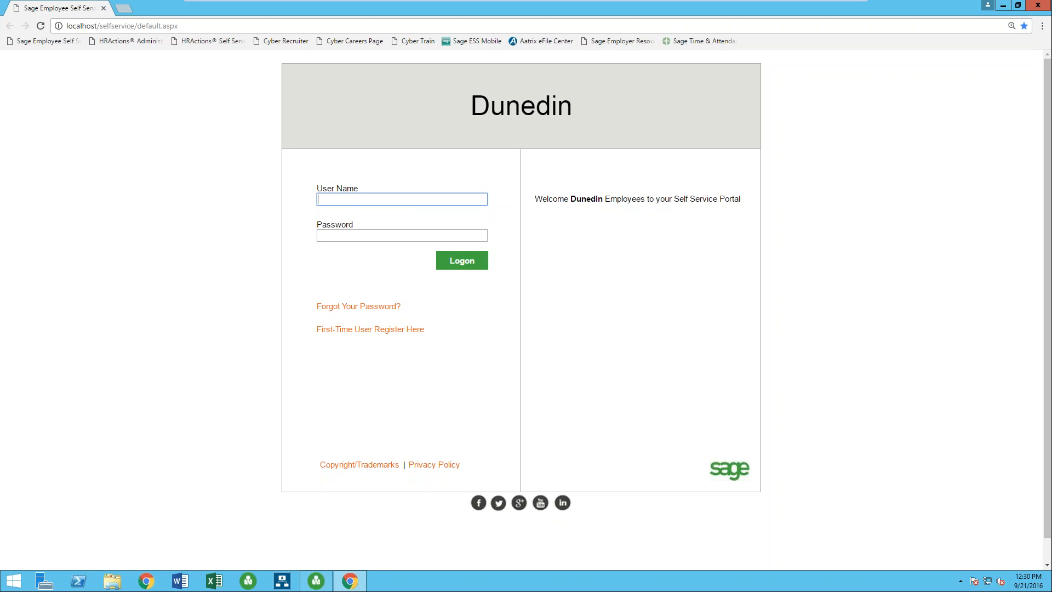
{"action": "mouse_move", "coordinate": [614, 235]}
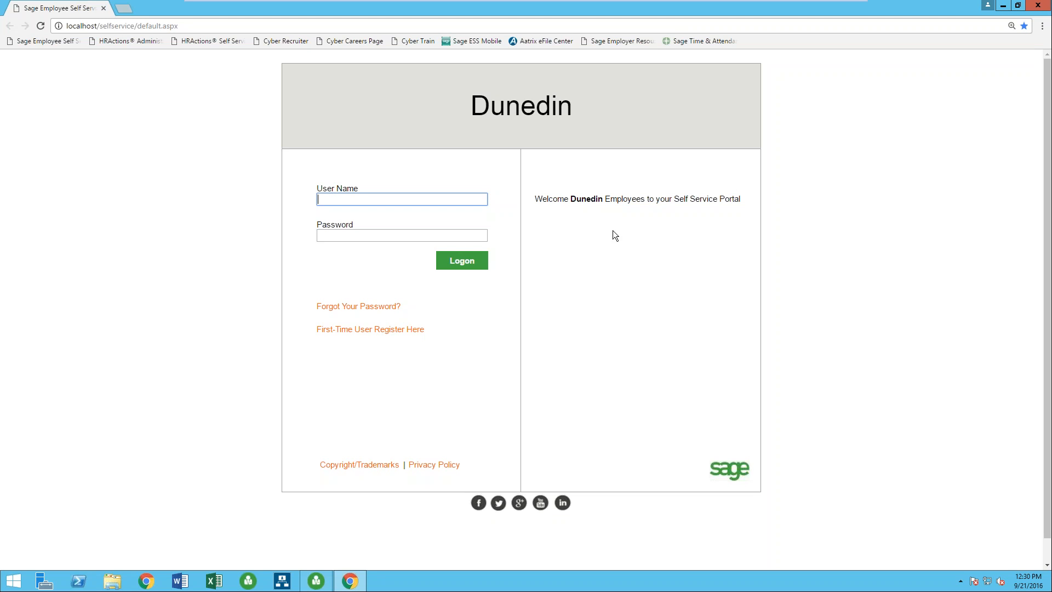
{"action": "mouse_move", "coordinate": [393, 339]}
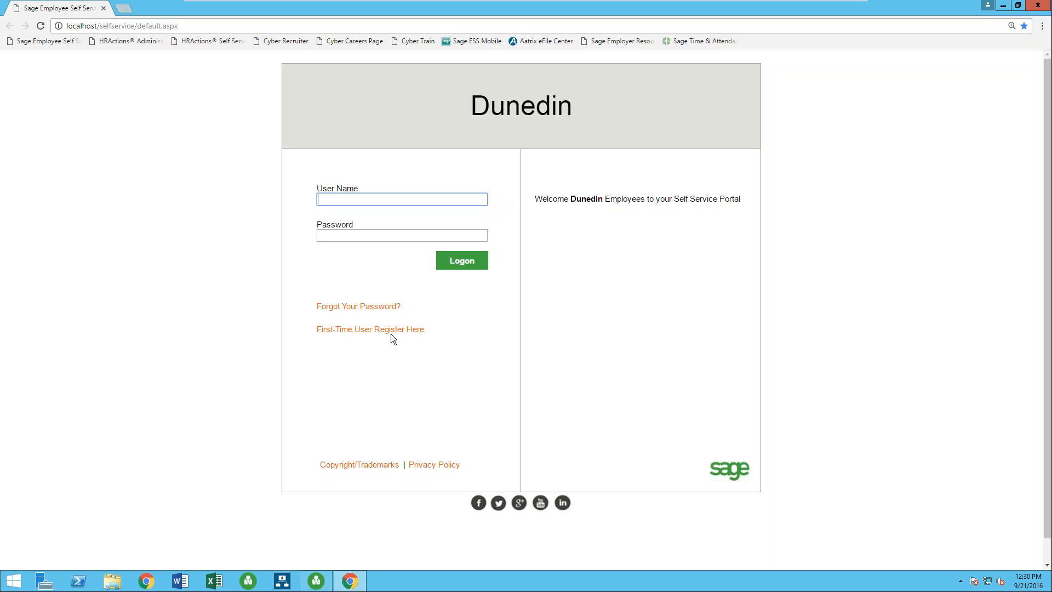
{"action": "mouse_move", "coordinate": [358, 307]}
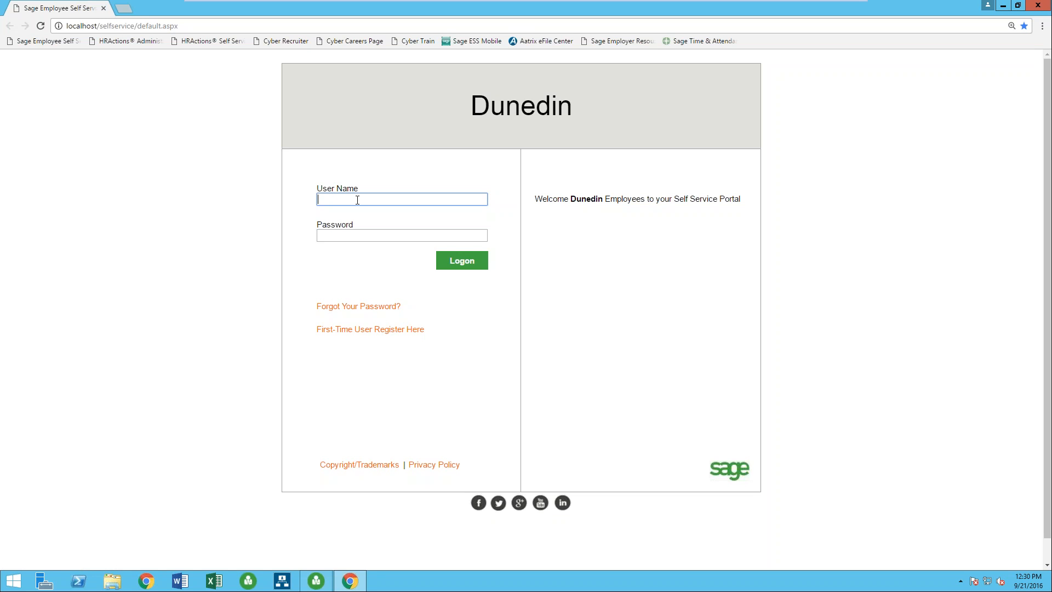
{"action": "type", "text": "vbell"}
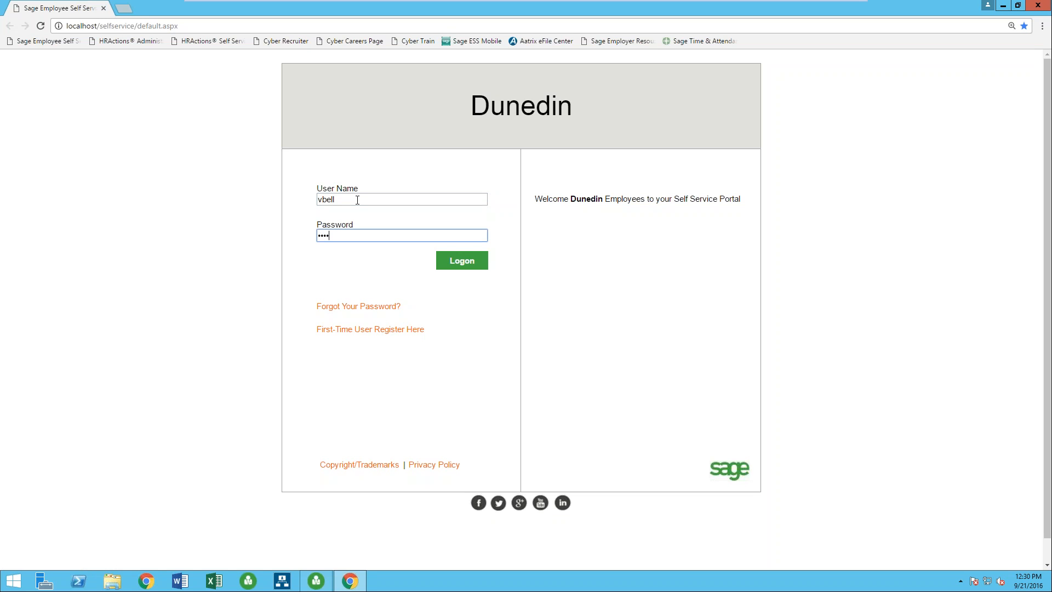
{"action": "left_click", "coordinate": [461, 261]}
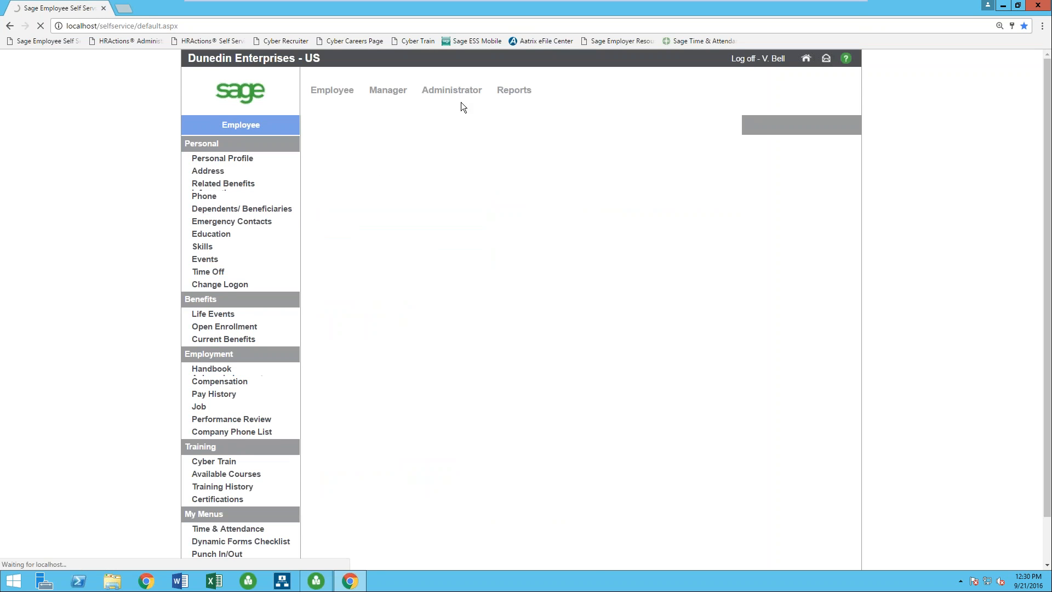
{"action": "left_click", "coordinate": [452, 90]}
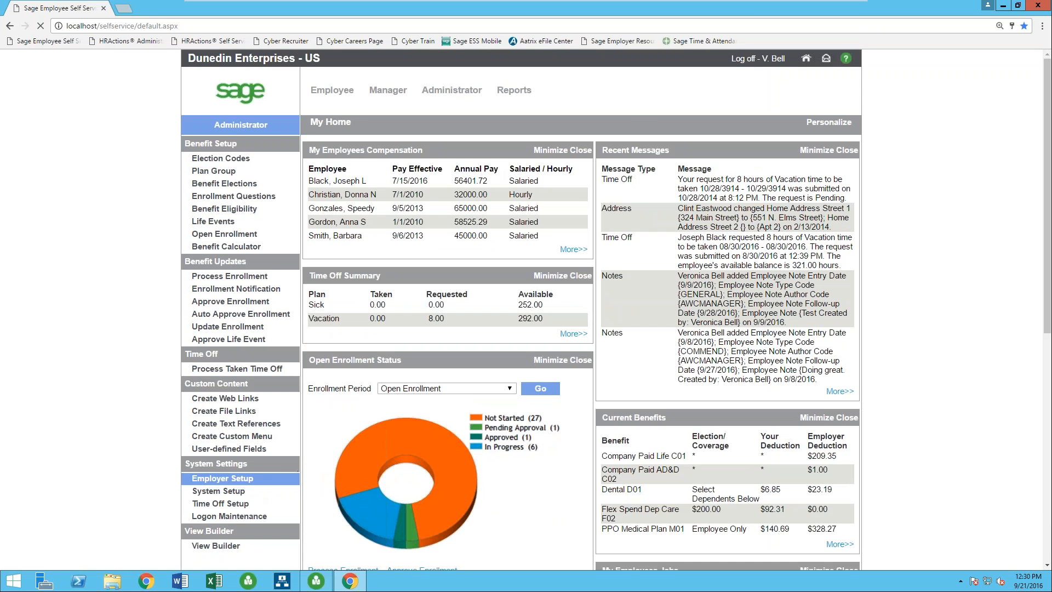
{"action": "left_click", "coordinate": [221, 478]}
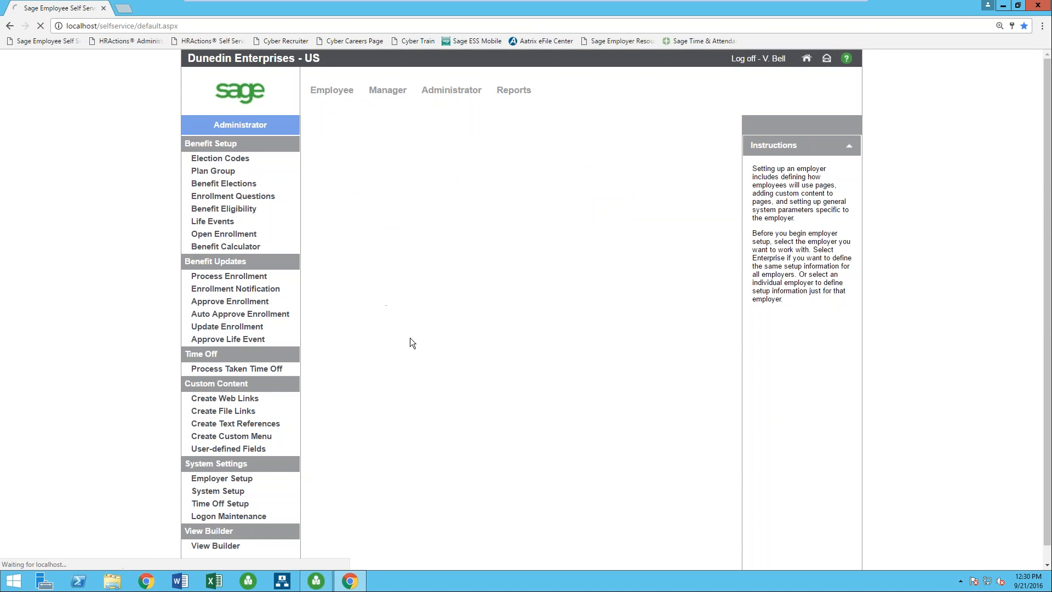
{"action": "left_click", "coordinate": [221, 478]}
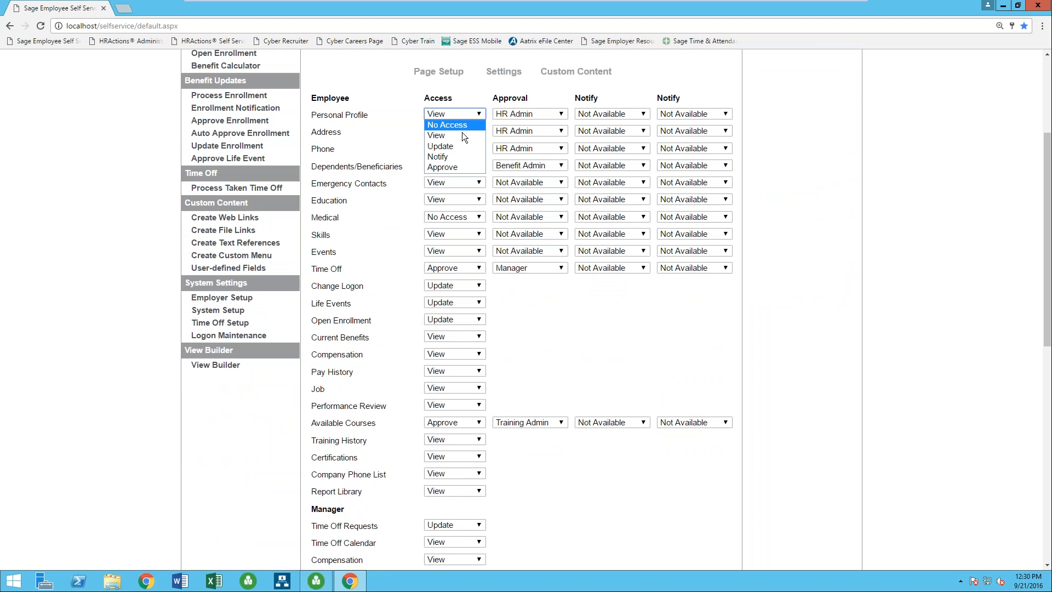
{"action": "mouse_move", "coordinate": [463, 136]}
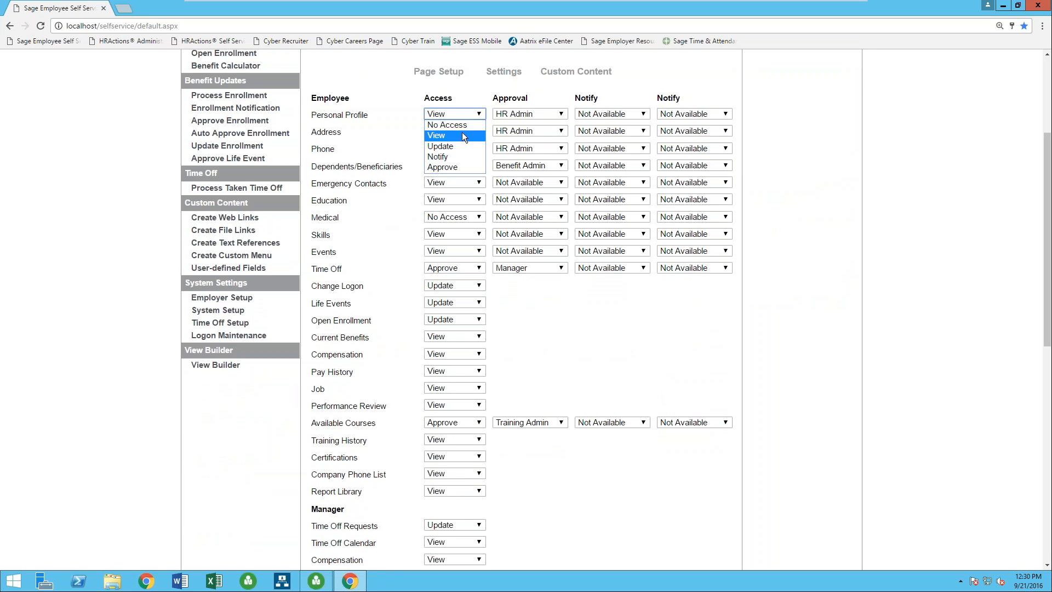
{"action": "mouse_move", "coordinate": [462, 157]}
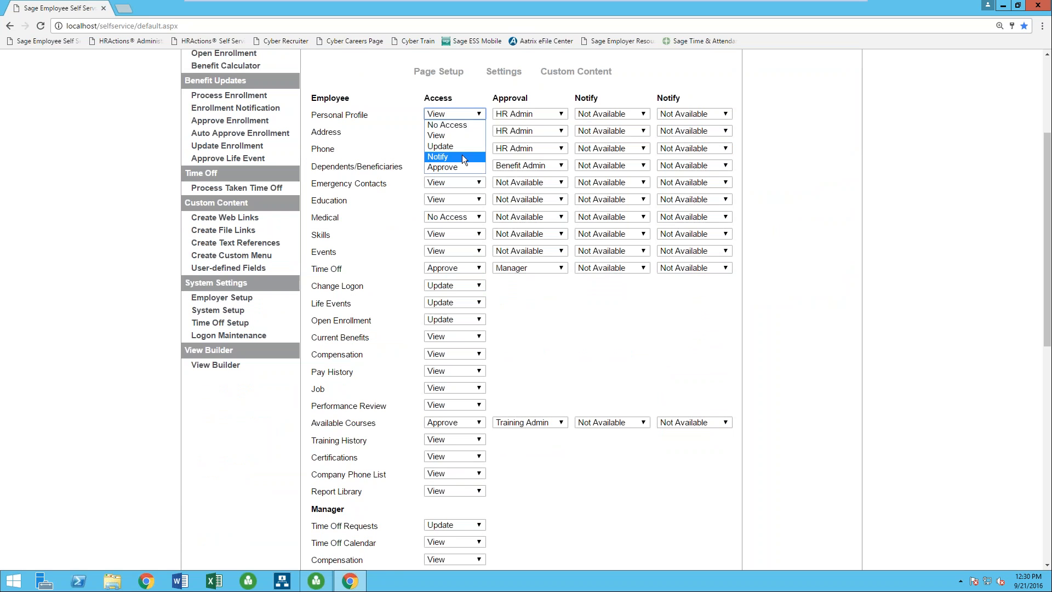
{"action": "mouse_move", "coordinate": [449, 125]}
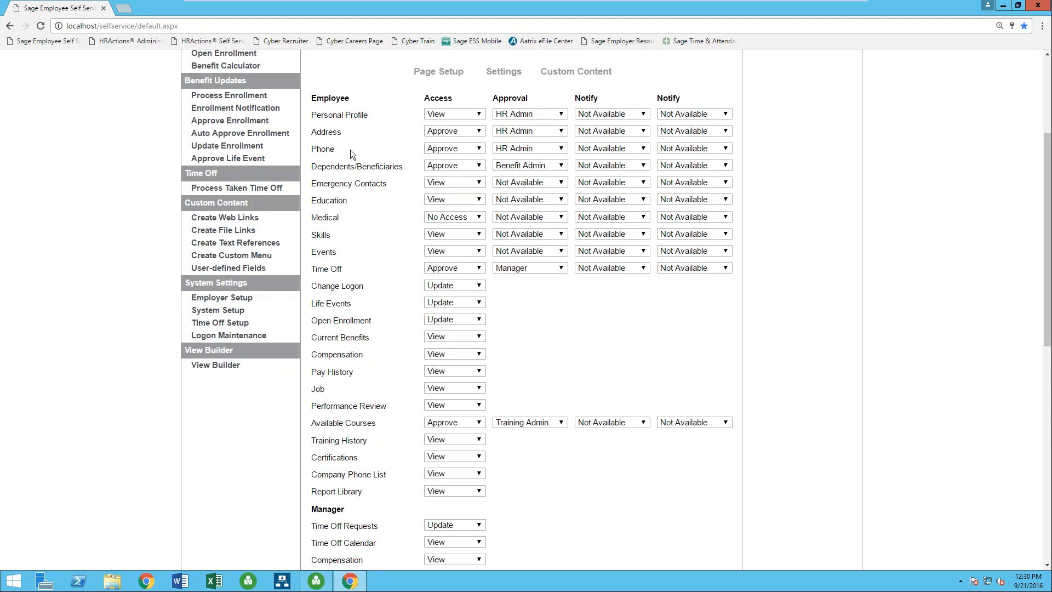
{"action": "mouse_move", "coordinate": [350, 417]}
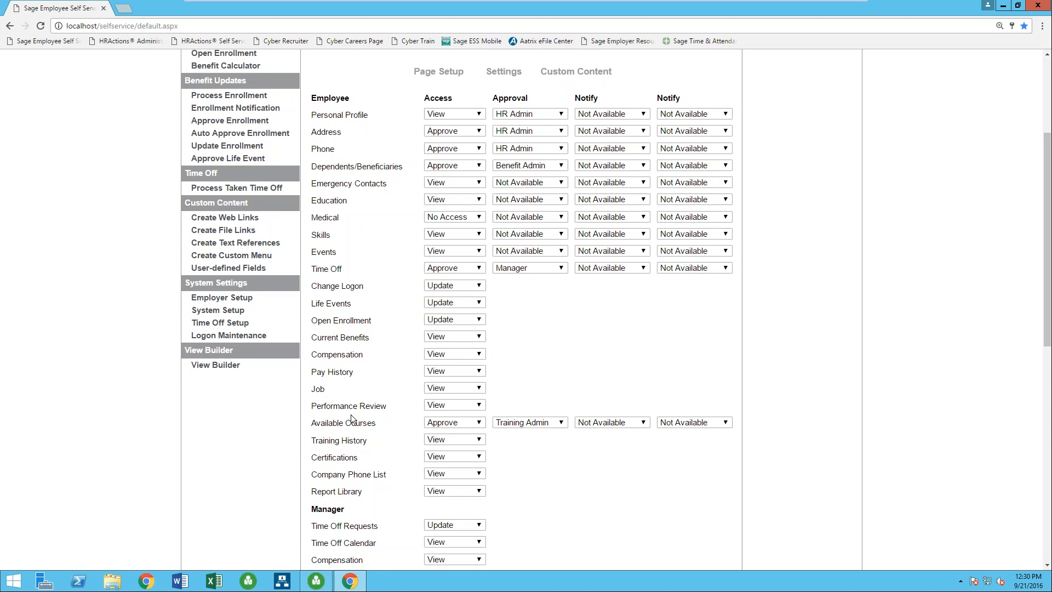
{"action": "scroll", "scroll_direction": "down", "scroll_amount": 3}
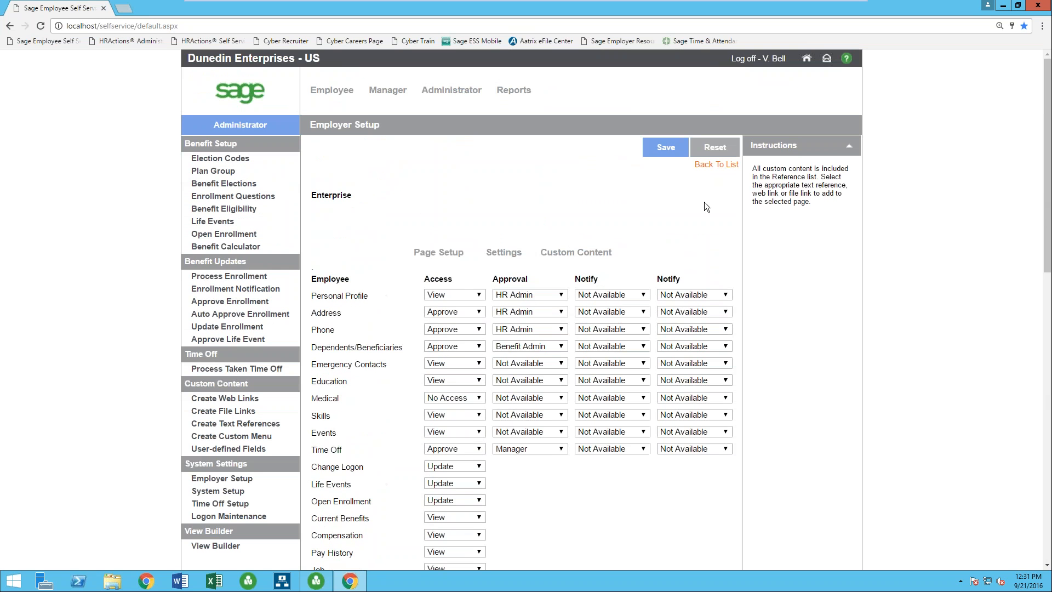
{"action": "left_click", "coordinate": [331, 90]}
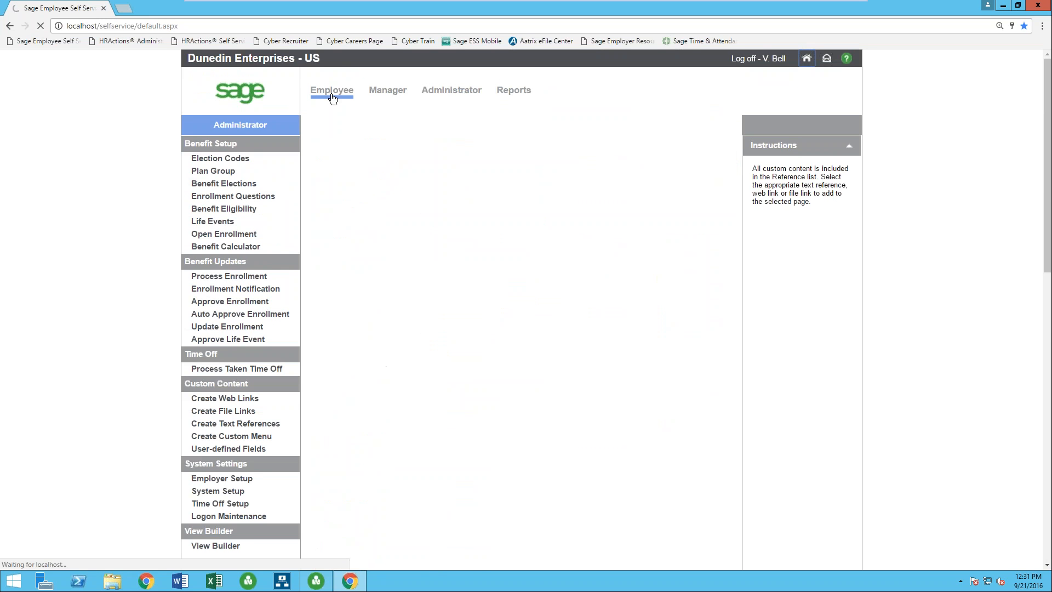
Browse the personal profile, home address and phone number pages.
{"action": "left_click", "coordinate": [331, 90]}
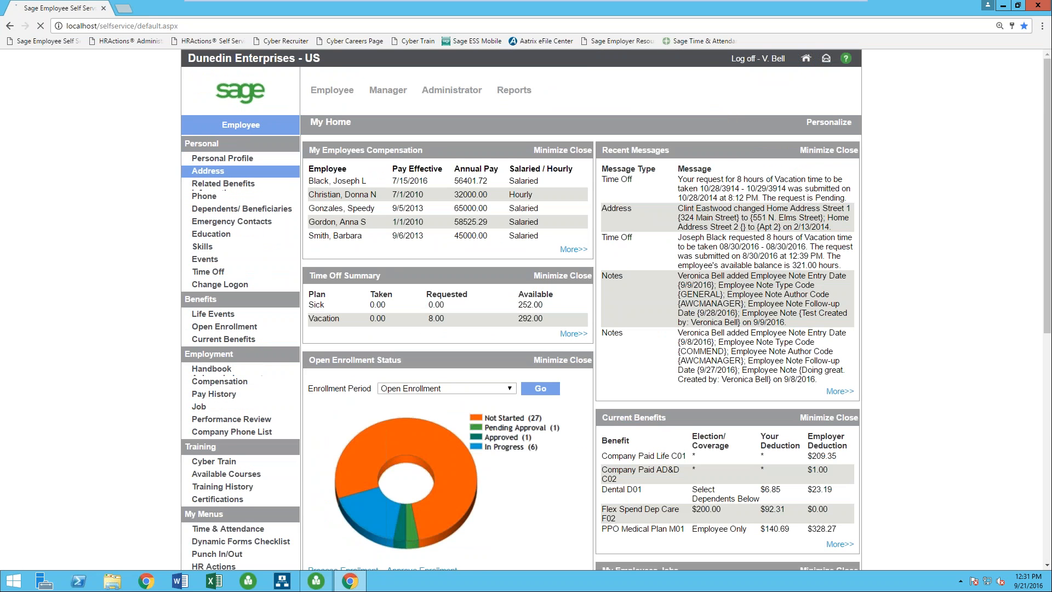
{"action": "left_click", "coordinate": [221, 158]}
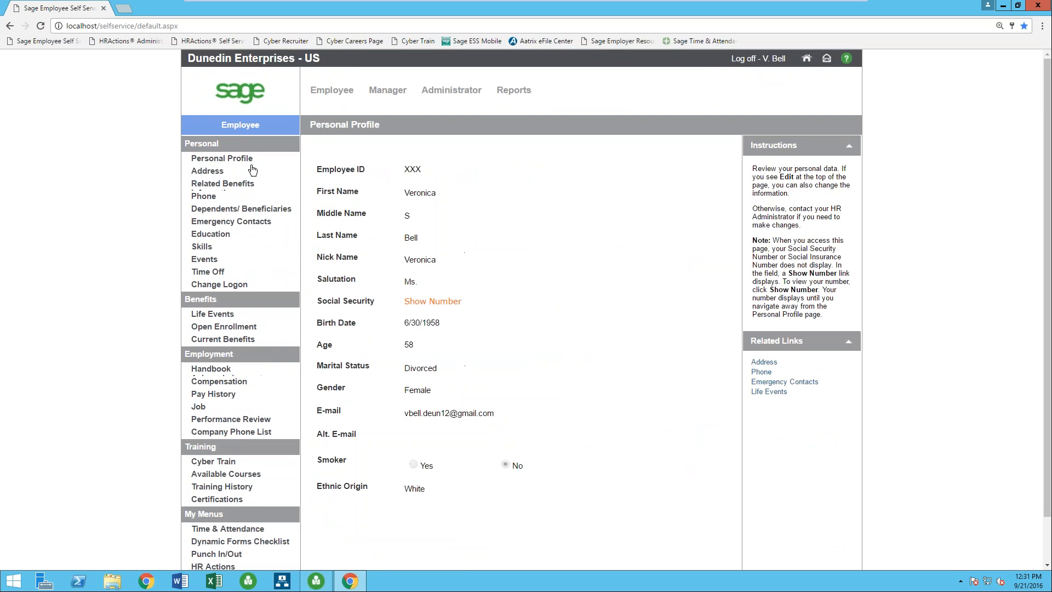
{"action": "left_click", "coordinate": [207, 170]}
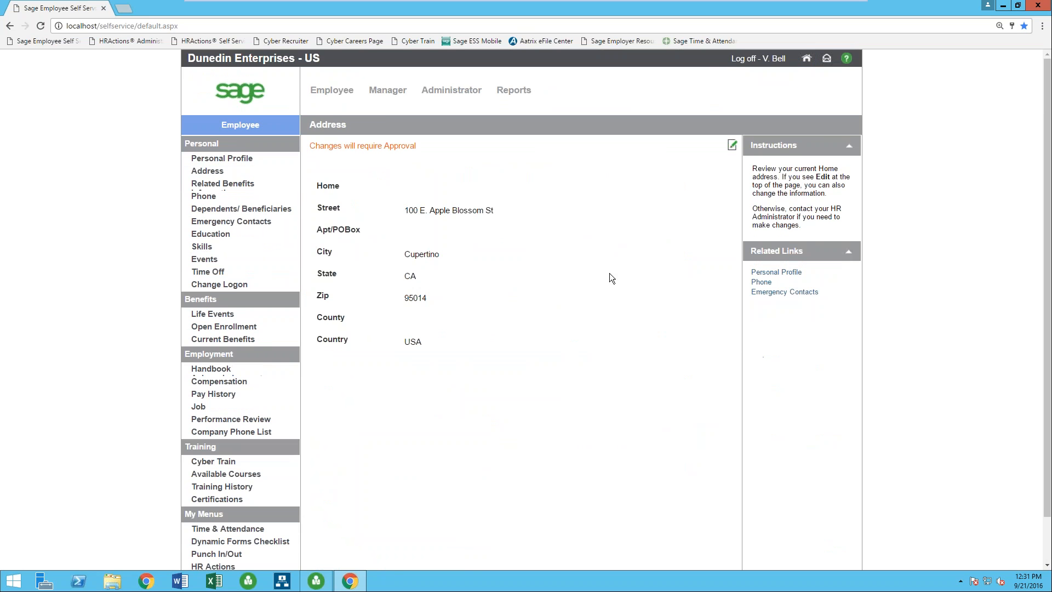
{"action": "left_click", "coordinate": [730, 144]}
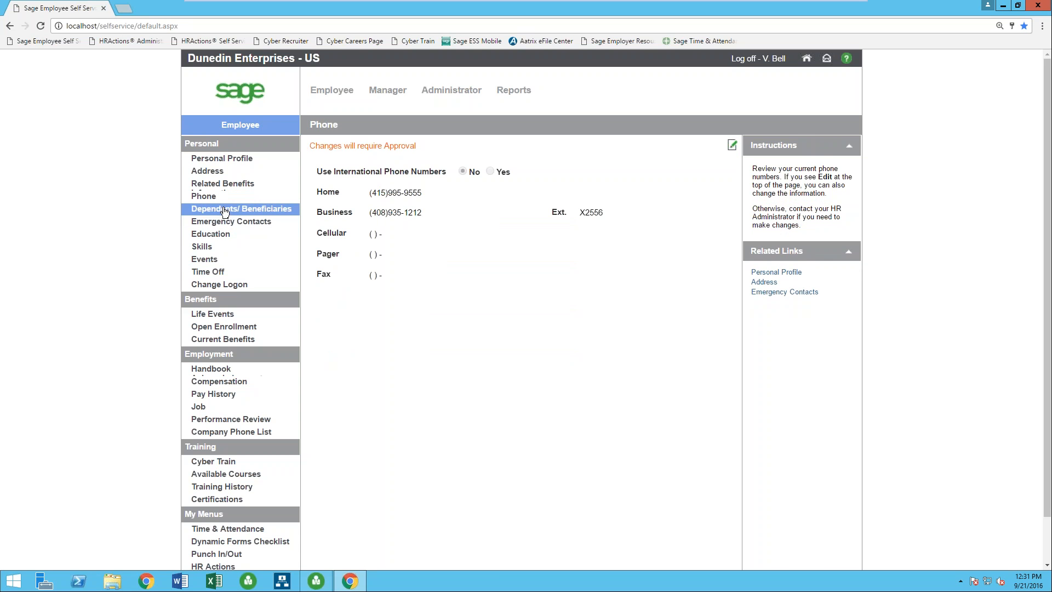
Review the dependents and beneficiaries list, then view the emergency contacts.
{"action": "left_click", "coordinate": [241, 208]}
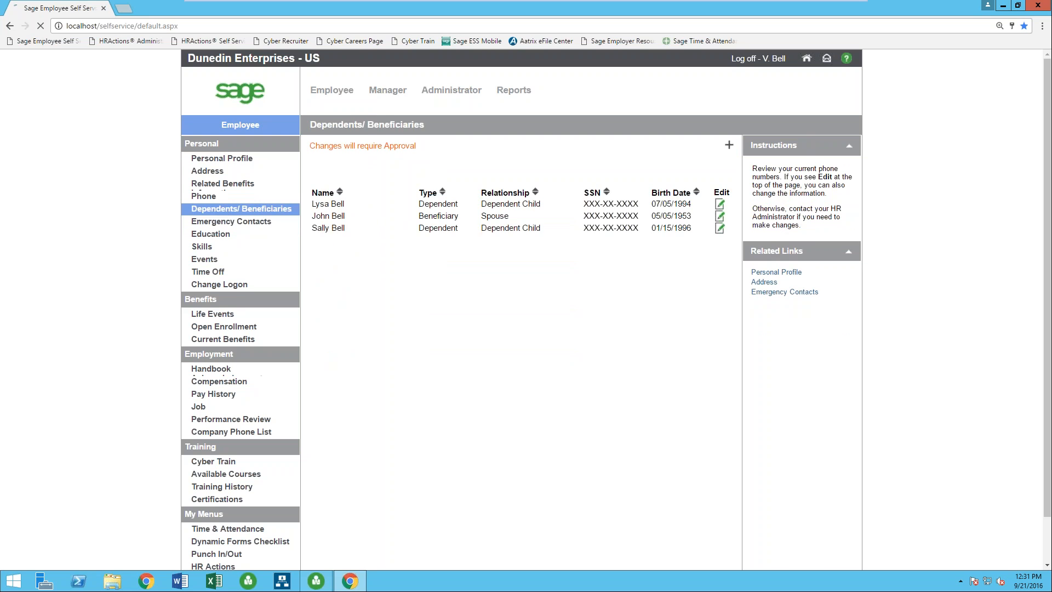
{"action": "left_click", "coordinate": [231, 221]}
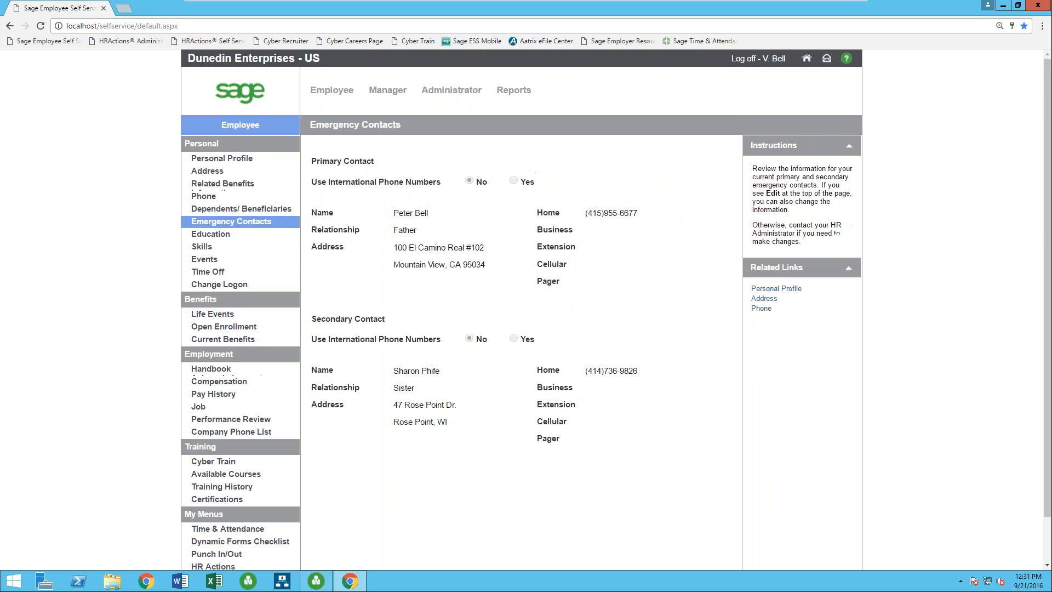
{"action": "mouse_move", "coordinate": [228, 274]}
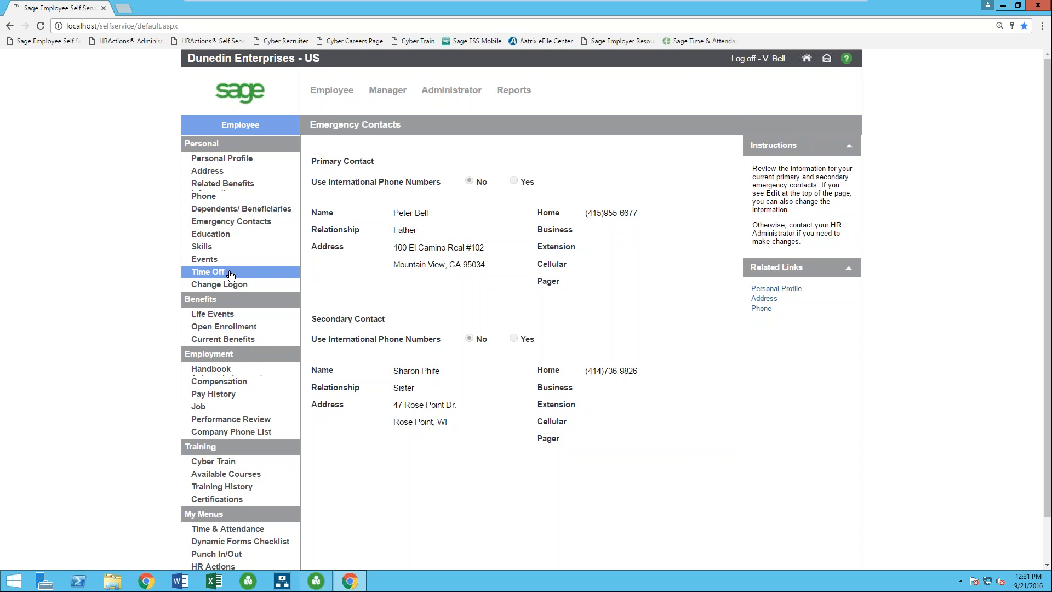
View the Current Benefits summary showing elections, deductions and a $313.47 total deduction.
{"action": "left_click", "coordinate": [208, 272]}
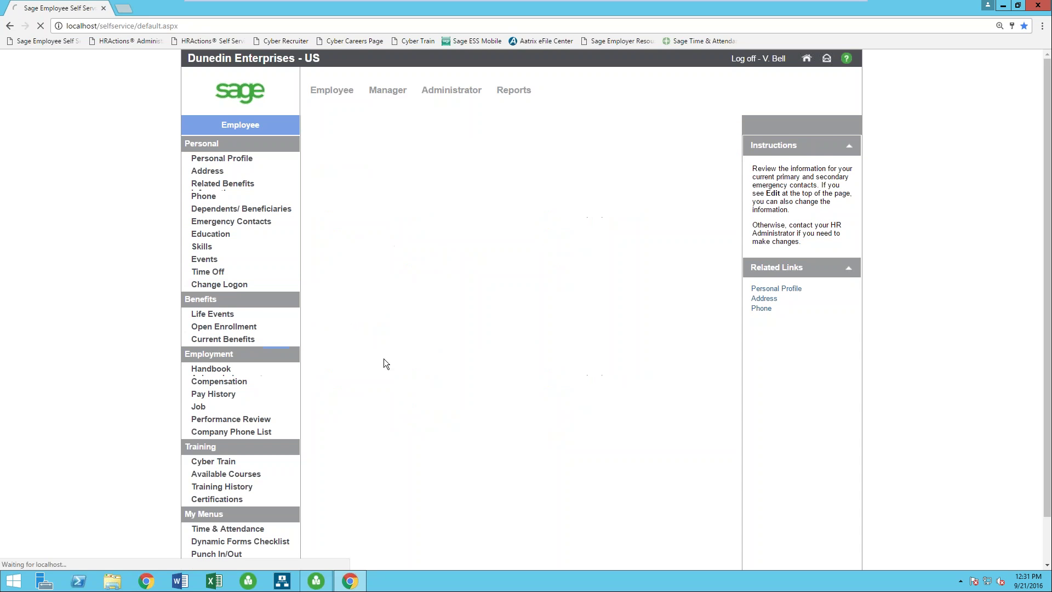
{"action": "left_click", "coordinate": [223, 339]}
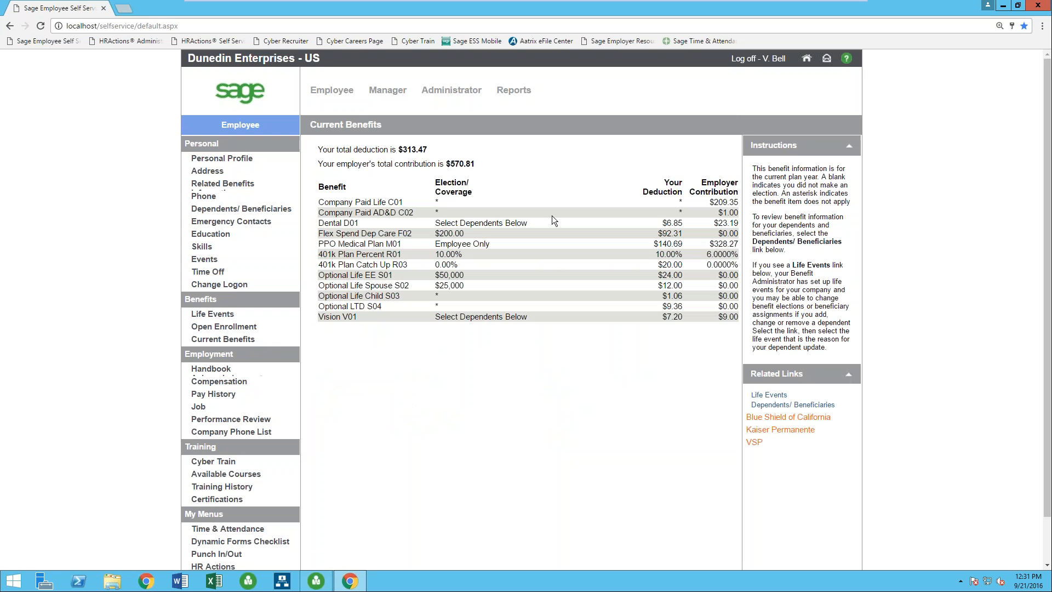
{"action": "mouse_move", "coordinate": [706, 228]}
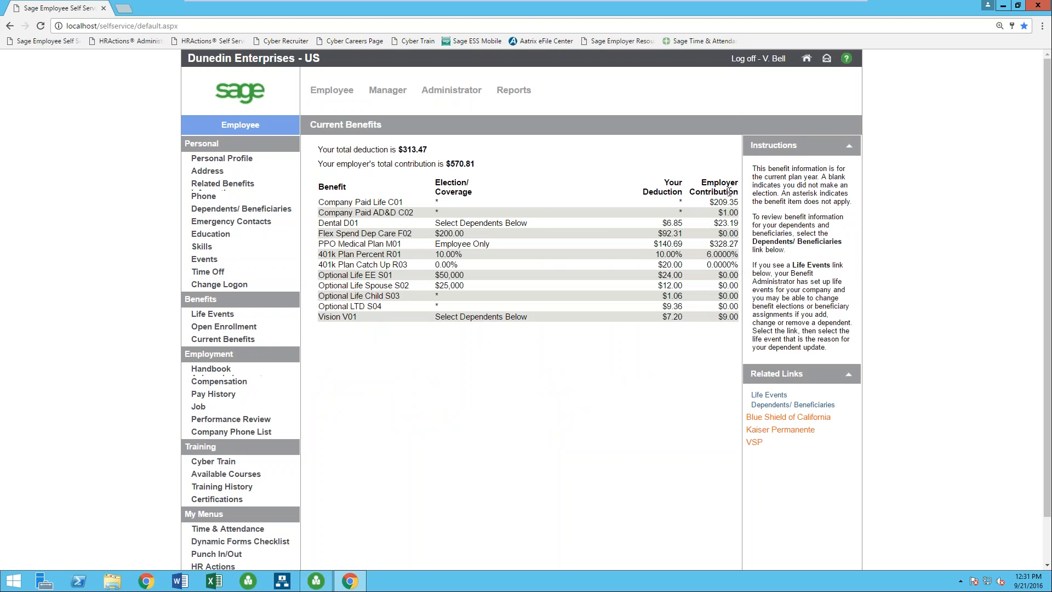
{"action": "mouse_move", "coordinate": [337, 176]}
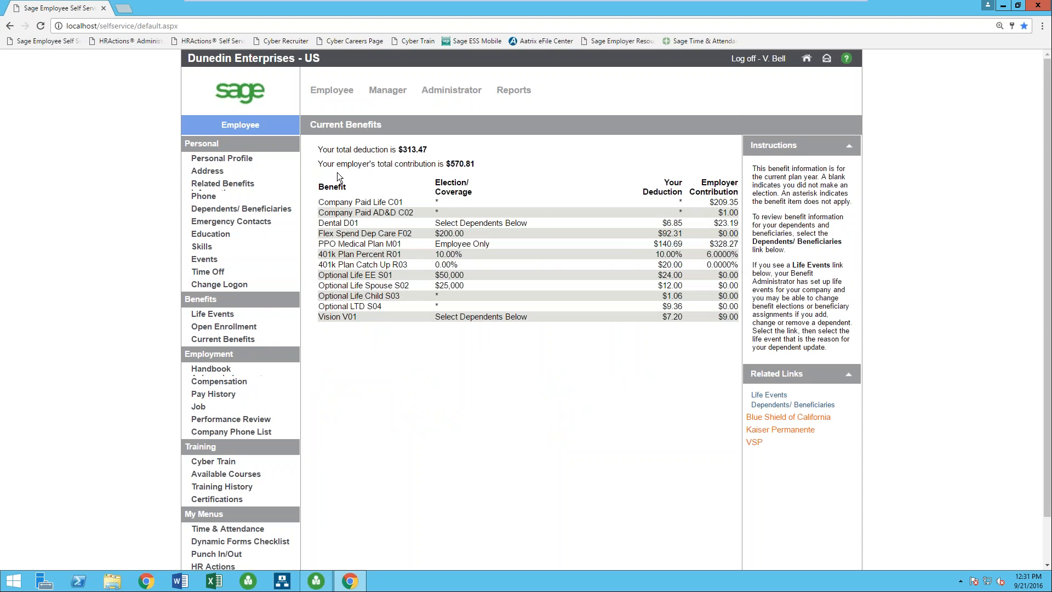
{"action": "mouse_move", "coordinate": [758, 469]}
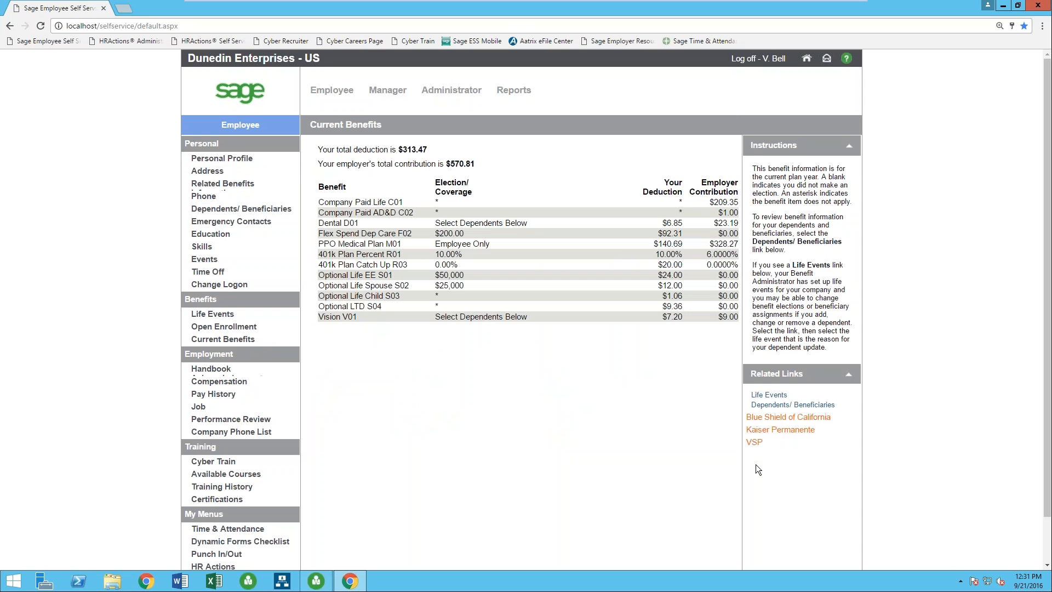
{"action": "mouse_move", "coordinate": [737, 441]}
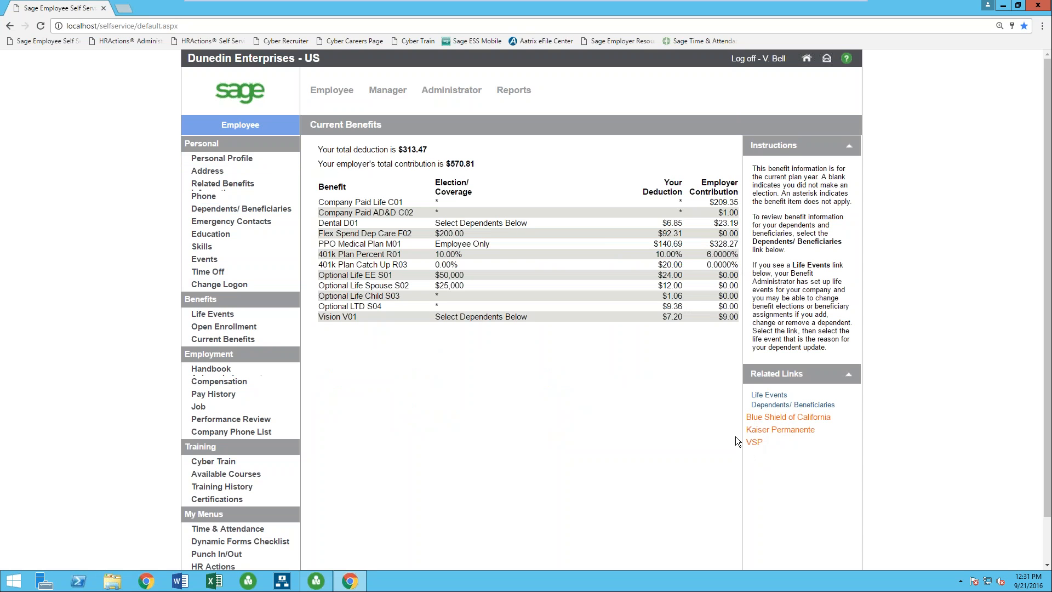
{"action": "mouse_move", "coordinate": [796, 427]}
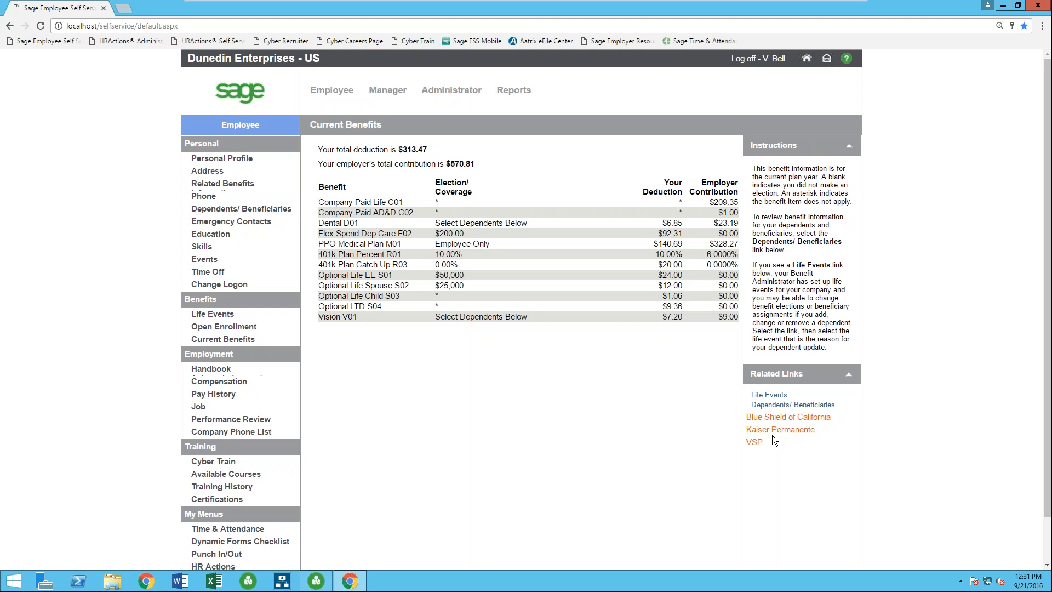
{"action": "mouse_move", "coordinate": [770, 432]}
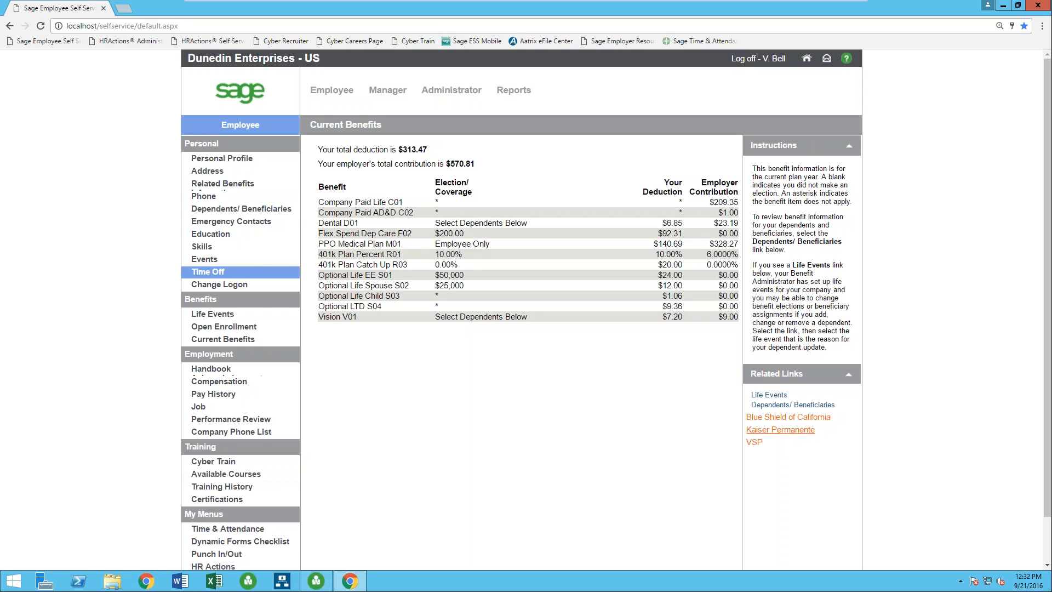
{"action": "mouse_move", "coordinate": [317, 363]}
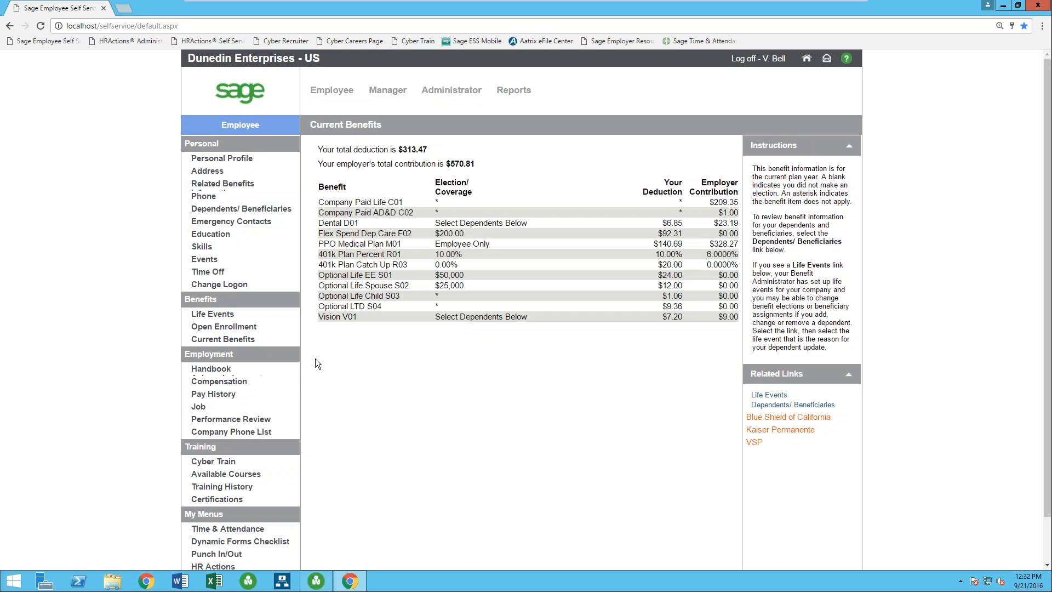
{"action": "mouse_move", "coordinate": [220, 381]}
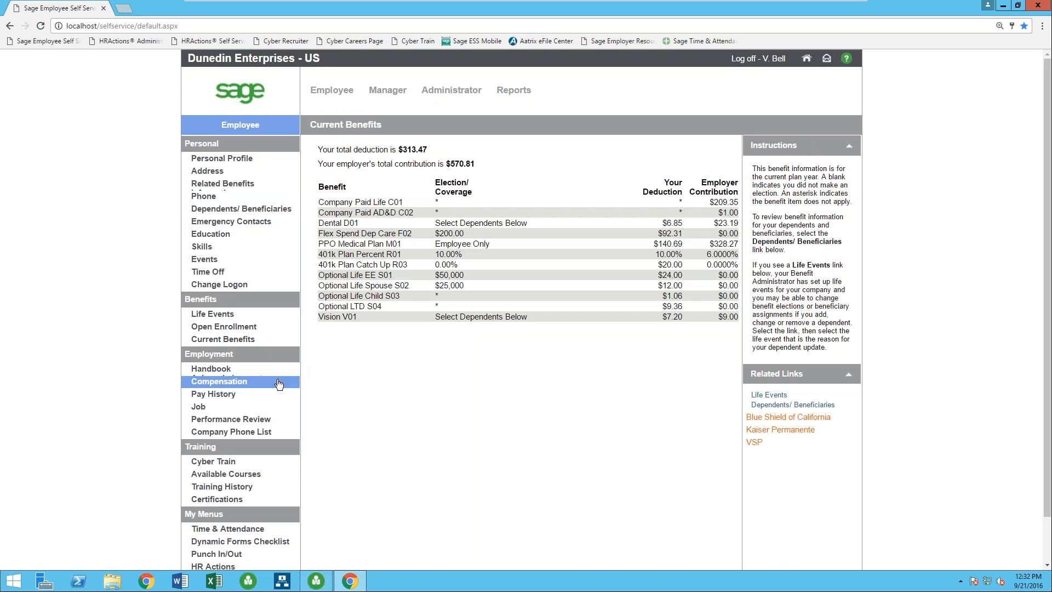
Browse the Compensation and Performance Review records, ending on the Pay History list.
{"action": "left_click", "coordinate": [218, 382]}
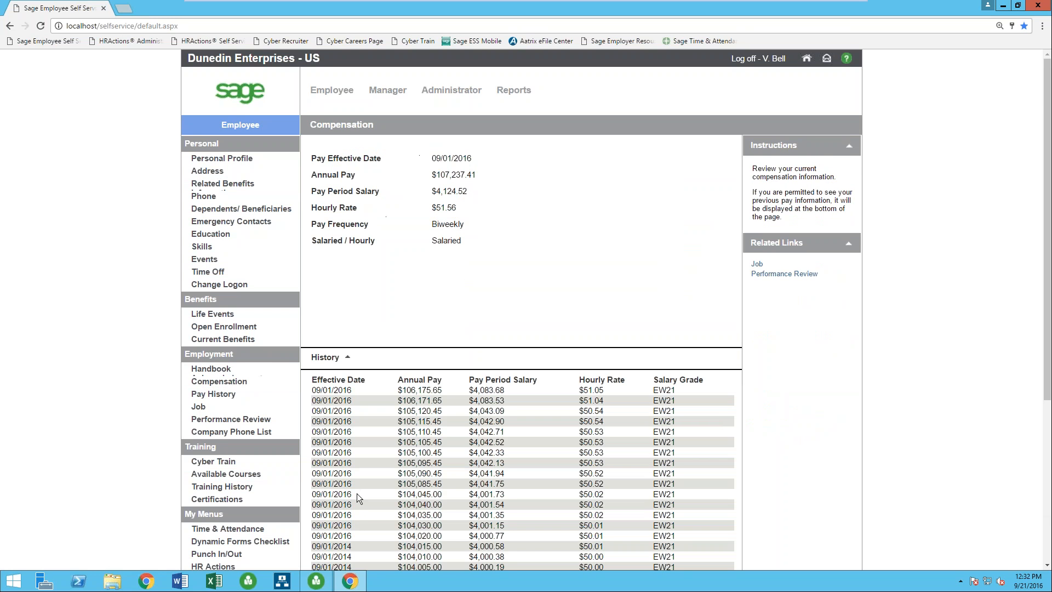
{"action": "scroll", "scroll_direction": "down", "scroll_amount": 3}
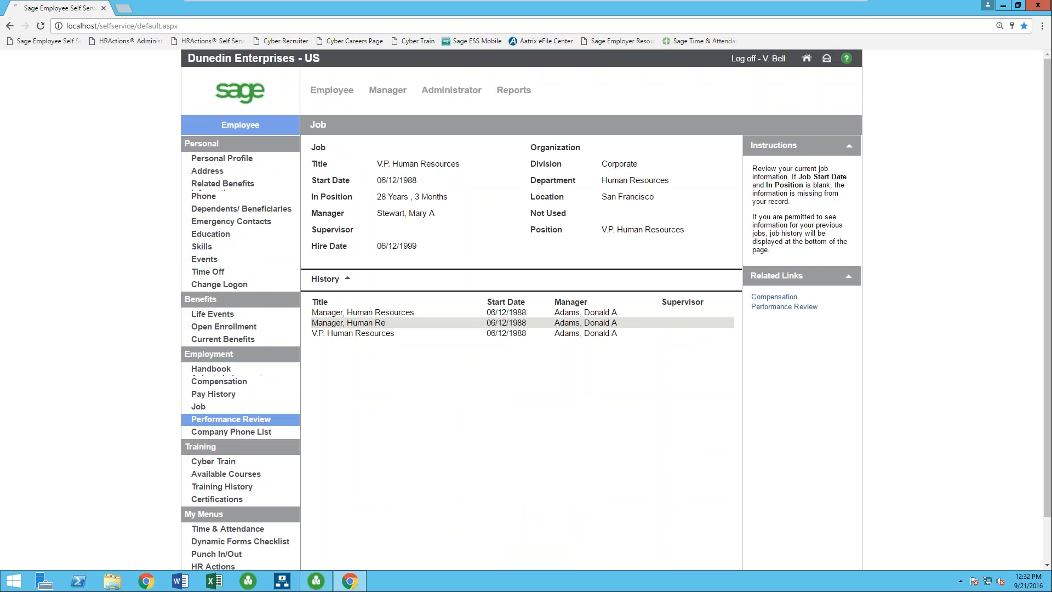
{"action": "left_click", "coordinate": [230, 418]}
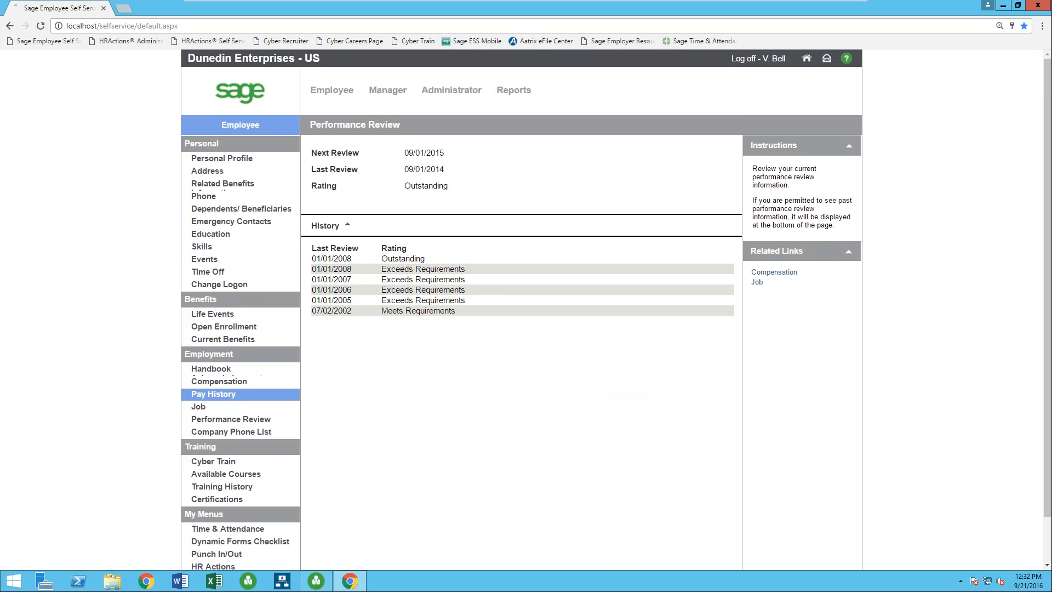
{"action": "left_click", "coordinate": [212, 394]}
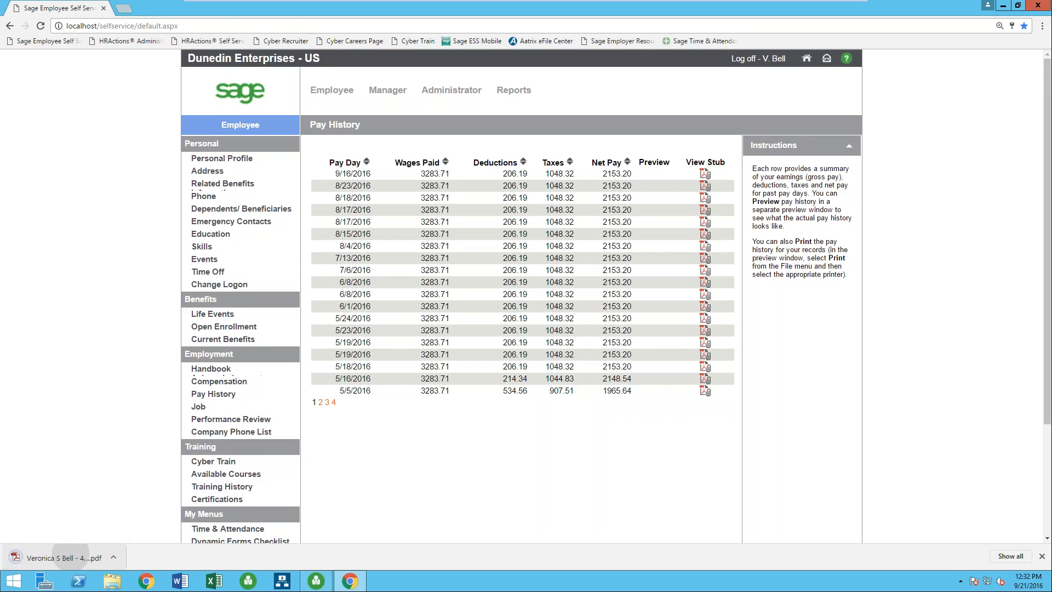
{"action": "left_click", "coordinate": [704, 173]}
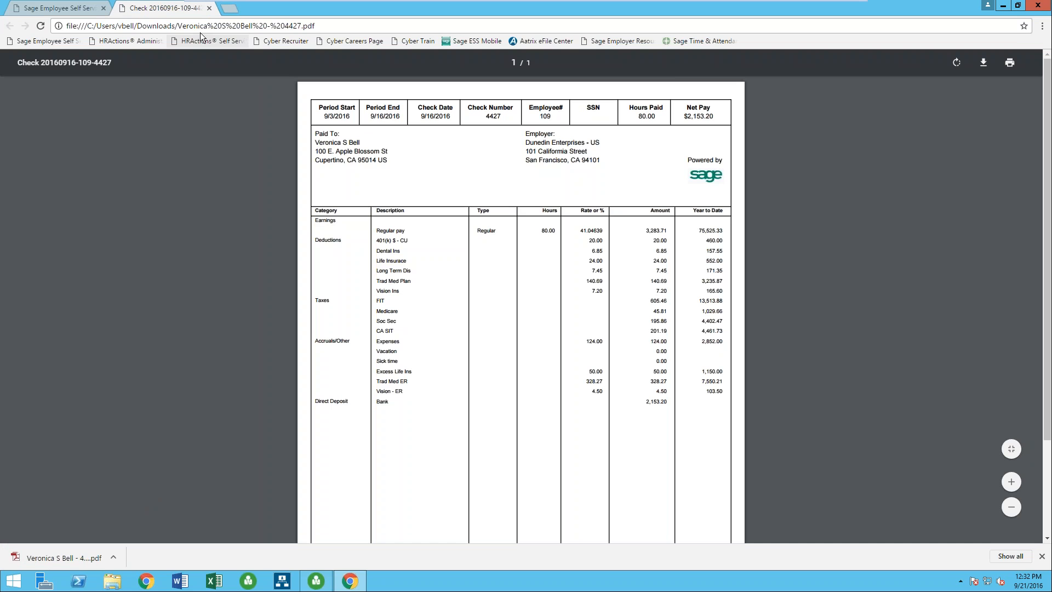
{"action": "scroll", "scroll_direction": "down", "scroll_amount": 3}
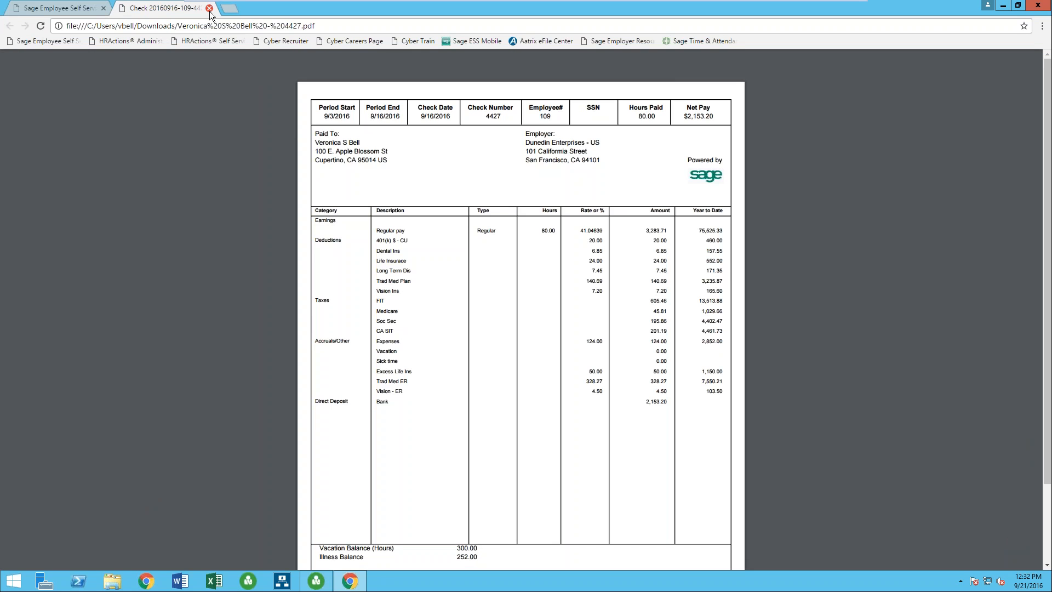
{"action": "left_click", "coordinate": [208, 8]}
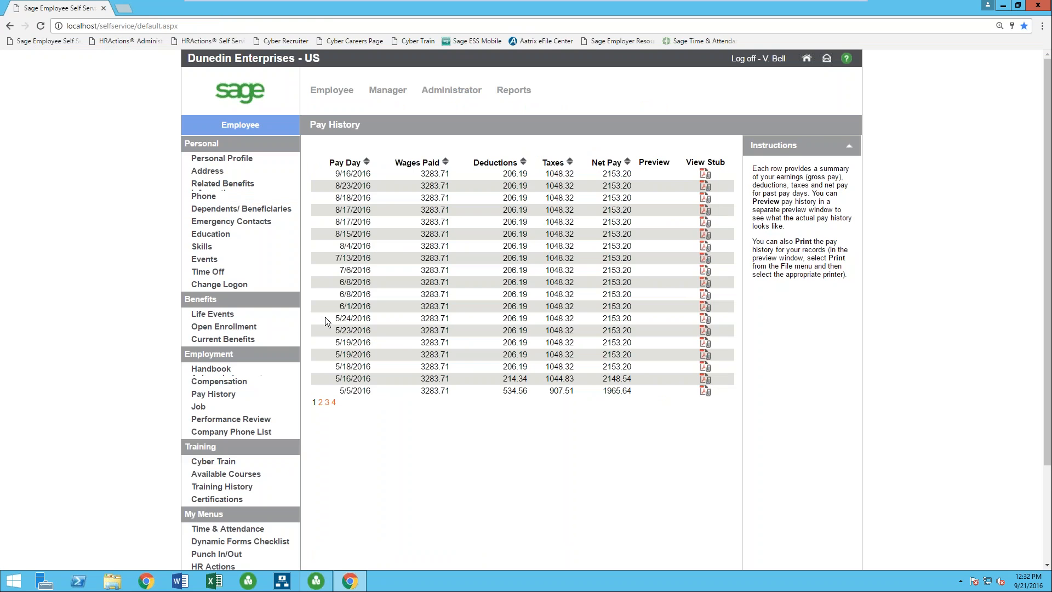
View the time off plan balances, expand the Vacation plan and start a new request.
{"action": "left_click", "coordinate": [208, 272]}
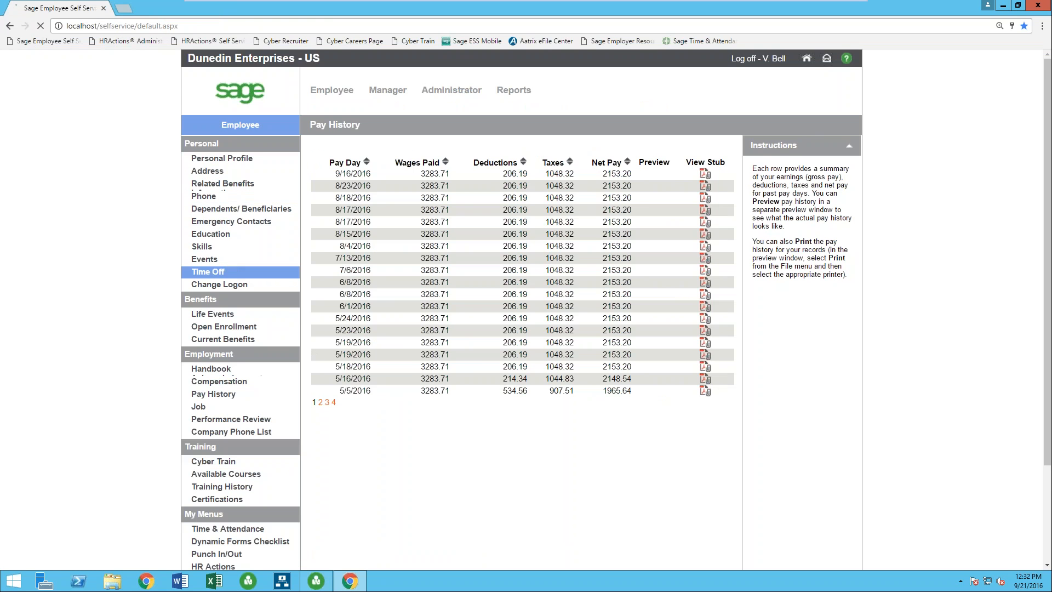
{"action": "left_click", "coordinate": [208, 272]}
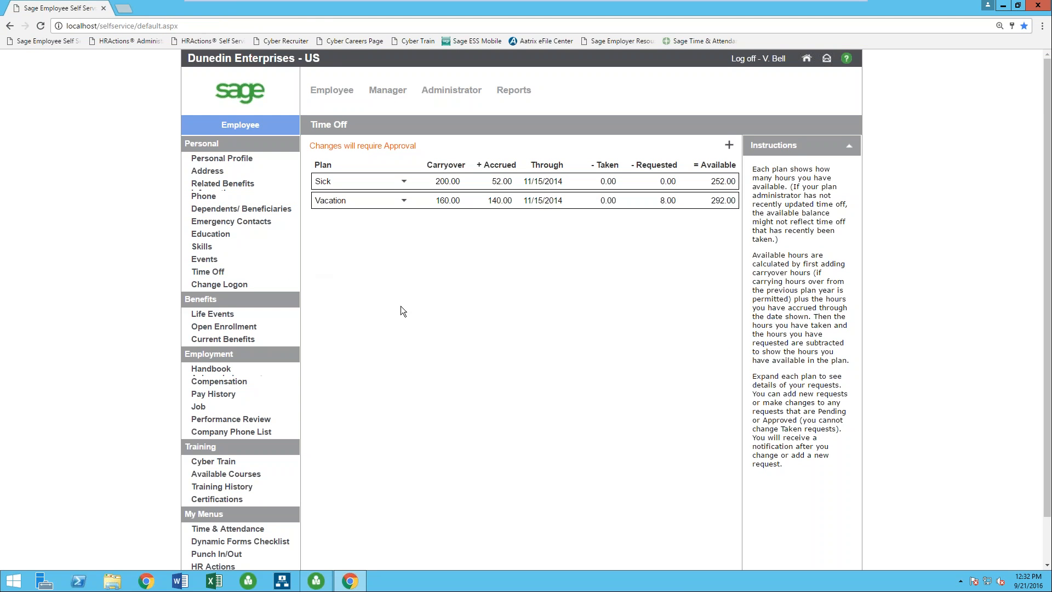
{"action": "mouse_move", "coordinate": [403, 203]}
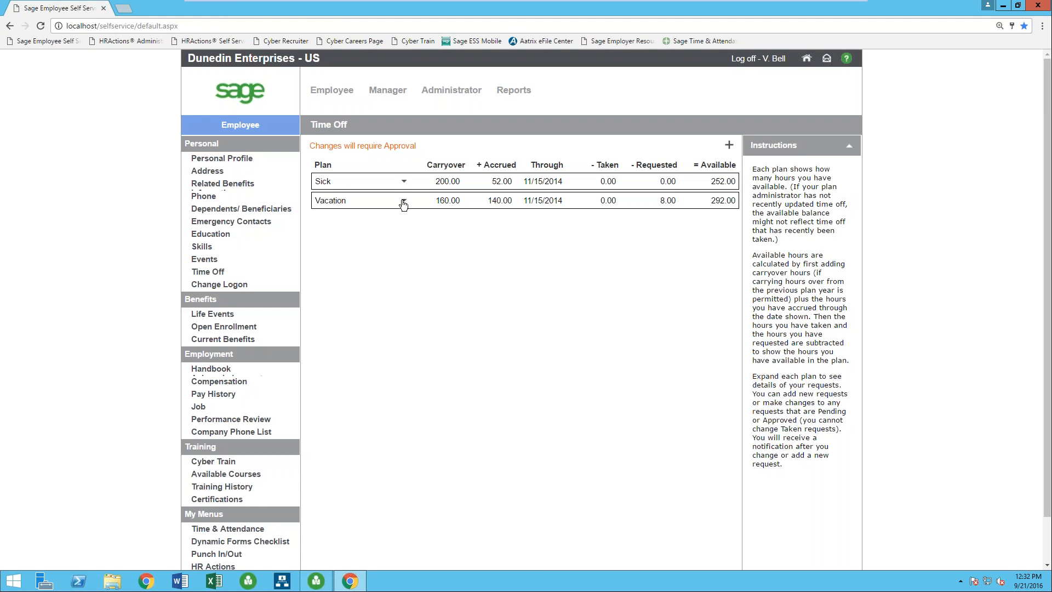
{"action": "left_click", "coordinate": [403, 200]}
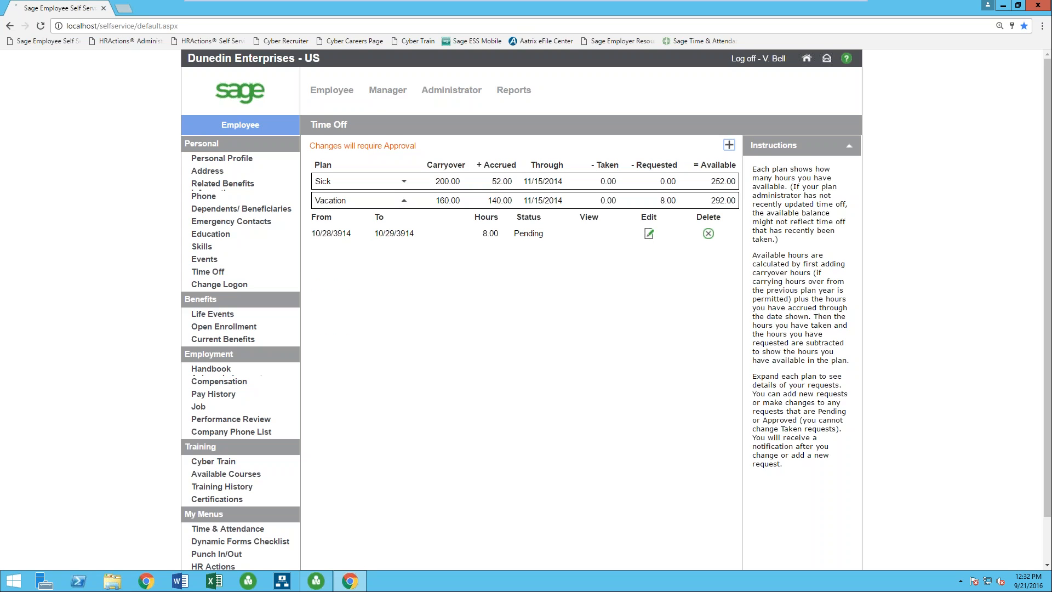
{"action": "left_click", "coordinate": [729, 144]}
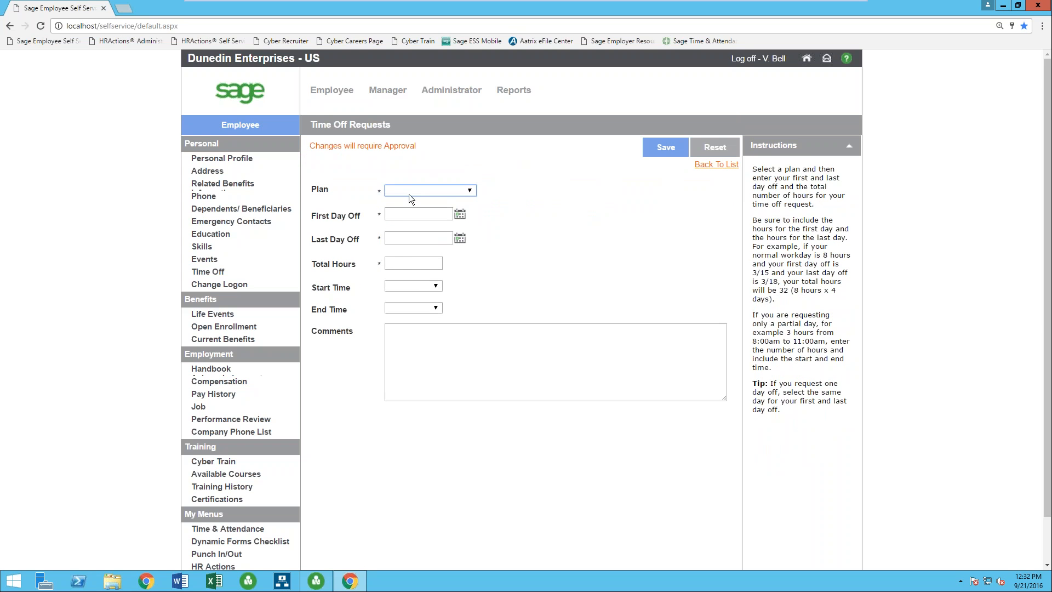
Fill the request with plan Vacation, date 09/21/2016 and 8 total hours.
{"action": "left_click", "coordinate": [429, 191]}
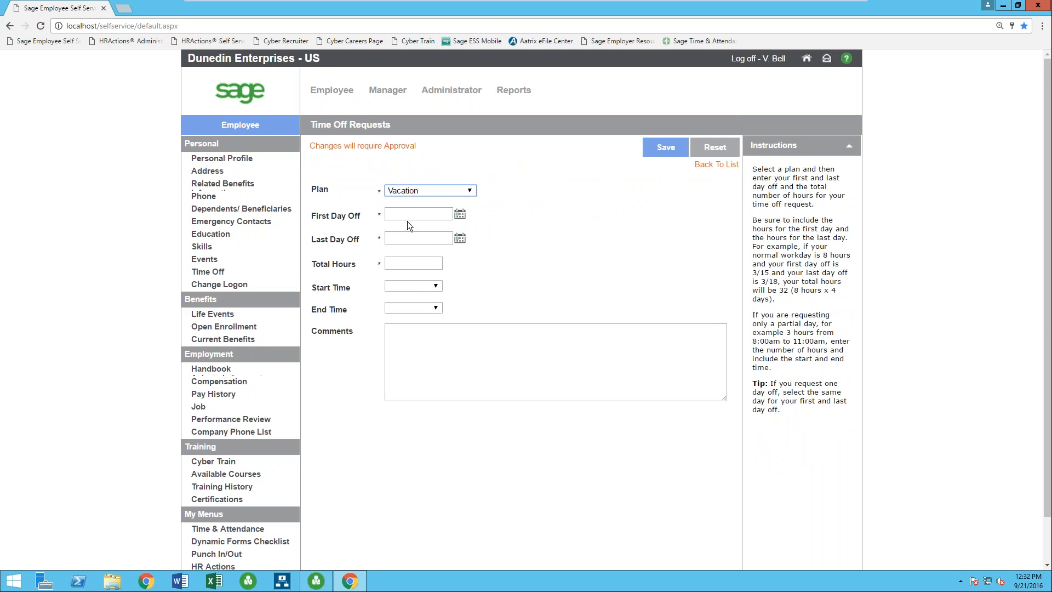
{"action": "type", "text": "09/21/2016"}
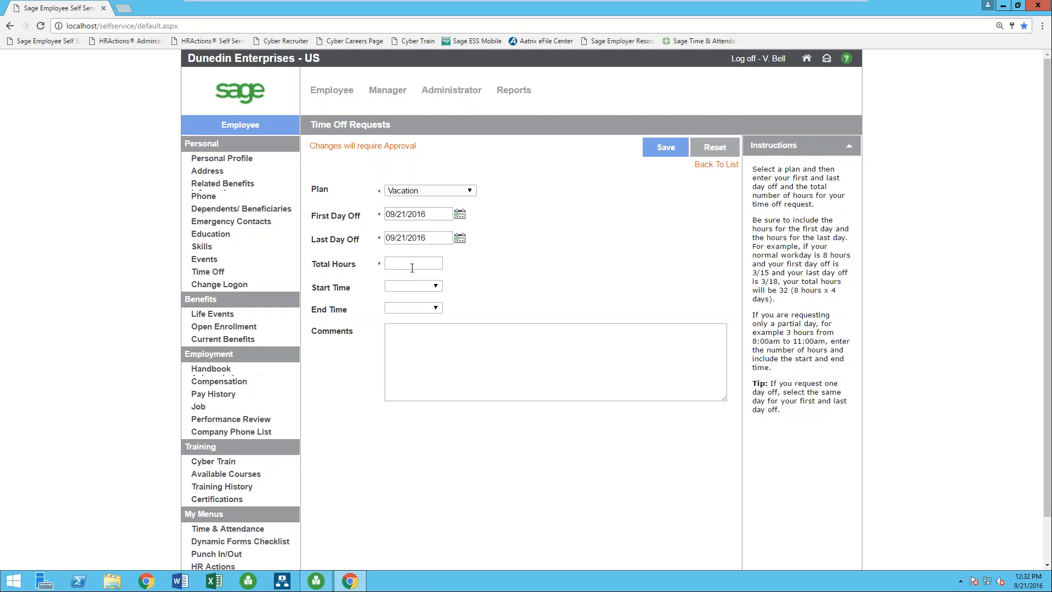
{"action": "type", "text": "8"}
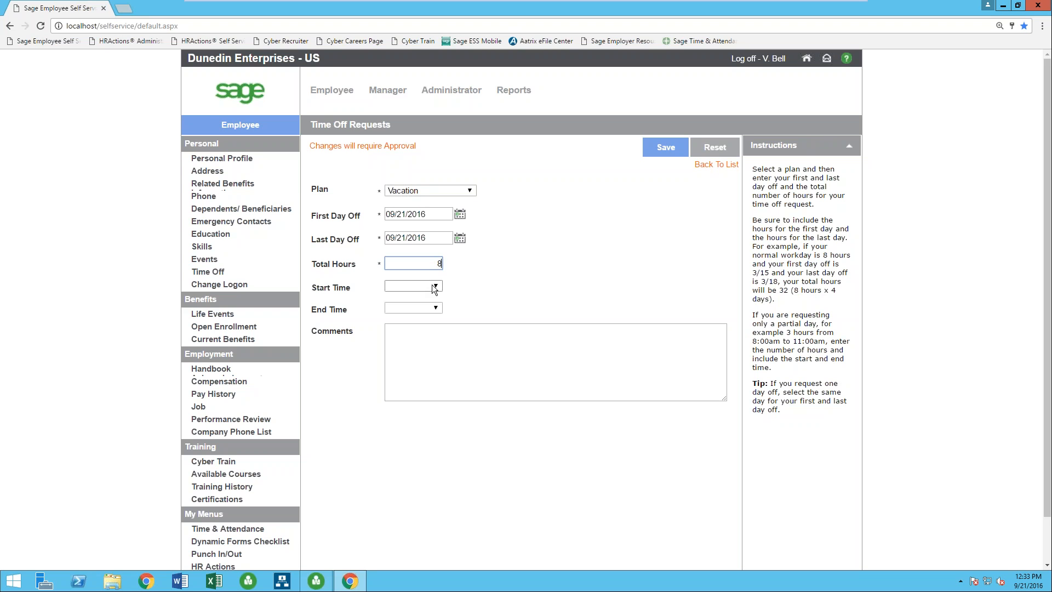
{"action": "left_click", "coordinate": [388, 90]}
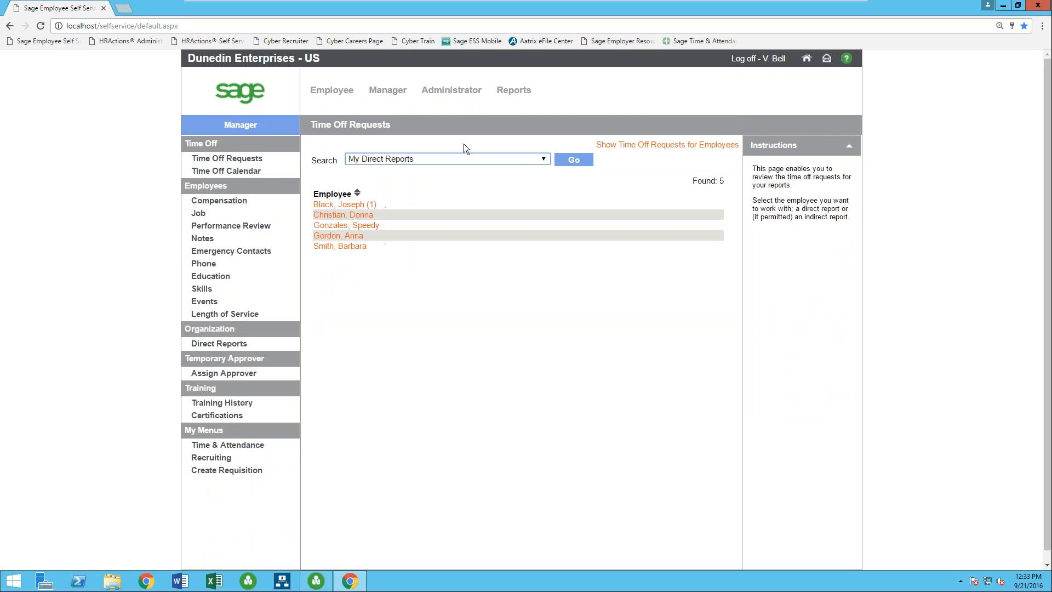
{"action": "mouse_move", "coordinate": [335, 255]}
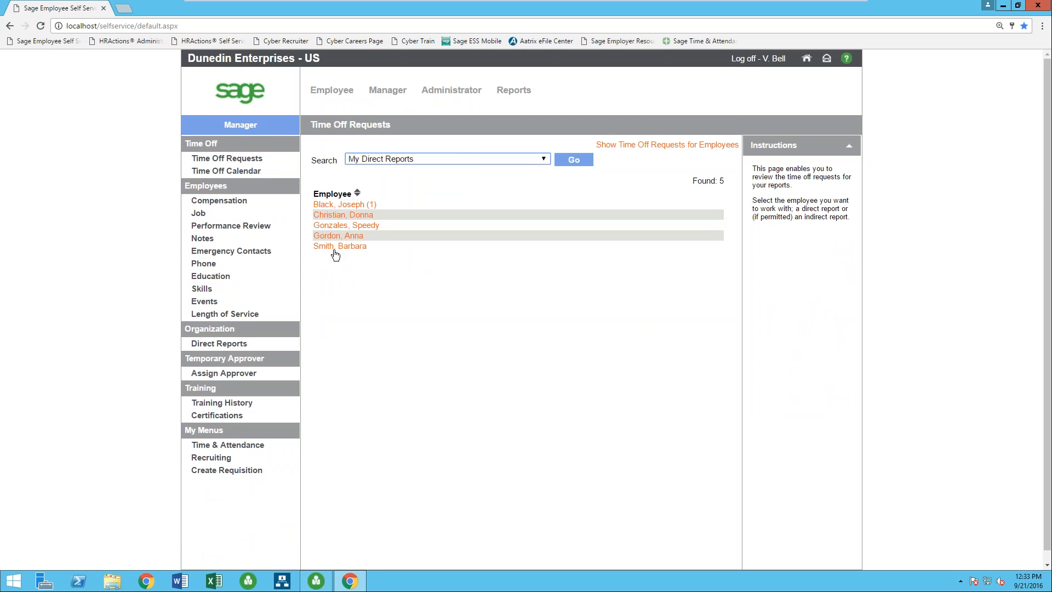
{"action": "left_click", "coordinate": [226, 171]}
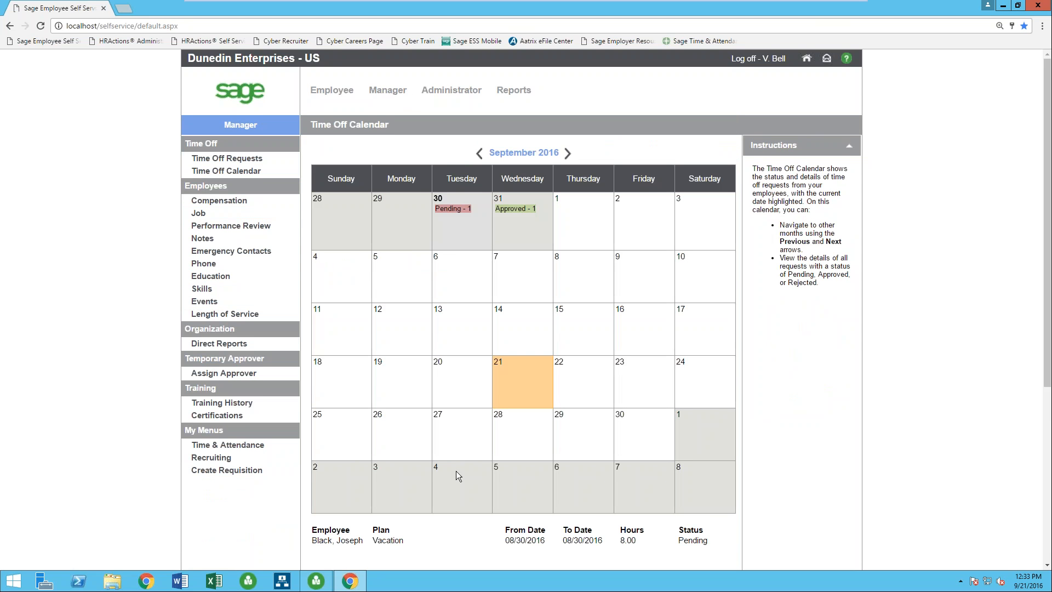
{"action": "scroll", "scroll_direction": "down", "scroll_amount": 3}
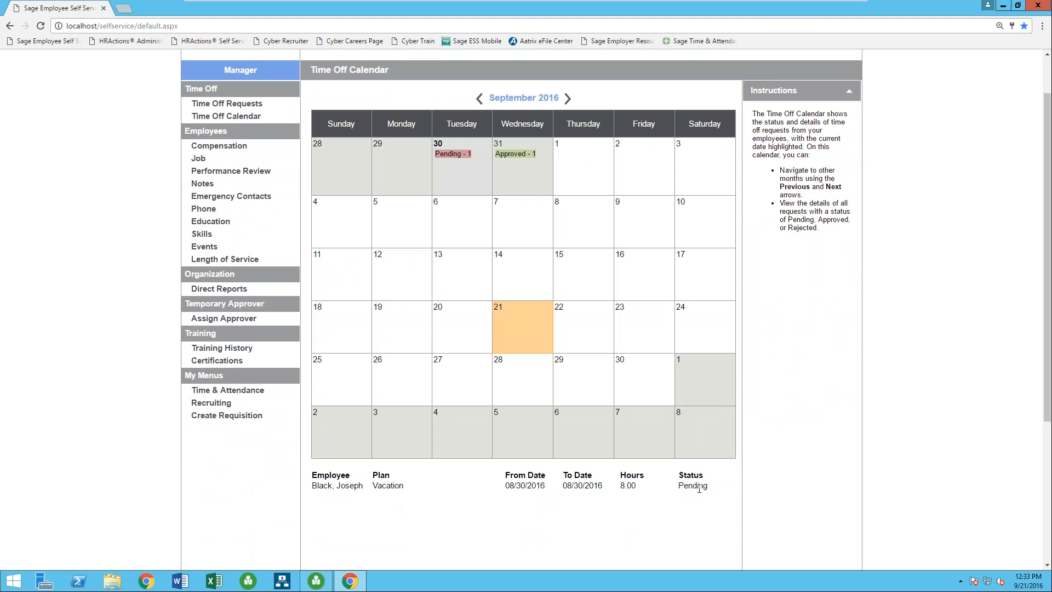
{"action": "left_click", "coordinate": [515, 153]}
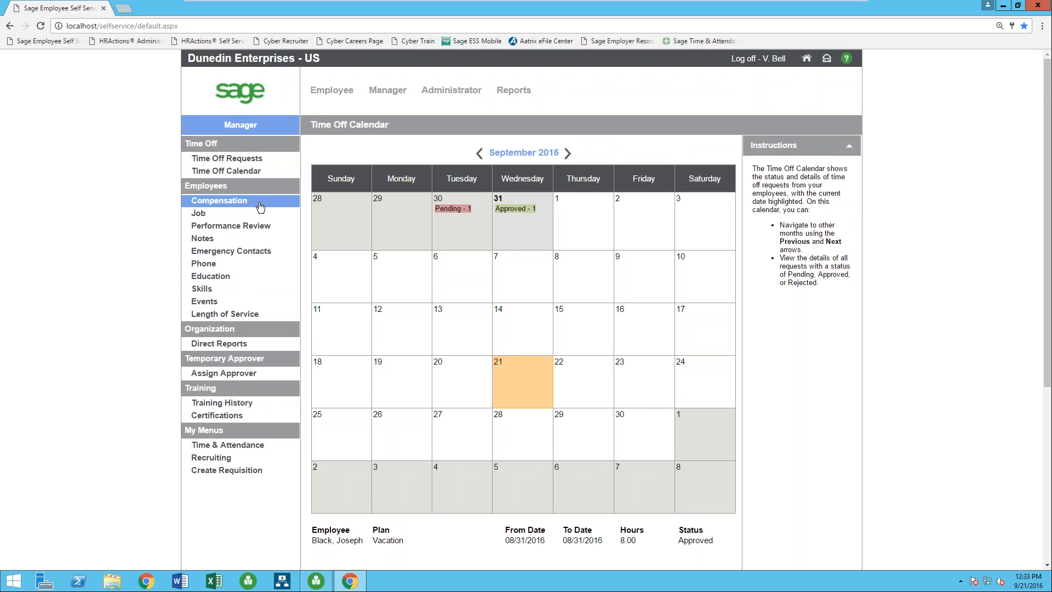
Browse direct reports' compensation, performance review and emergency contact records, opening the first employee's details.
{"action": "left_click", "coordinate": [218, 201]}
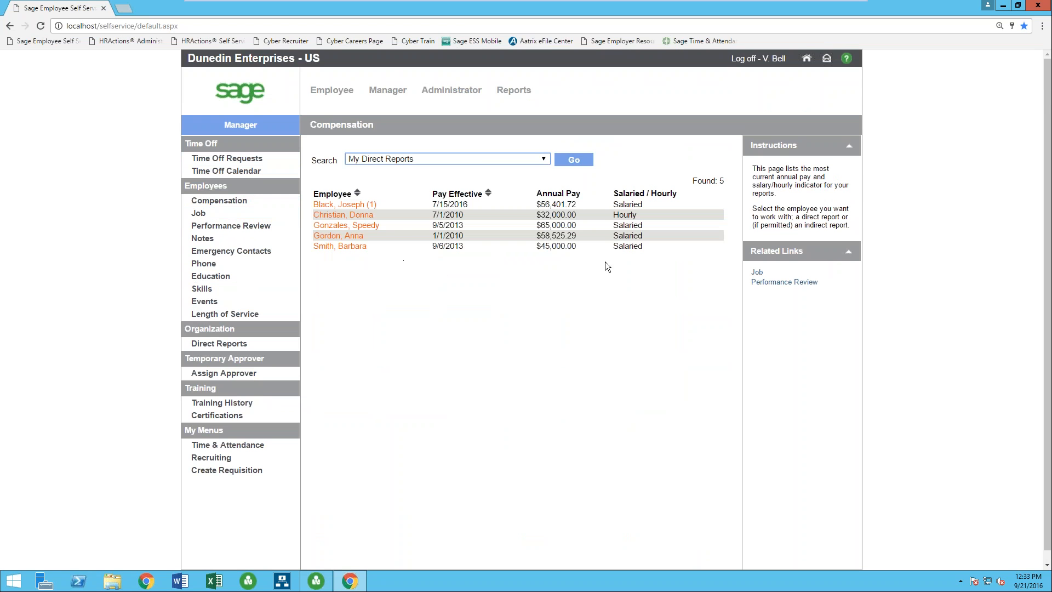
{"action": "mouse_move", "coordinate": [502, 226]}
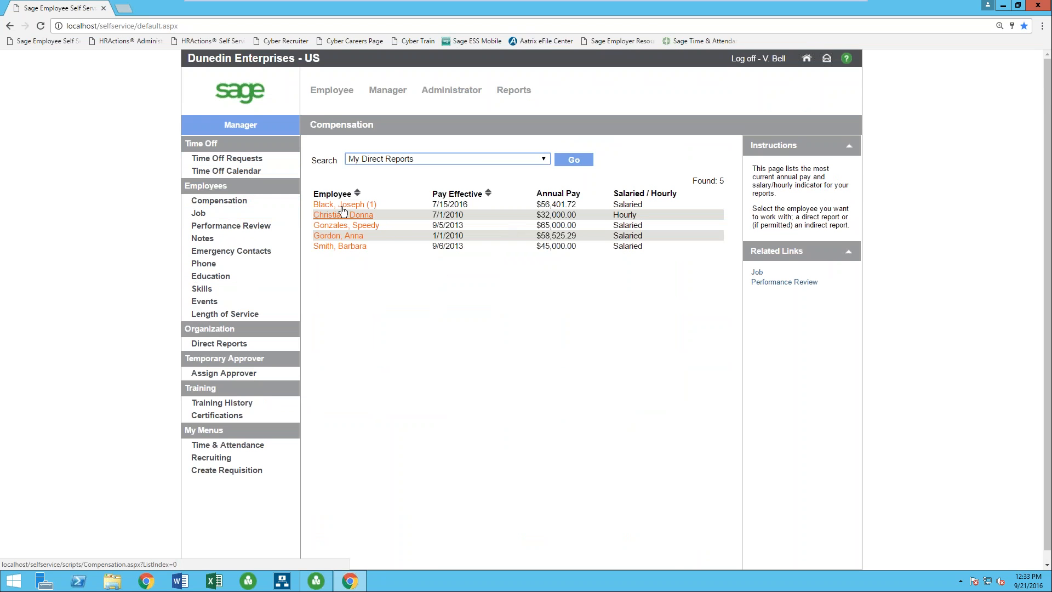
{"action": "left_click", "coordinate": [335, 204]}
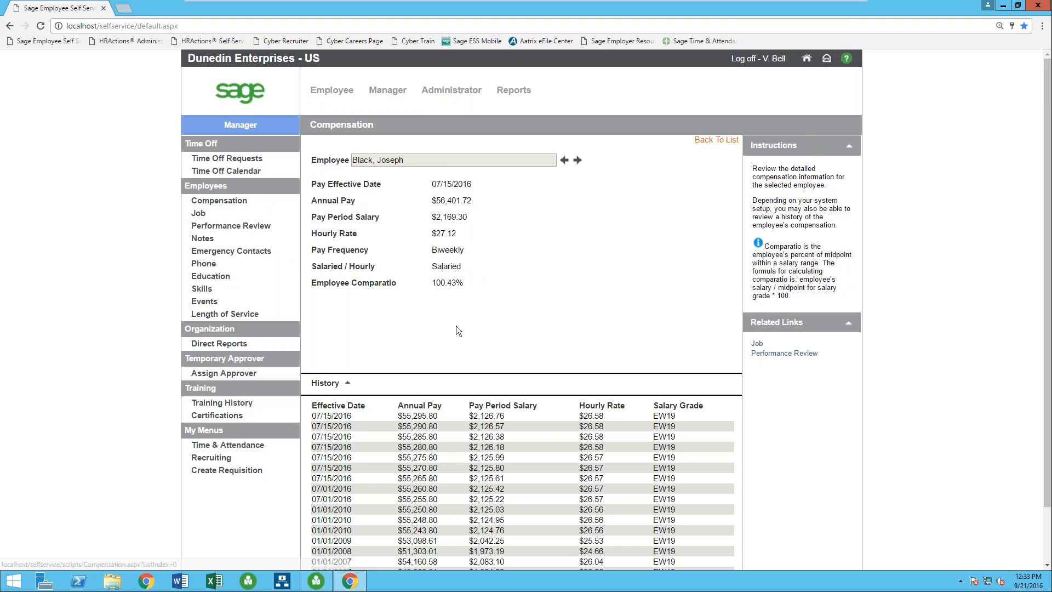
{"action": "scroll", "scroll_direction": "down", "scroll_amount": 3}
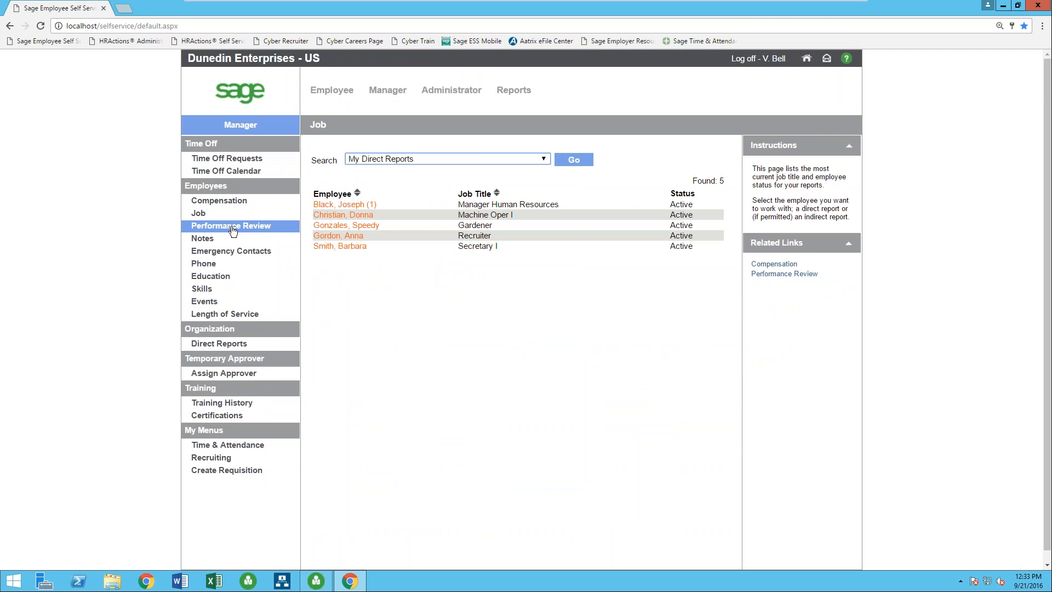
{"action": "left_click", "coordinate": [230, 226]}
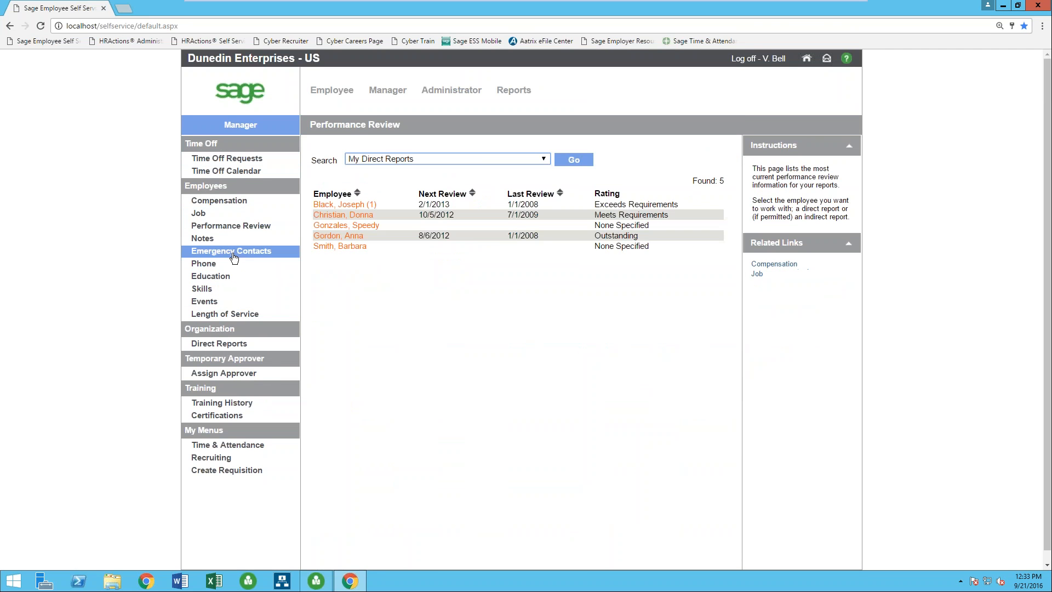
{"action": "left_click", "coordinate": [230, 249]}
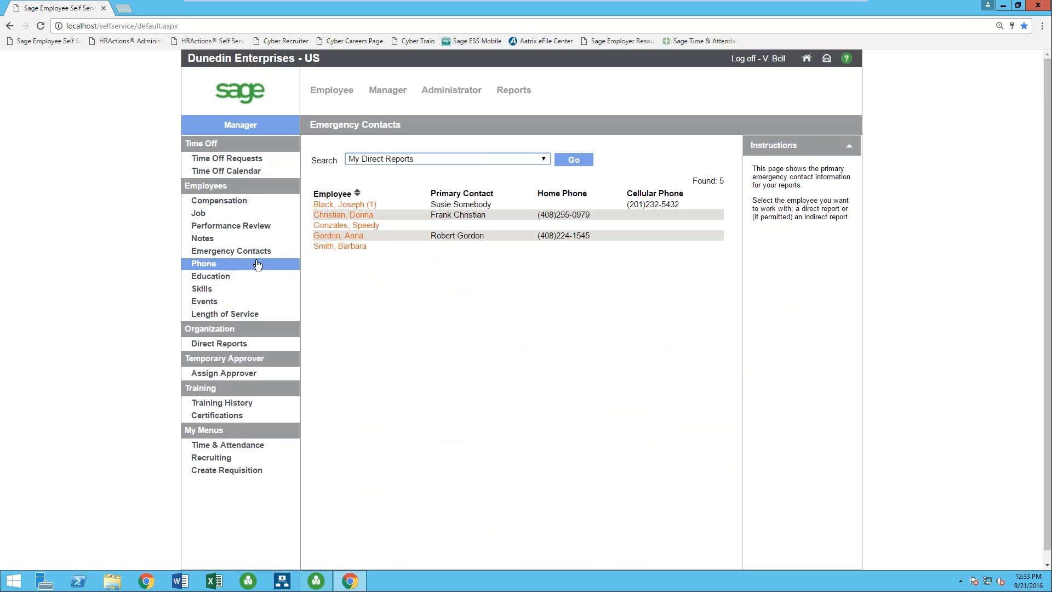
{"action": "left_click", "coordinate": [339, 204]}
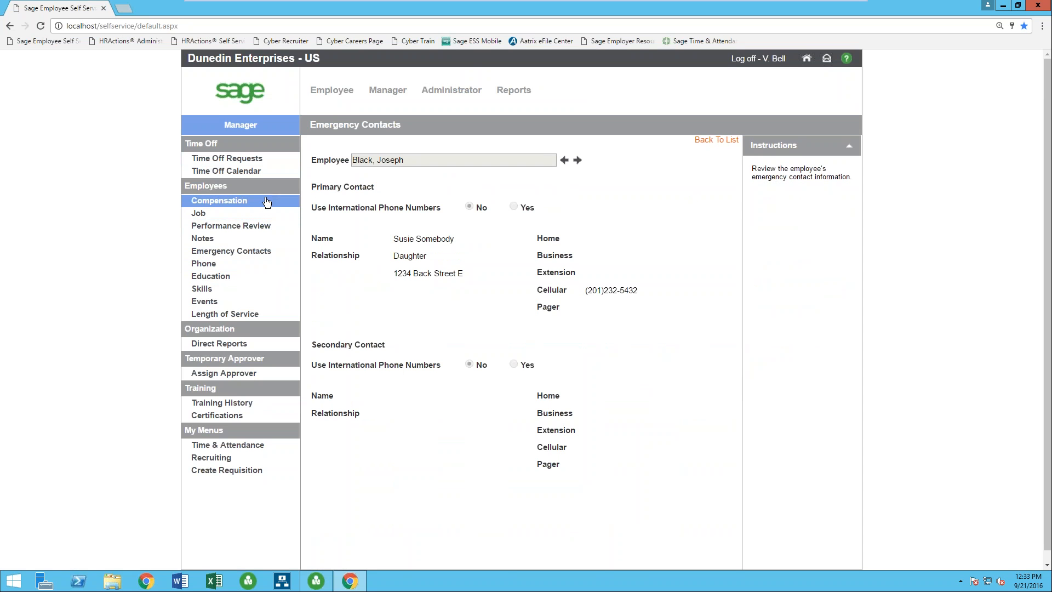
Return to compensation details and step through employees to the third, Speedy Gonzales.
{"action": "left_click", "coordinate": [218, 200]}
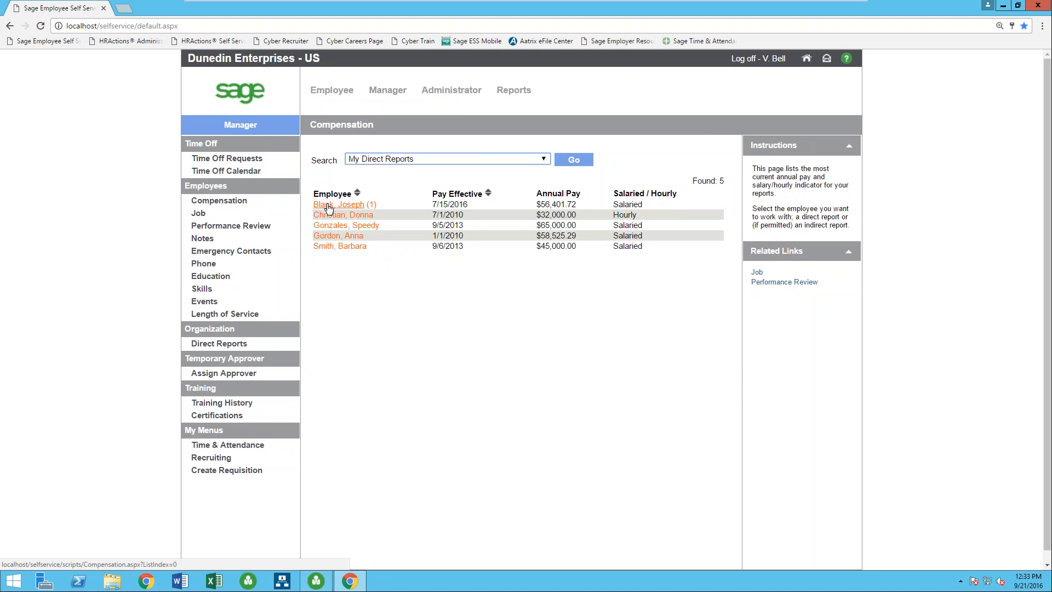
{"action": "left_click", "coordinate": [338, 204]}
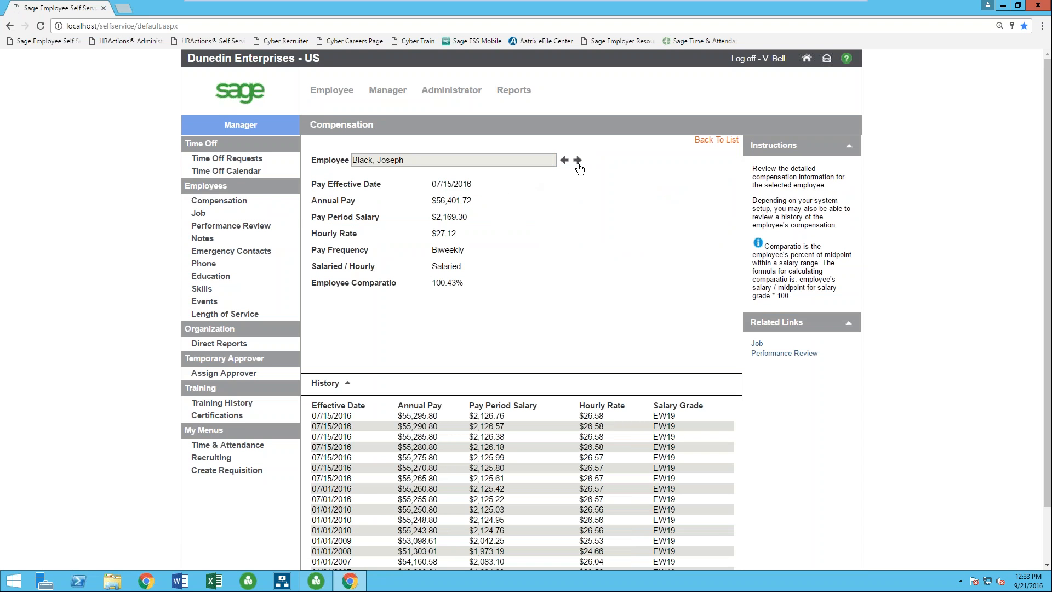
{"action": "left_click", "coordinate": [579, 160]}
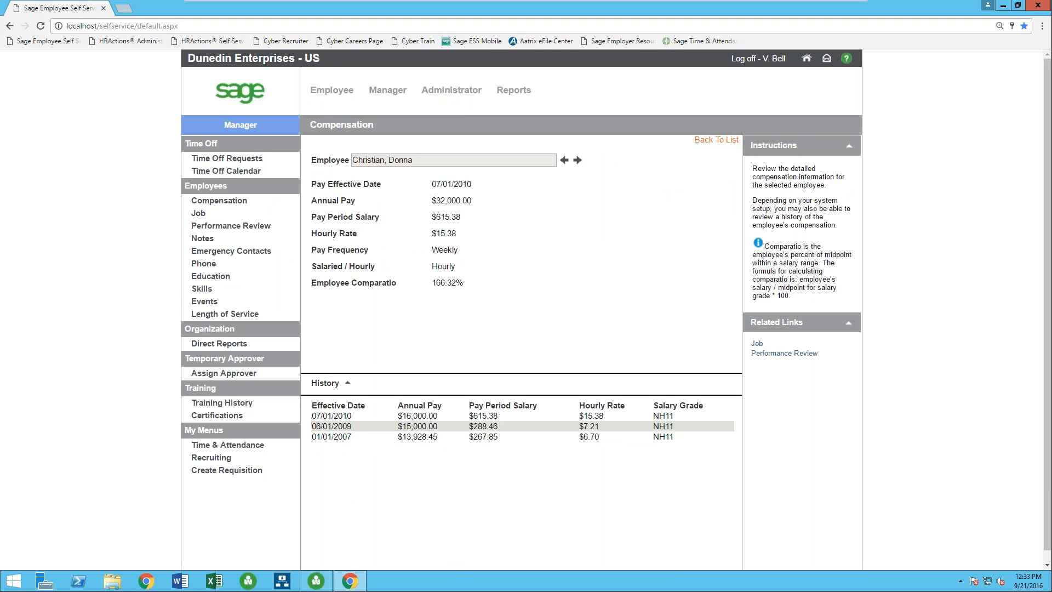
{"action": "left_click", "coordinate": [575, 160]}
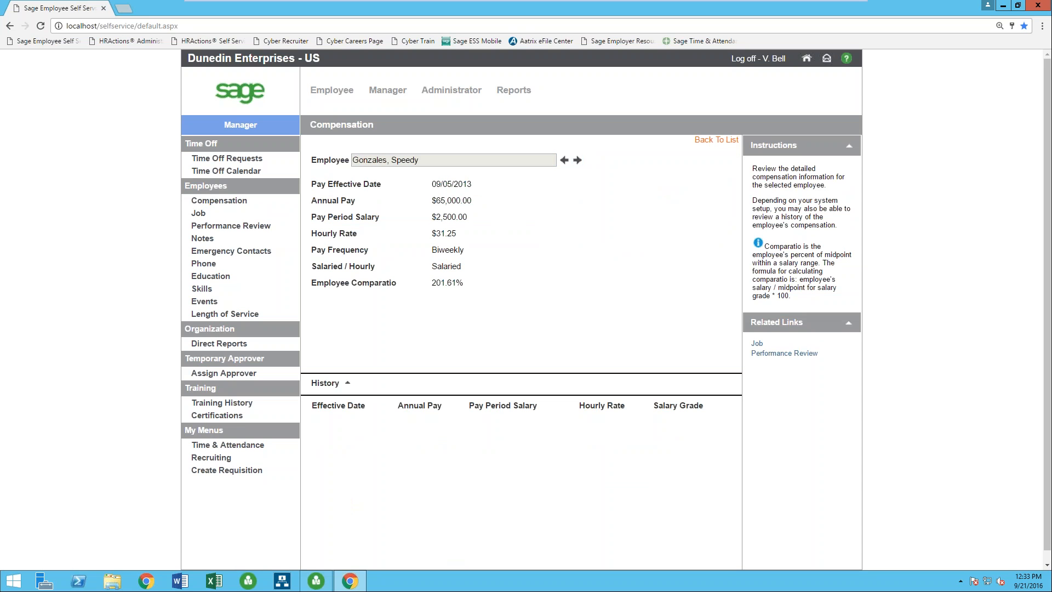
{"action": "mouse_move", "coordinate": [493, 239]}
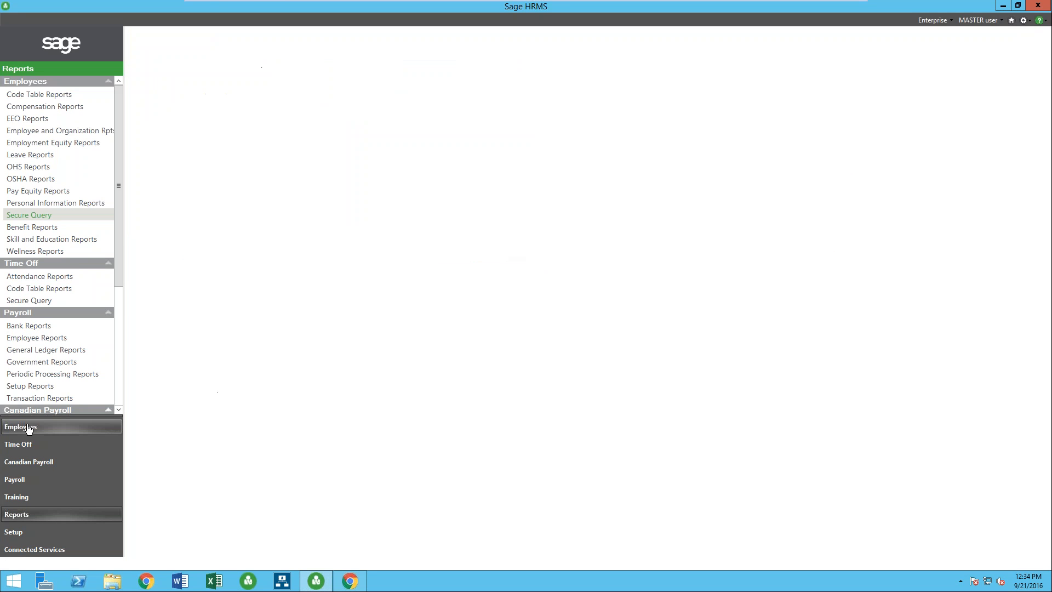
Show an employee's Demographics record in Sage HRMS via Employees, View/Edit Employee.
{"action": "left_click", "coordinate": [17, 426]}
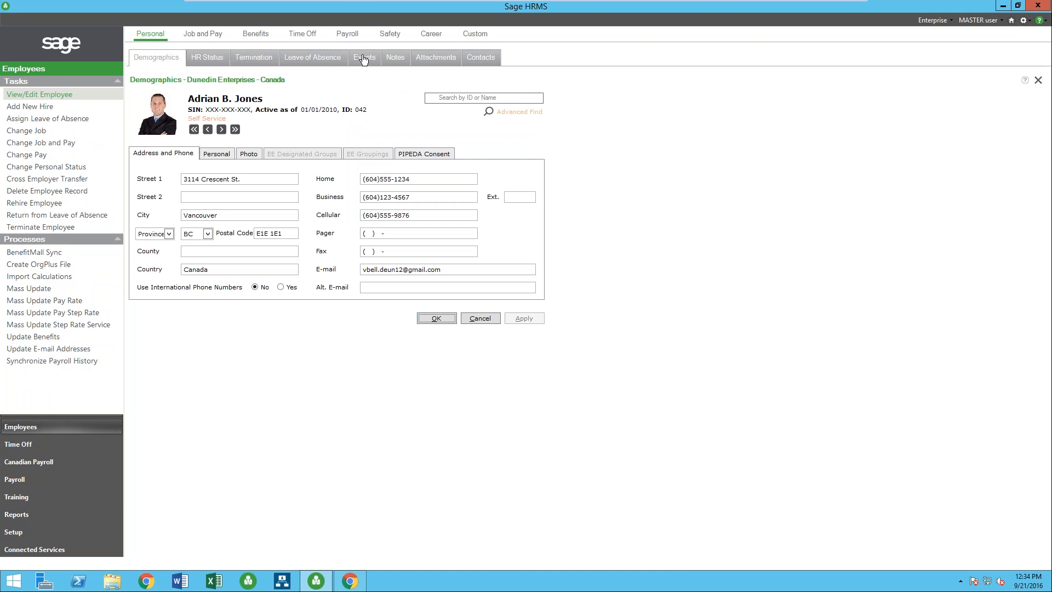
{"action": "left_click", "coordinate": [395, 57]}
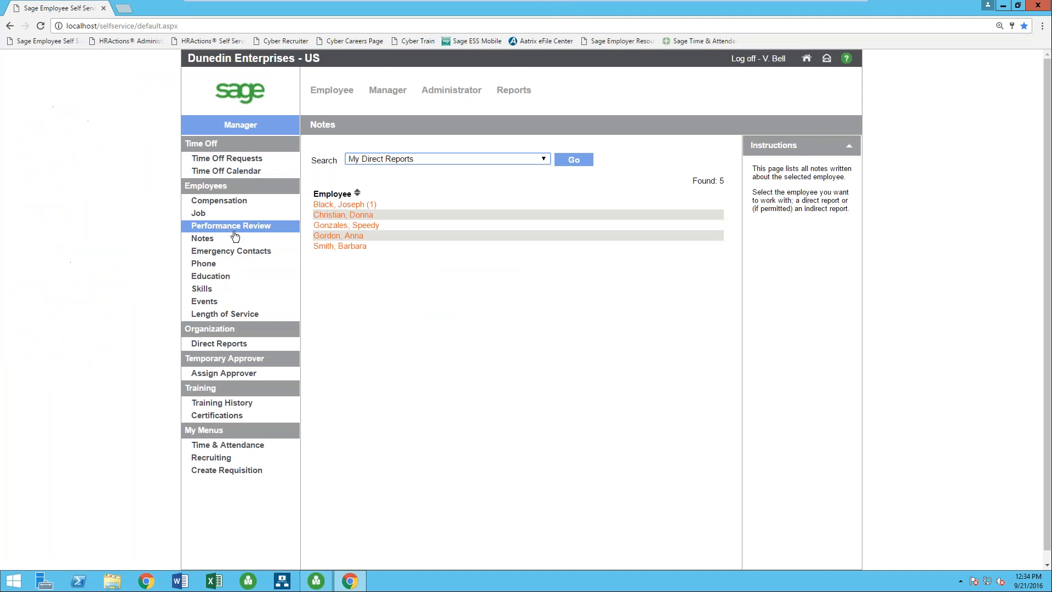
{"action": "mouse_move", "coordinate": [338, 204]}
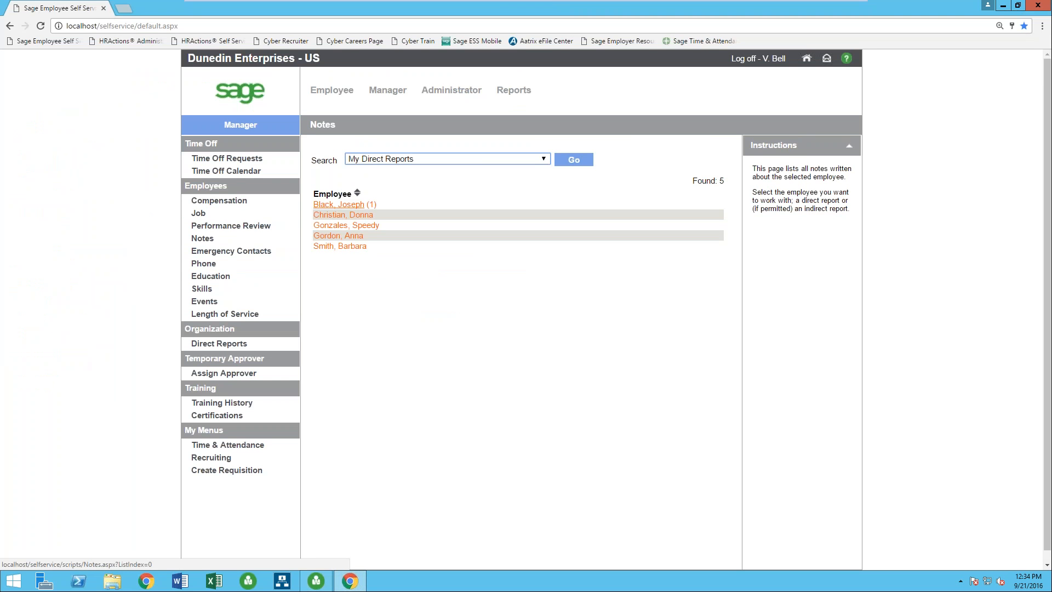
{"action": "mouse_move", "coordinate": [338, 221]}
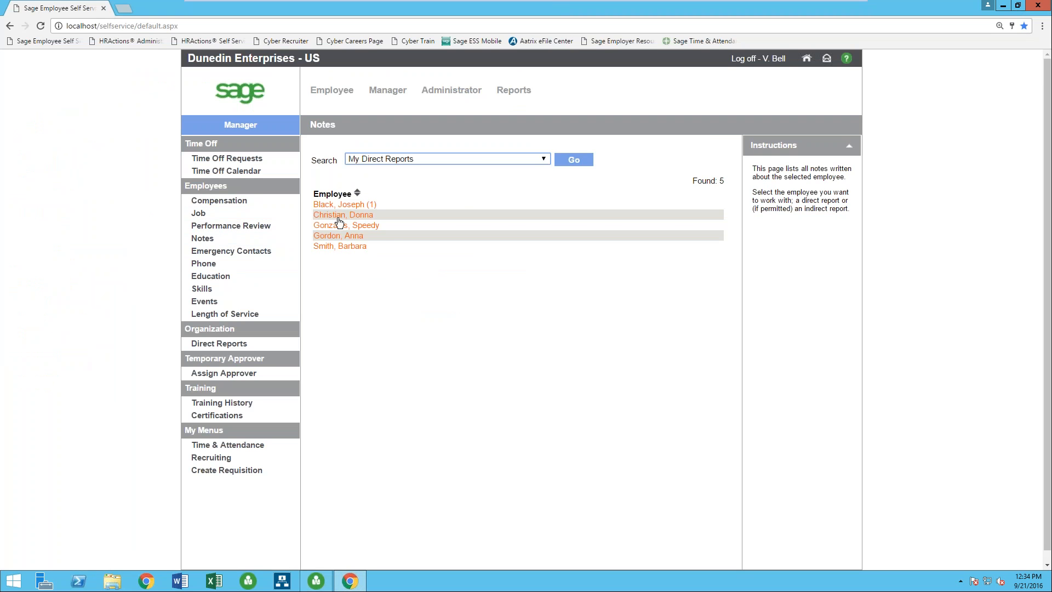
{"action": "left_click", "coordinate": [336, 204]}
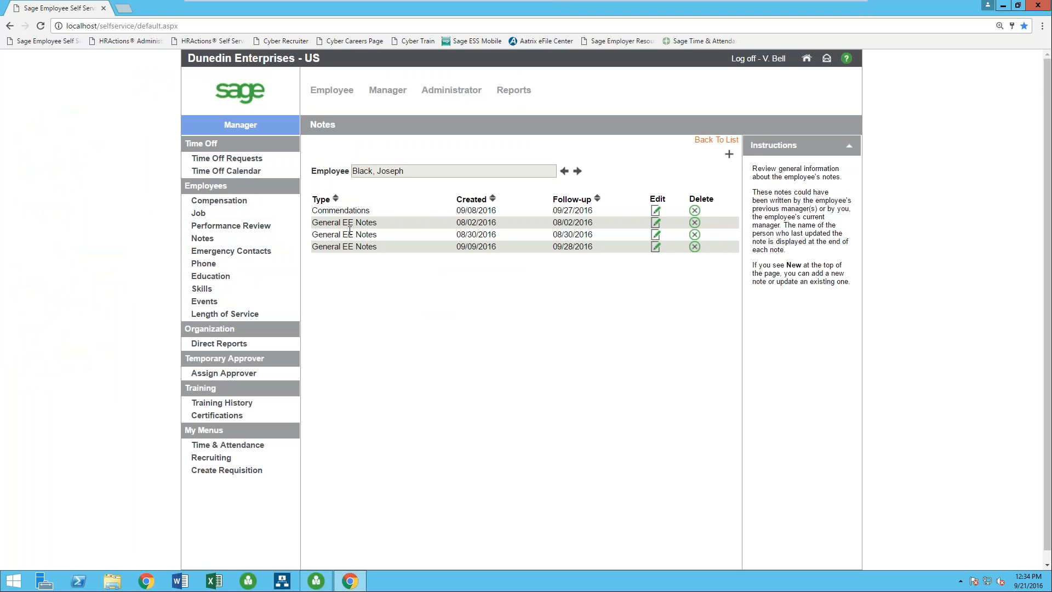
{"action": "mouse_move", "coordinate": [379, 276]}
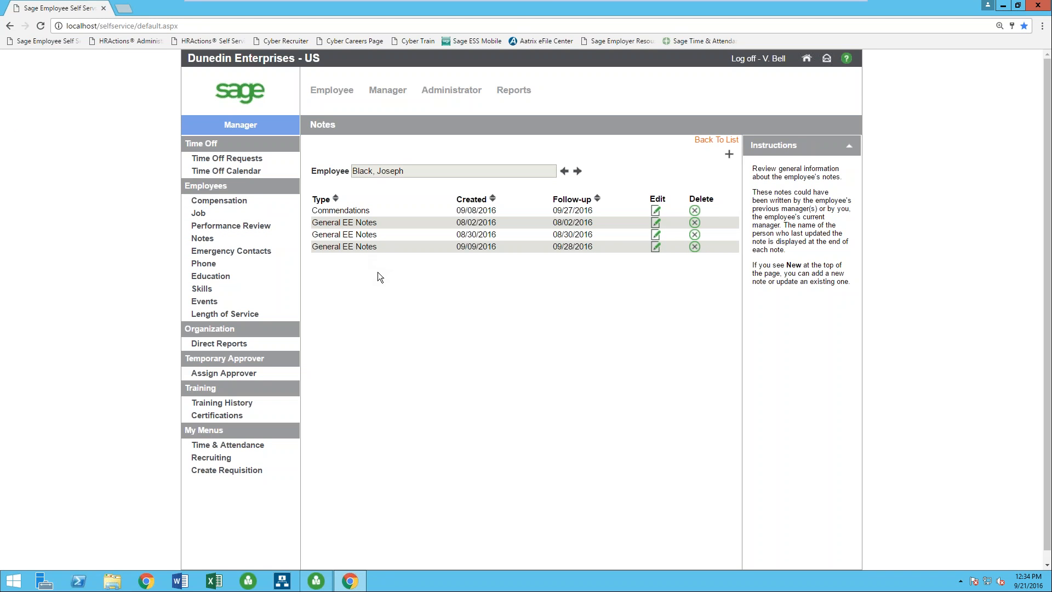
{"action": "mouse_move", "coordinate": [651, 202]}
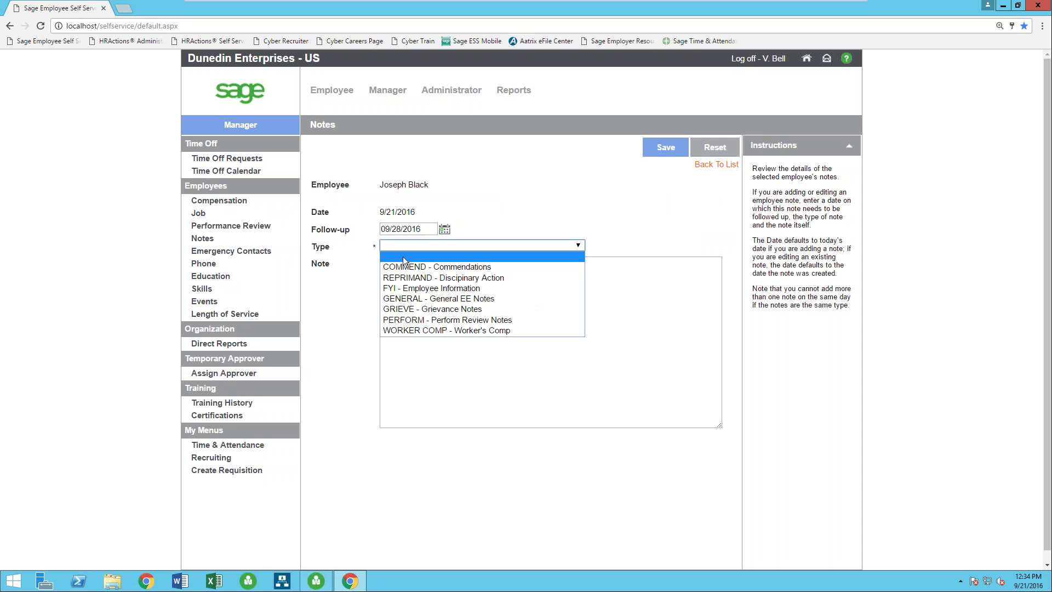
{"action": "mouse_move", "coordinate": [454, 294]}
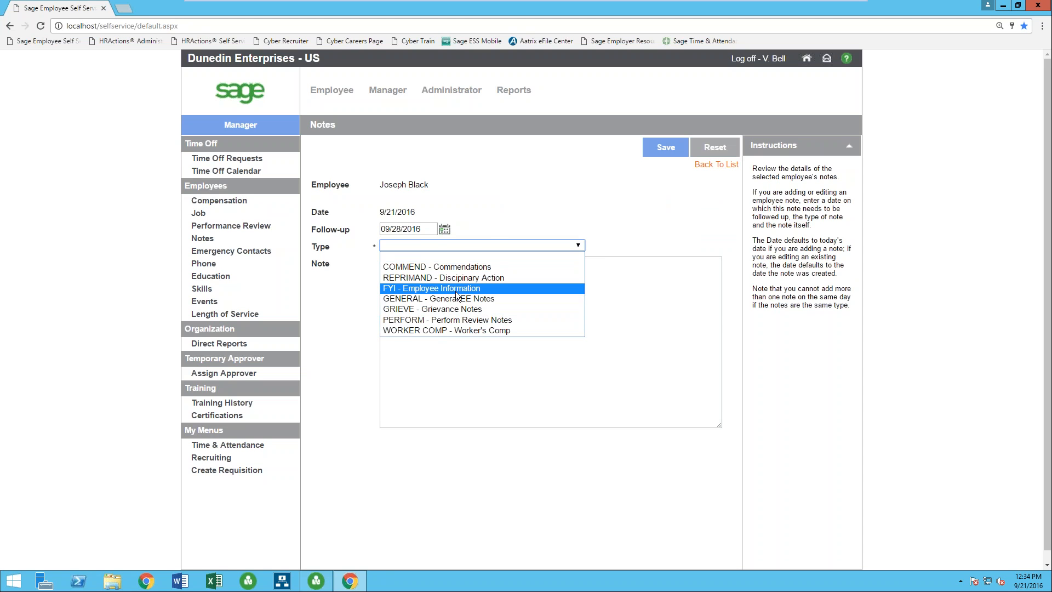
{"action": "left_click", "coordinate": [438, 298]}
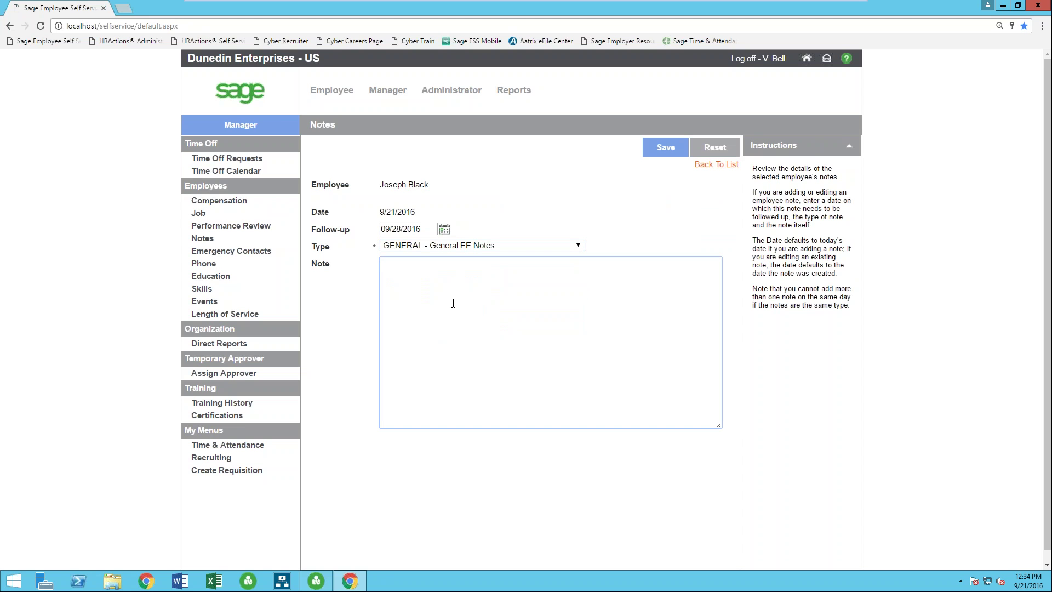
{"action": "type", "text": "Doing"}
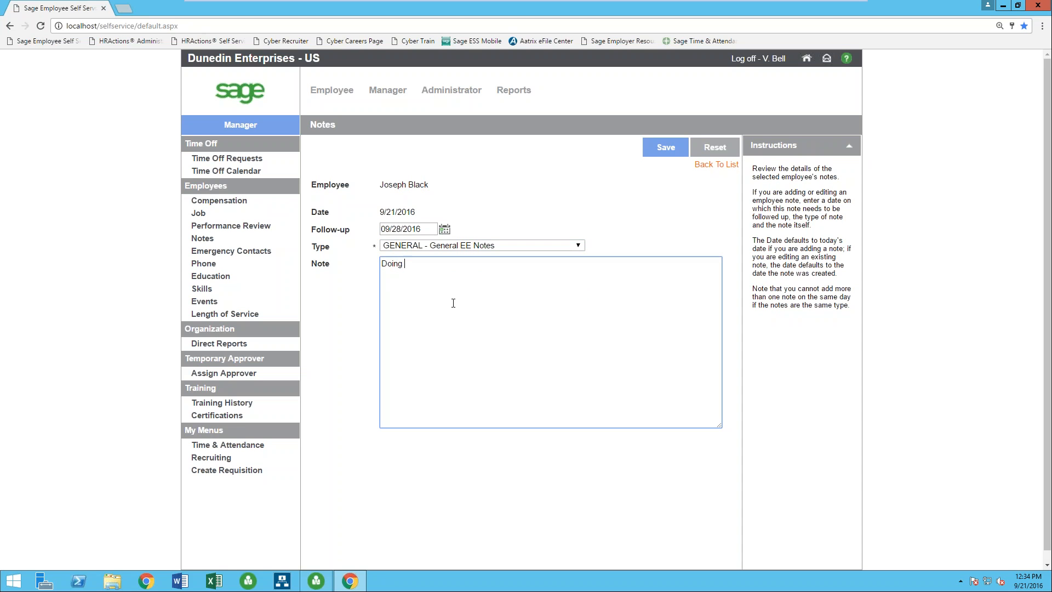
{"action": "type", "text": "Well."}
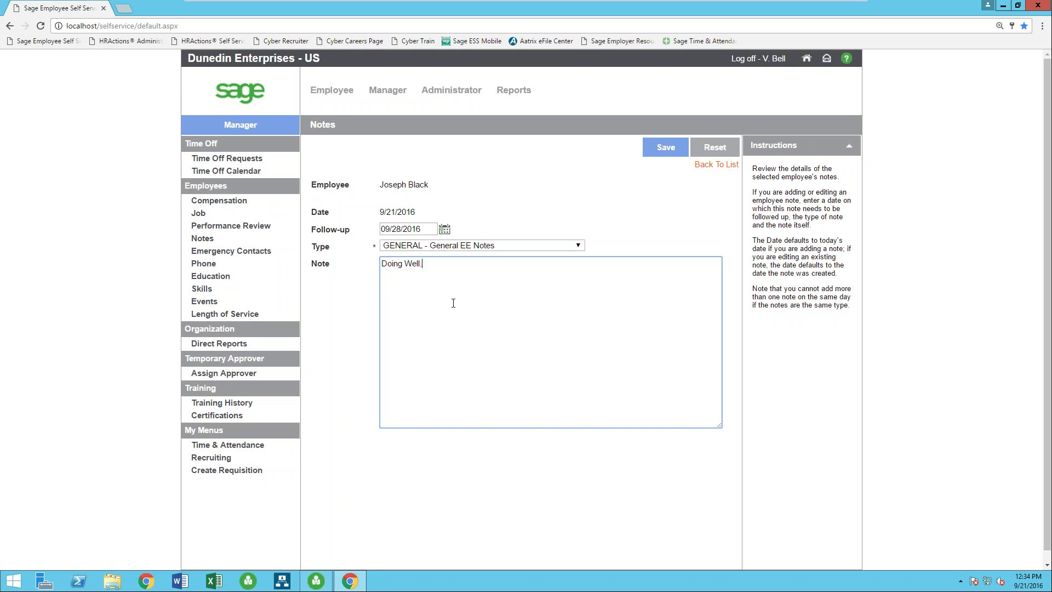
{"action": "left_click", "coordinate": [665, 147]}
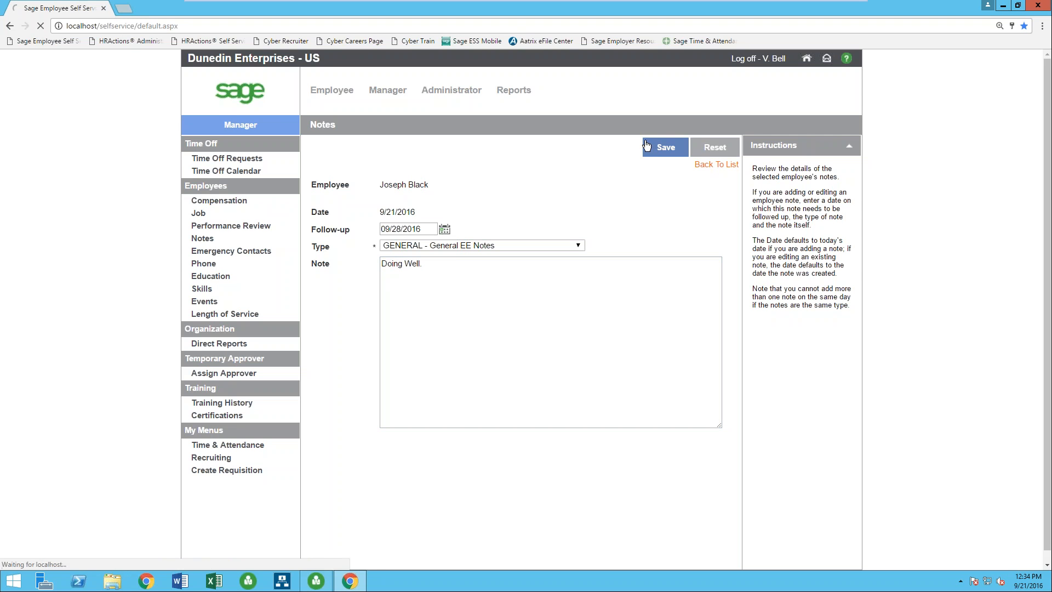
{"action": "left_click", "coordinate": [665, 147]}
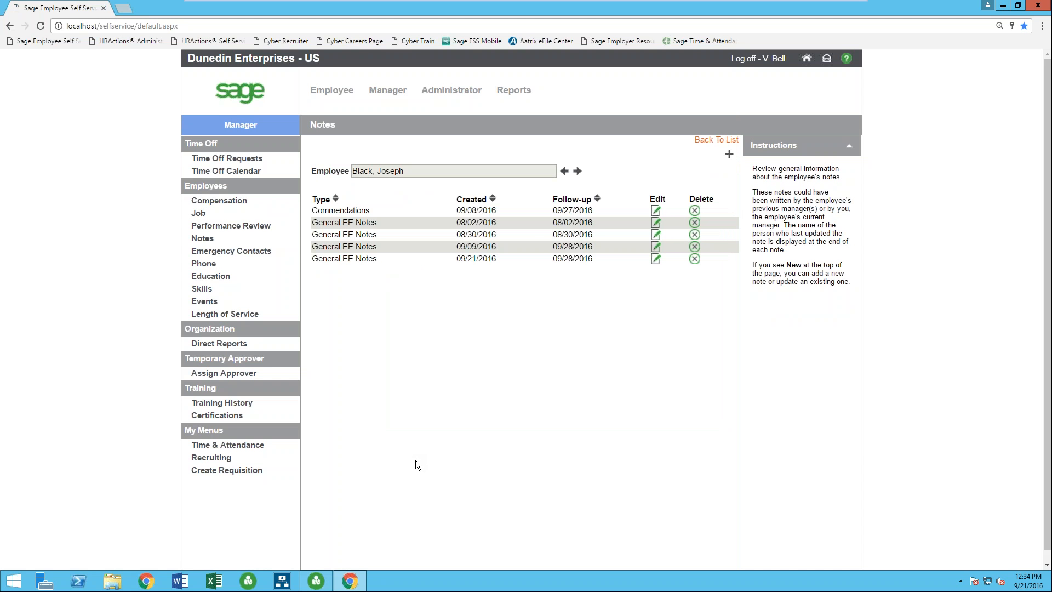
{"action": "mouse_move", "coordinate": [377, 269]}
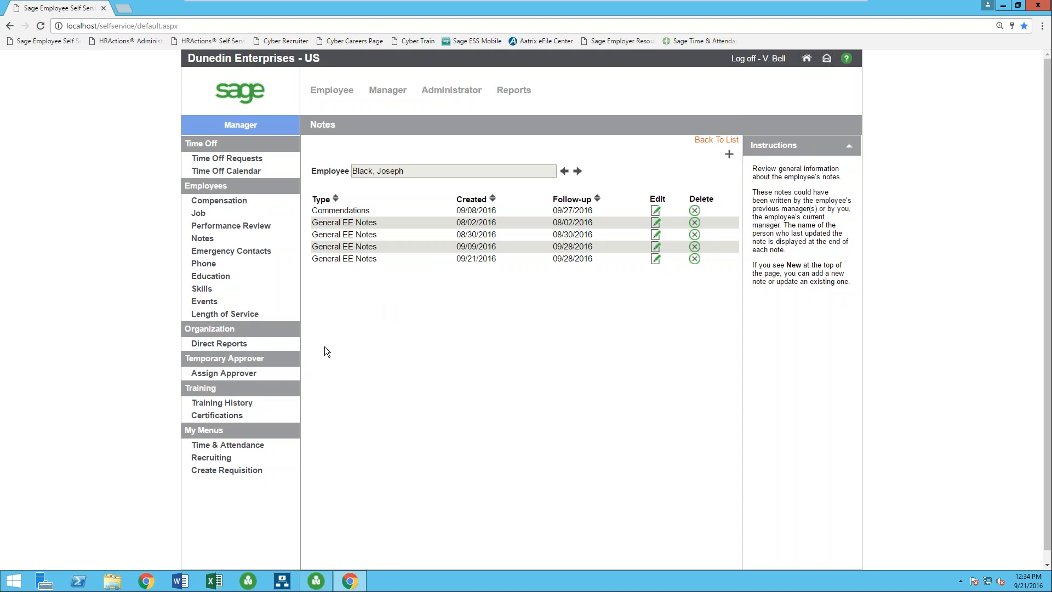
{"action": "mouse_move", "coordinate": [278, 379]}
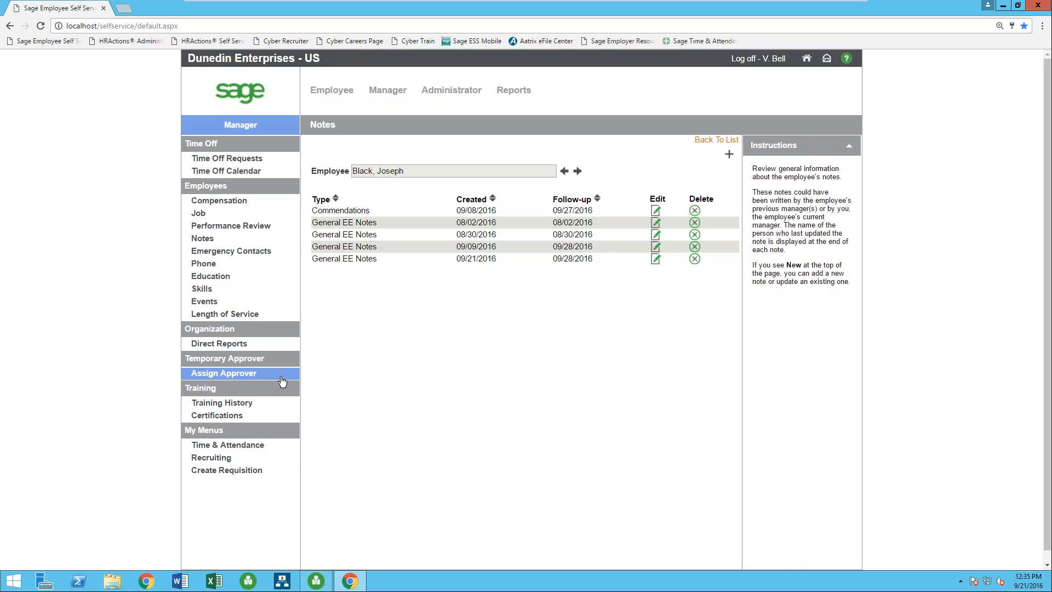
List the employees available as temporary approver under Assign Approver, then log off Employee Self Service.
{"action": "left_click", "coordinate": [223, 373]}
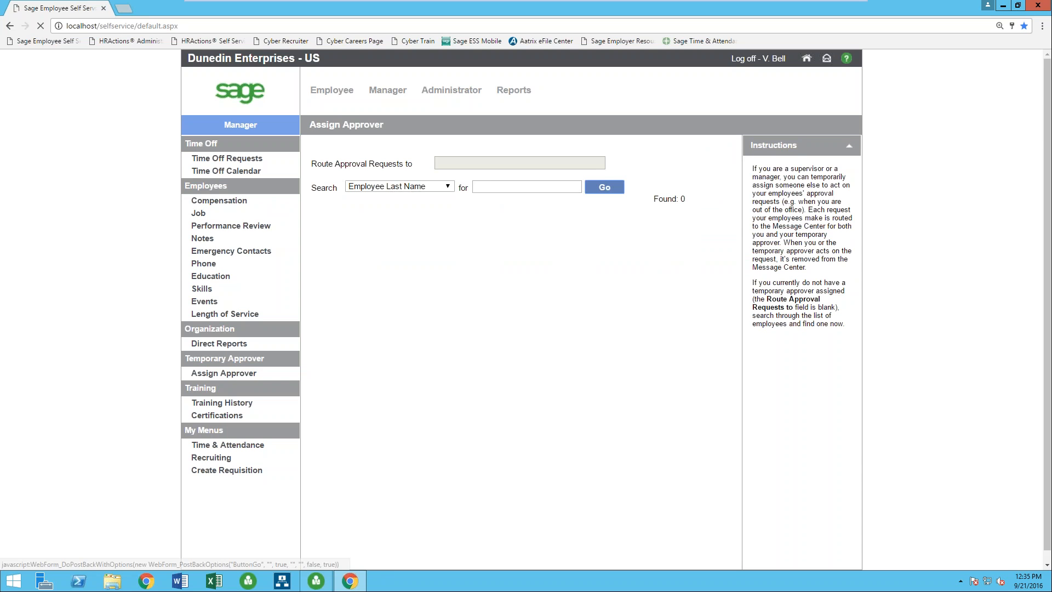
{"action": "left_click", "coordinate": [604, 187]}
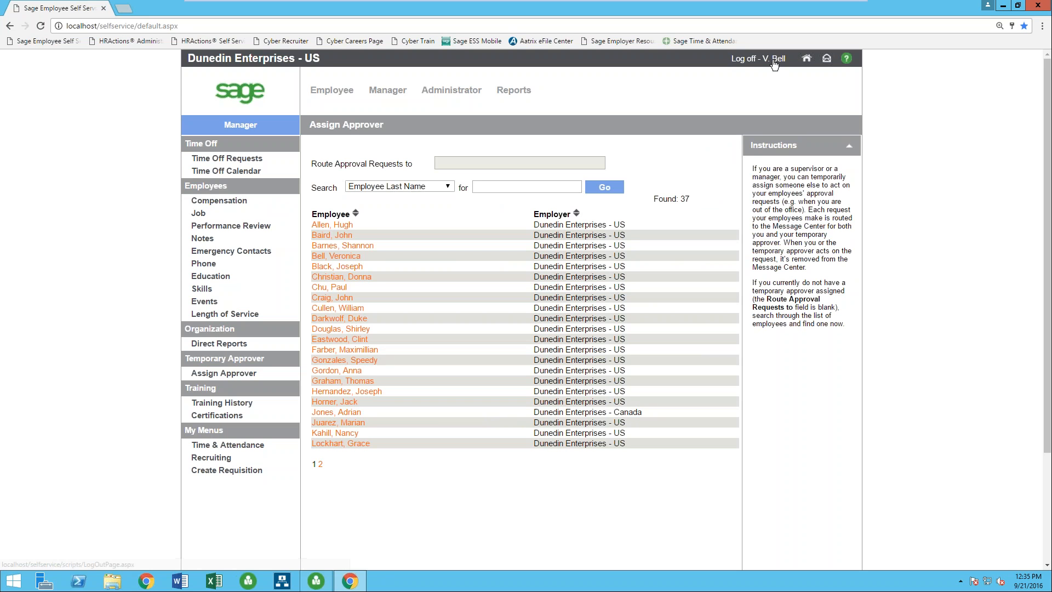
{"action": "left_click", "coordinate": [754, 58]}
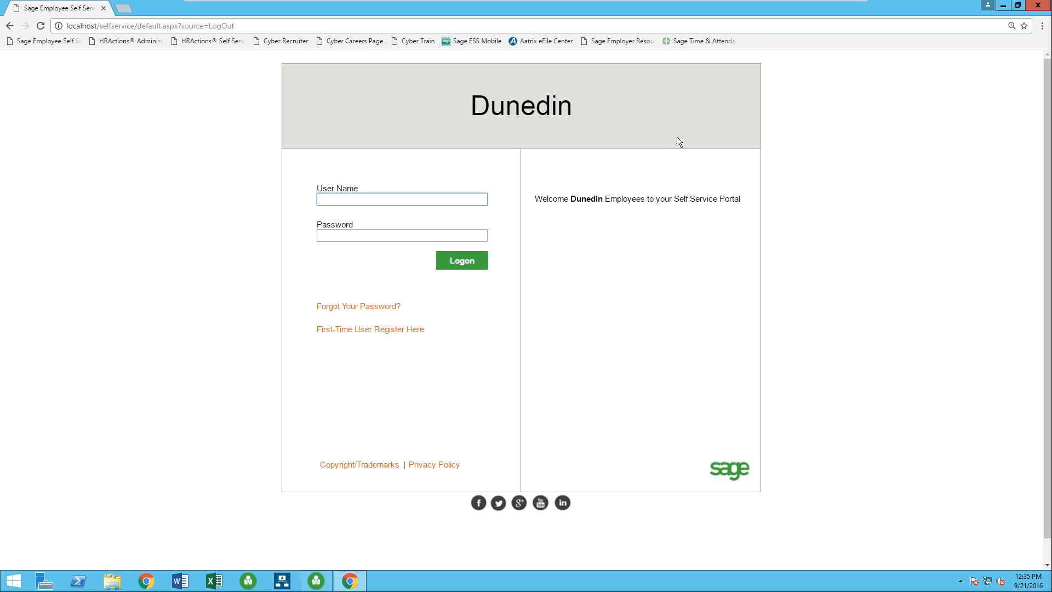
{"action": "mouse_move", "coordinate": [19, 345]}
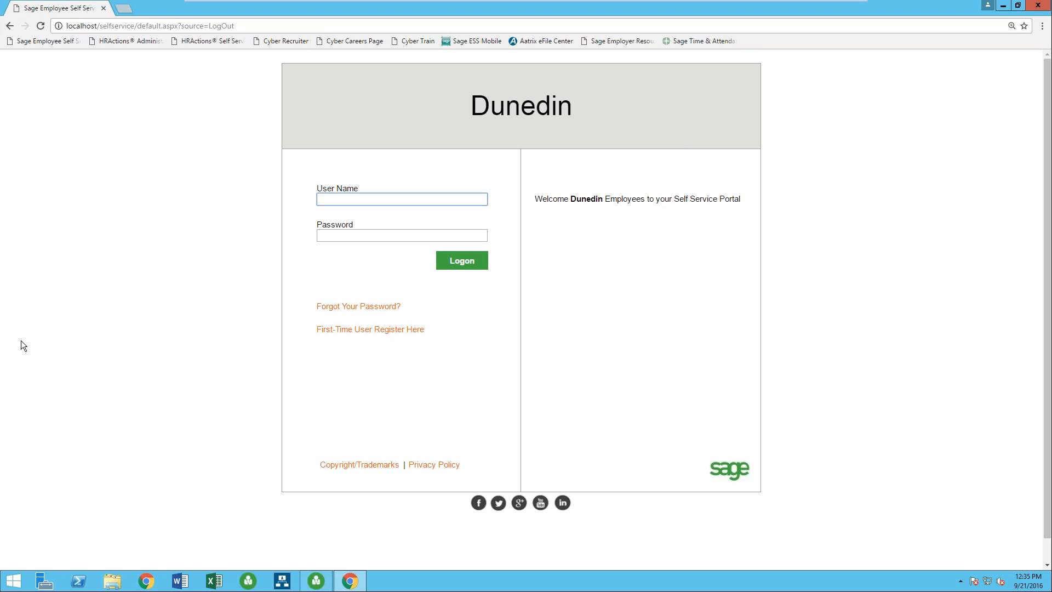